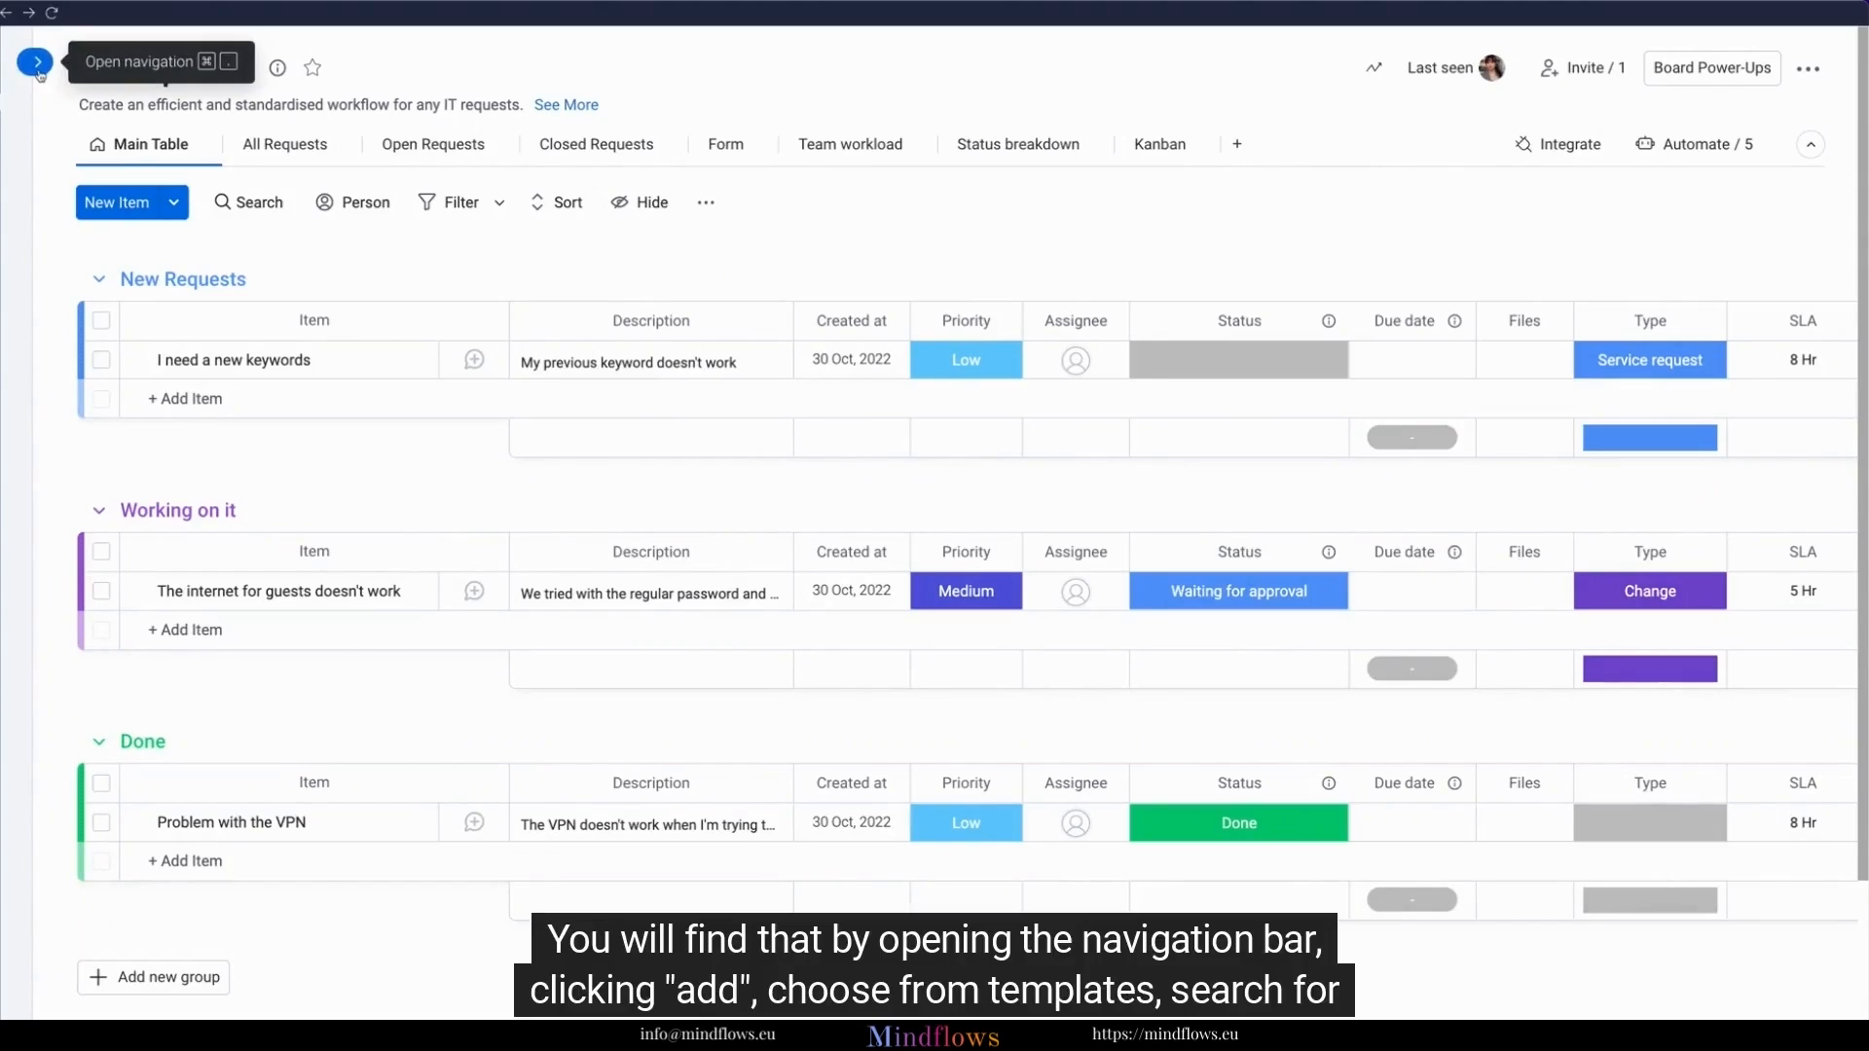
From Add > Choose from templates, search 'it request' and open the IT service desk template details.
left_click(35, 62)
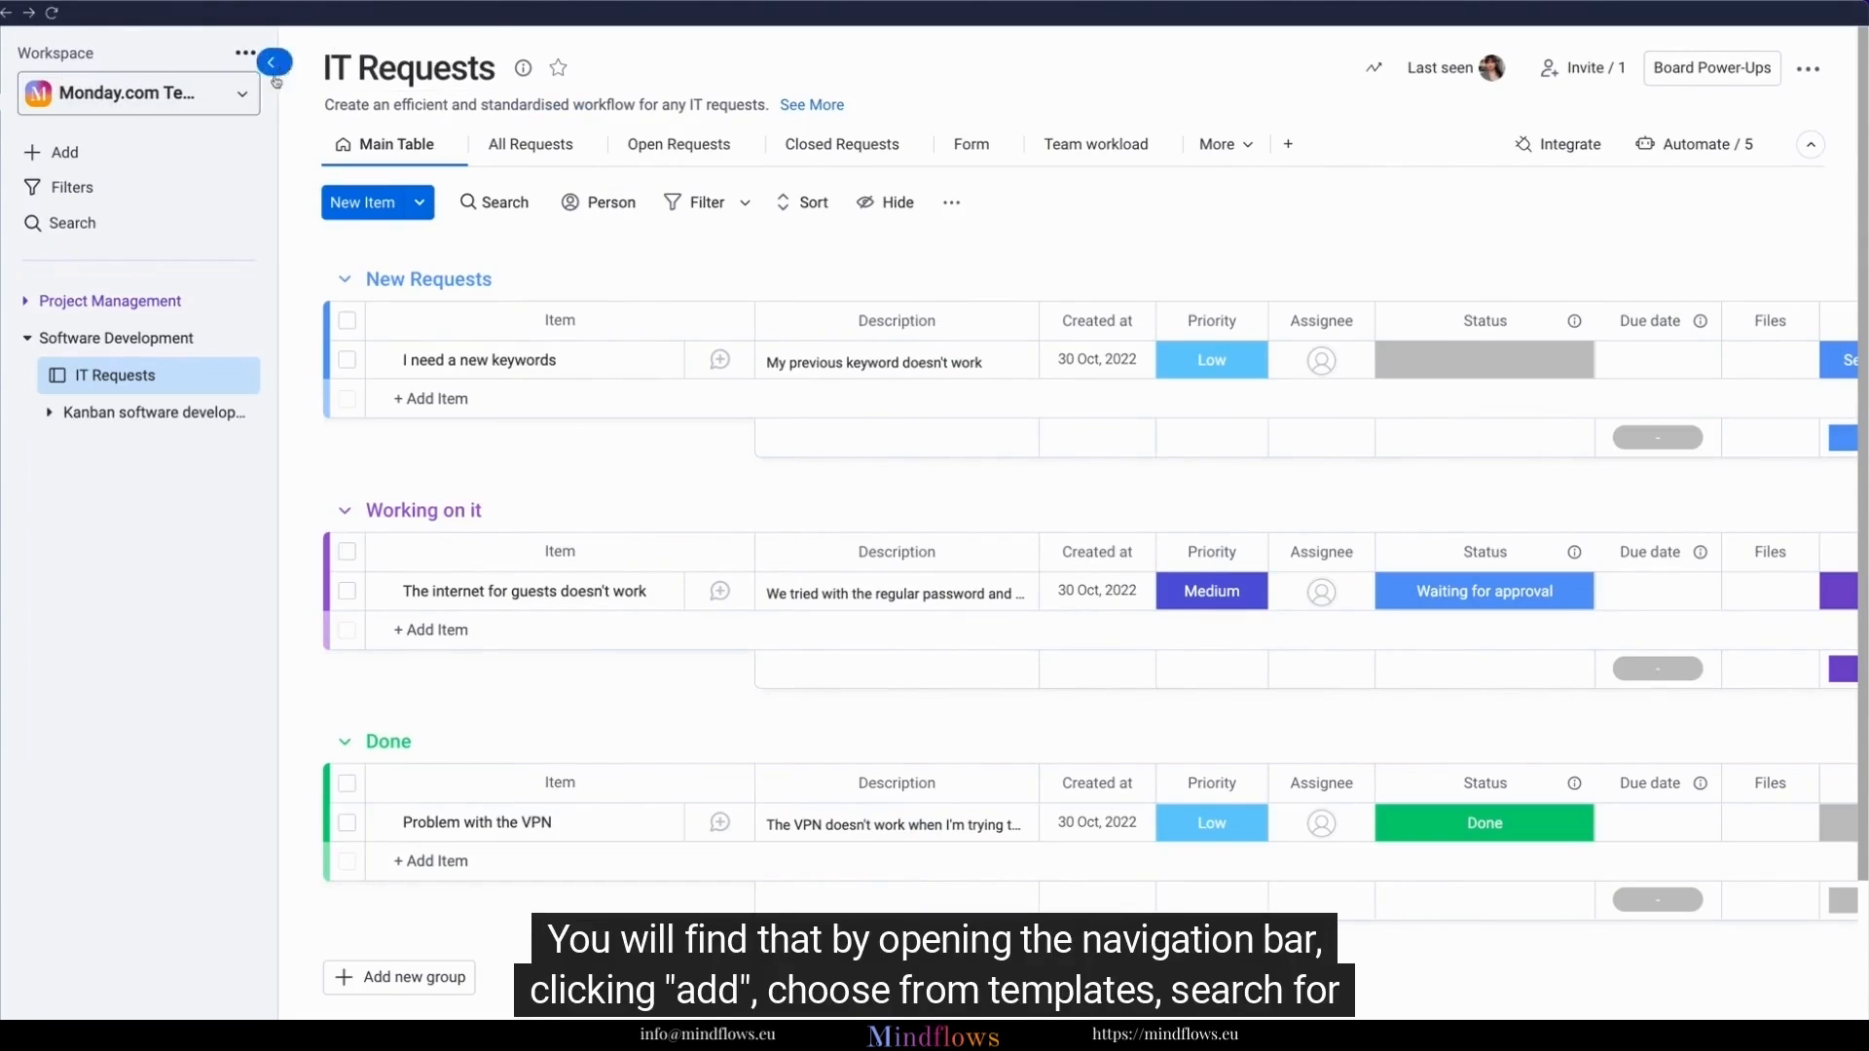
left_click(62, 152)
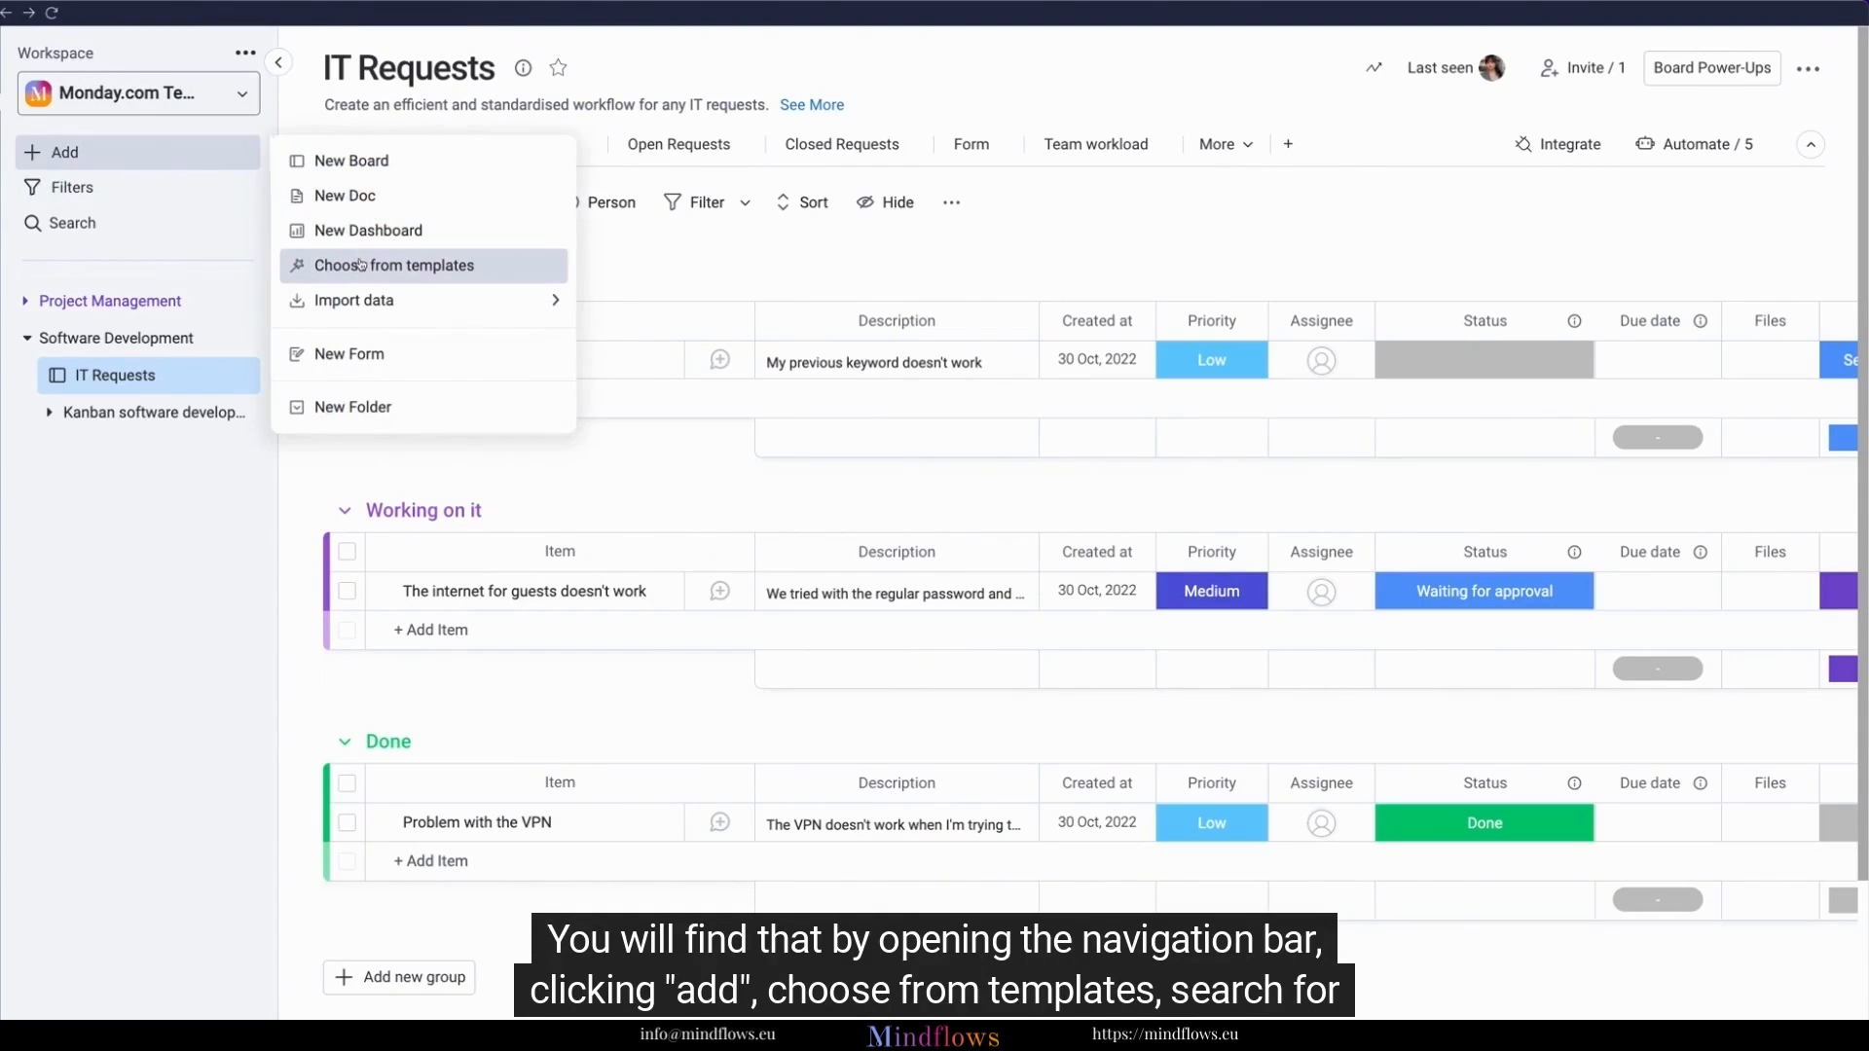
left_click(395, 265)
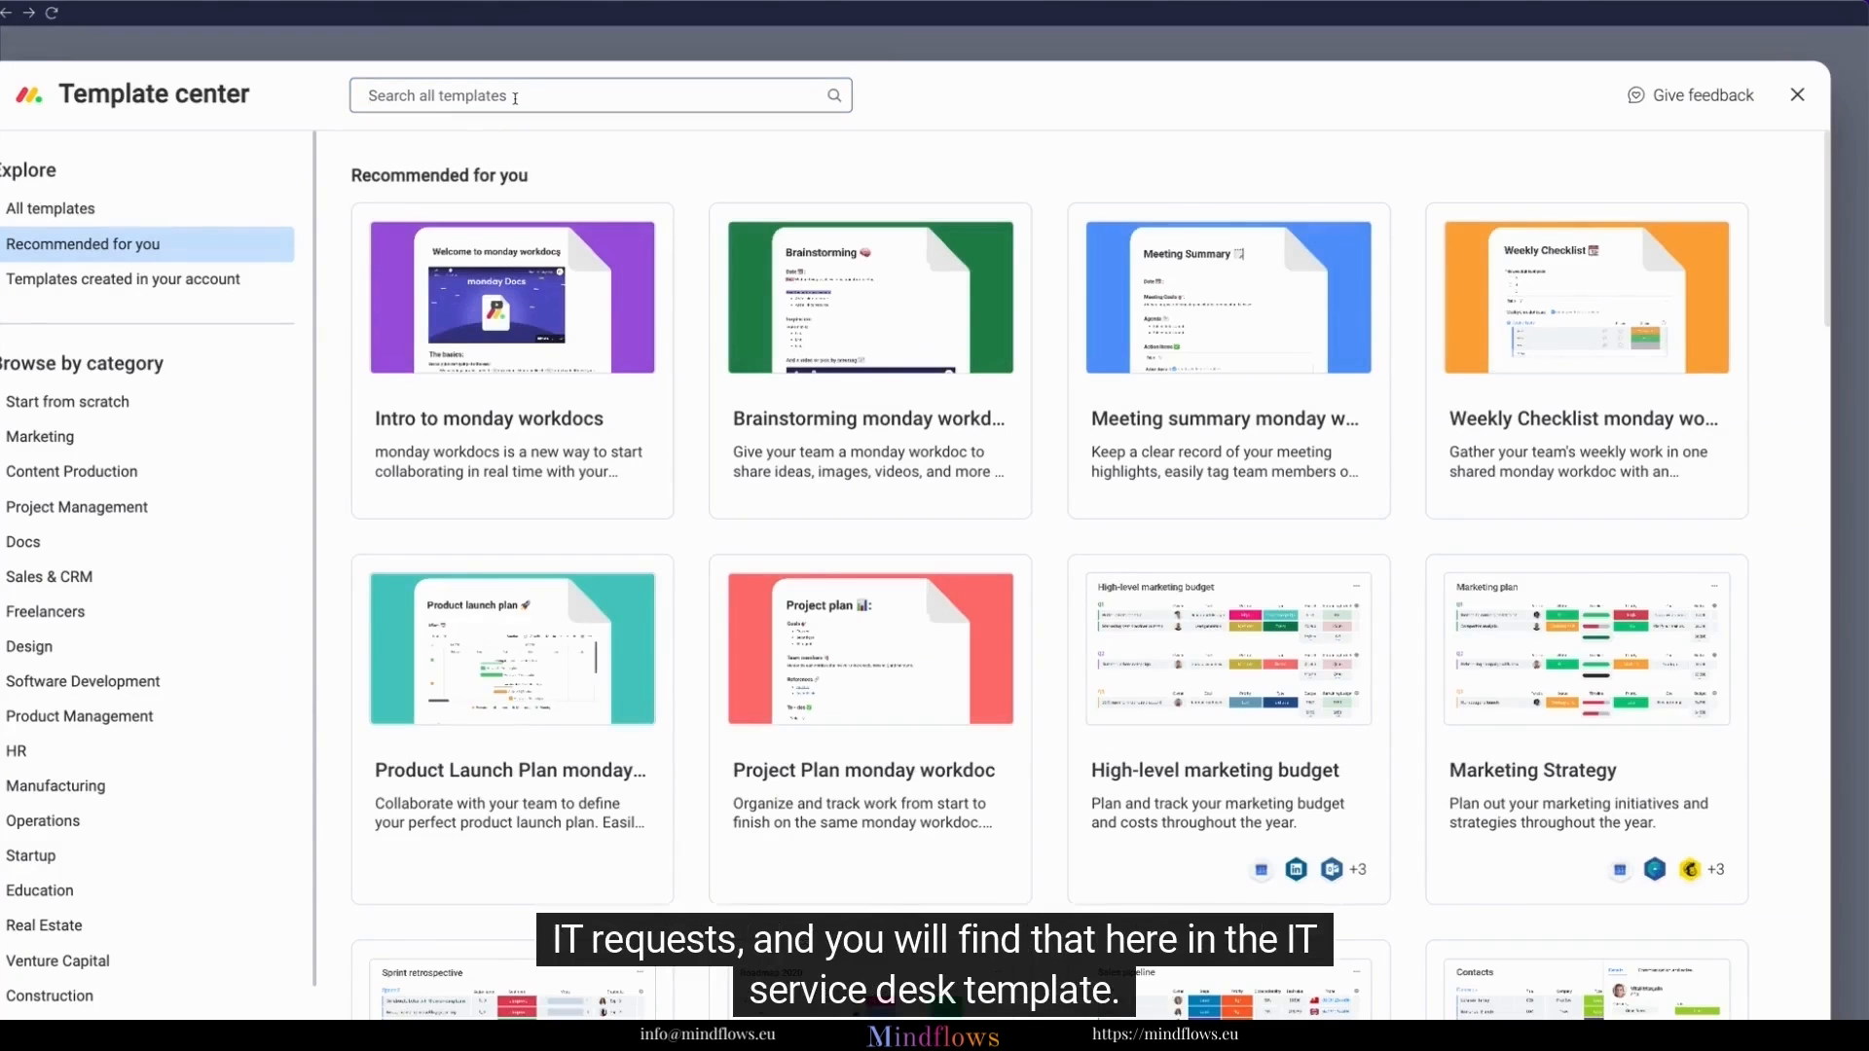
type("it request")
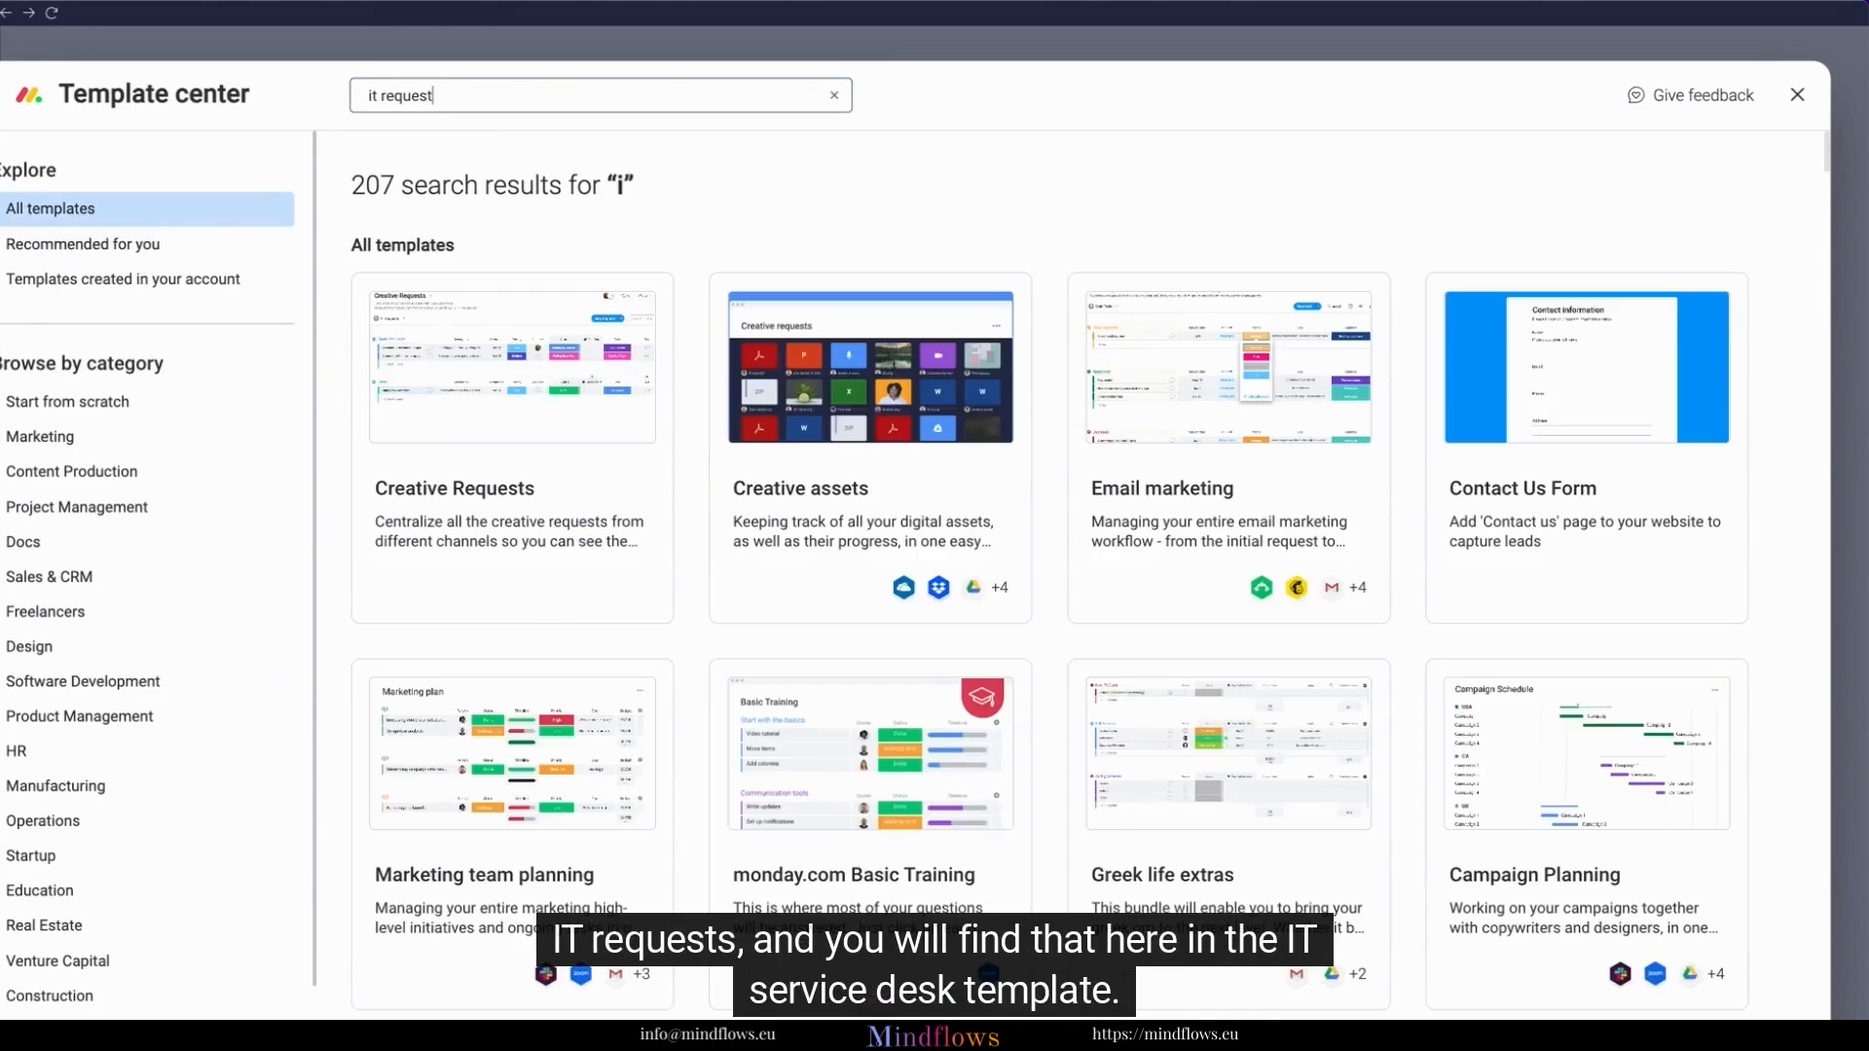
type("it request")
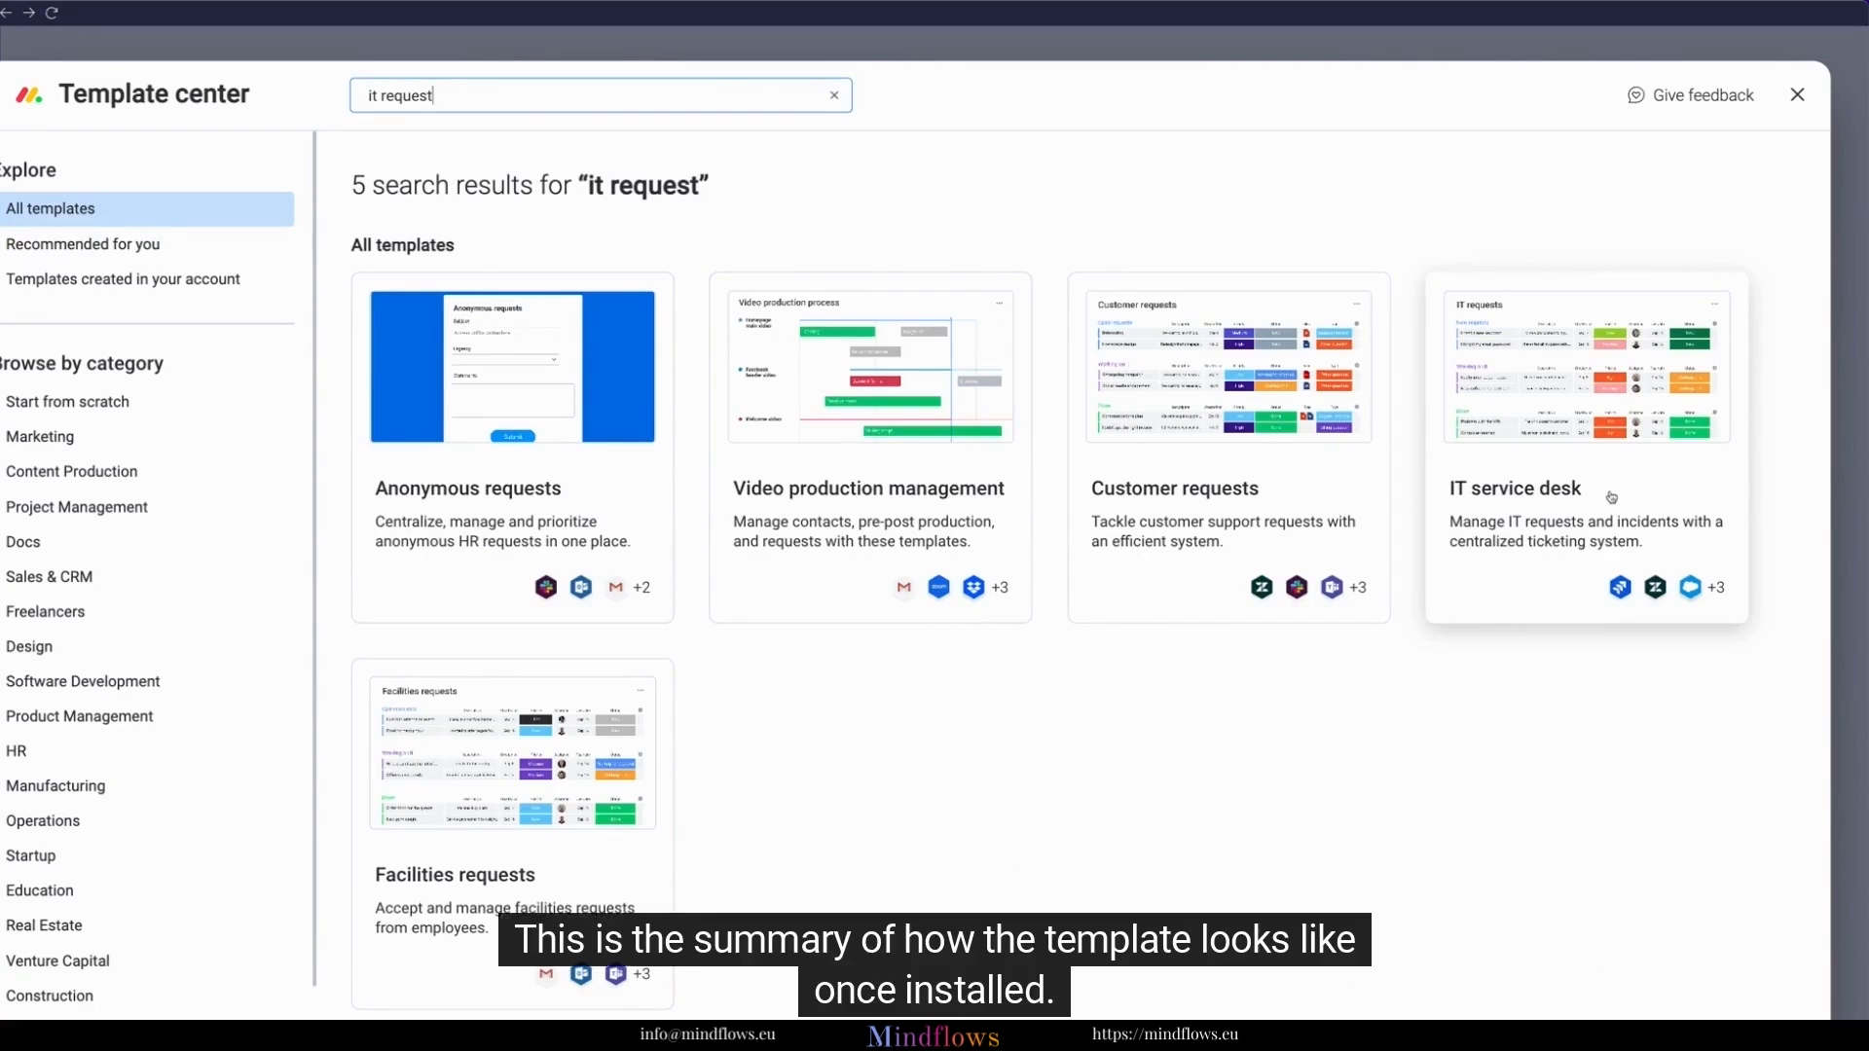
left_click(1585, 370)
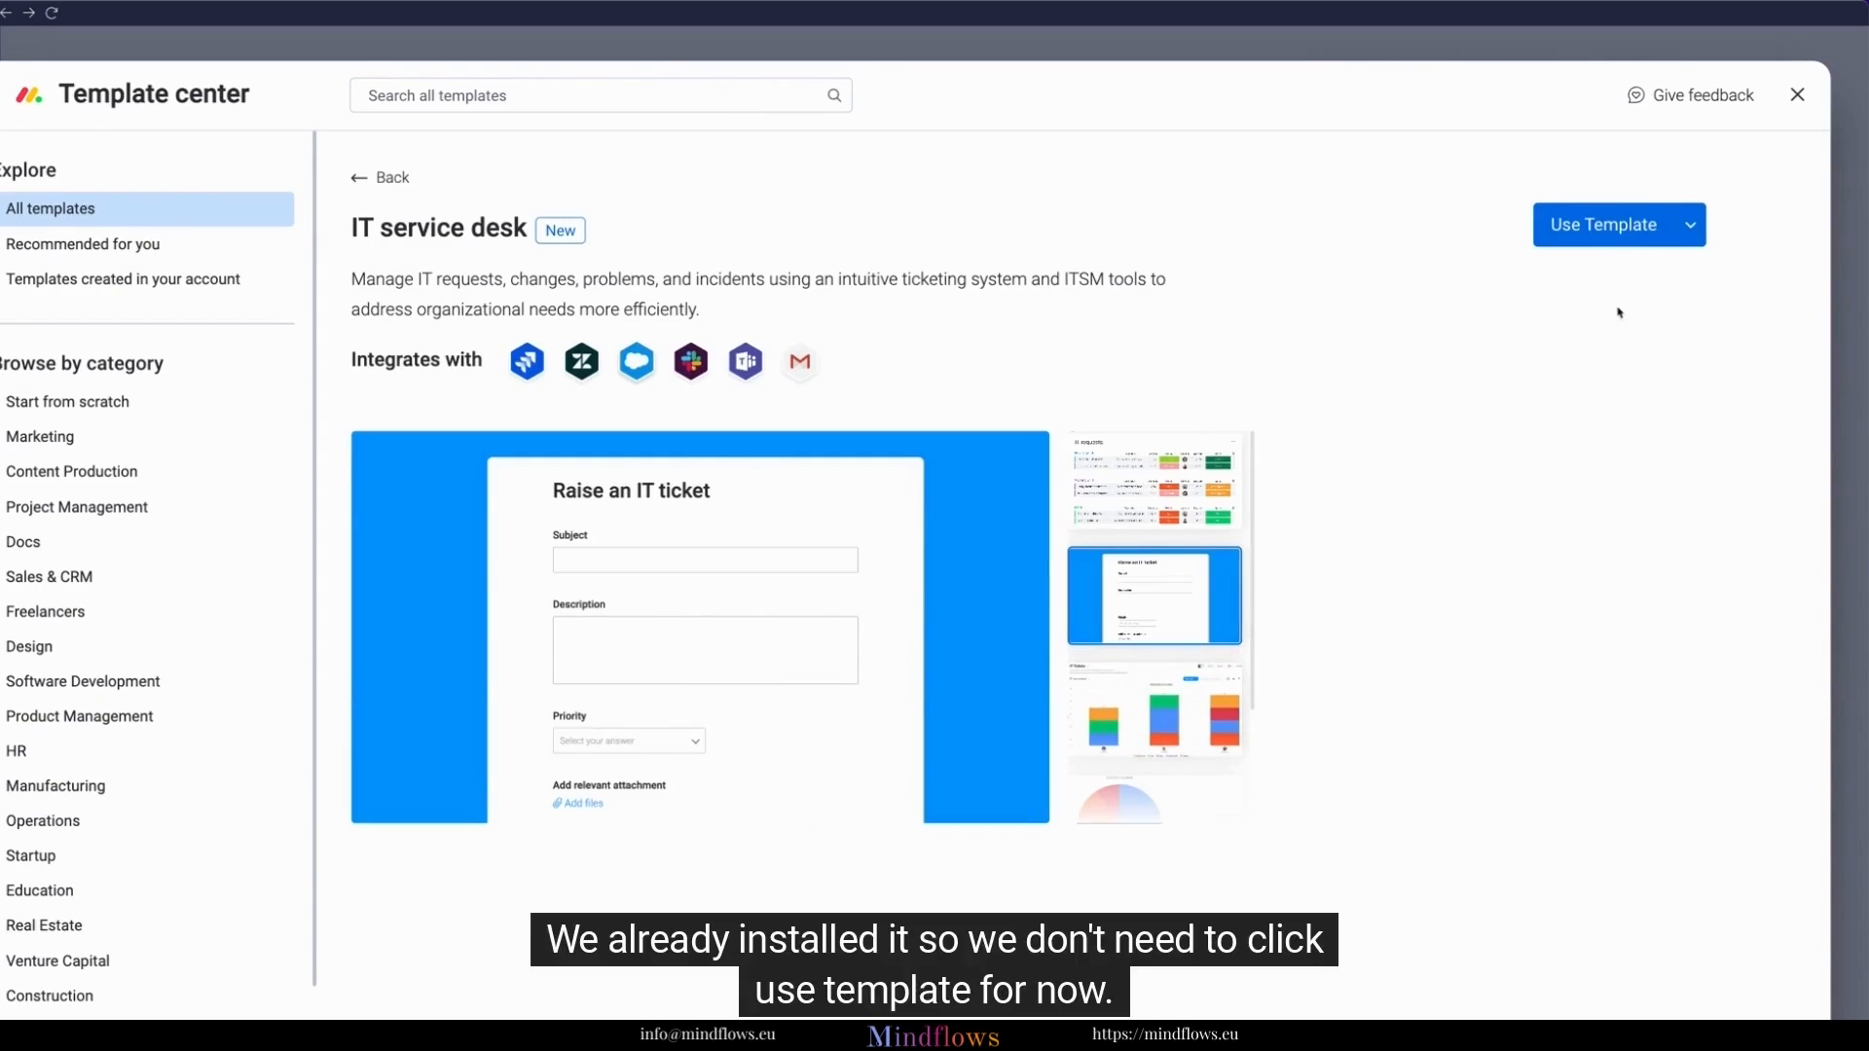
mouse_move(1735, 246)
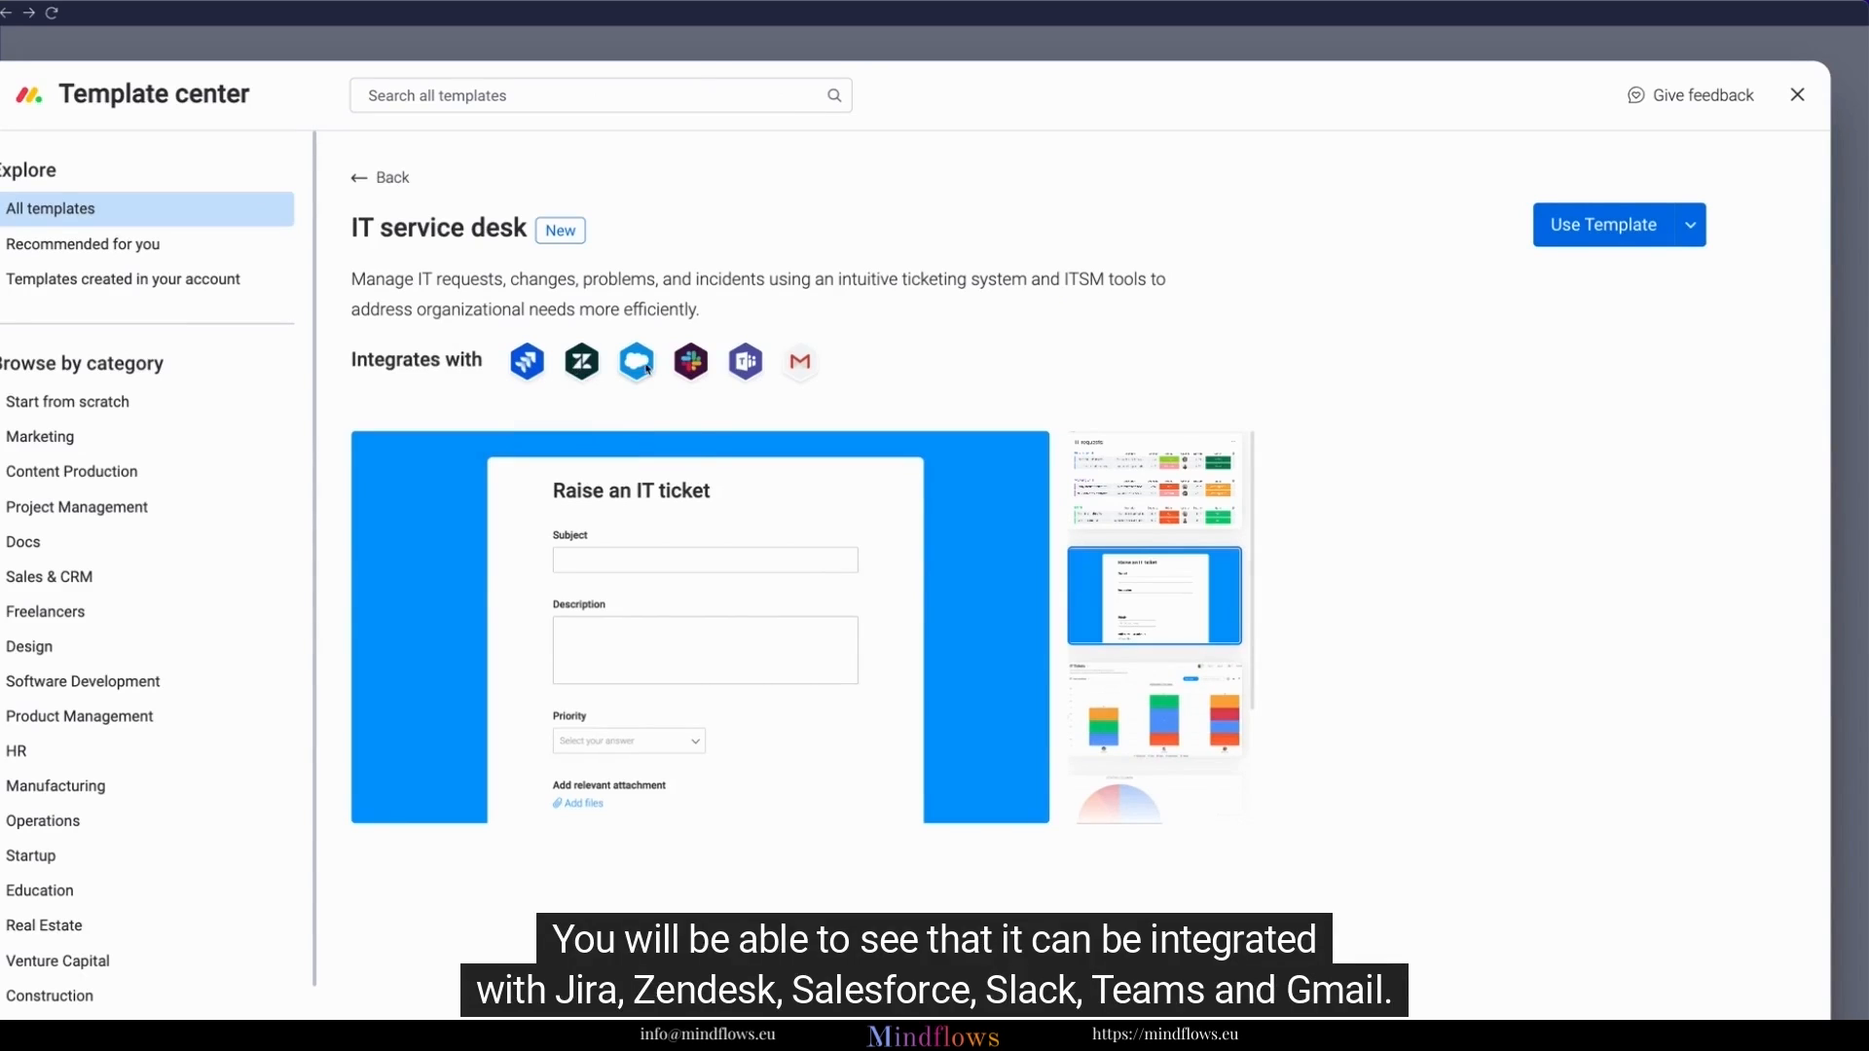
mouse_move(744, 362)
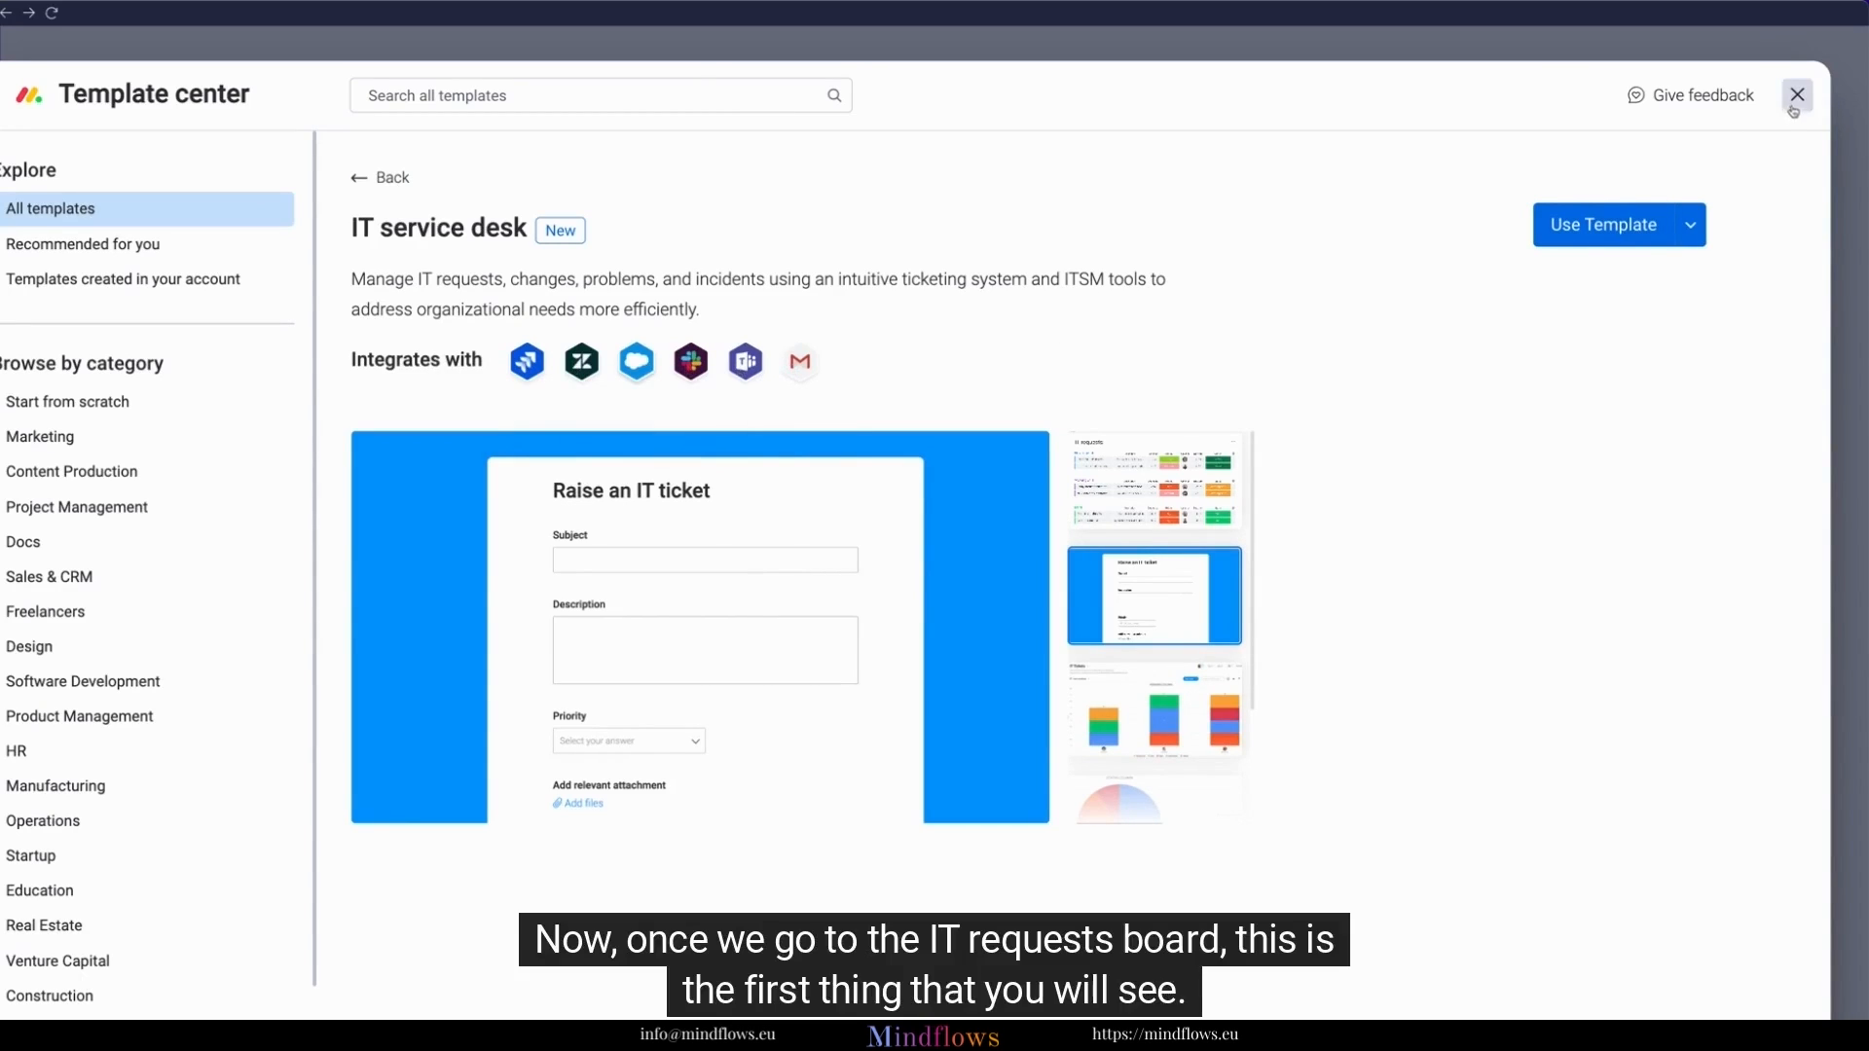
Close the Template center and collapse the left navigation panel on the IT Requests board.
left_click(1797, 95)
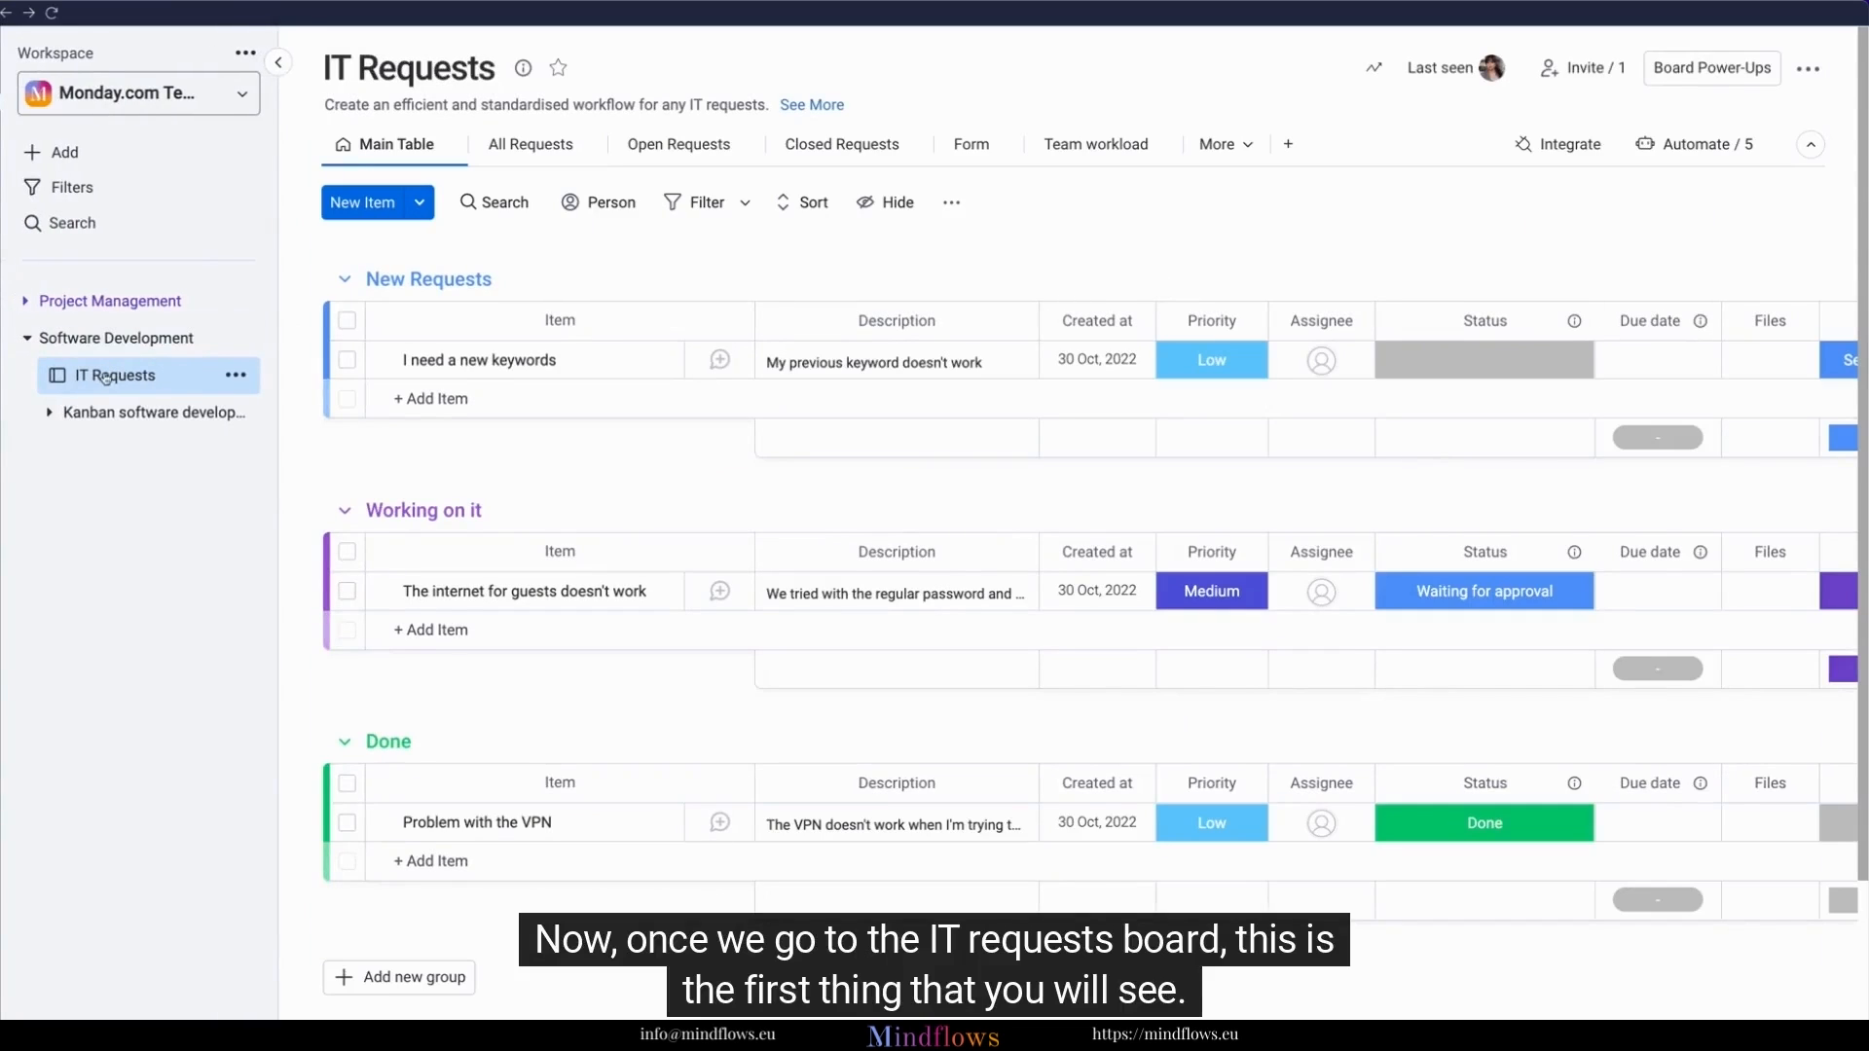
left_click(278, 62)
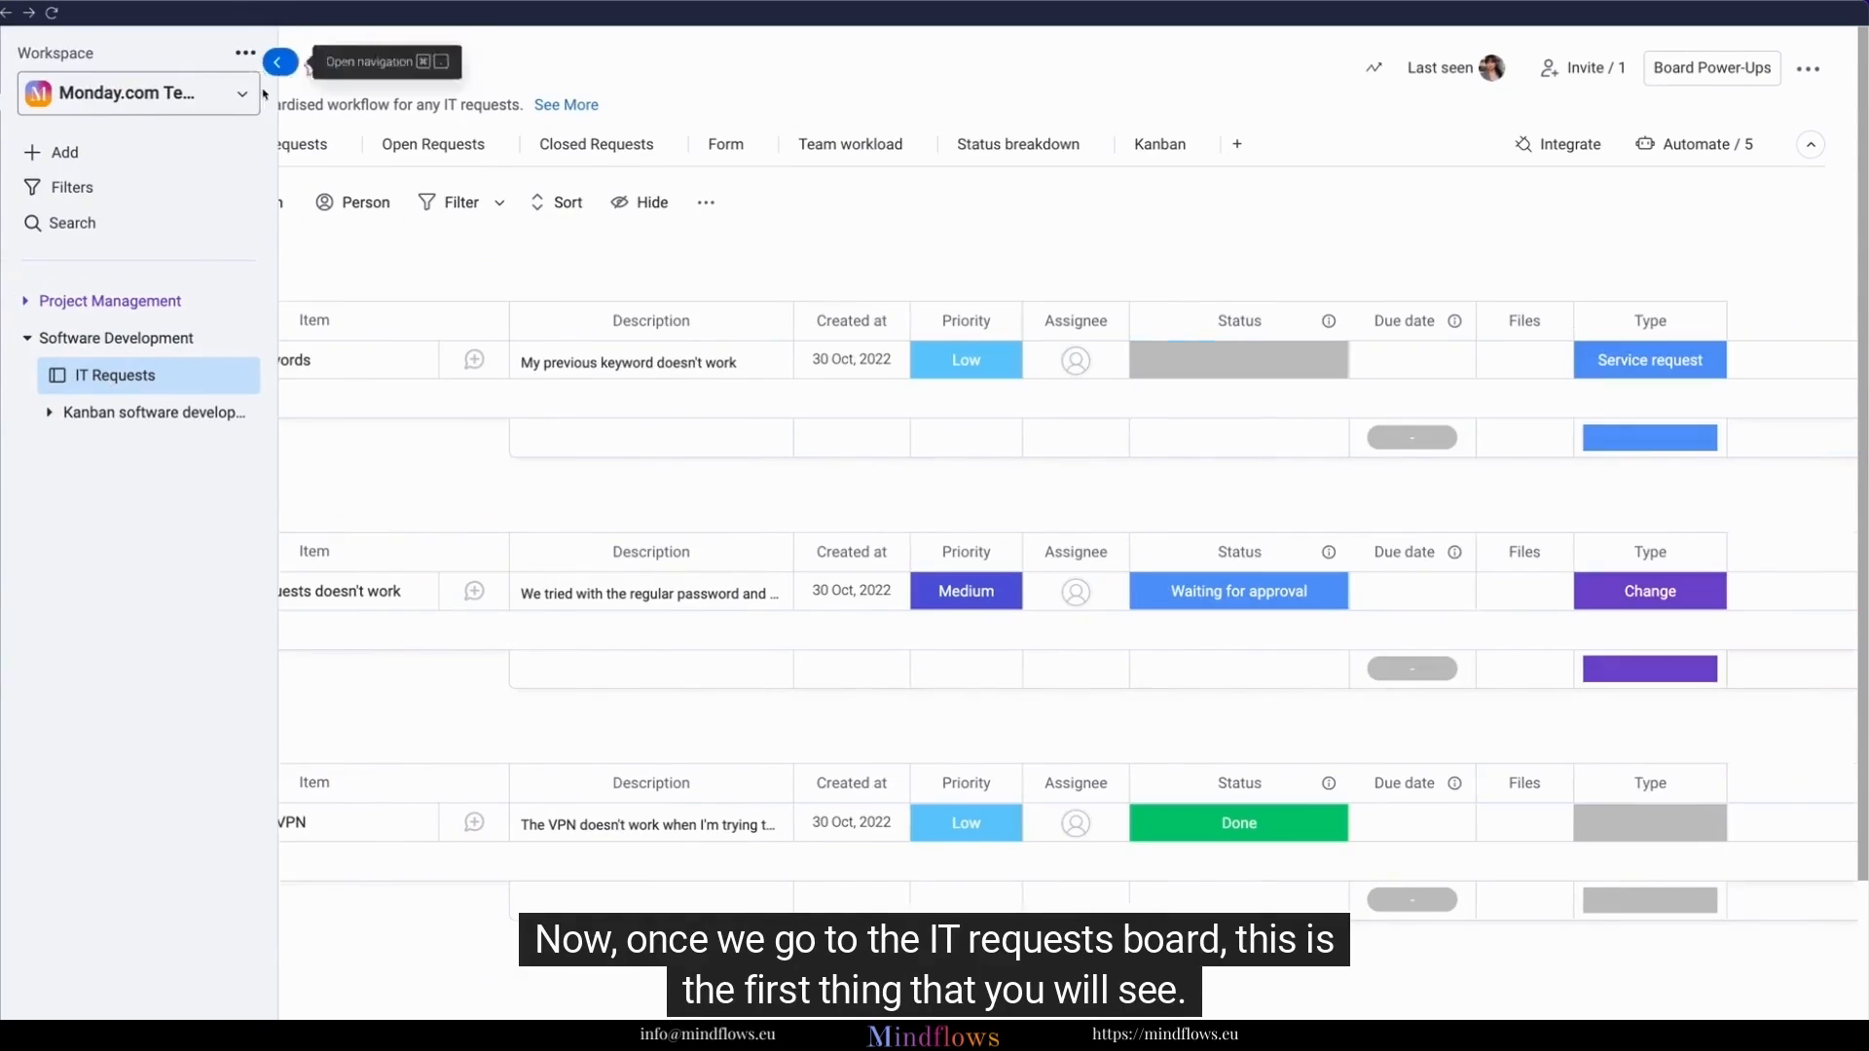
left_click(279, 63)
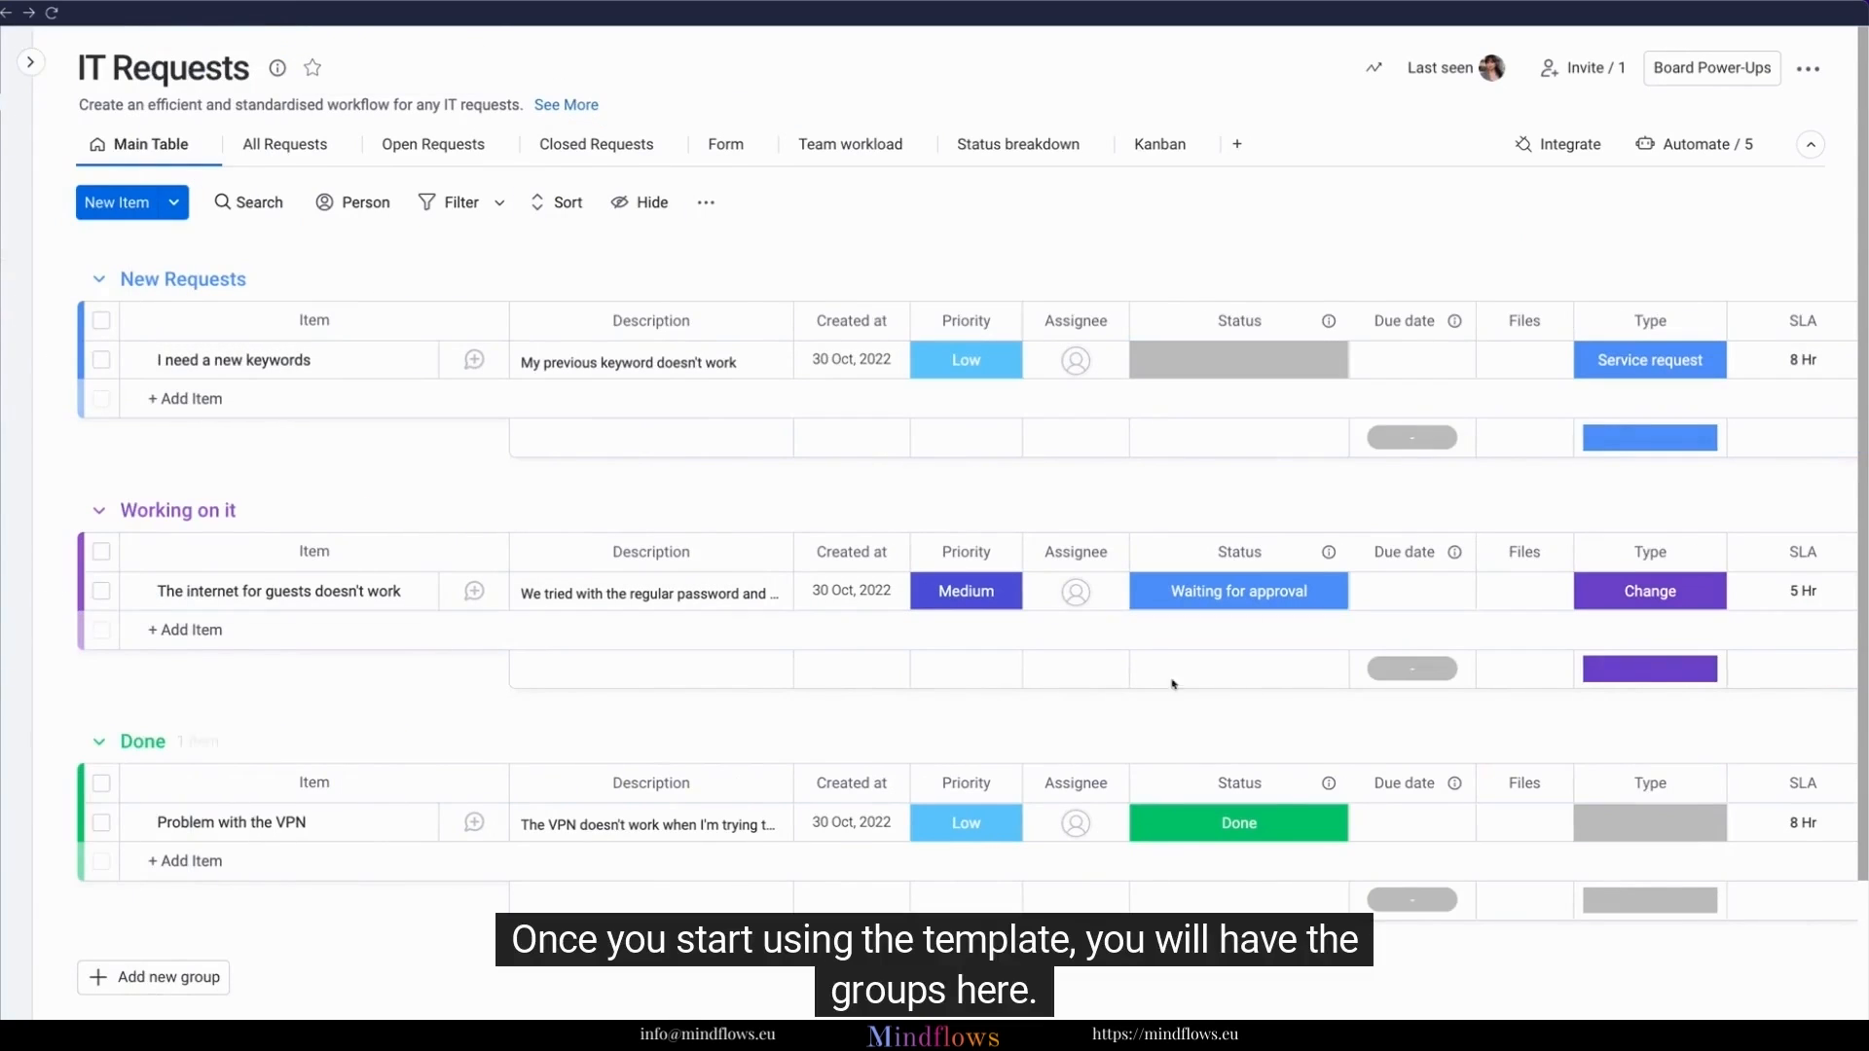
mouse_move(222, 319)
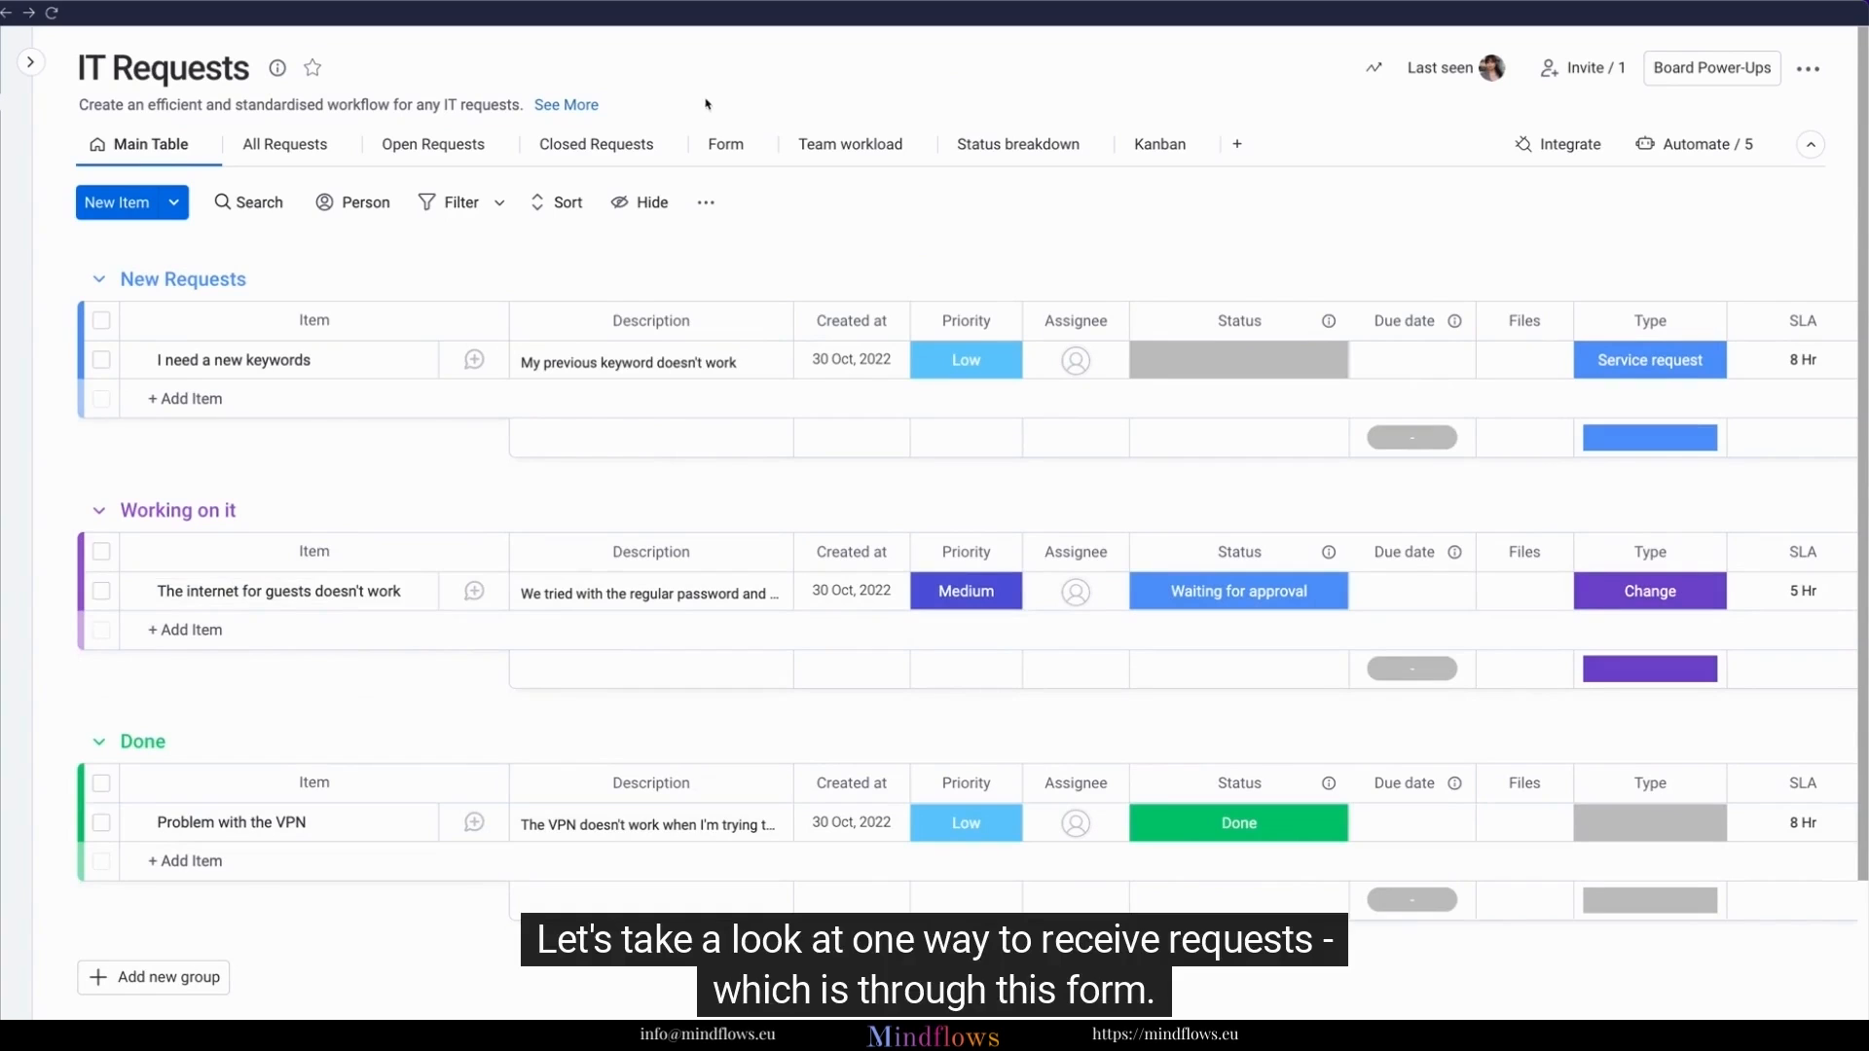
Open the Raise an IT ticket form's share panel and enable Shorten URL.
left_click(724, 142)
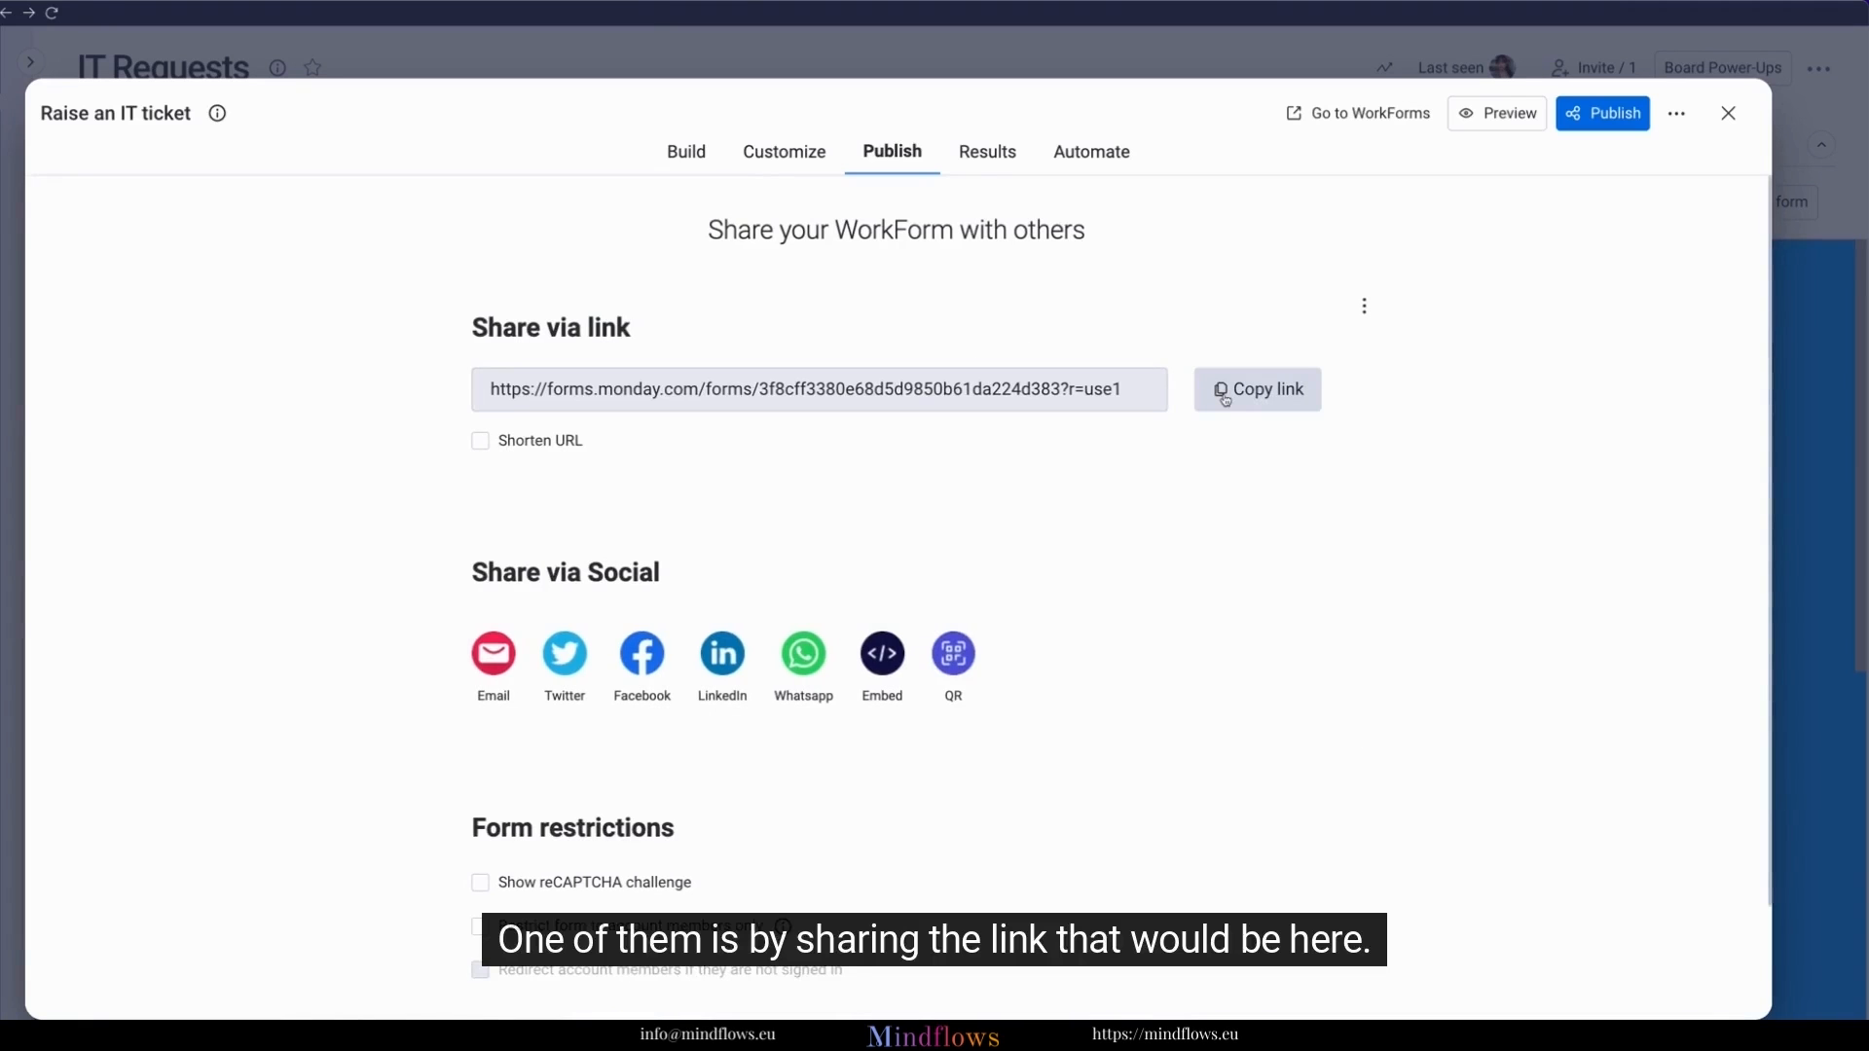
mouse_move(1389, 398)
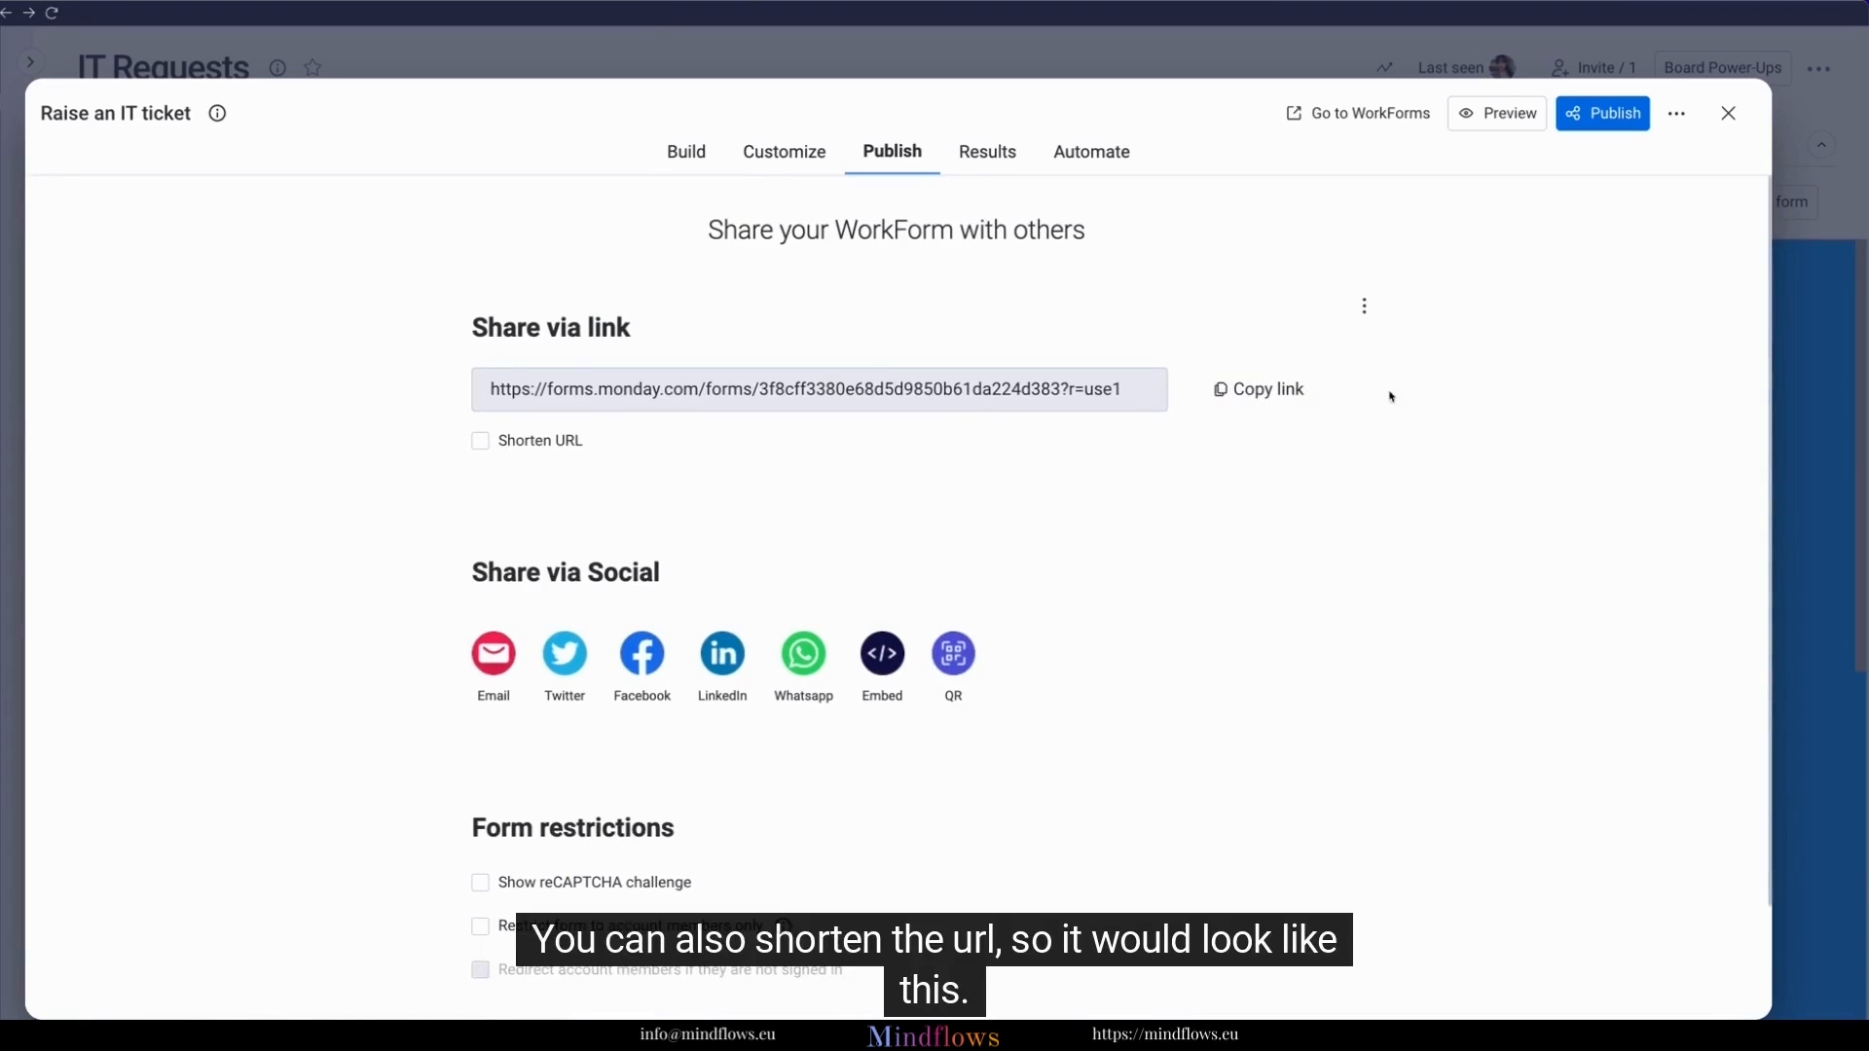
left_click(479, 440)
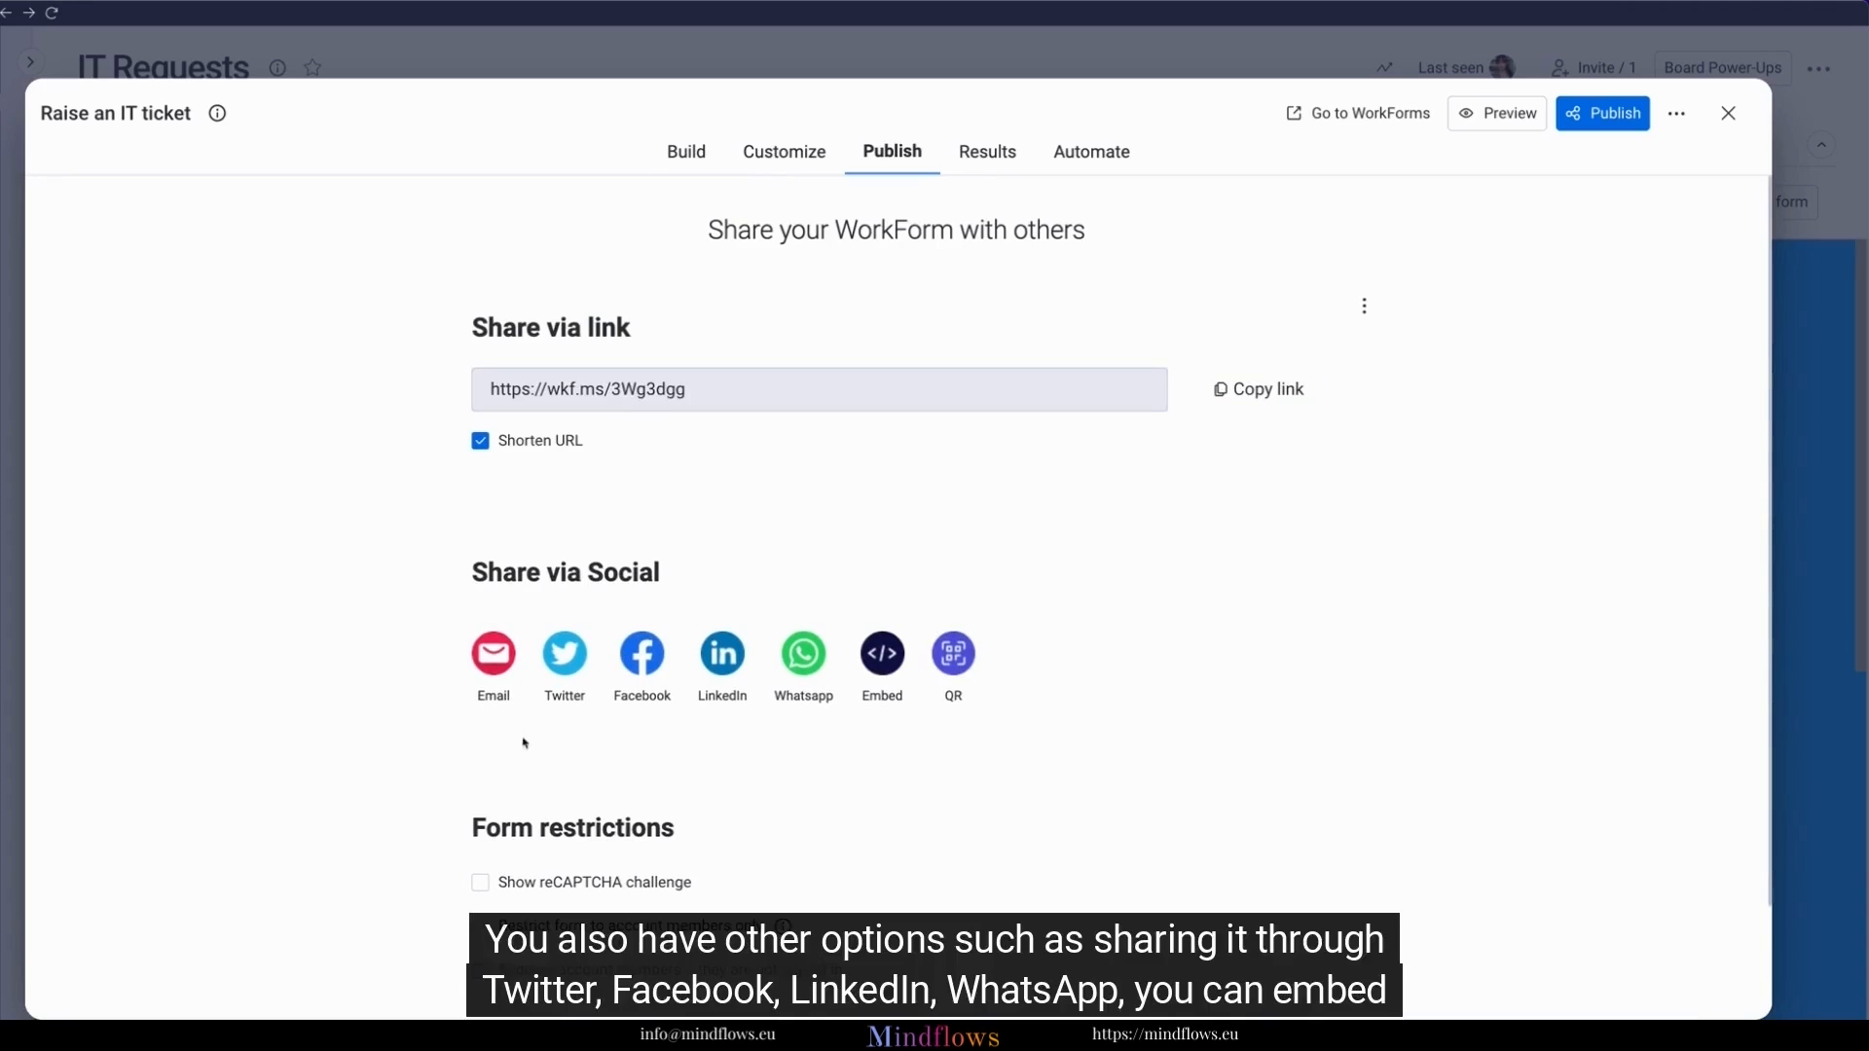
mouse_move(492, 656)
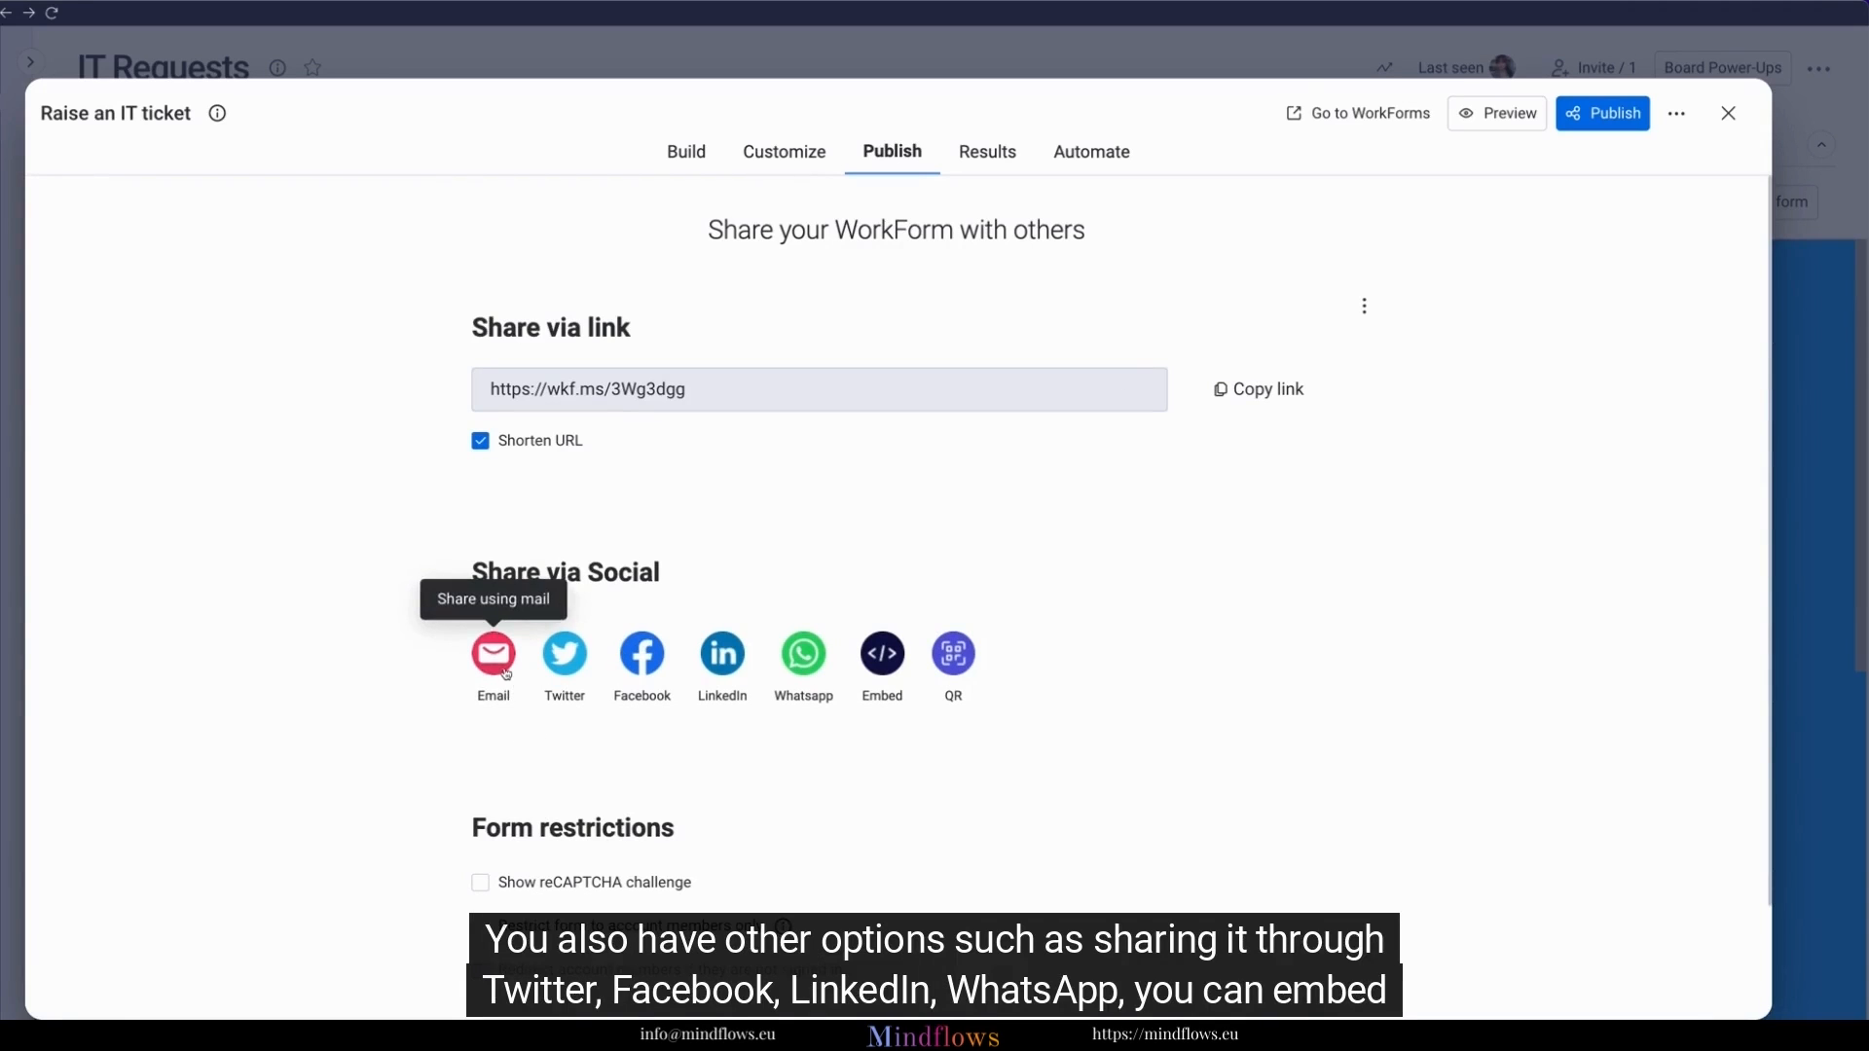
mouse_move(721, 654)
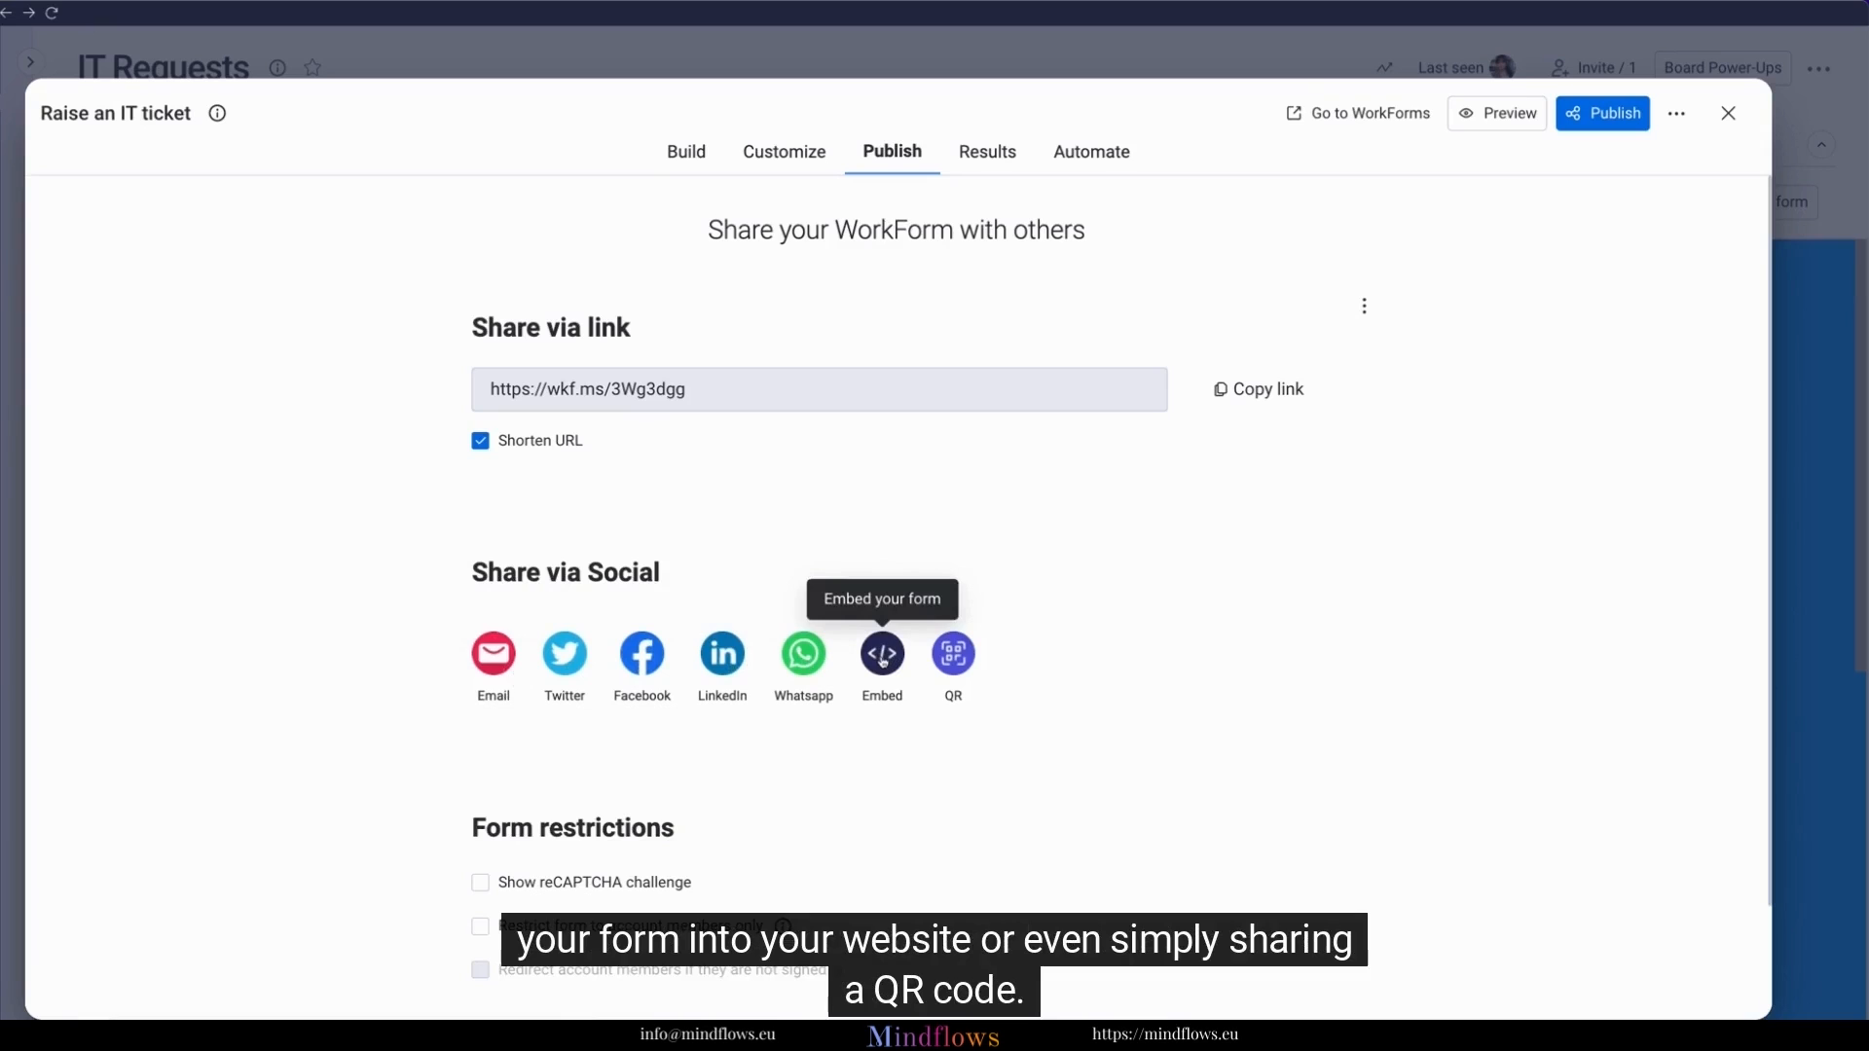
mouse_move(952, 654)
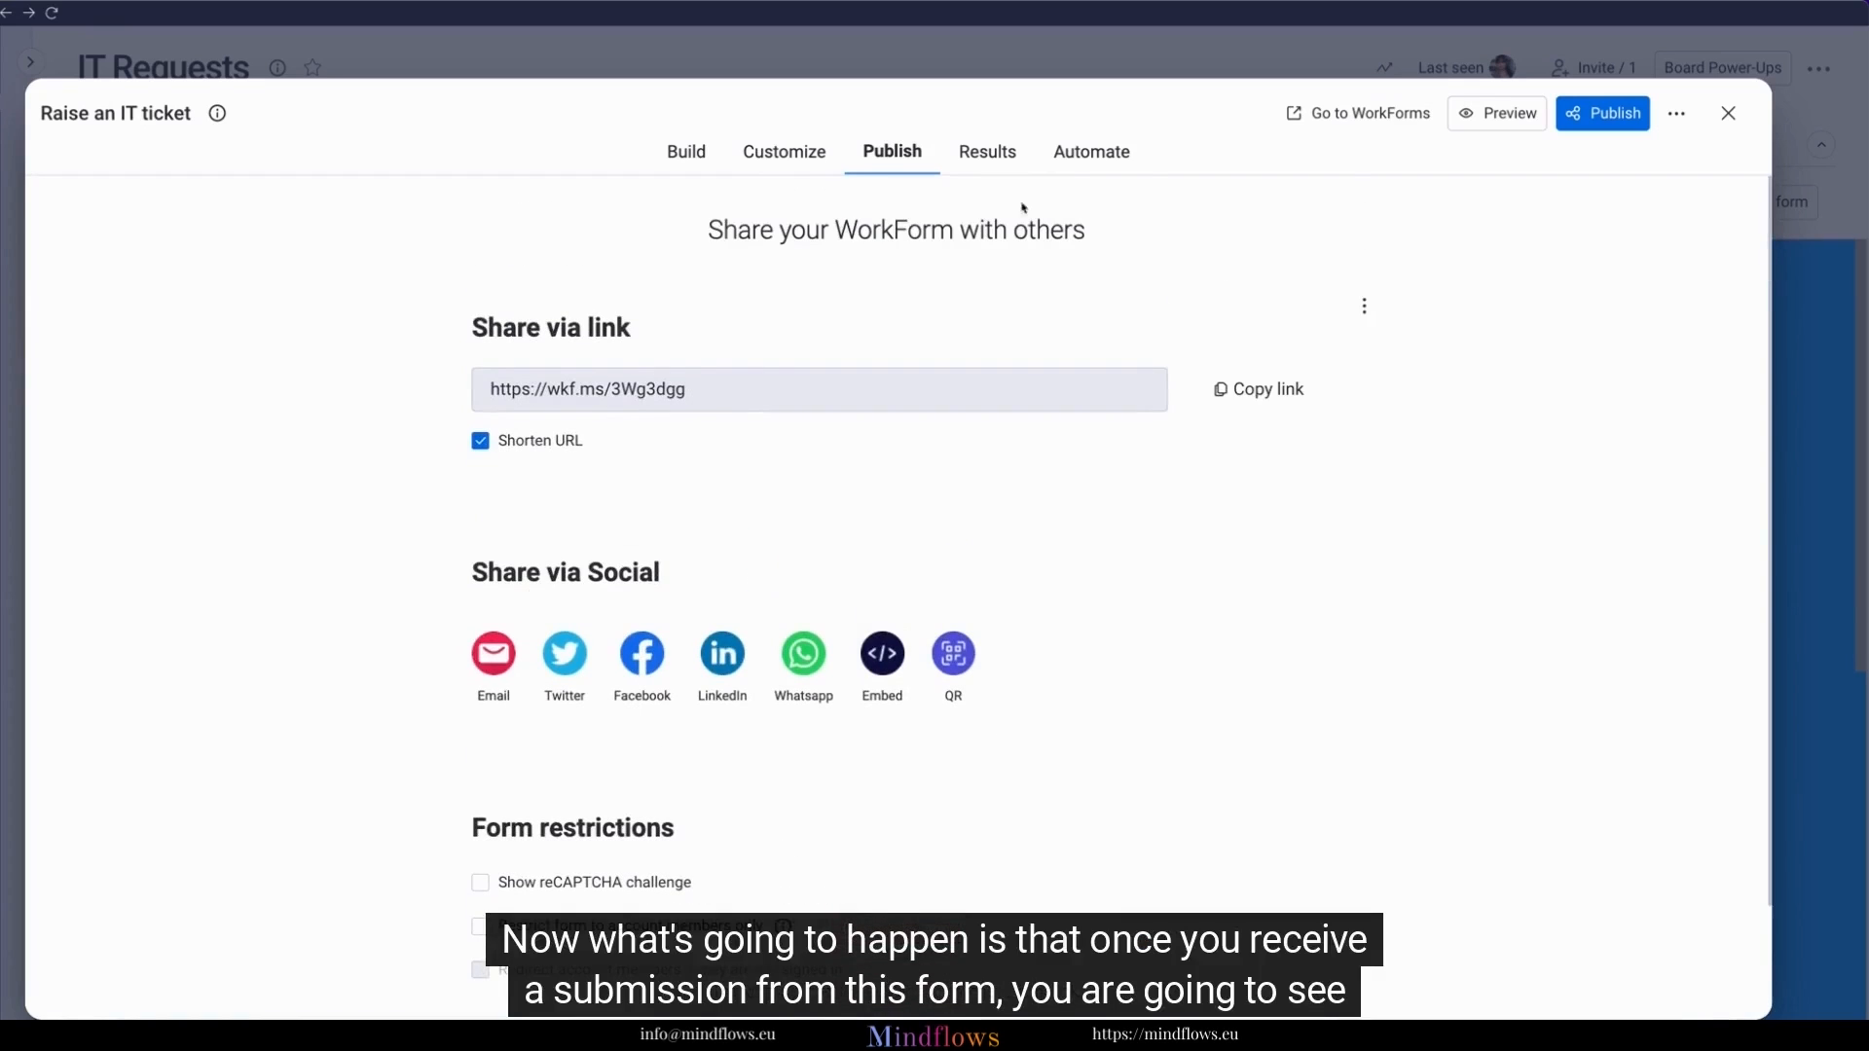
Close the Publish dialog, scroll through the form to Submit, and return to the Main Table.
left_click(1727, 113)
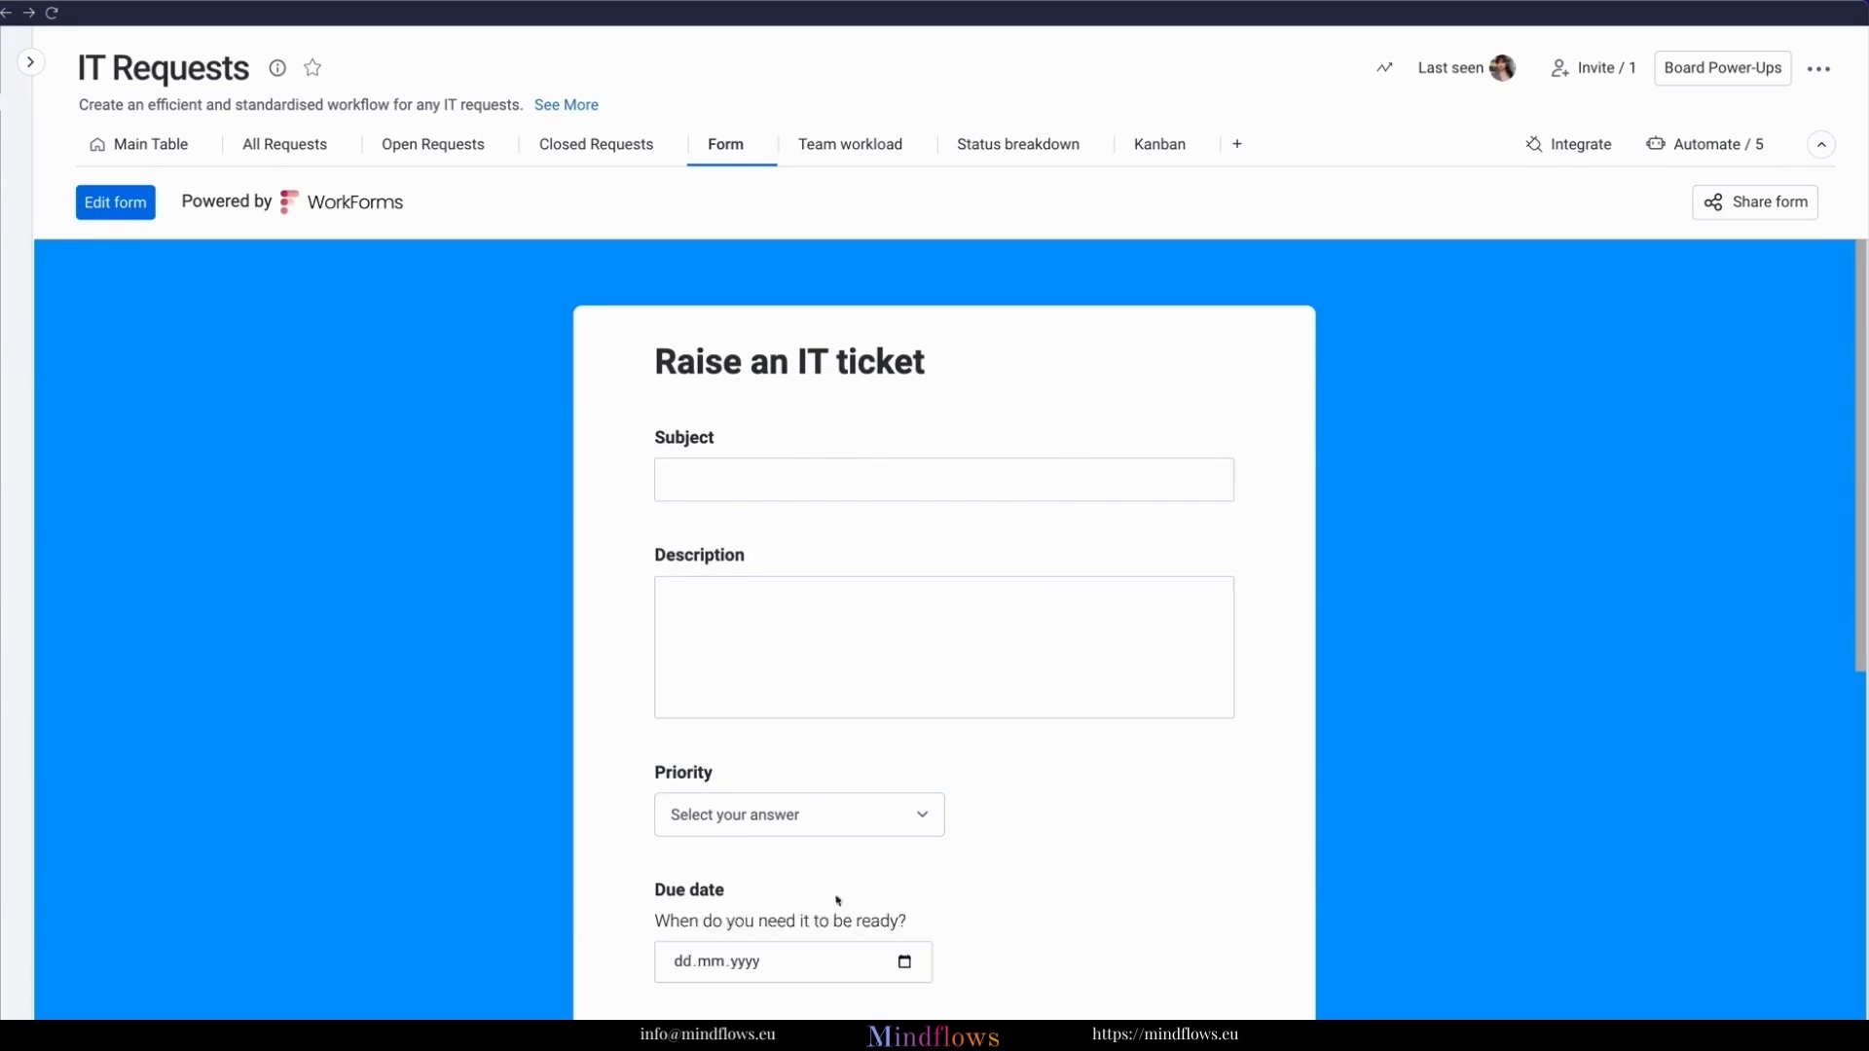
scroll("down", 3)
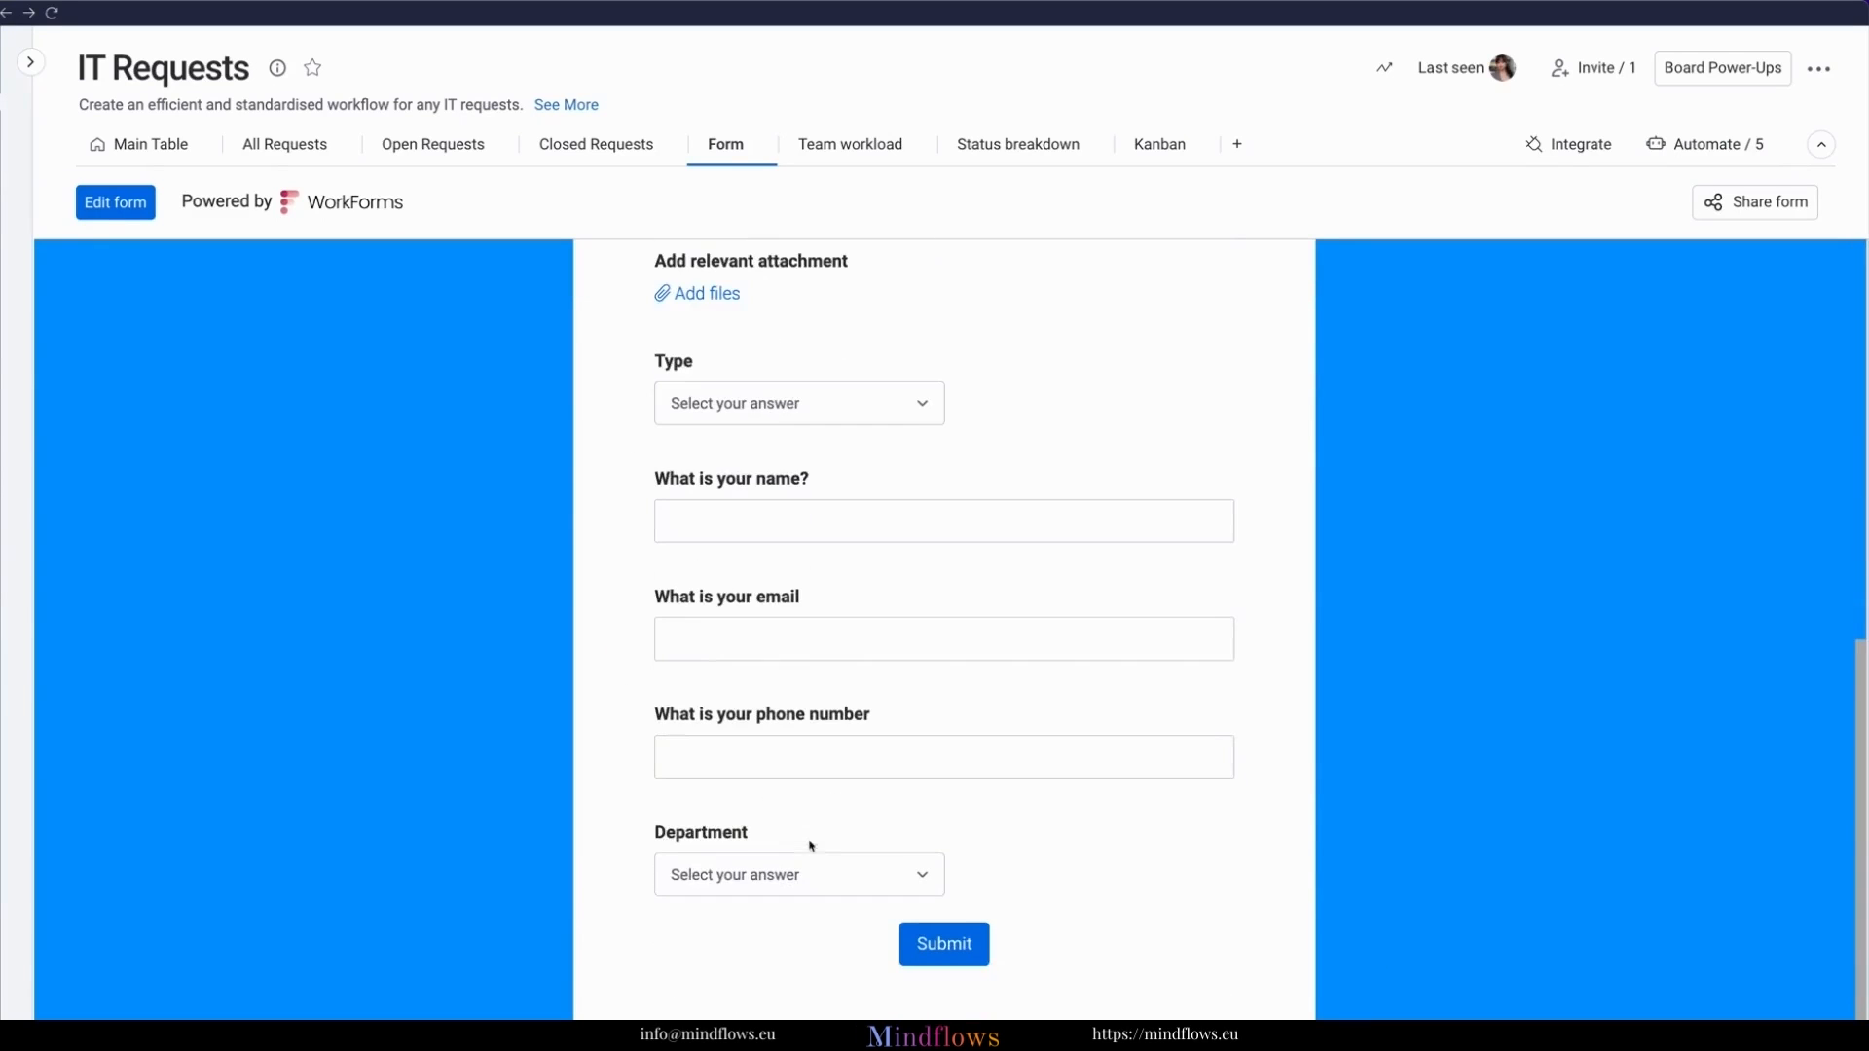
left_click(152, 142)
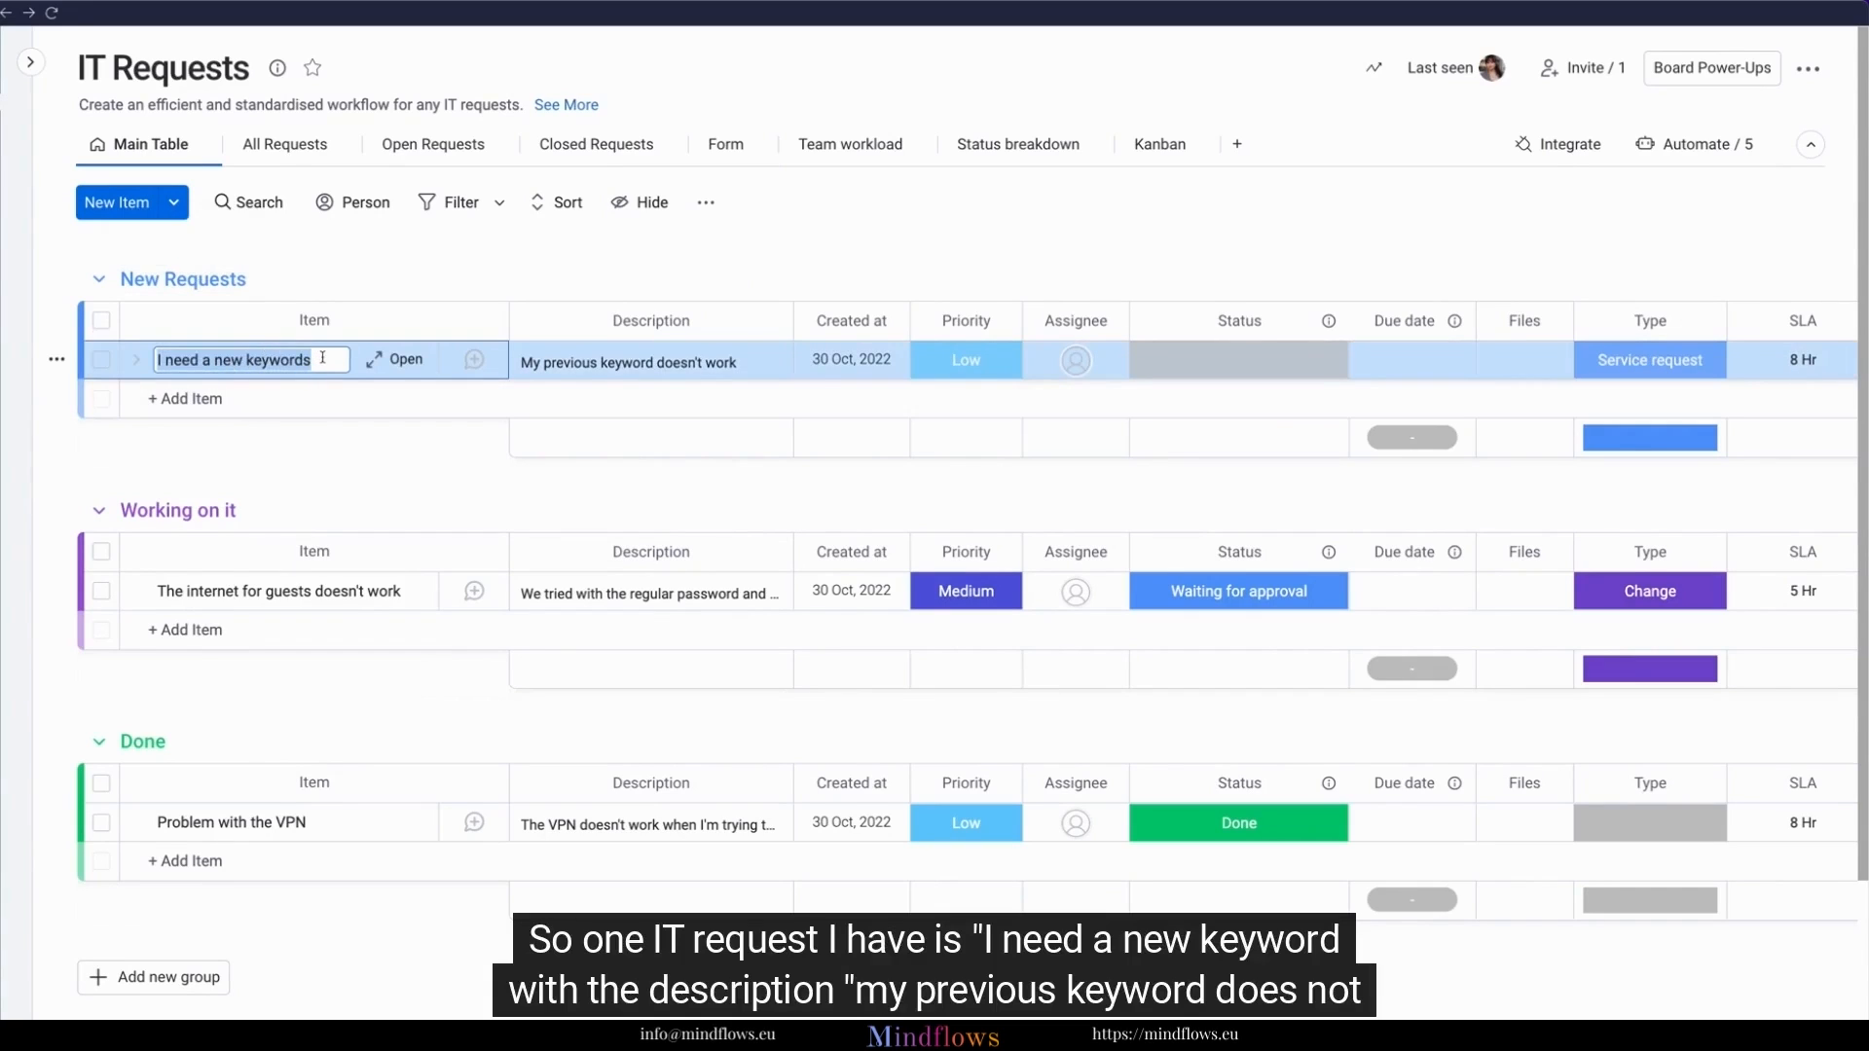
Assign the 'I need a new keywords' request and open its Status label picker.
left_click(633, 362)
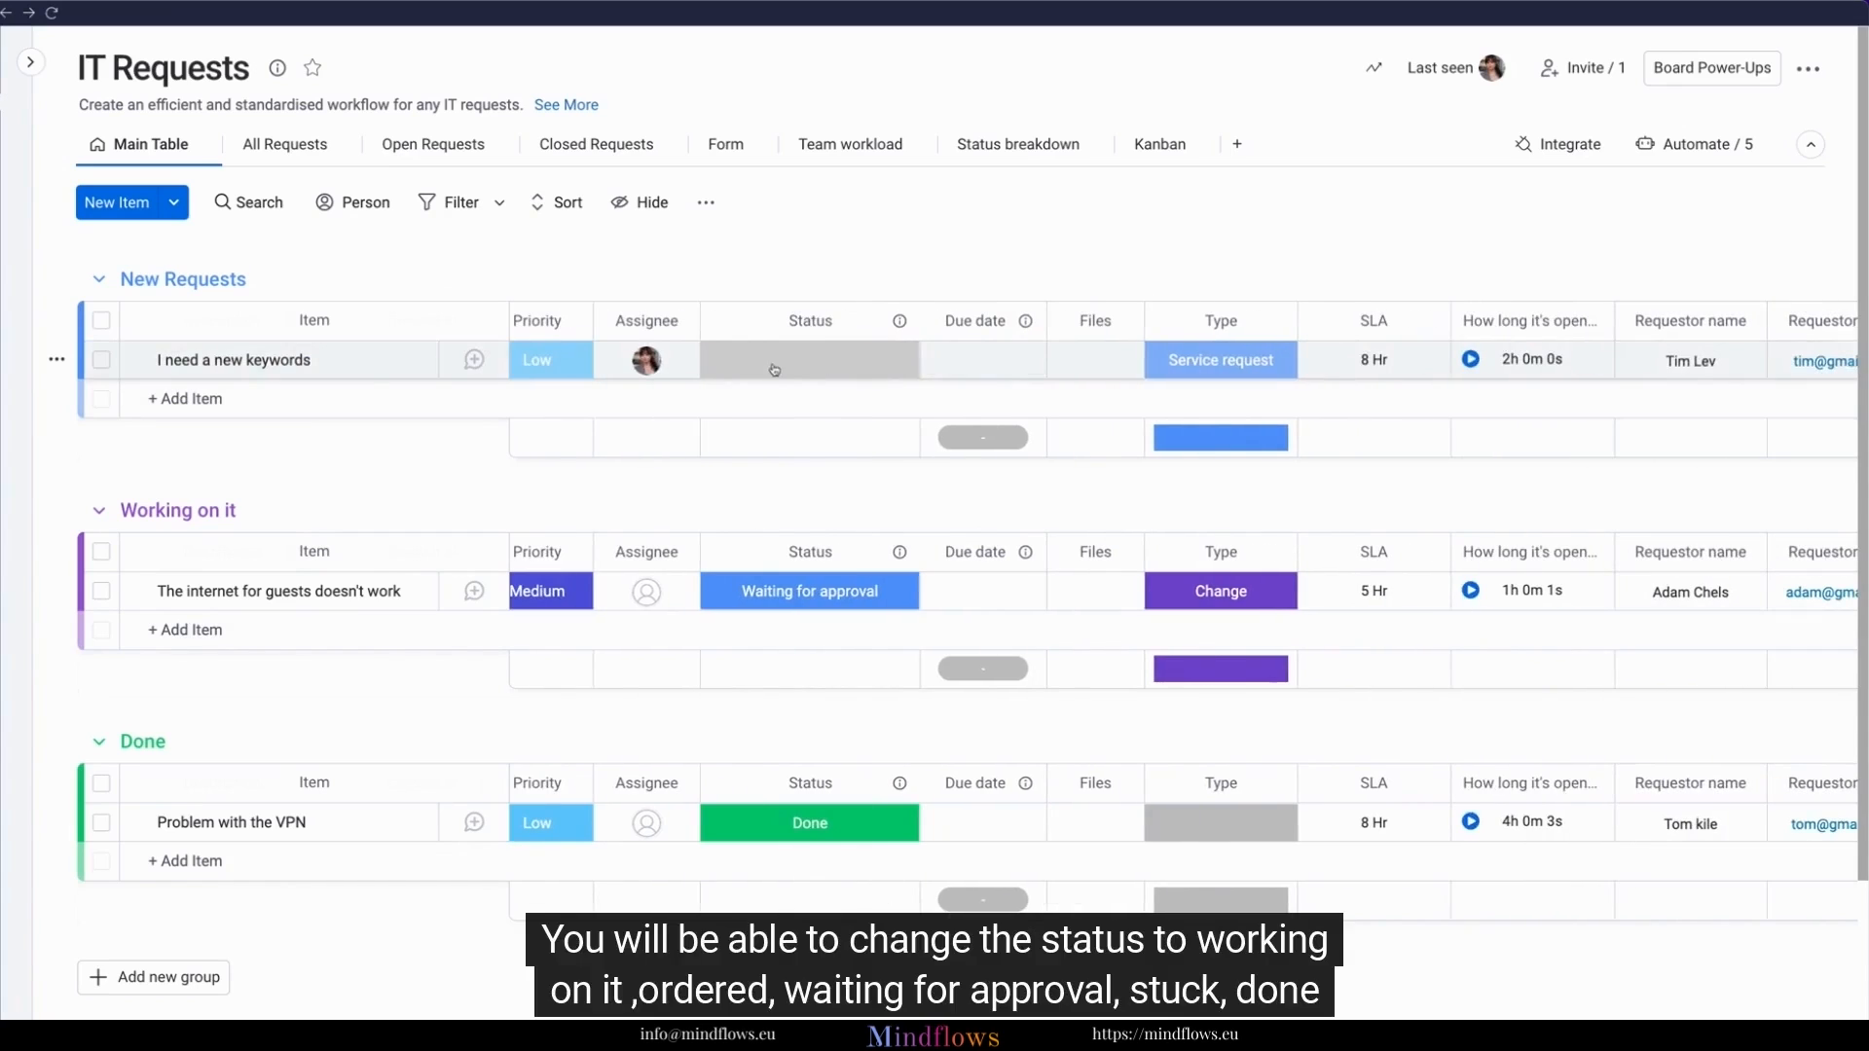
left_click(808, 358)
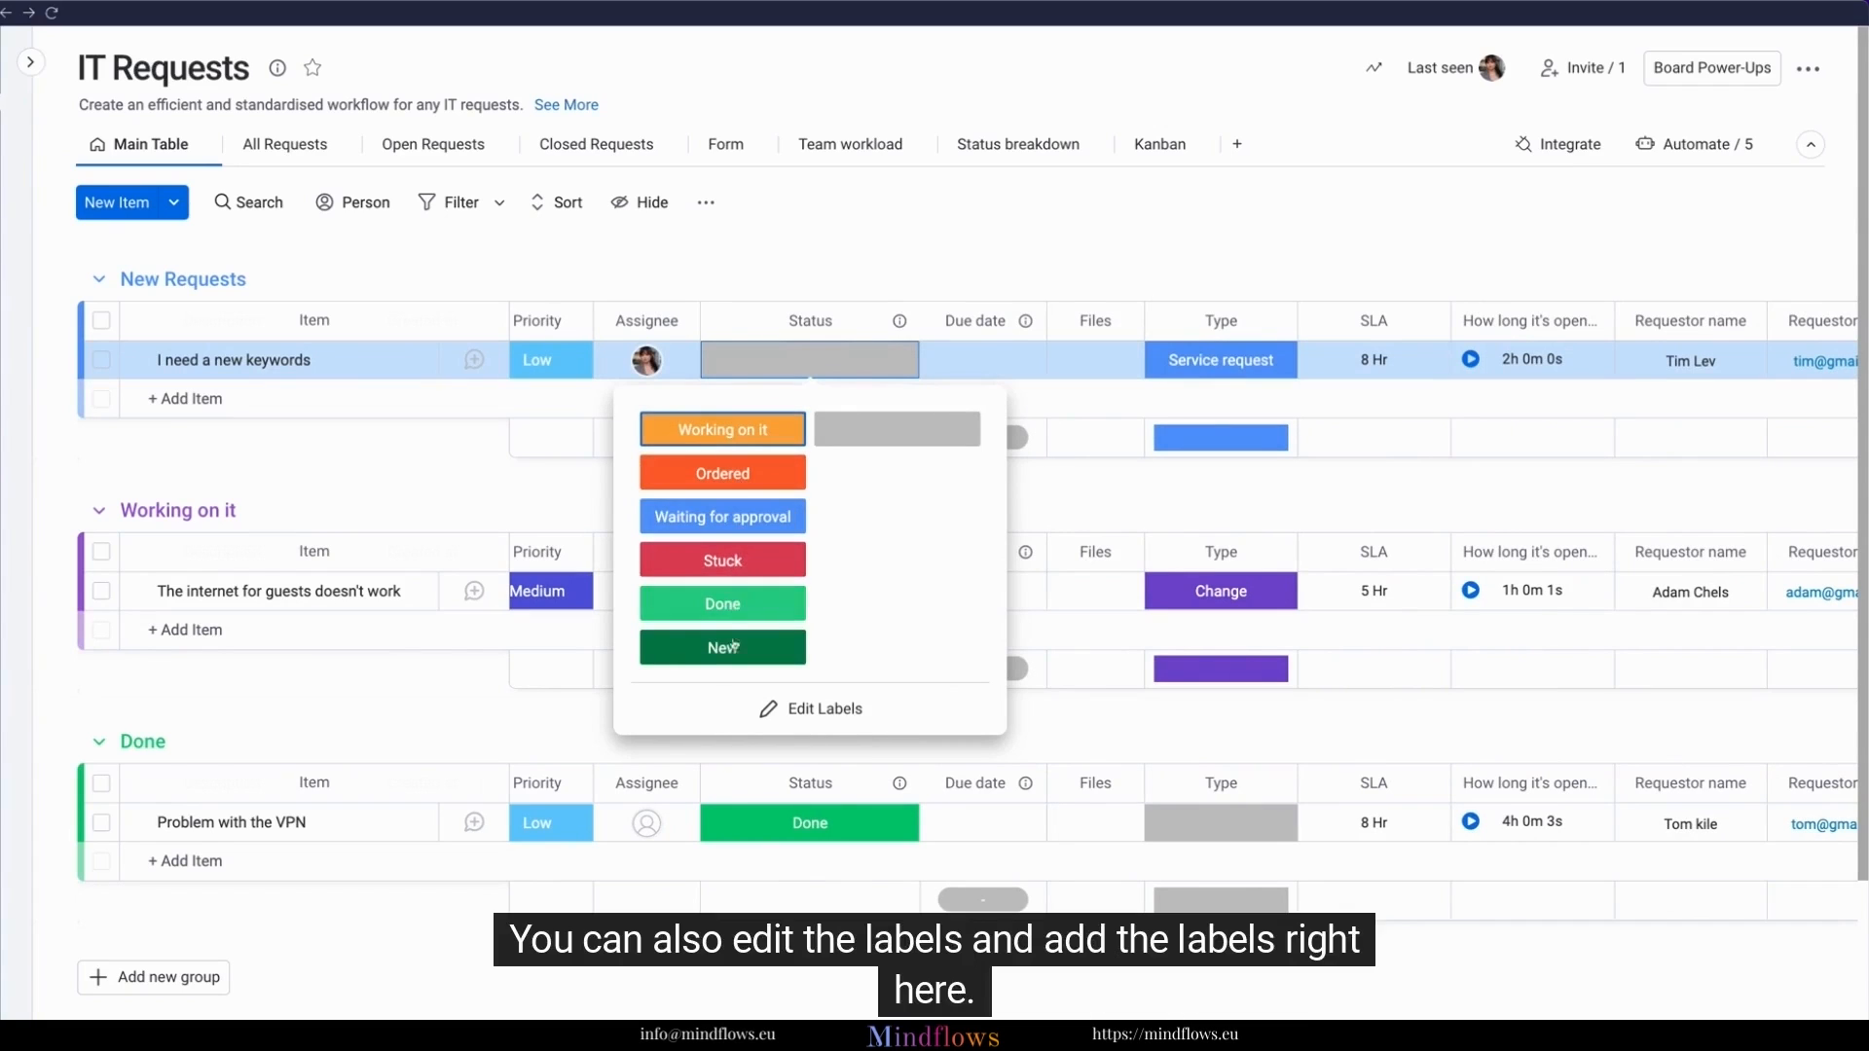
Edit the status labels to add new labels named Delivered and Stuck.
left_click(809, 708)
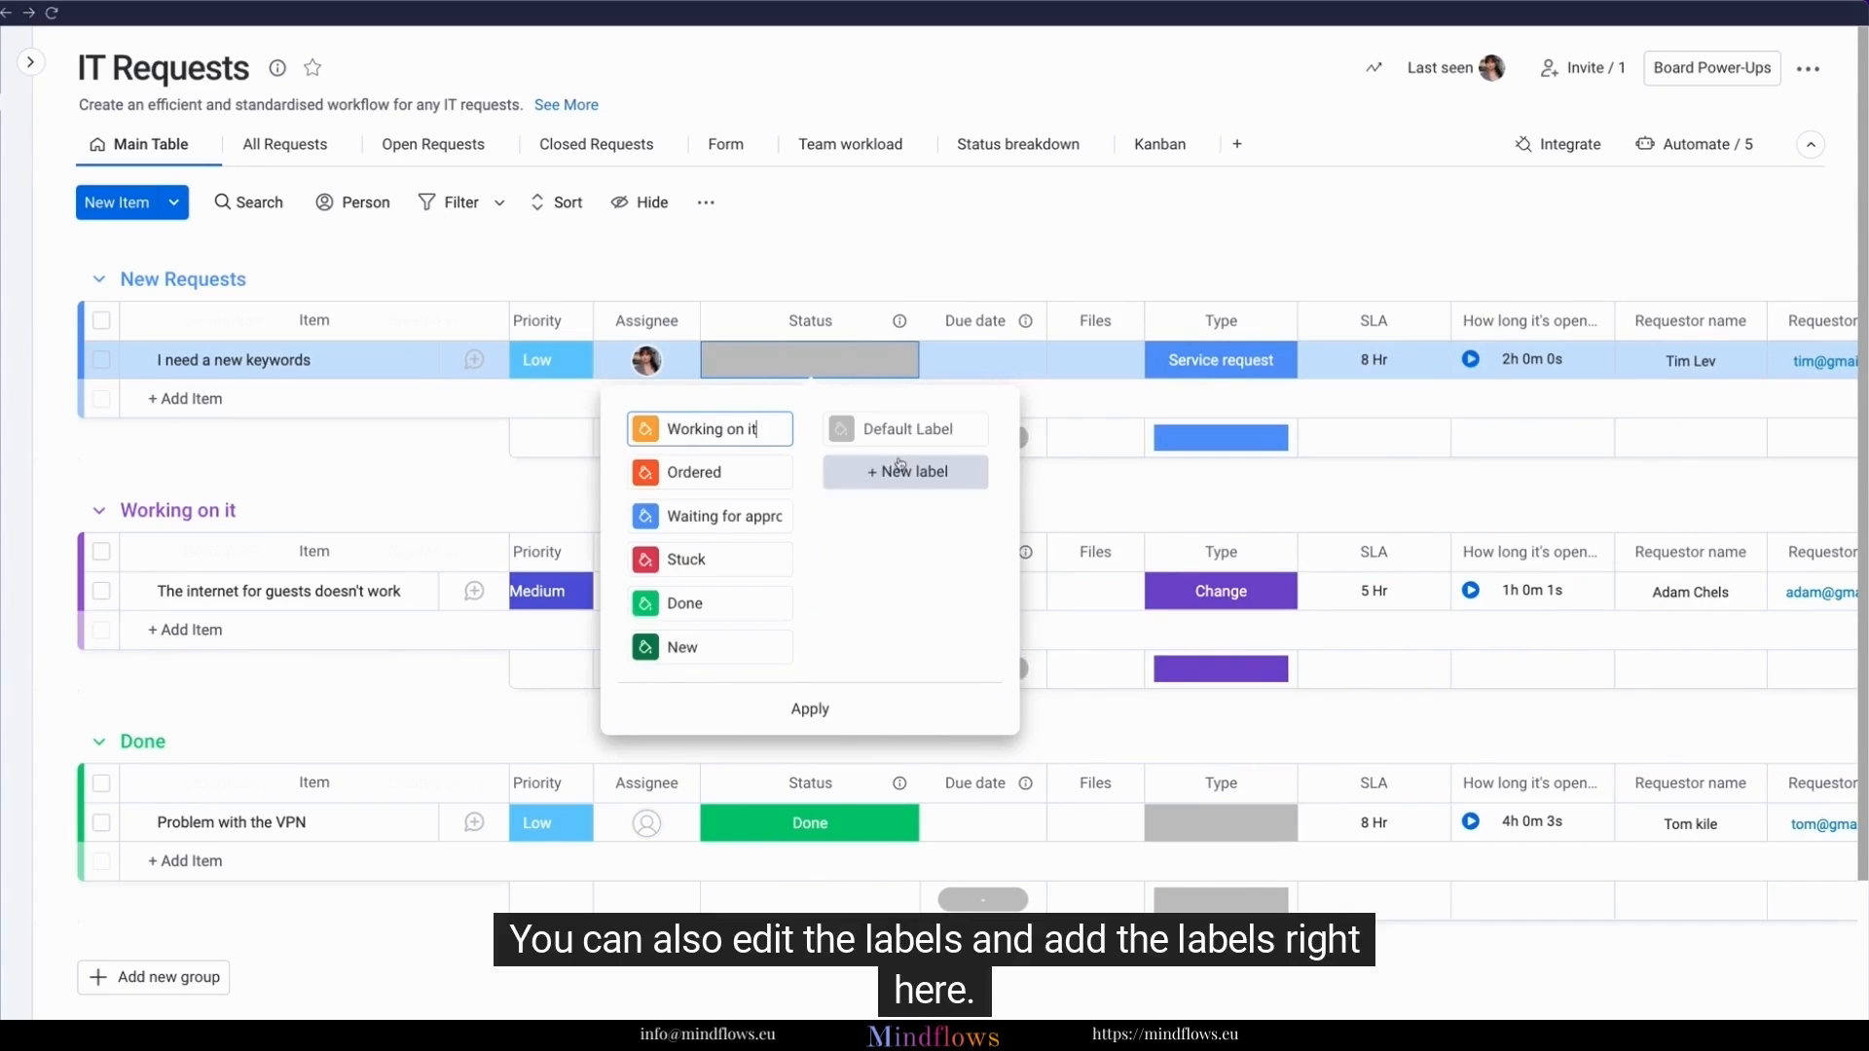
left_click(905, 471)
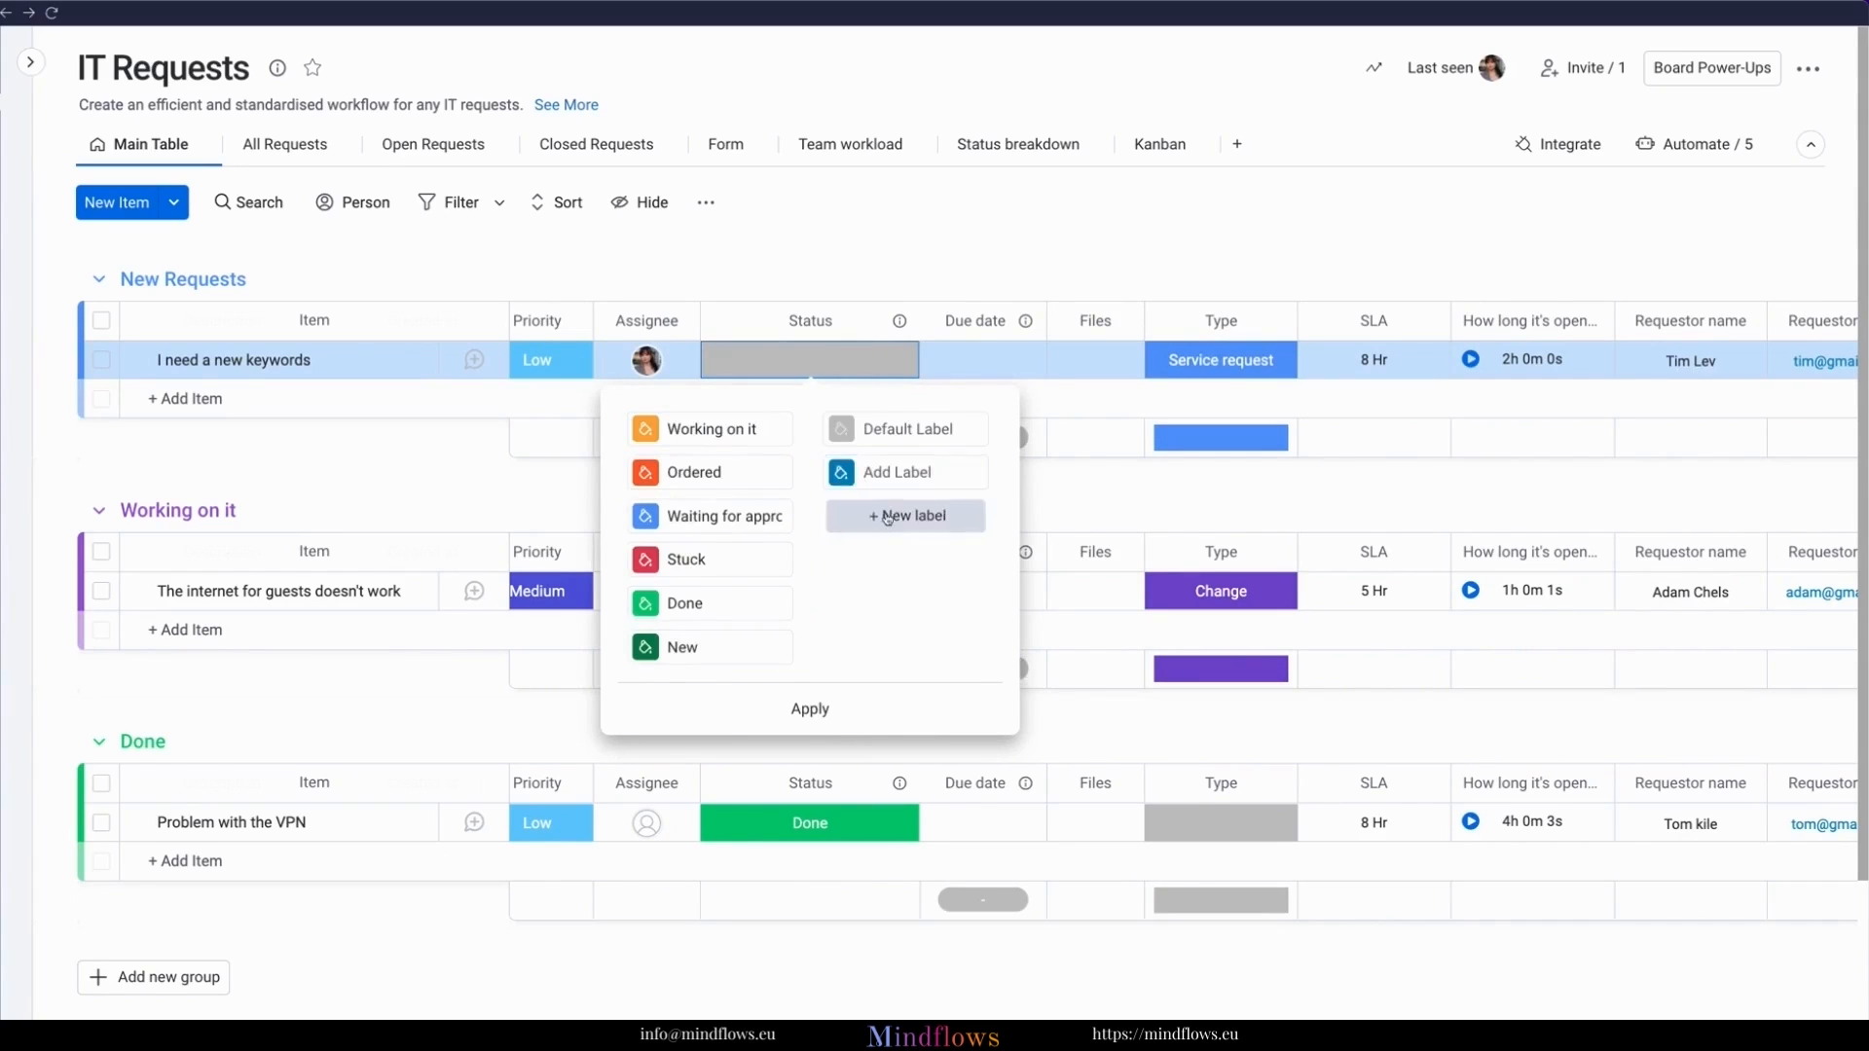
left_click(905, 514)
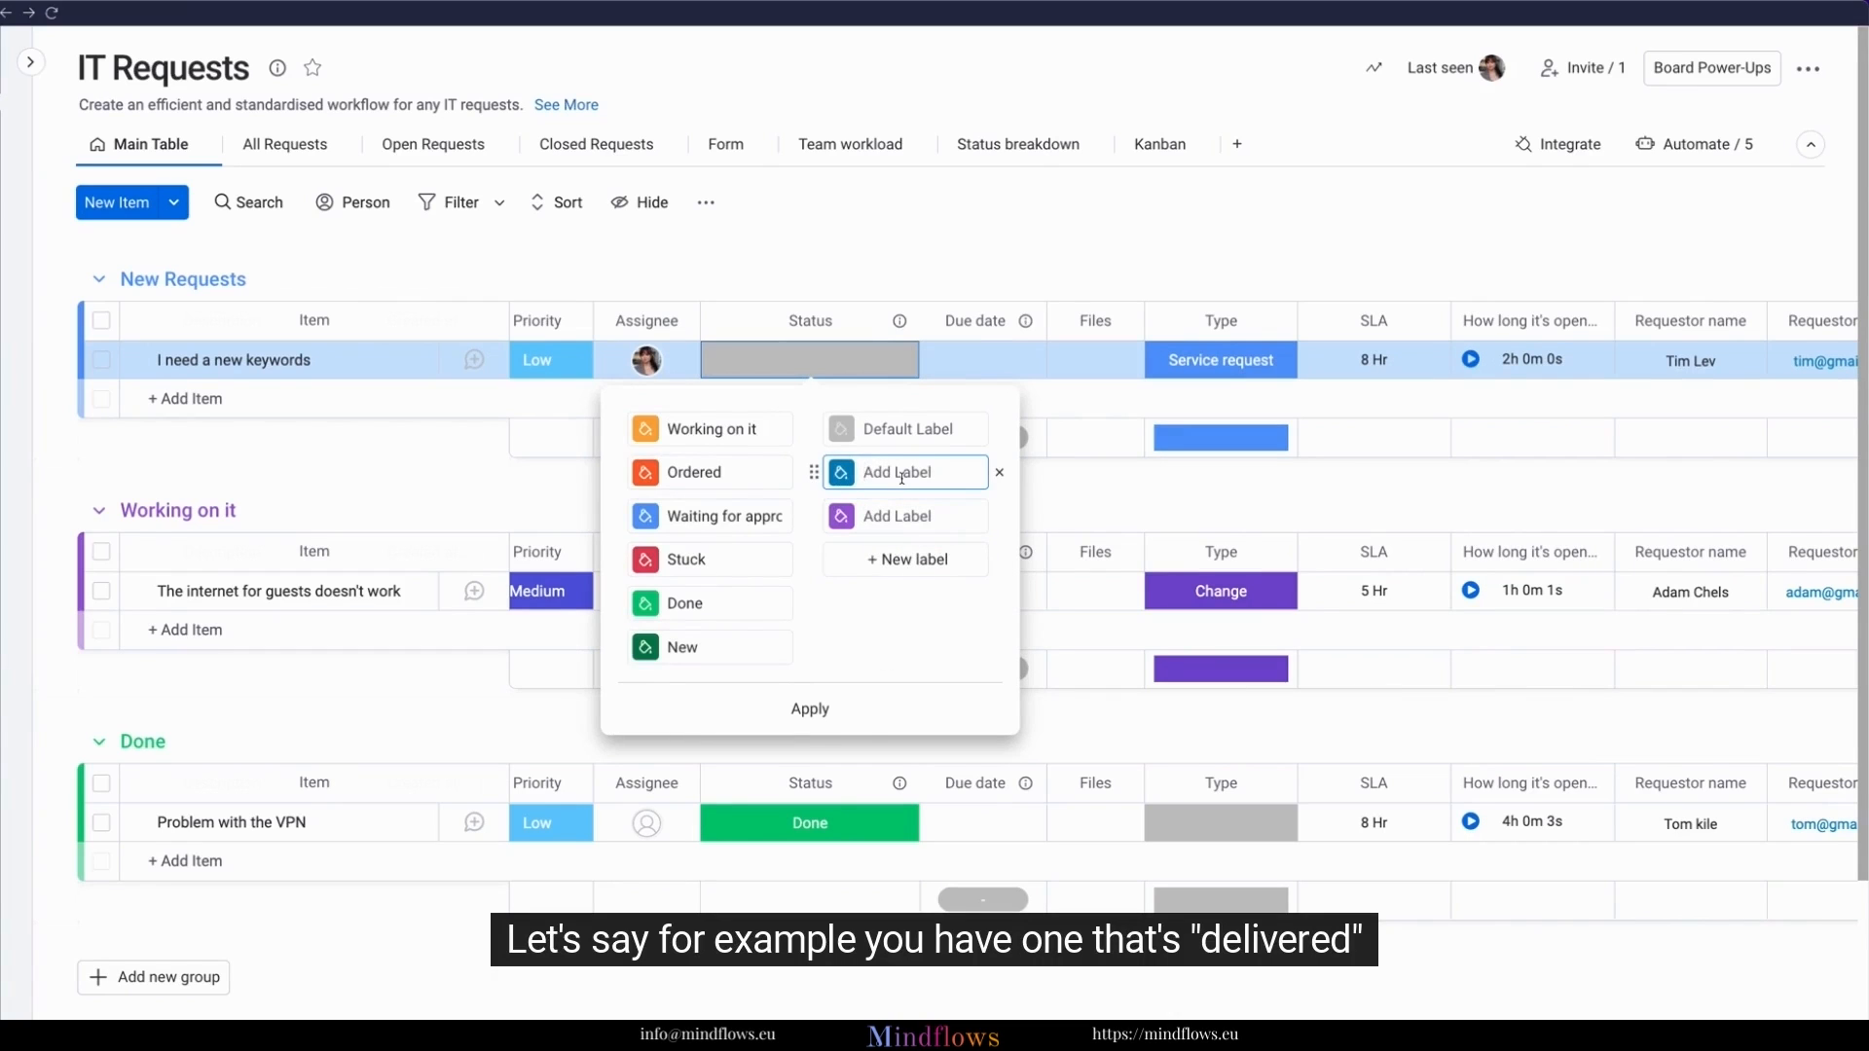
type("Delivered")
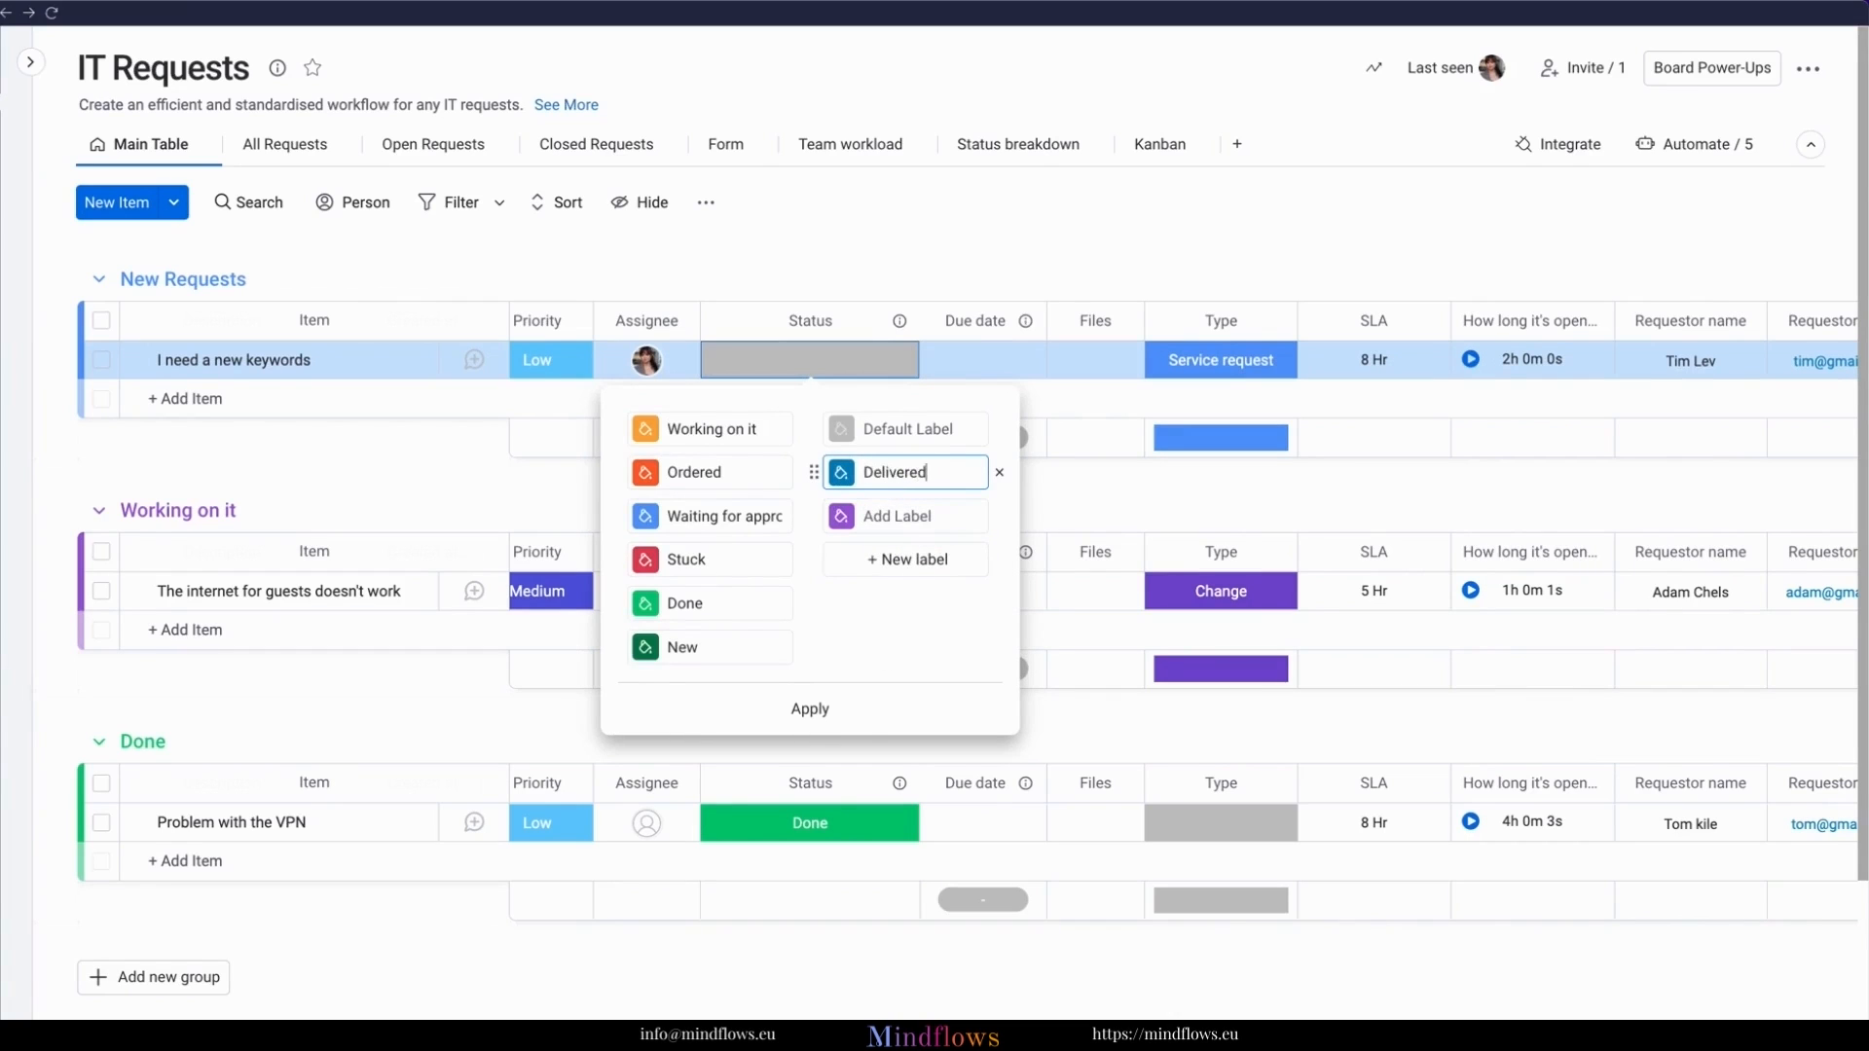
left_click(905, 516)
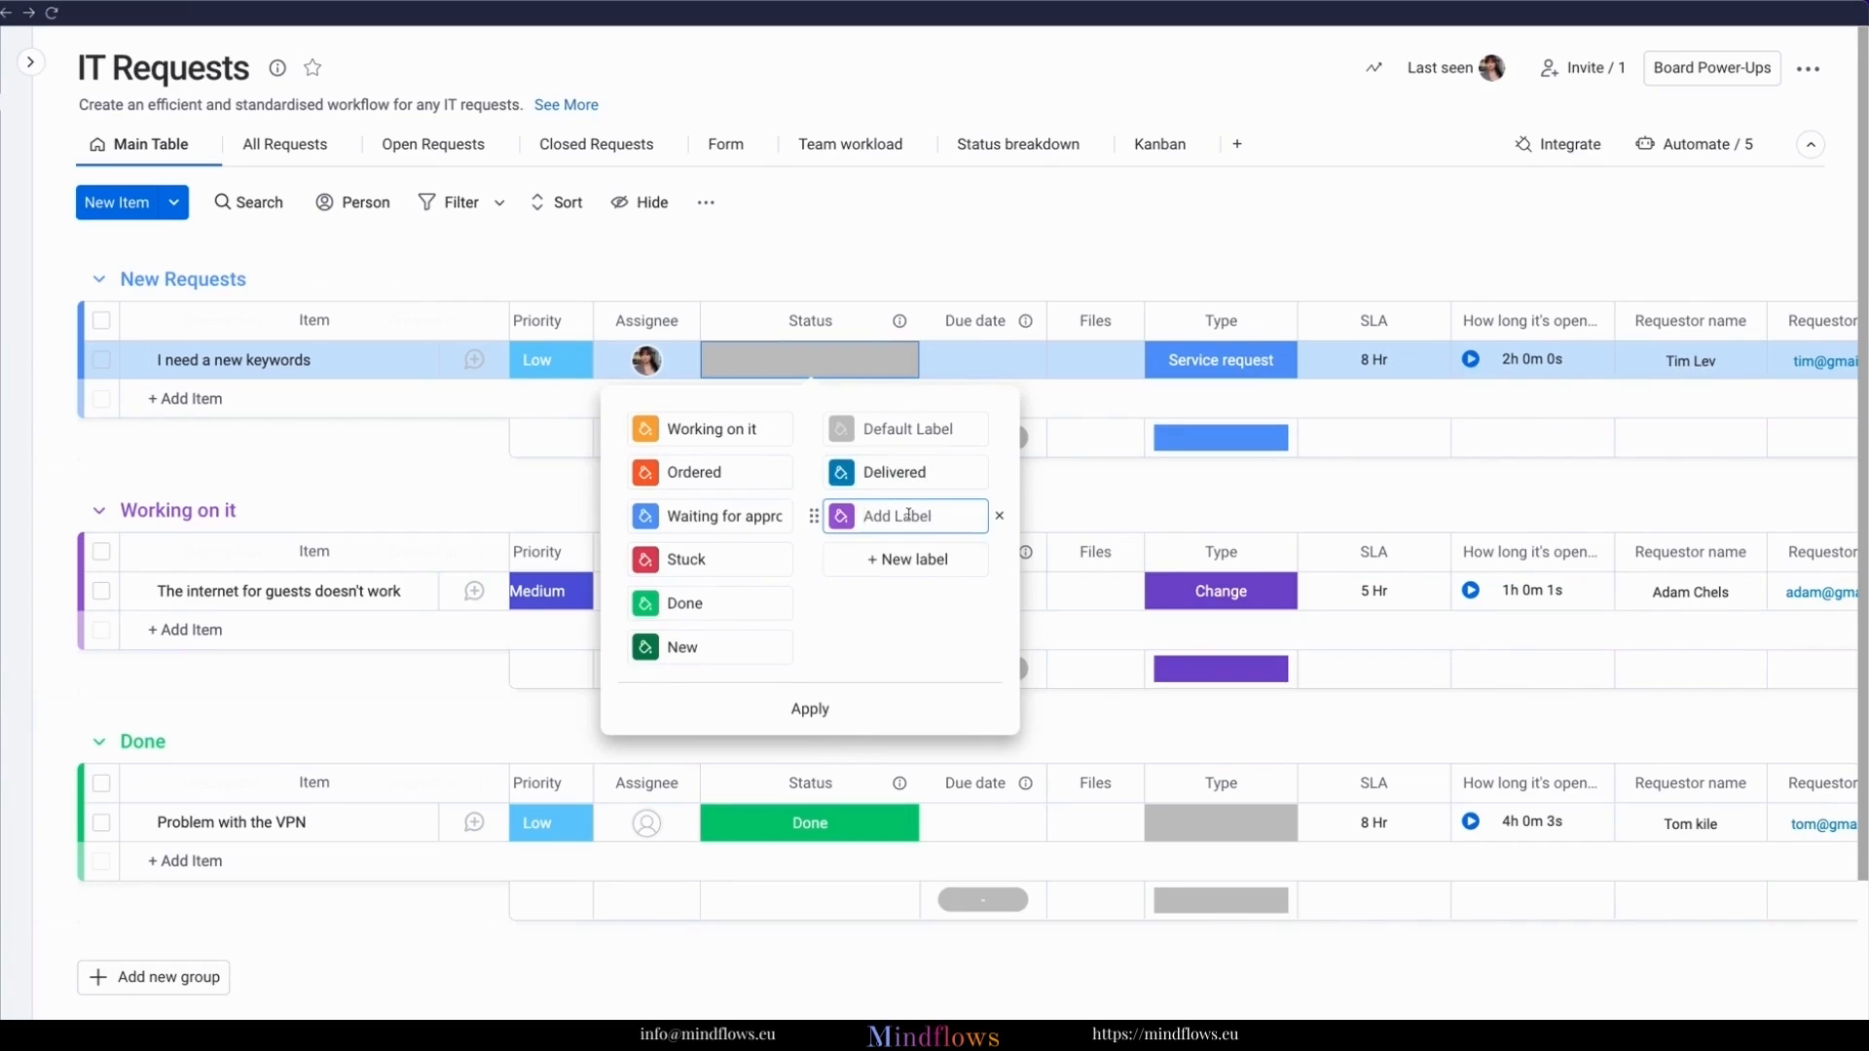
type("Stuck")
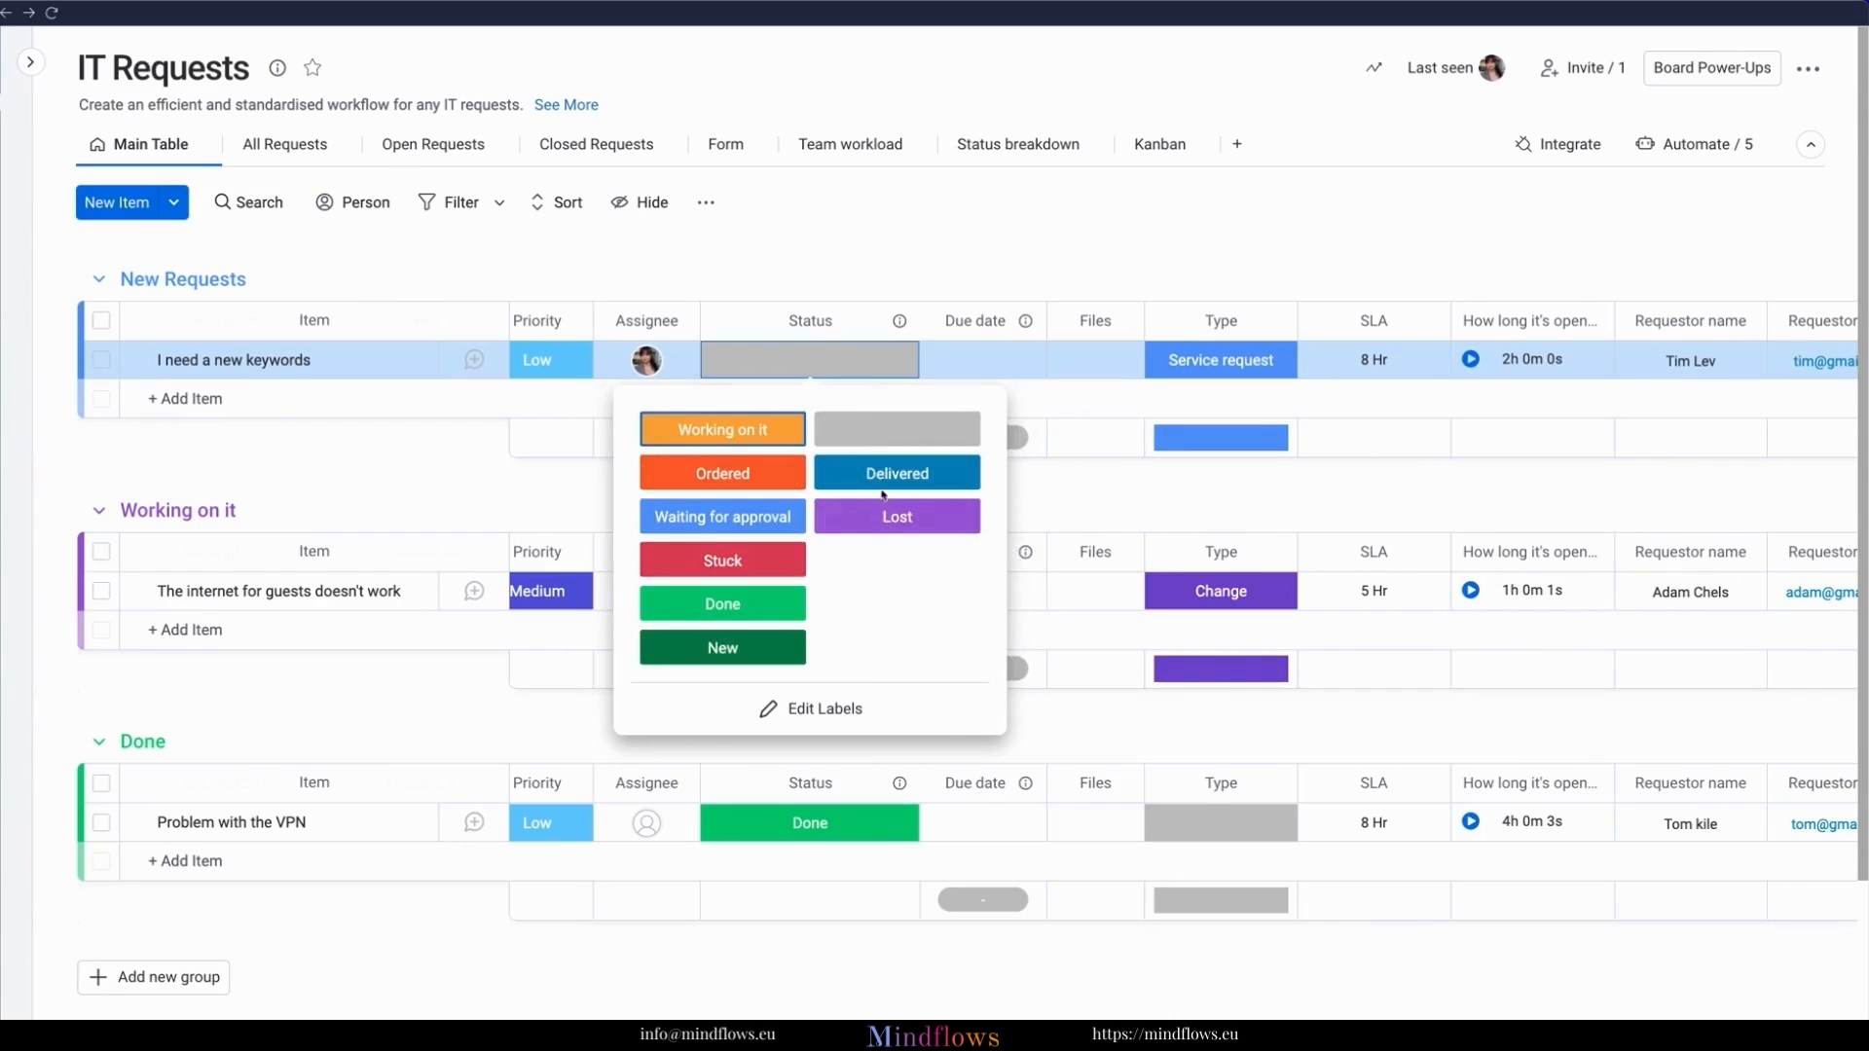
Set the keywords request's status to Delivered and close the status picker.
left_click(895, 473)
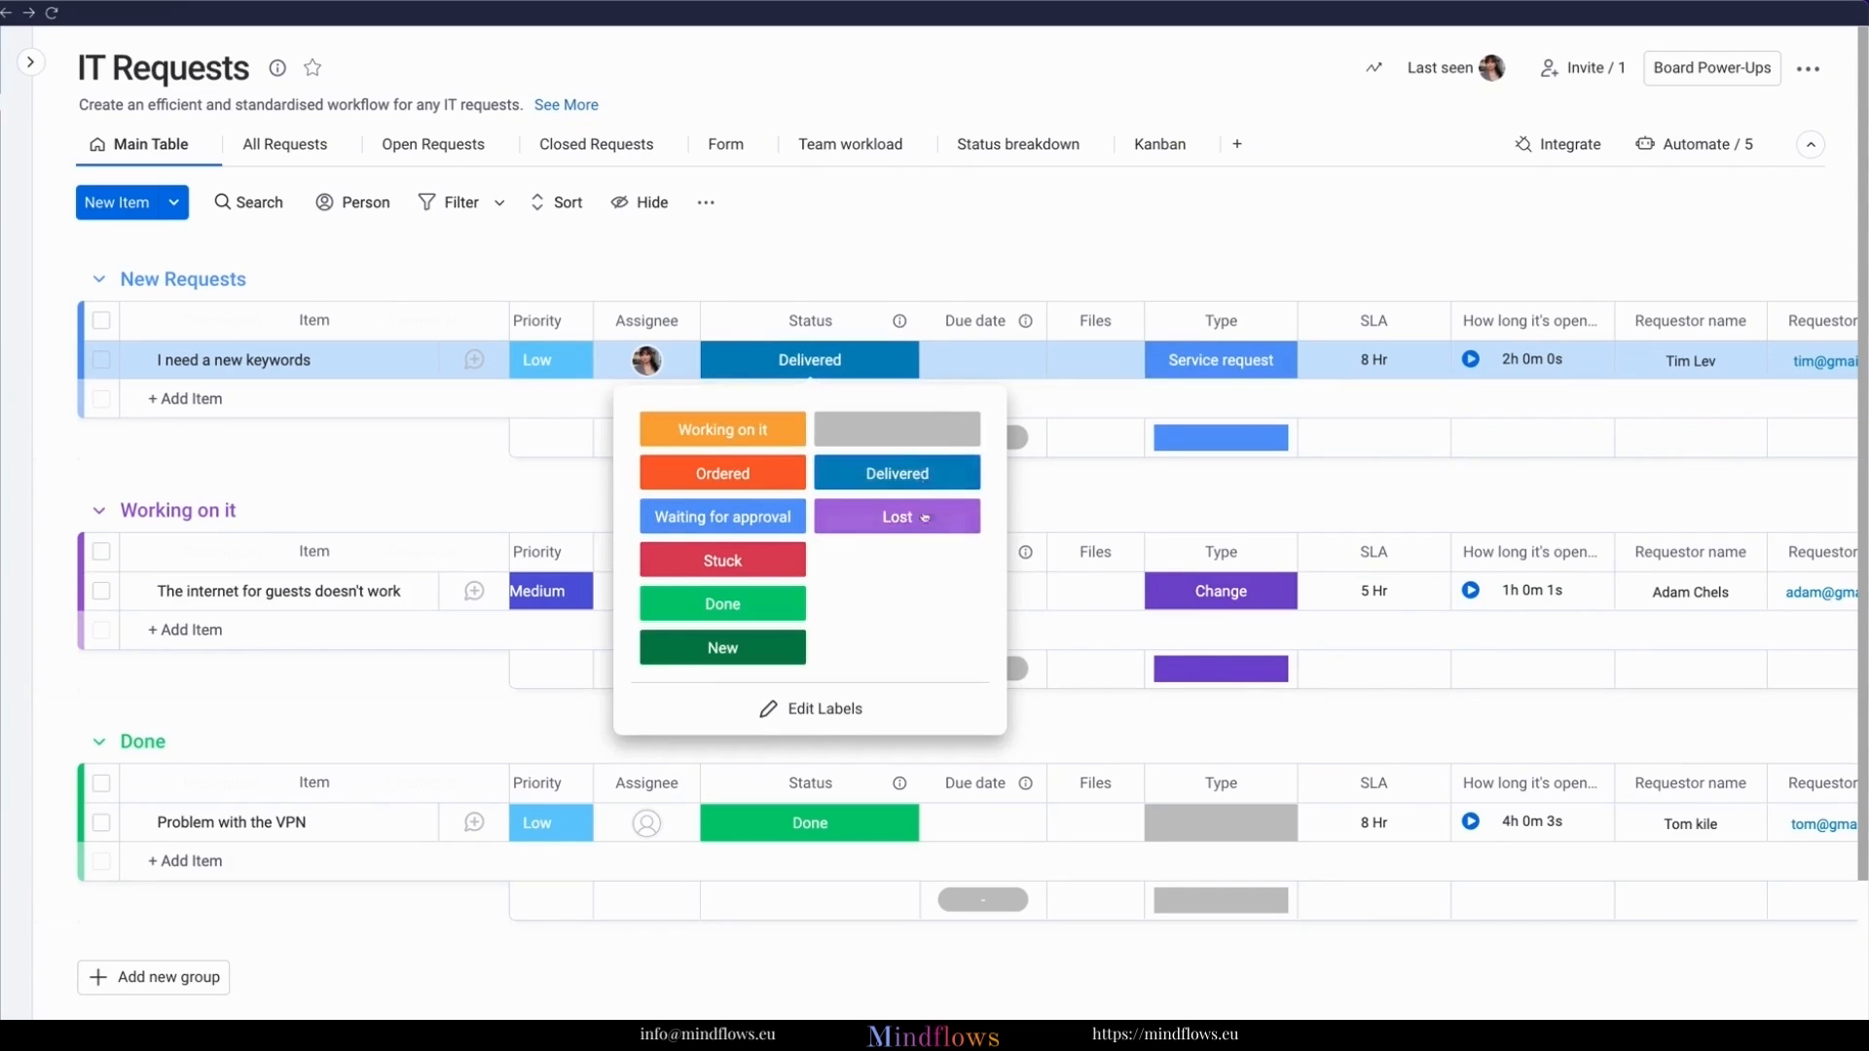
left_click(720, 516)
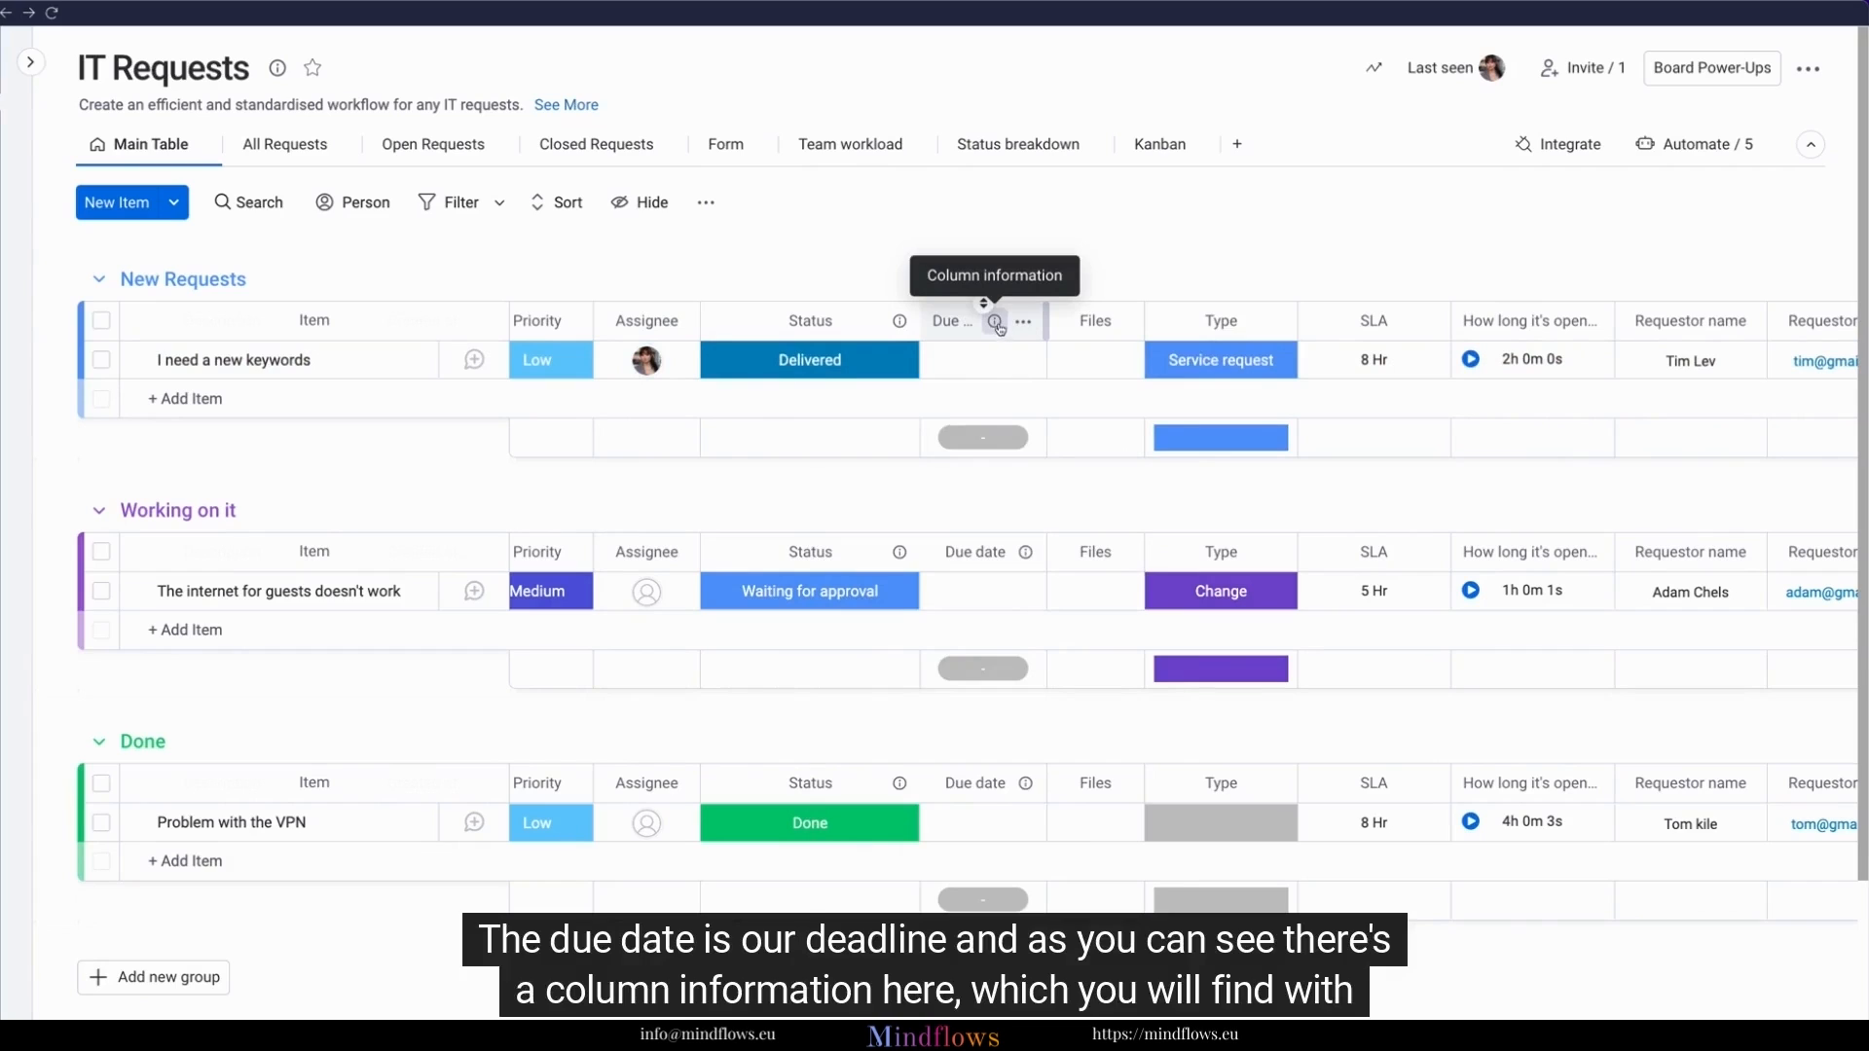
left_click(997, 325)
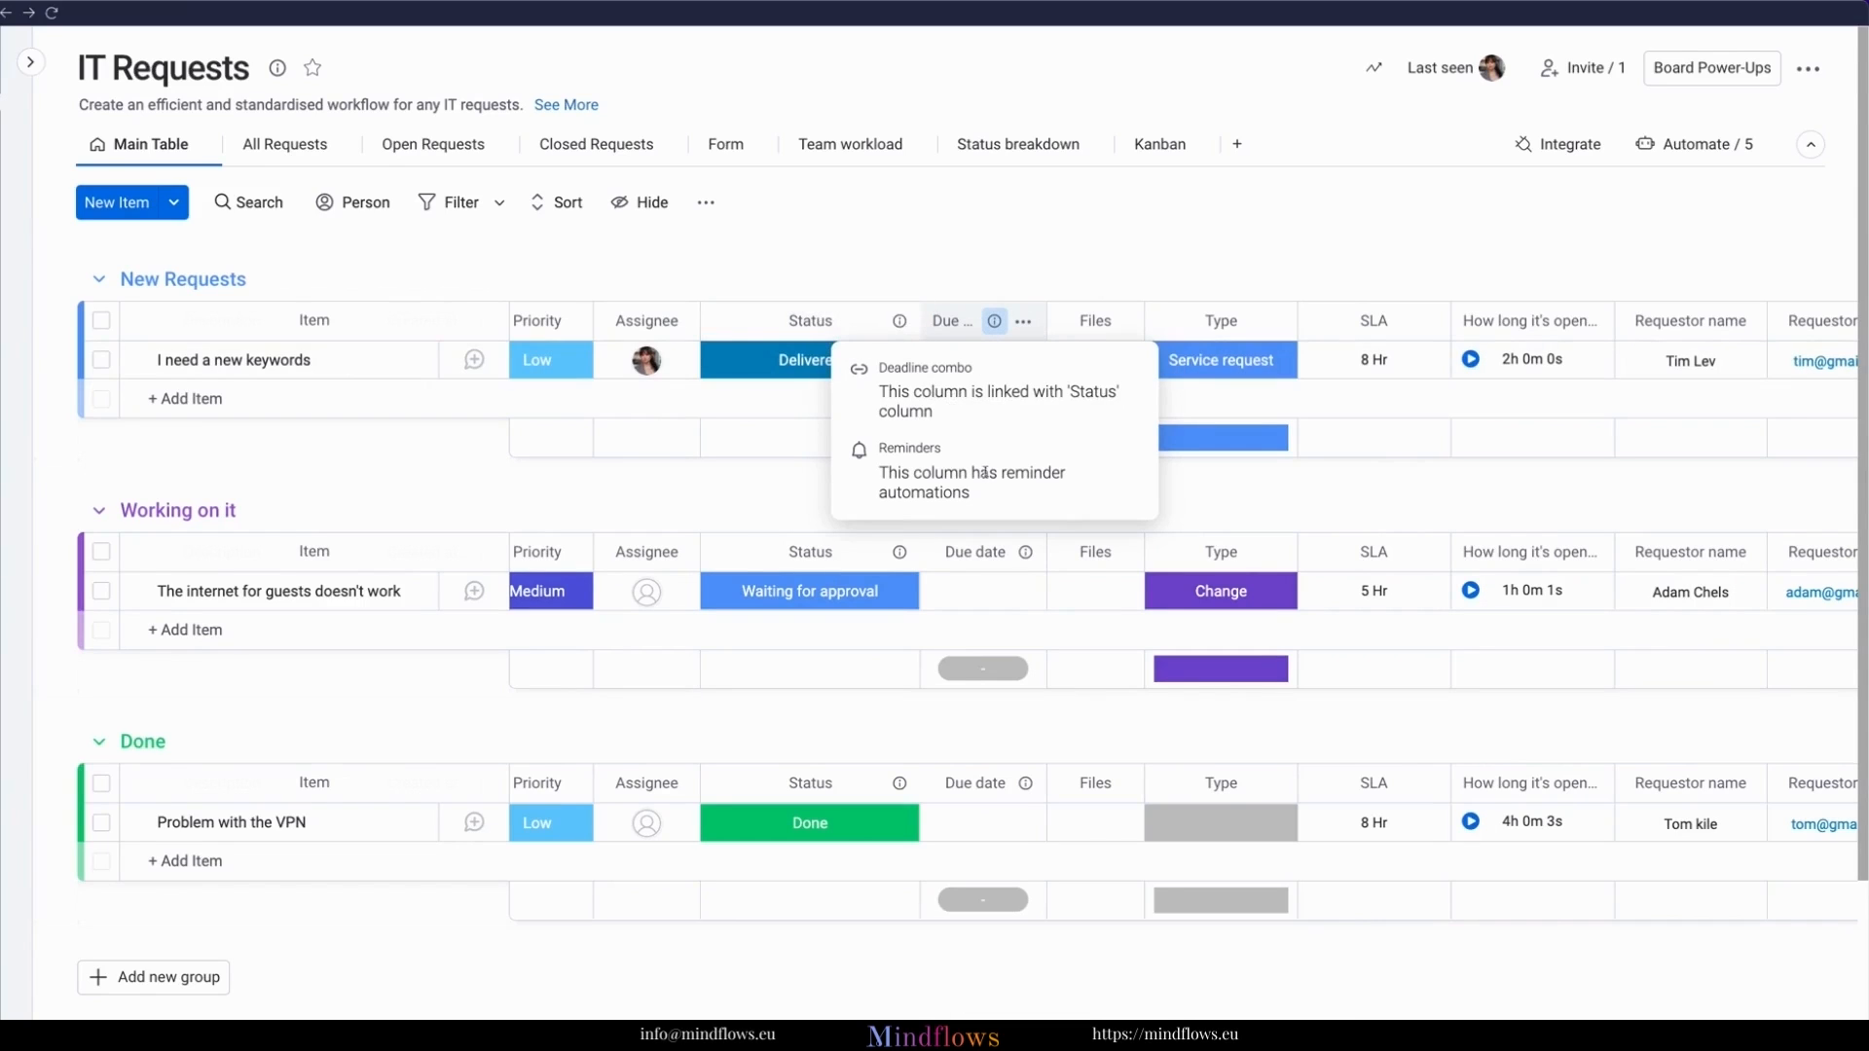
mouse_move(1109, 239)
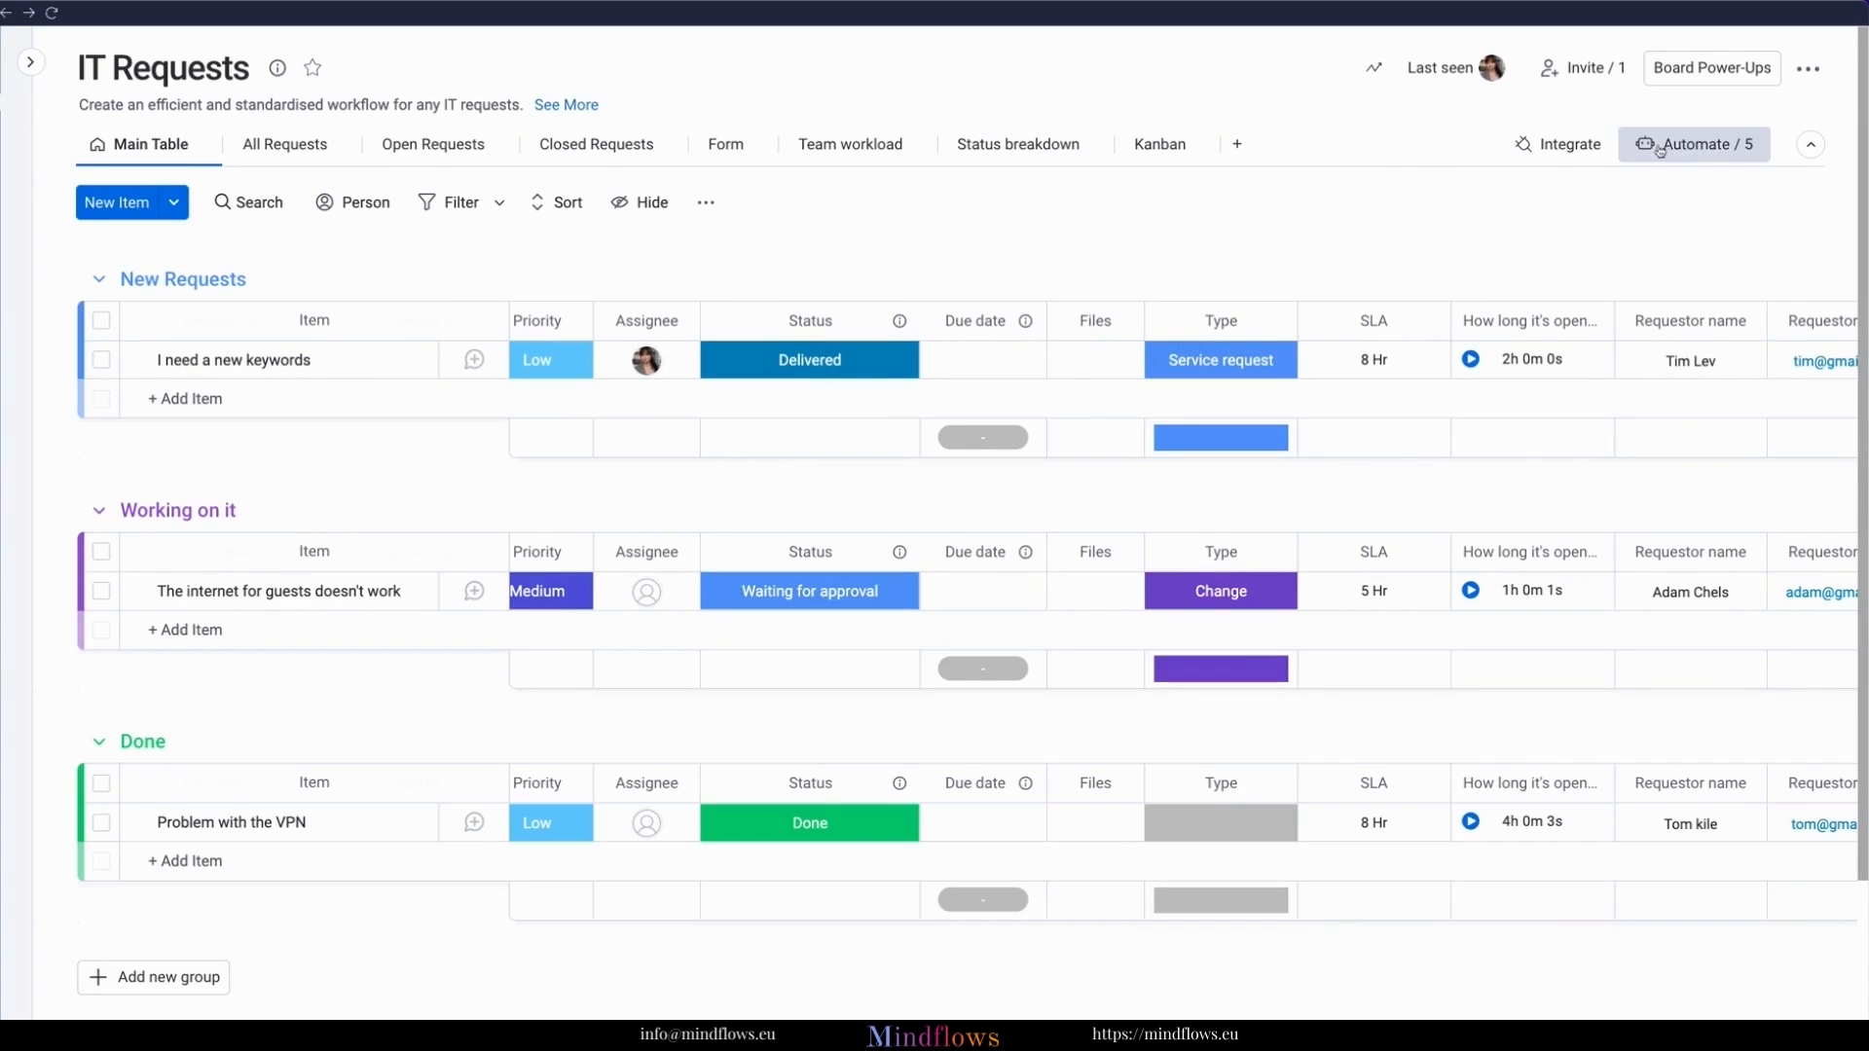
left_click(810, 358)
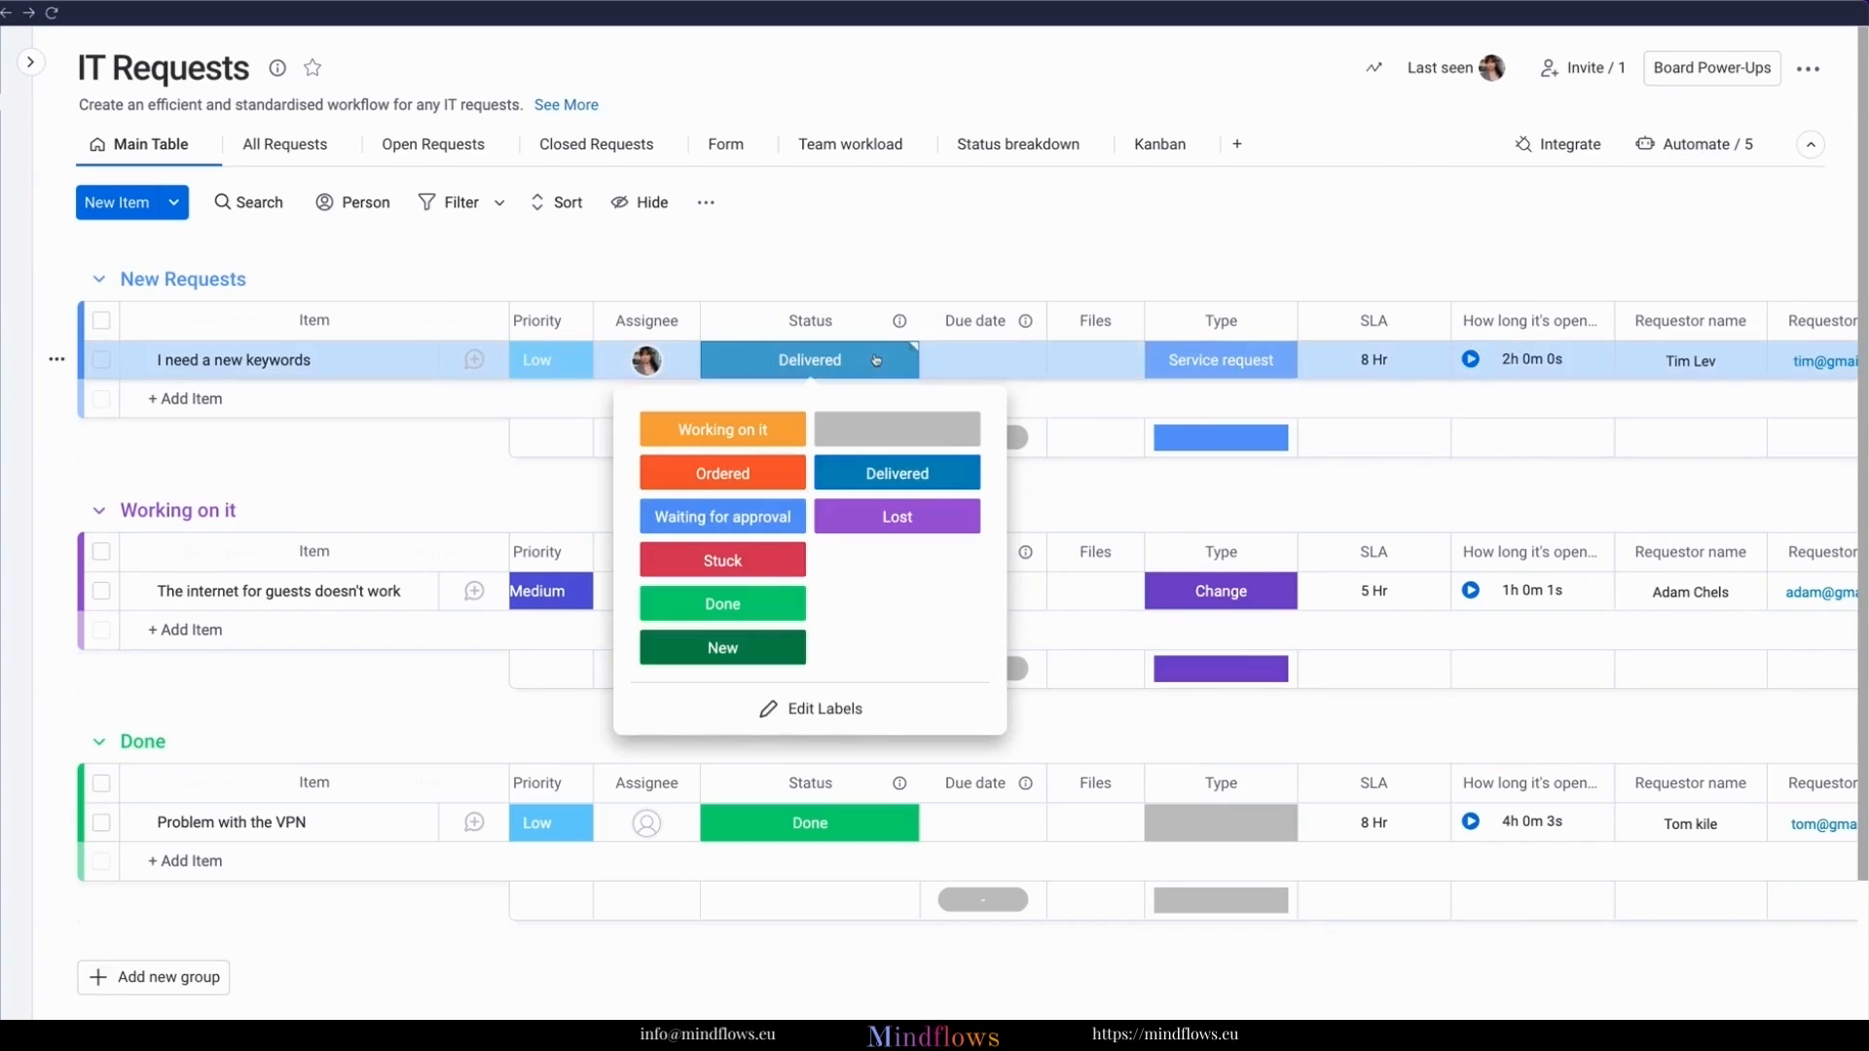
left_click(720, 515)
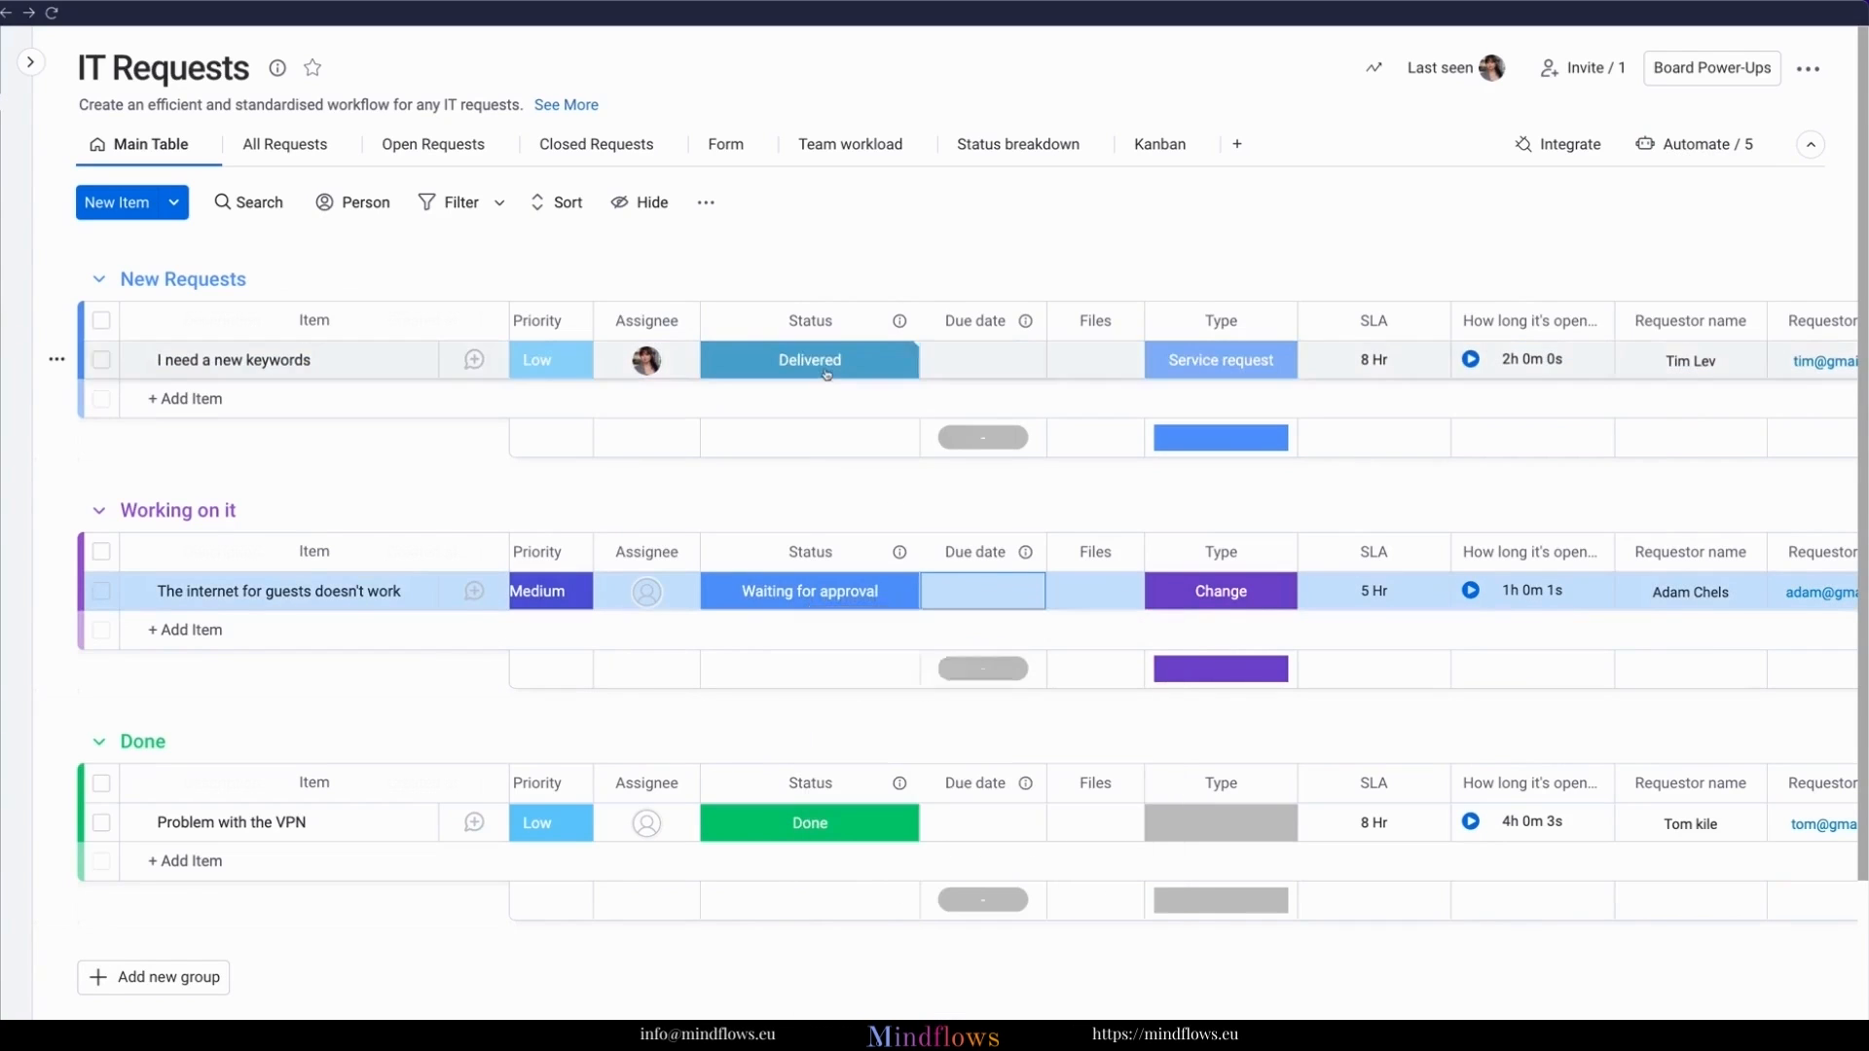
Give the keywords request a 31 October due date and set its status to Done.
left_click(981, 359)
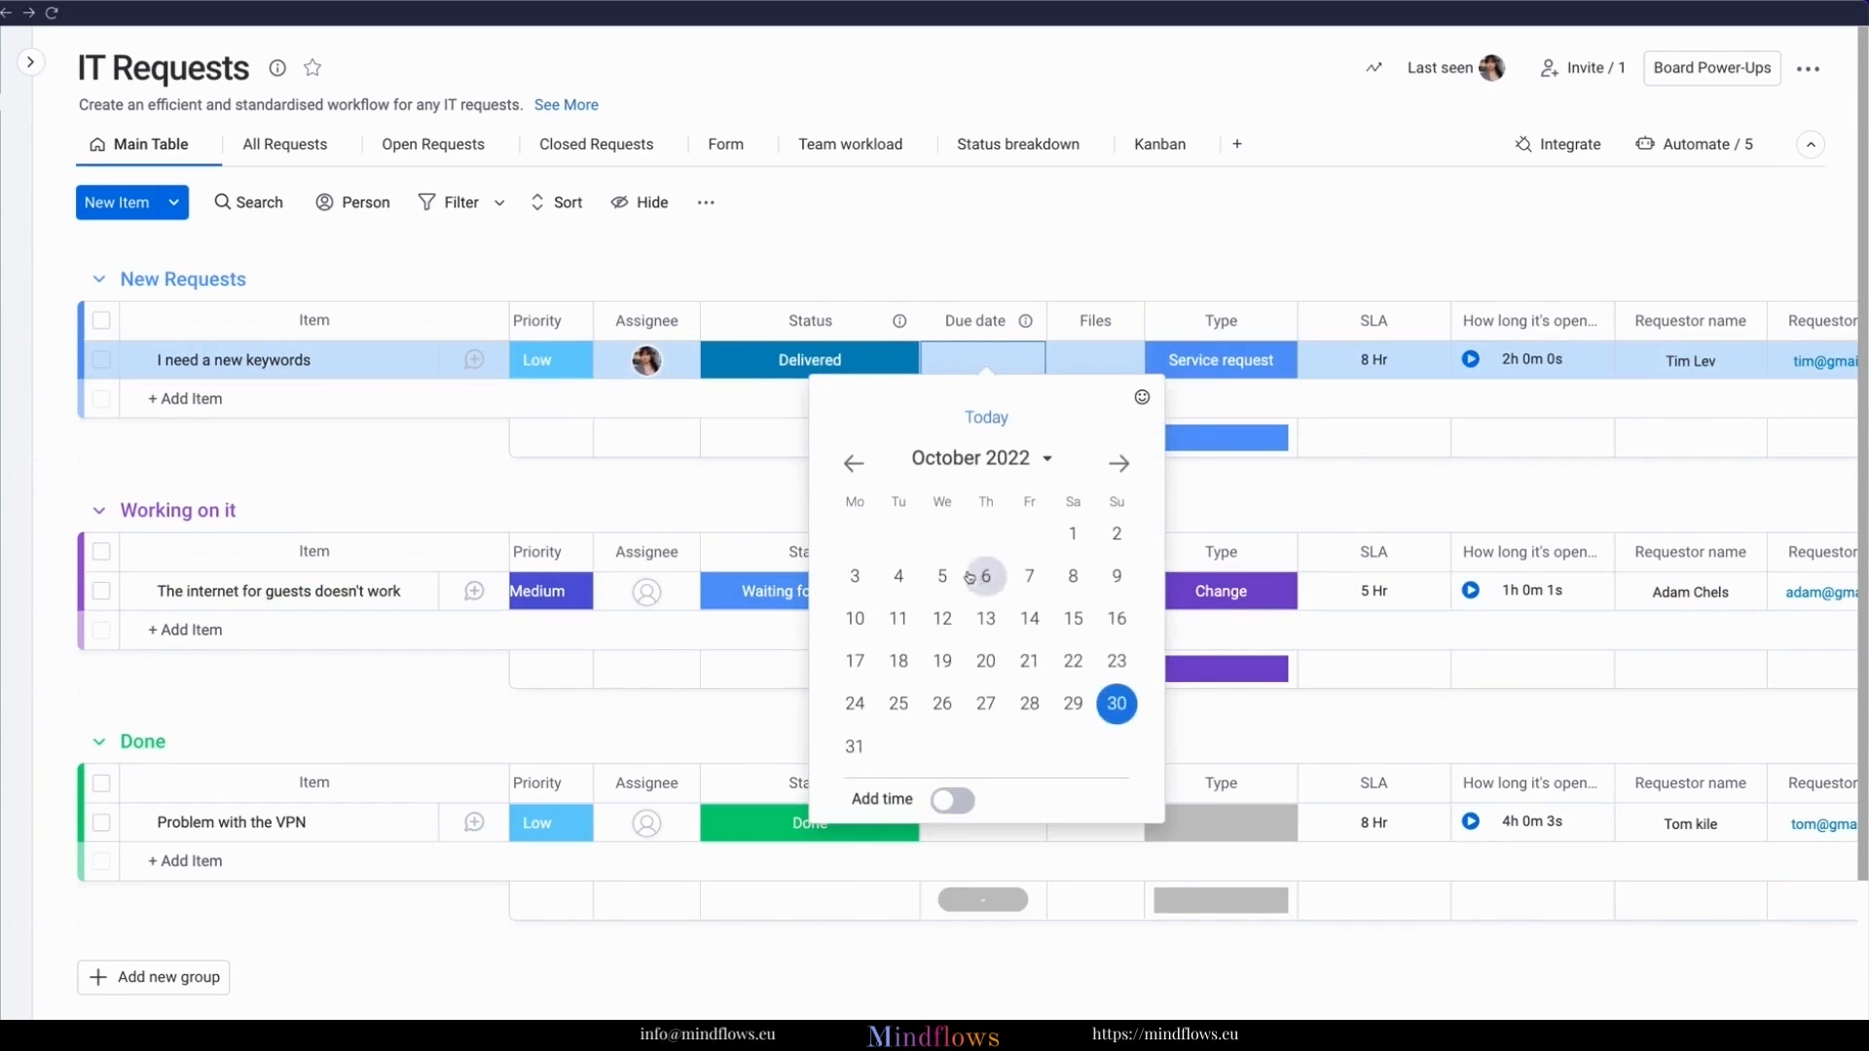
left_click(854, 747)
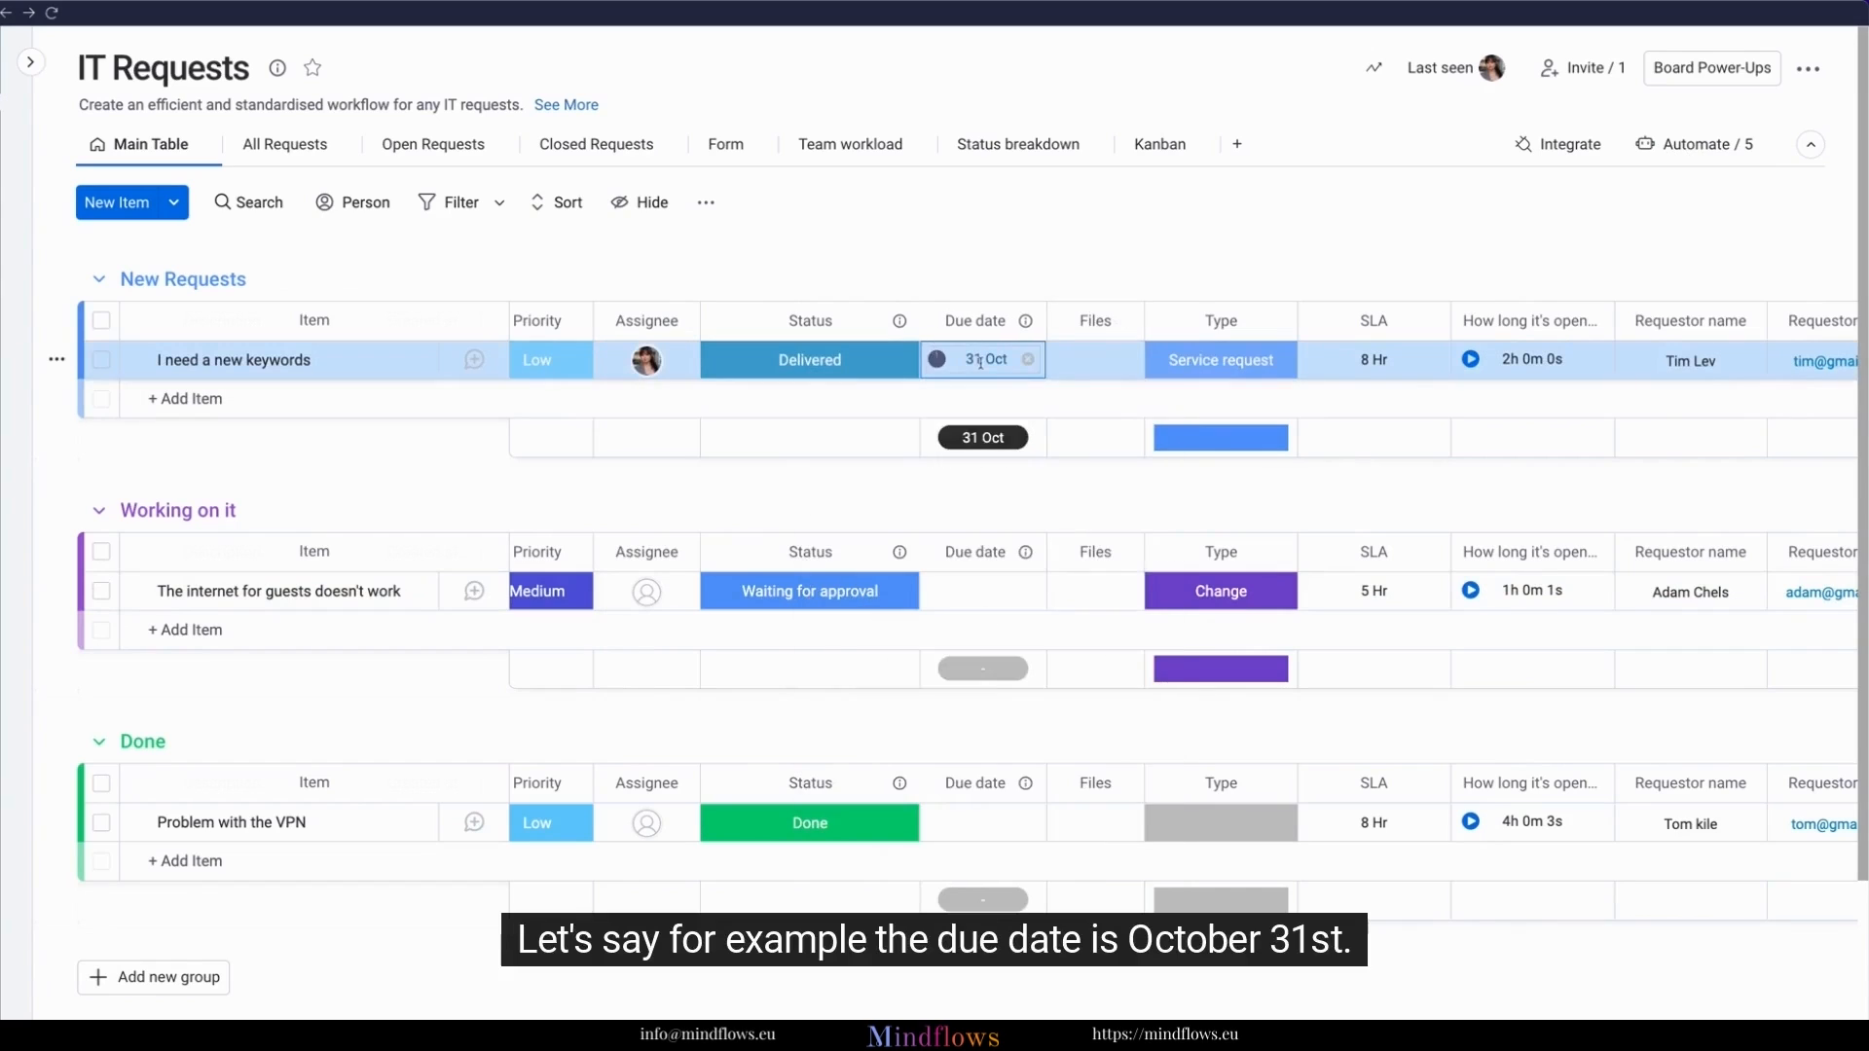
left_click(810, 361)
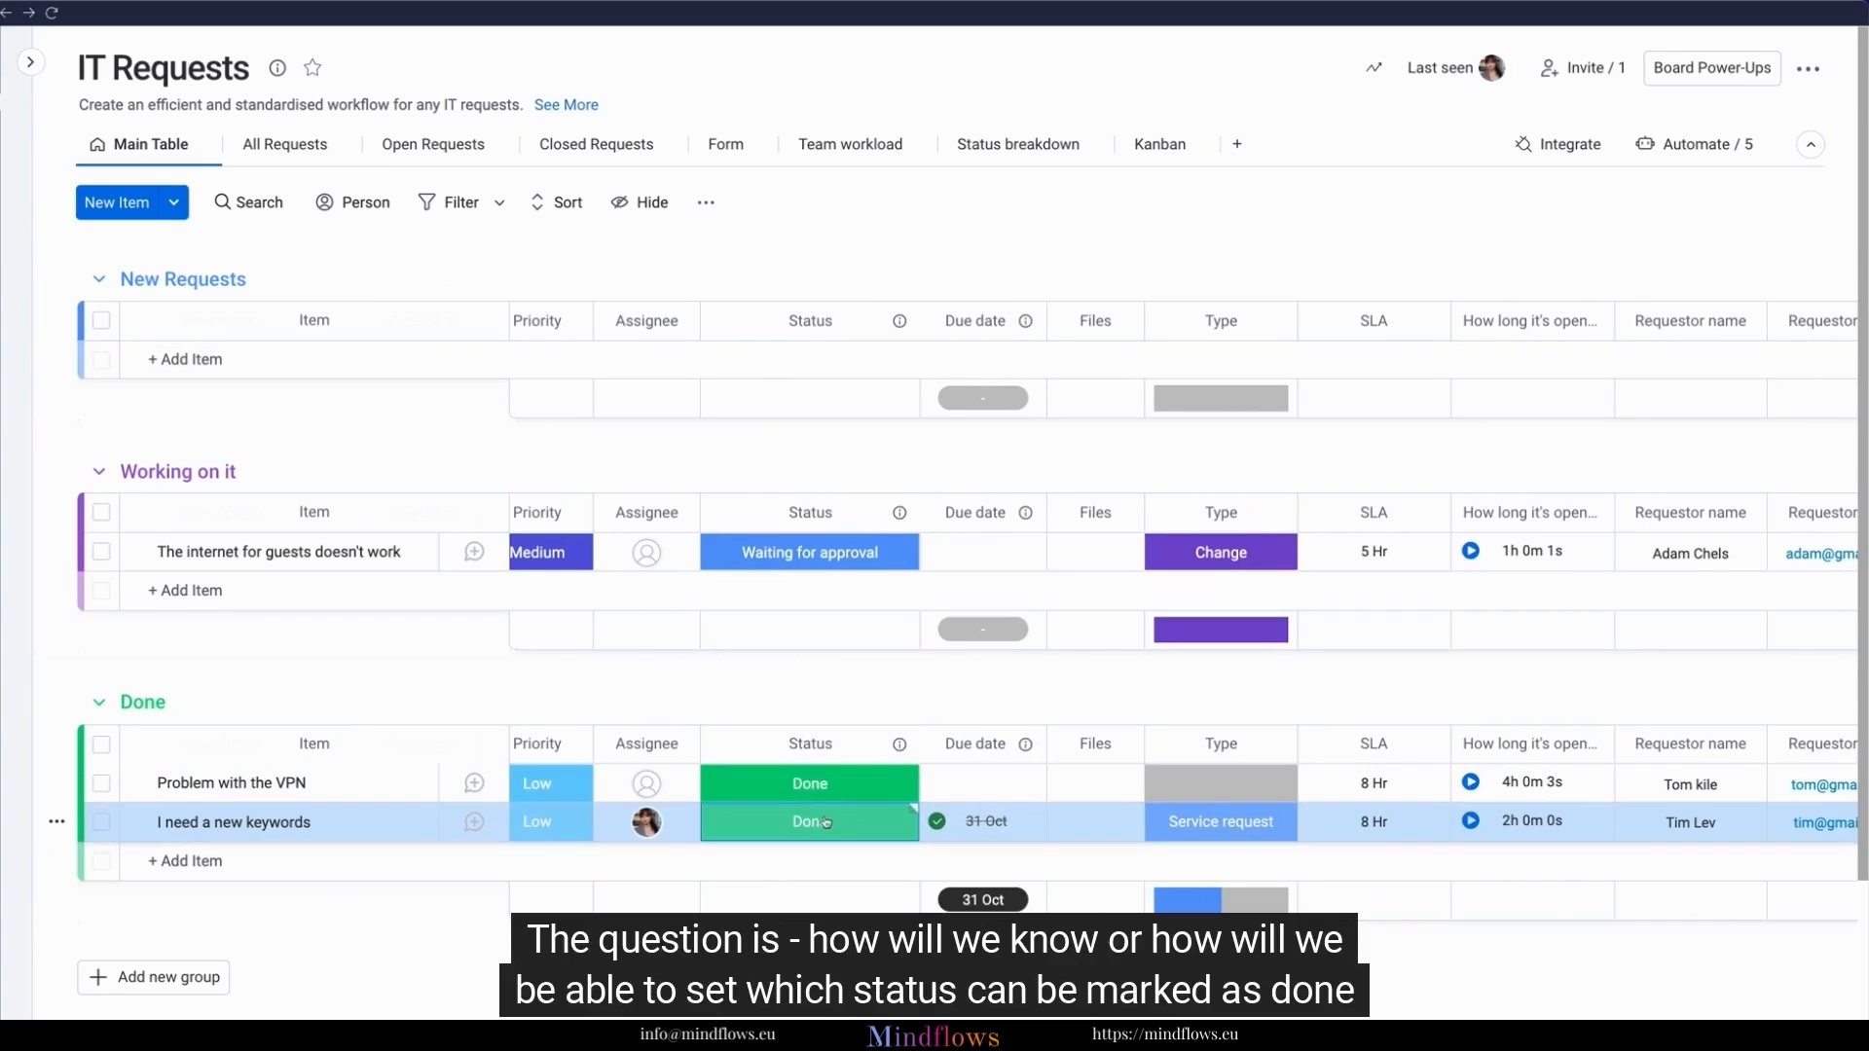
left_click(808, 822)
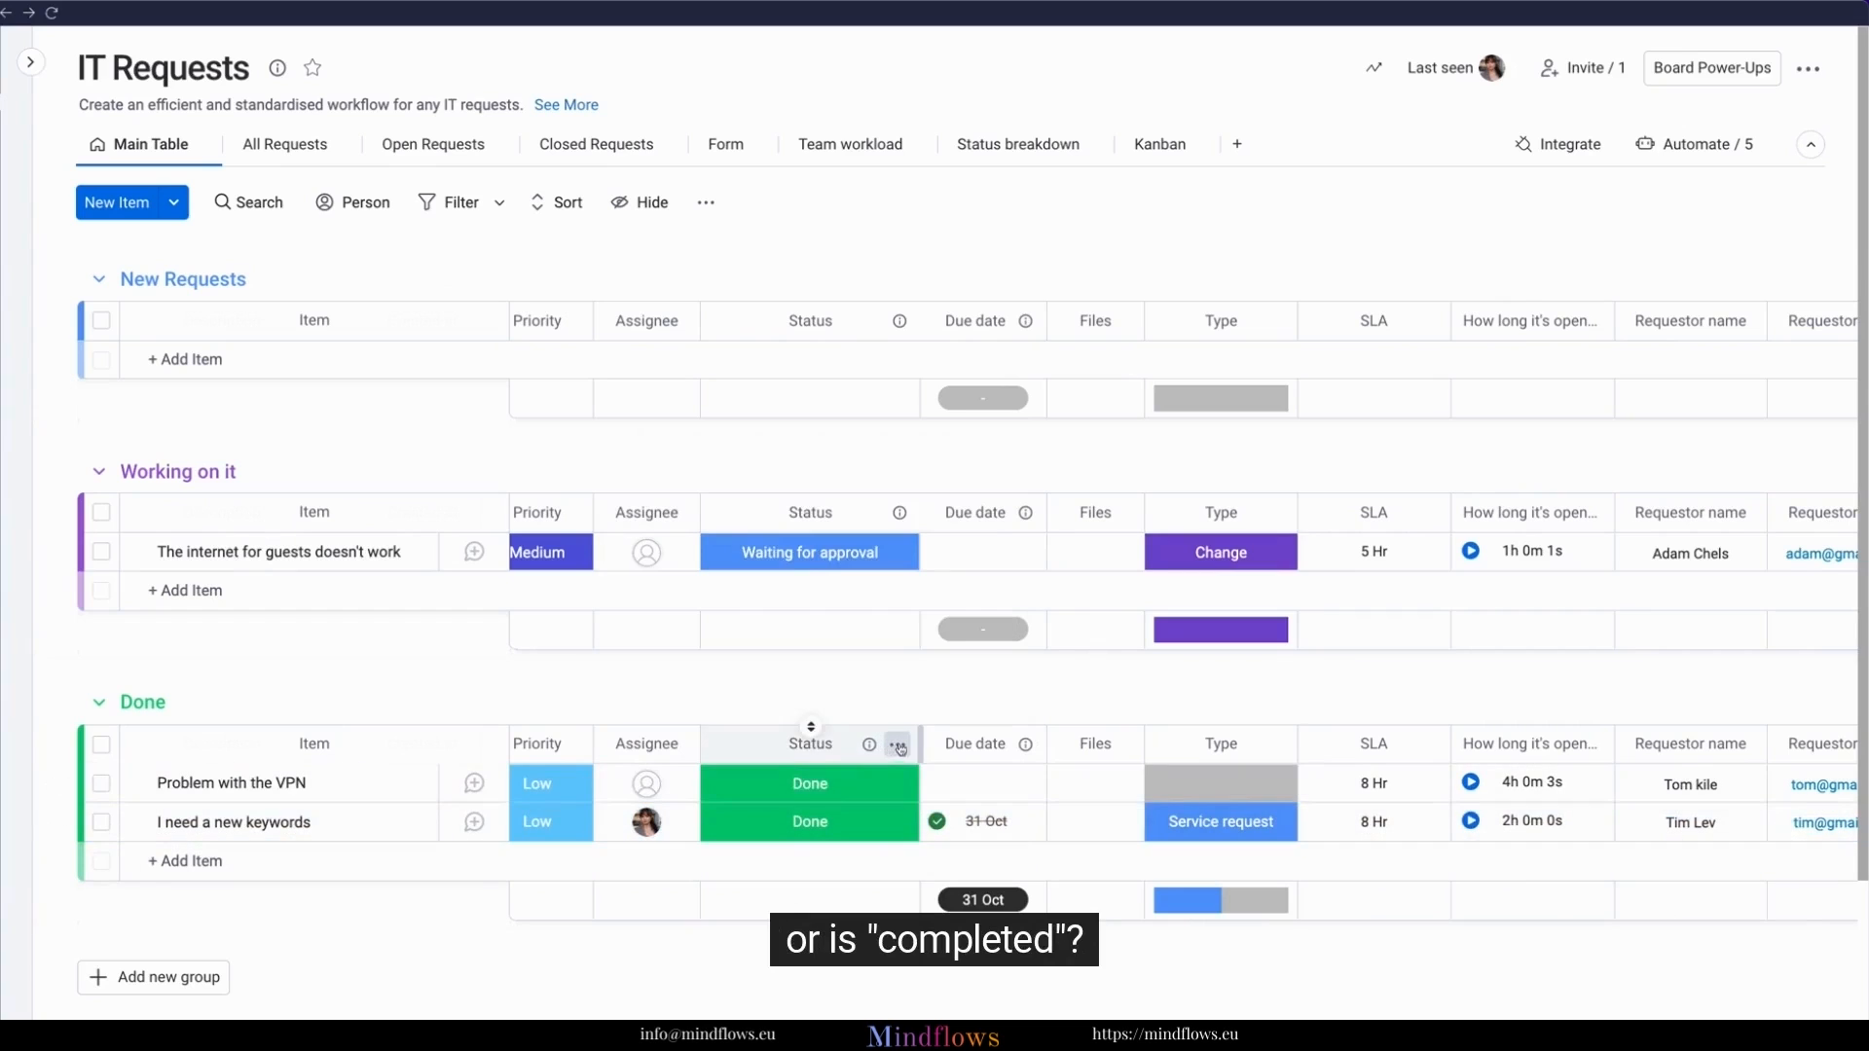
left_click(898, 647)
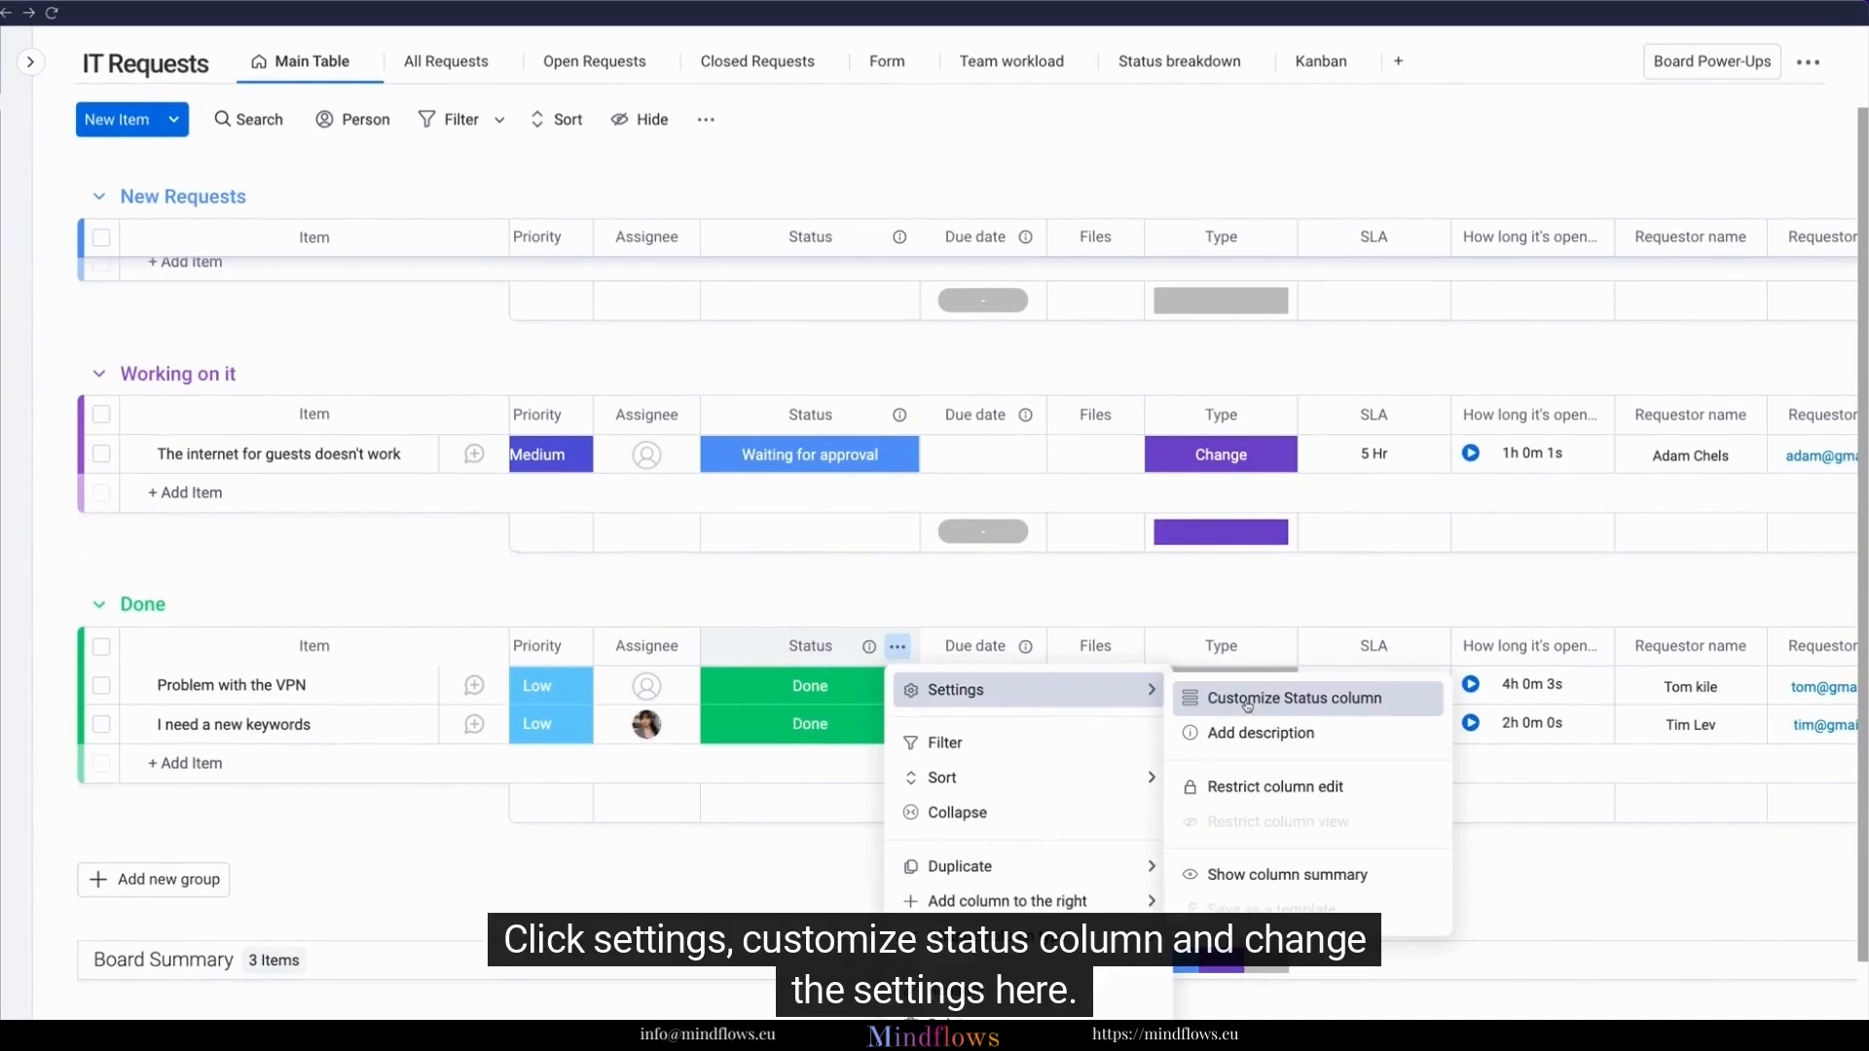
left_click(1279, 697)
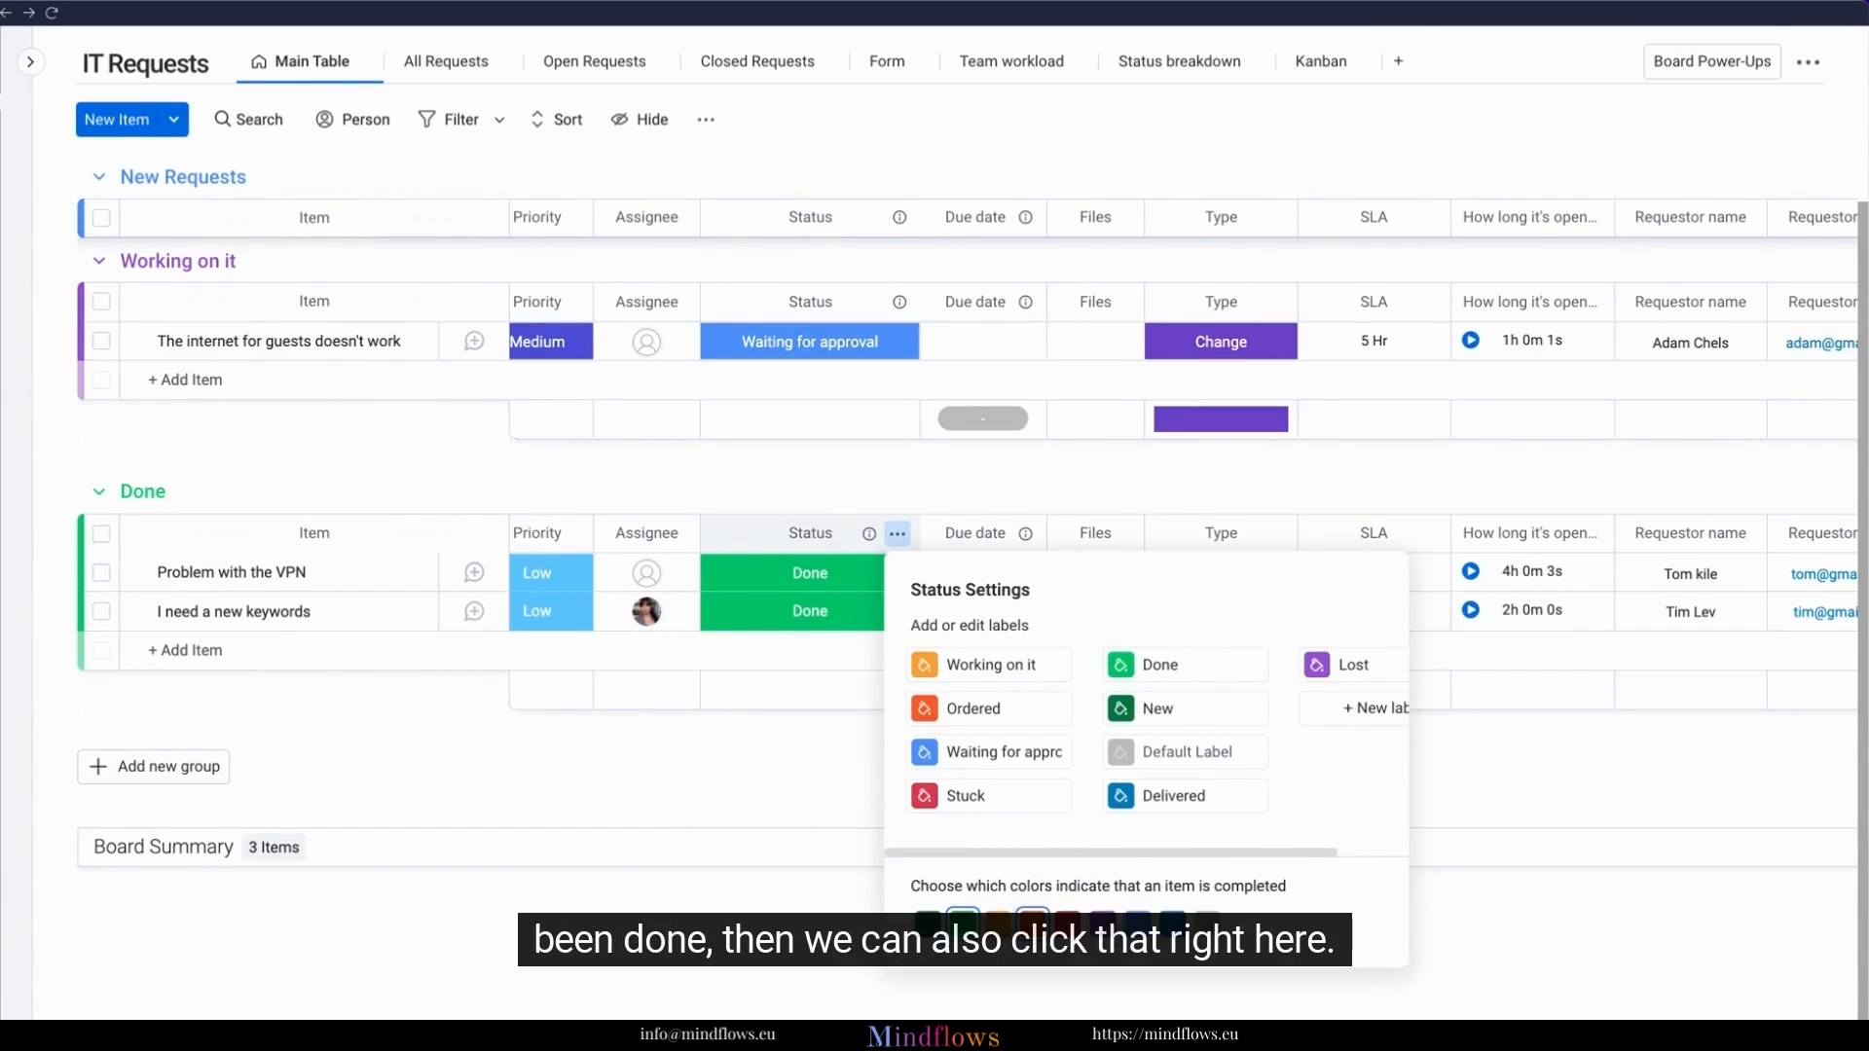
mouse_move(734, 741)
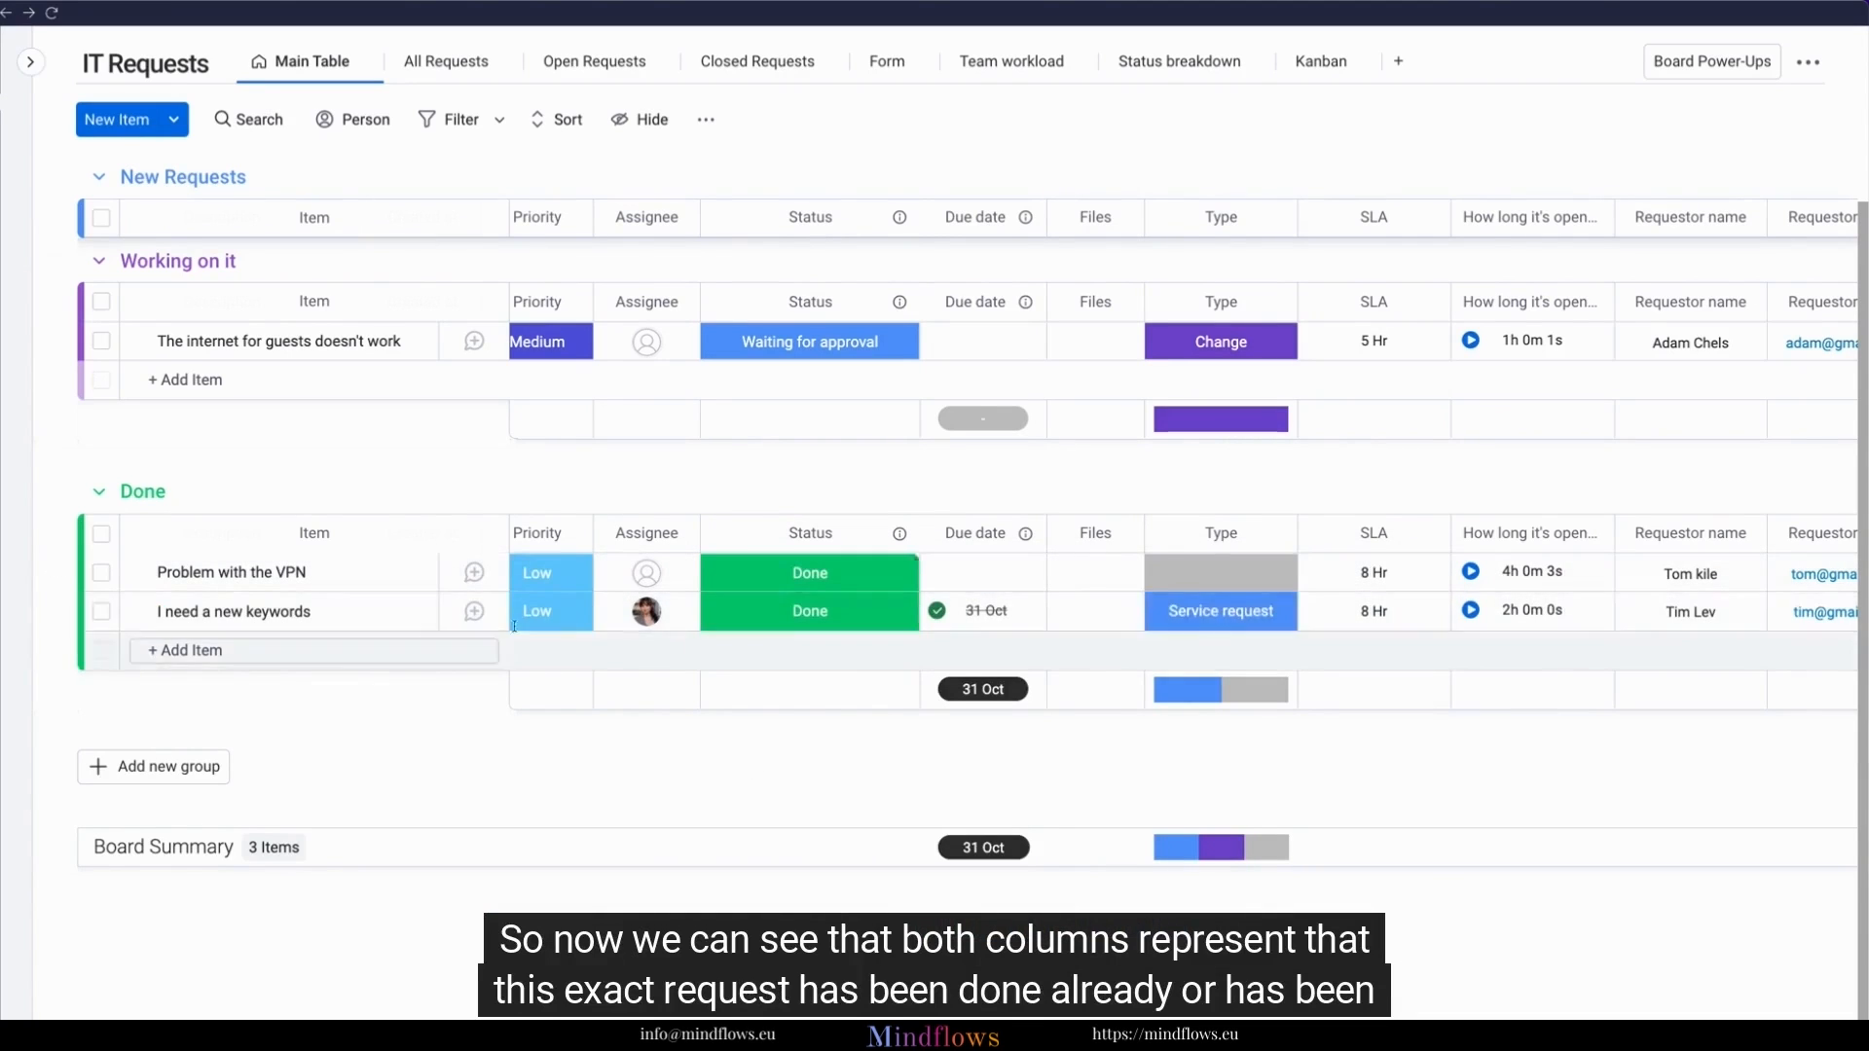
Change the keywords request's status to Ordered, then back to Working on it.
left_click(809, 609)
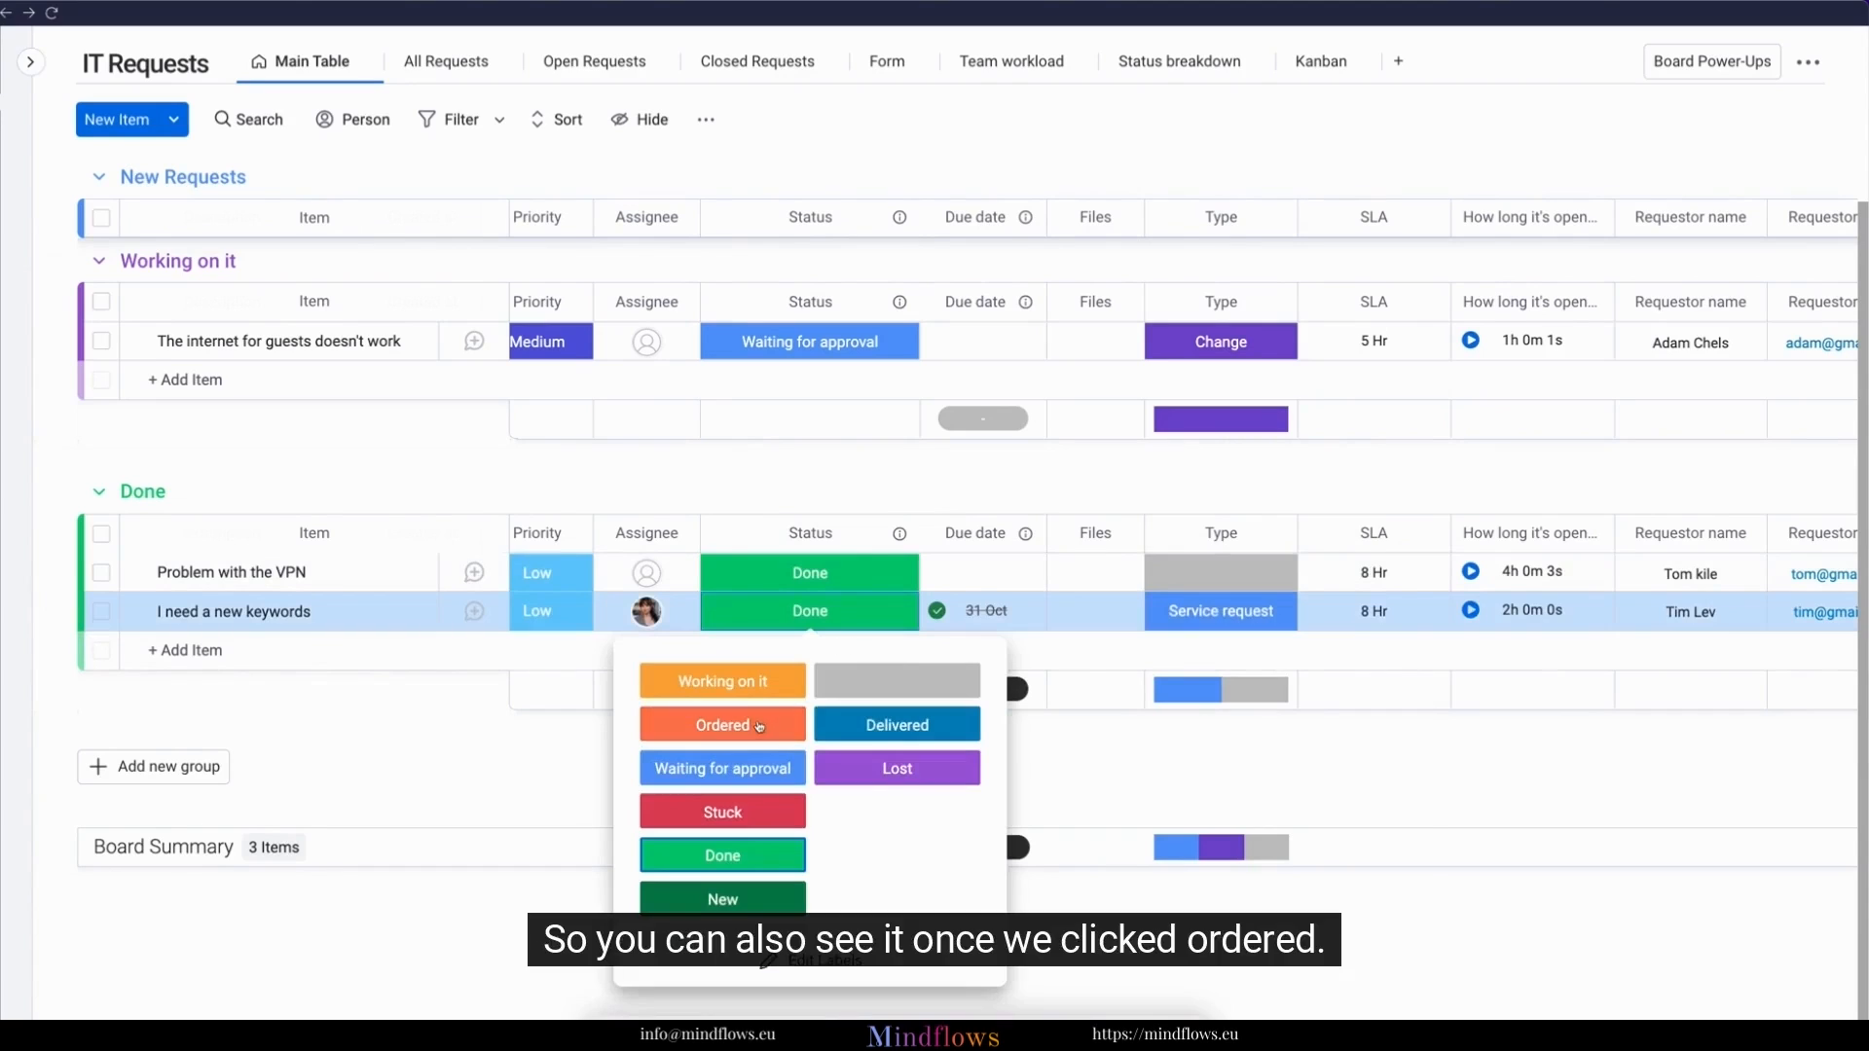
left_click(720, 724)
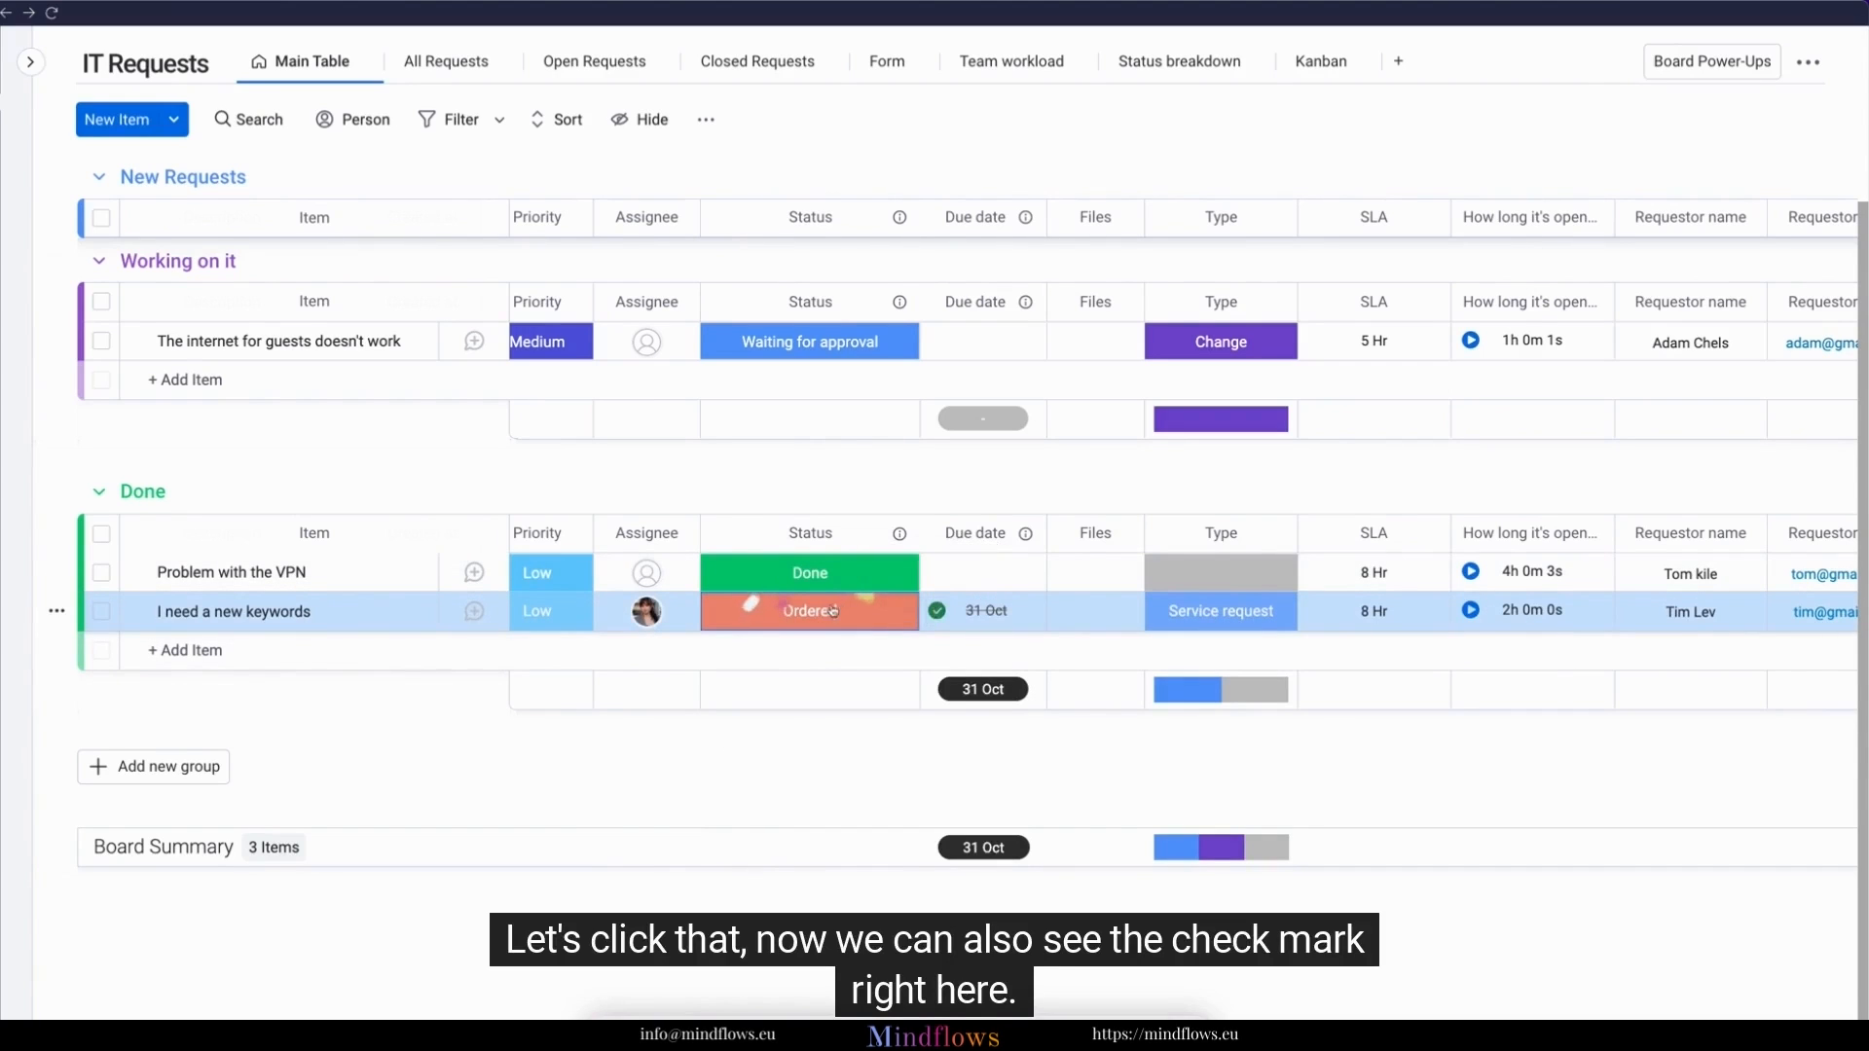
left_click(939, 609)
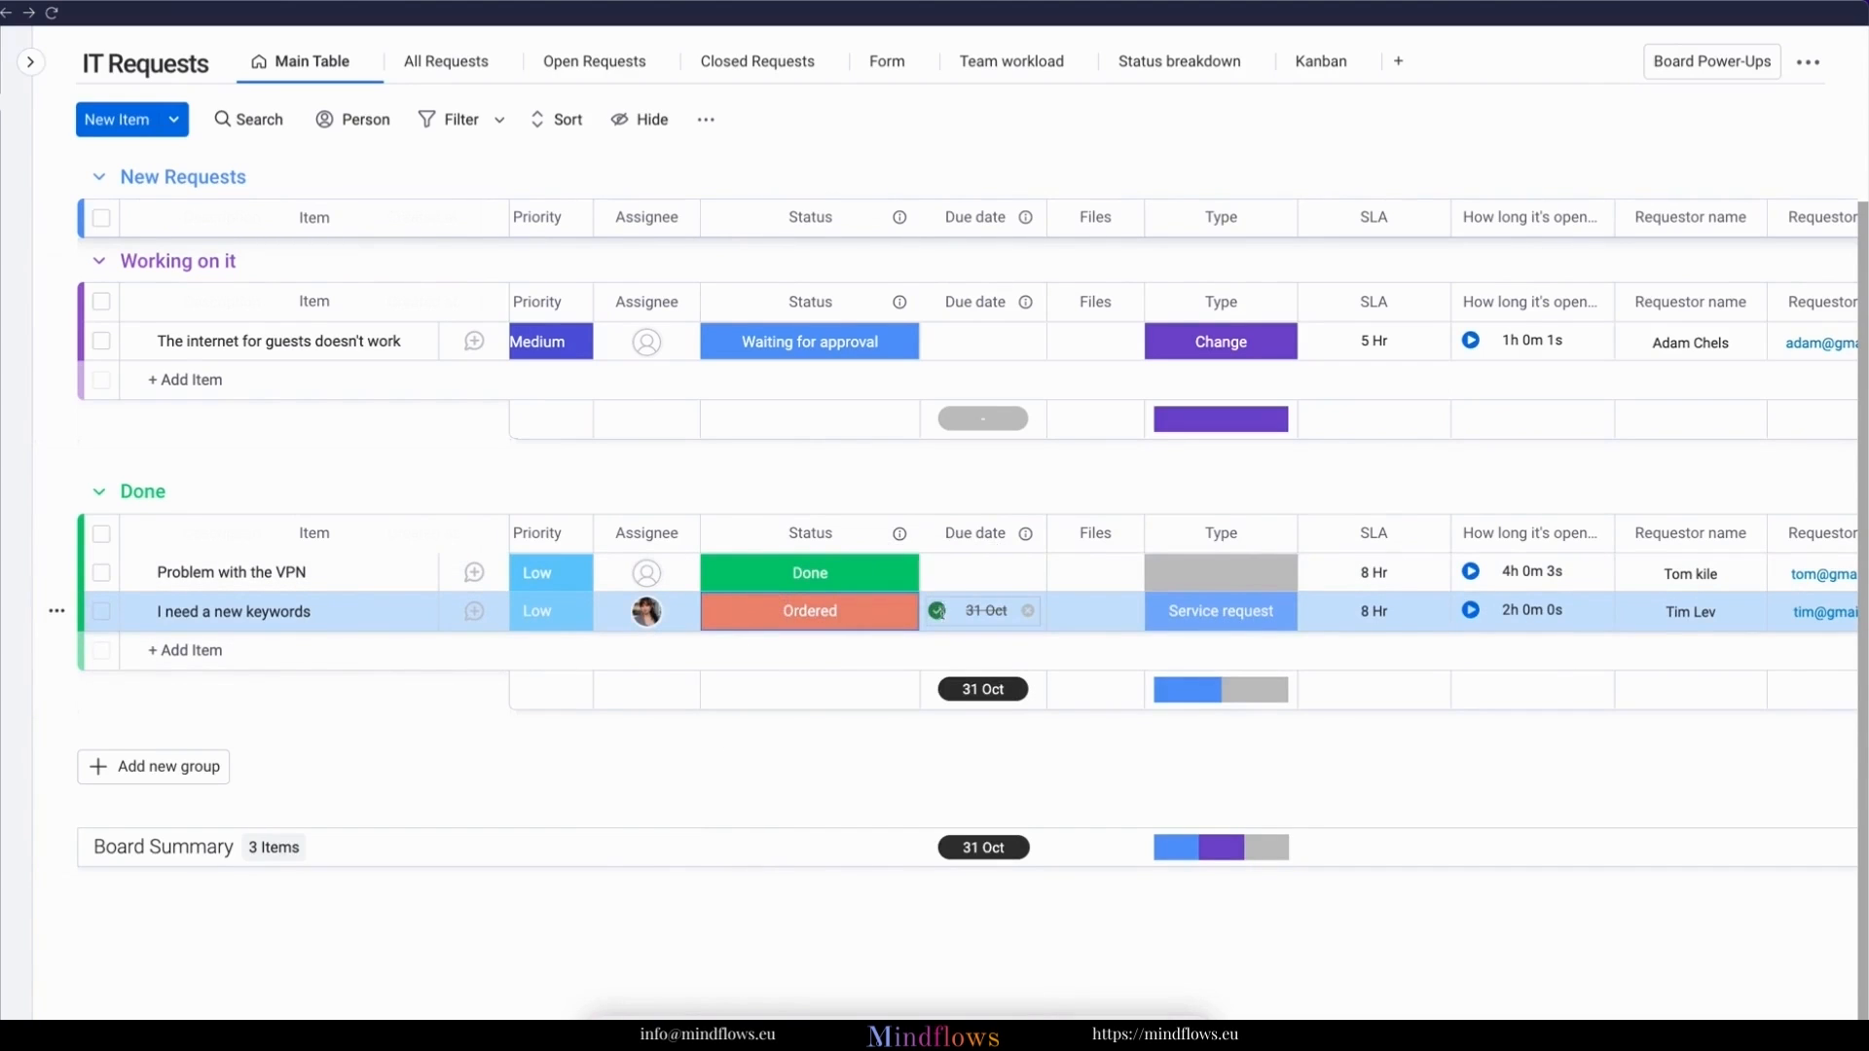
left_click(808, 609)
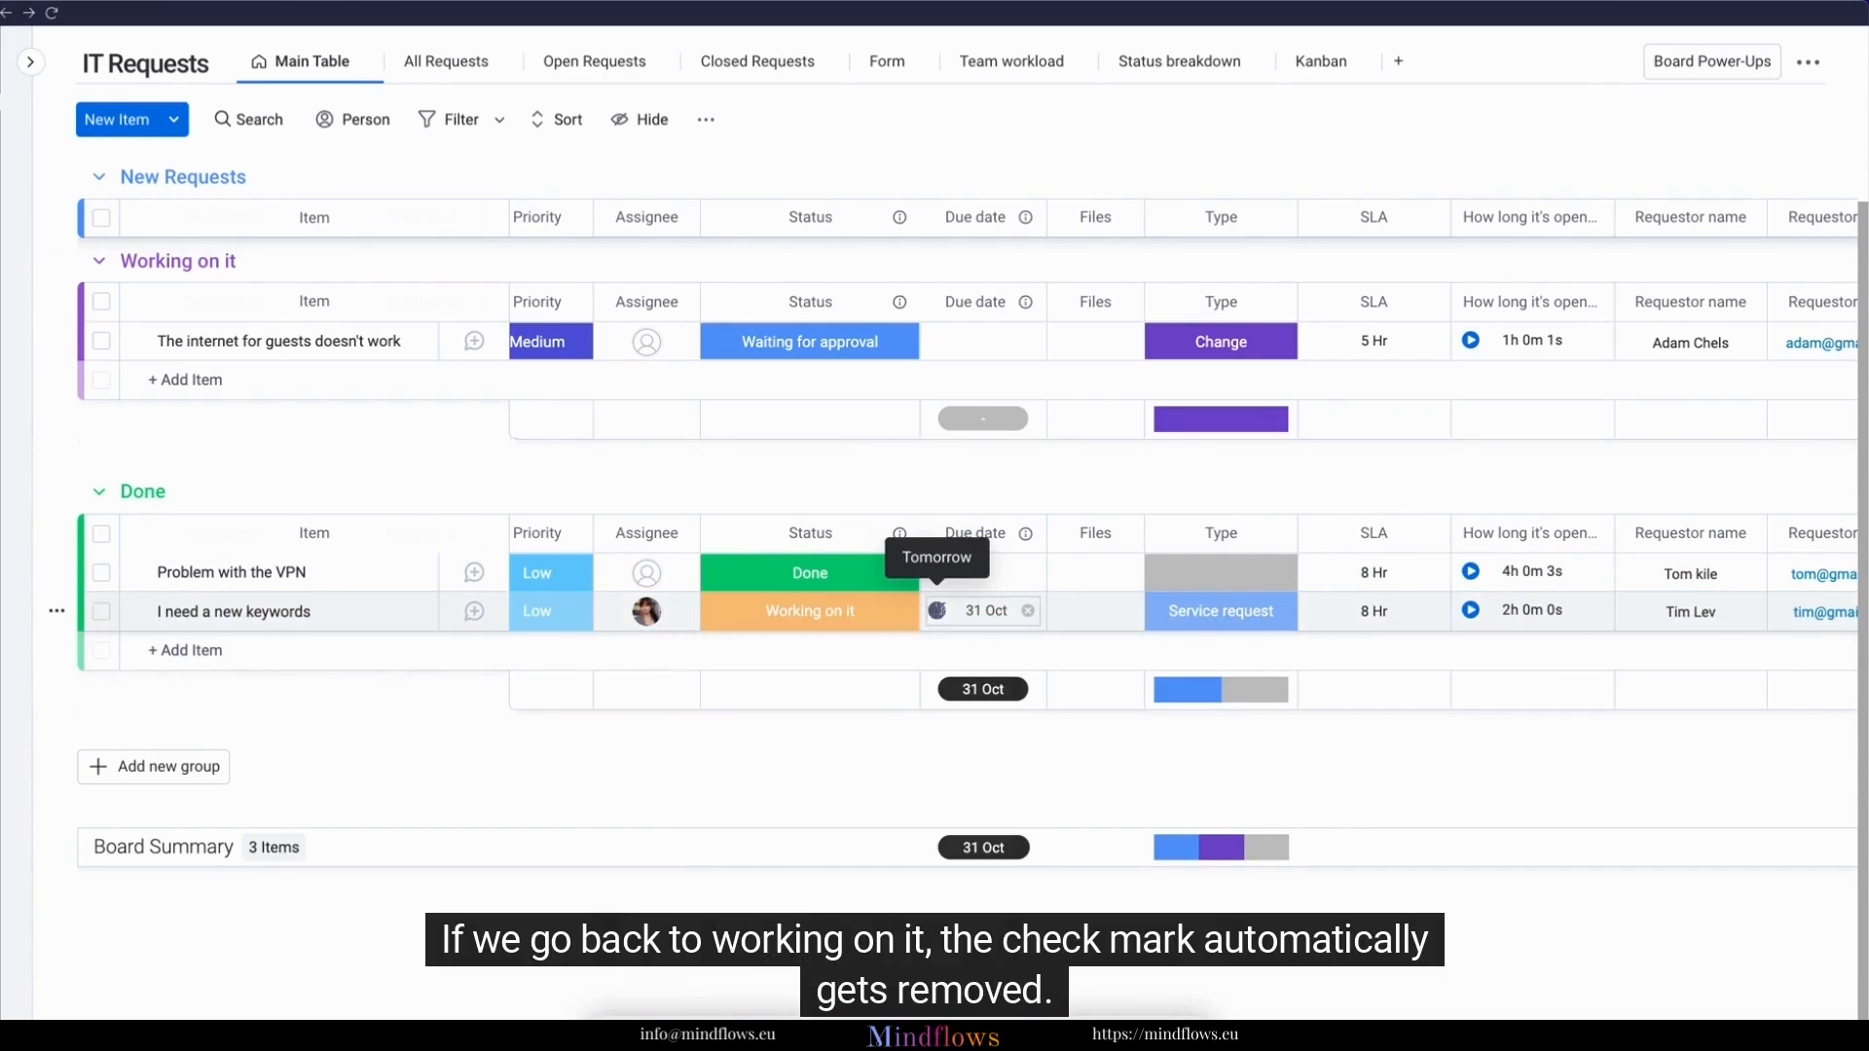
left_click(810, 609)
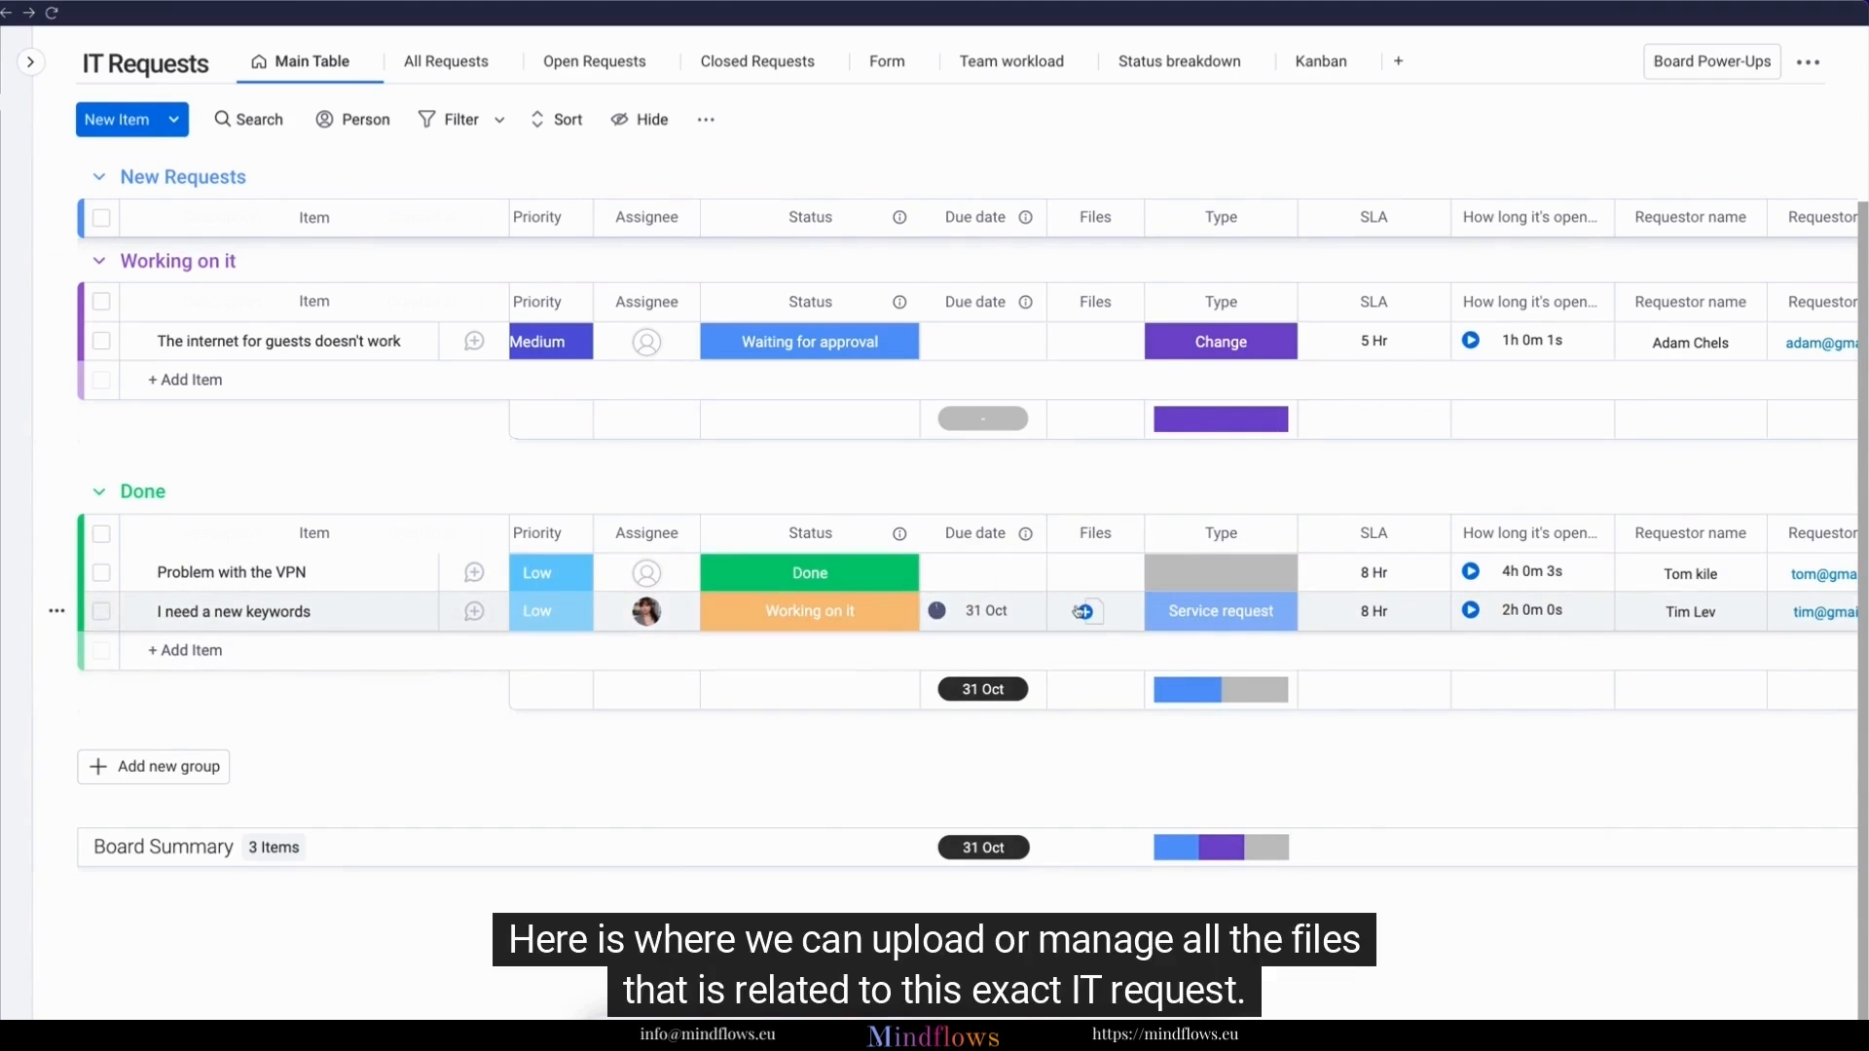
mouse_move(1086, 611)
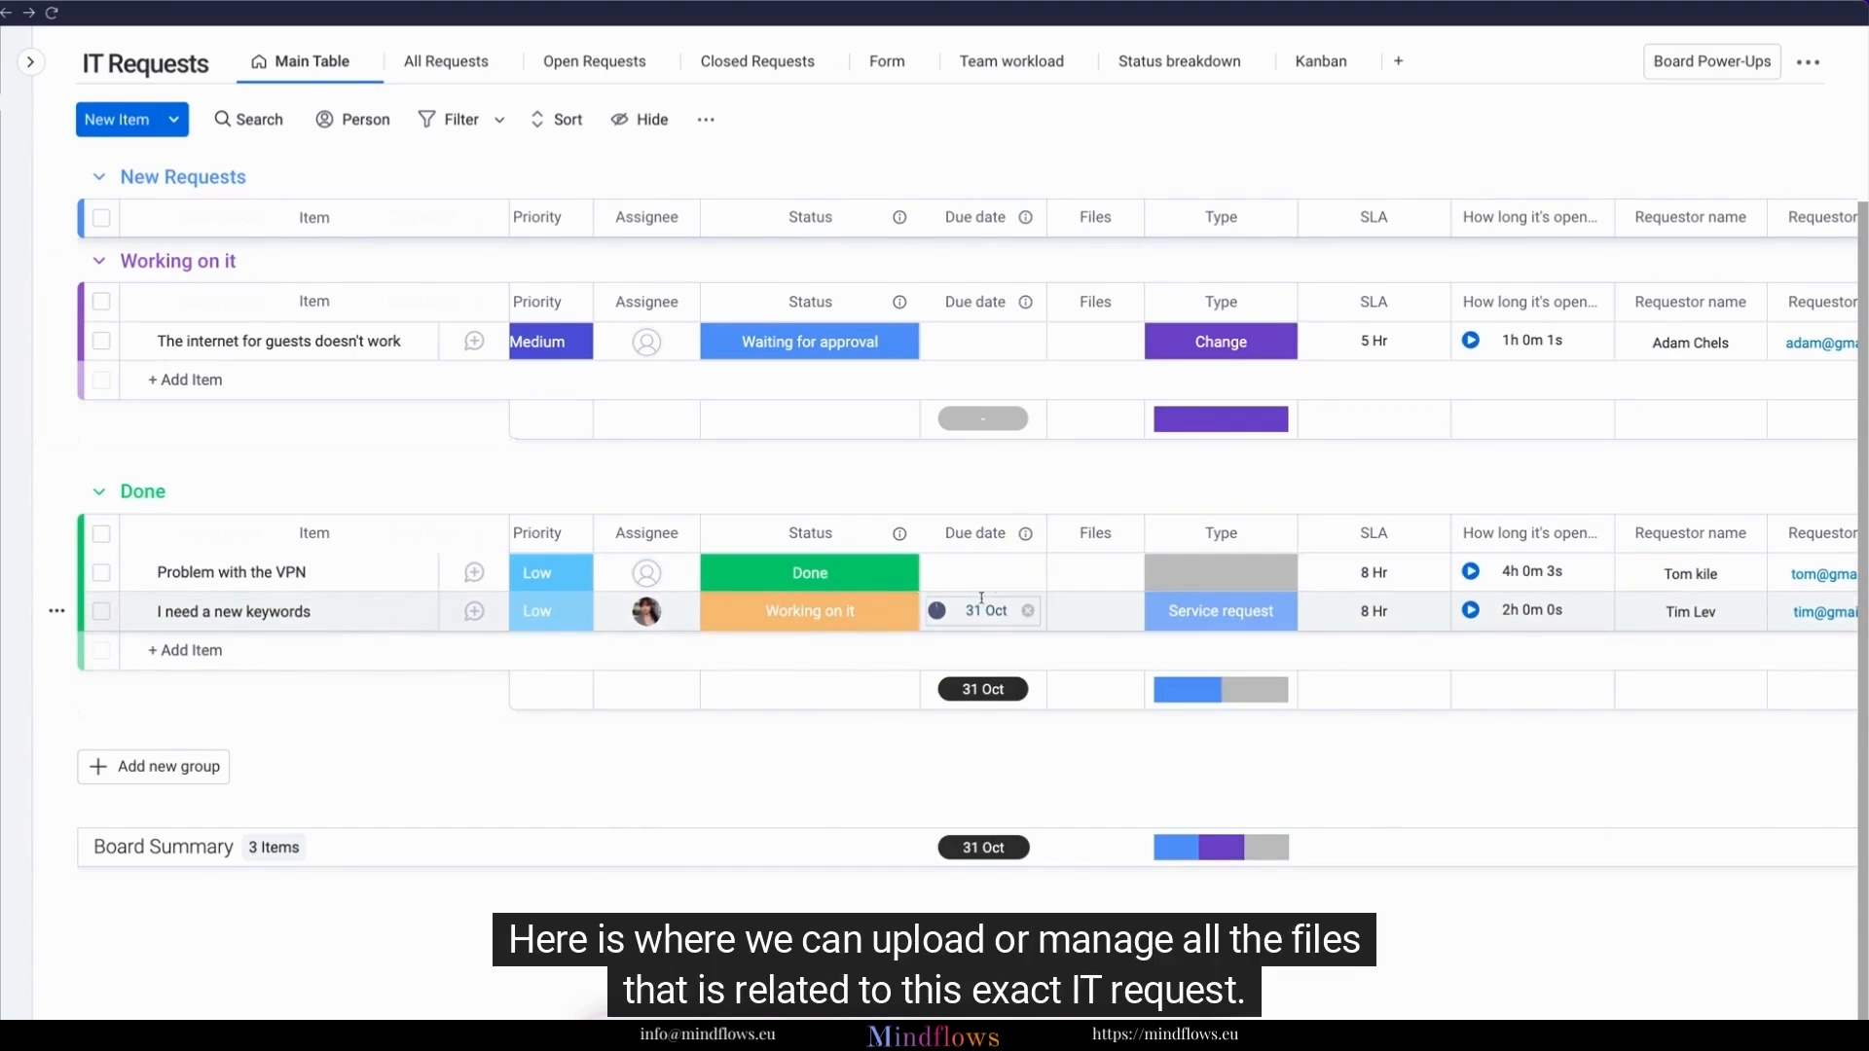
left_click(1092, 611)
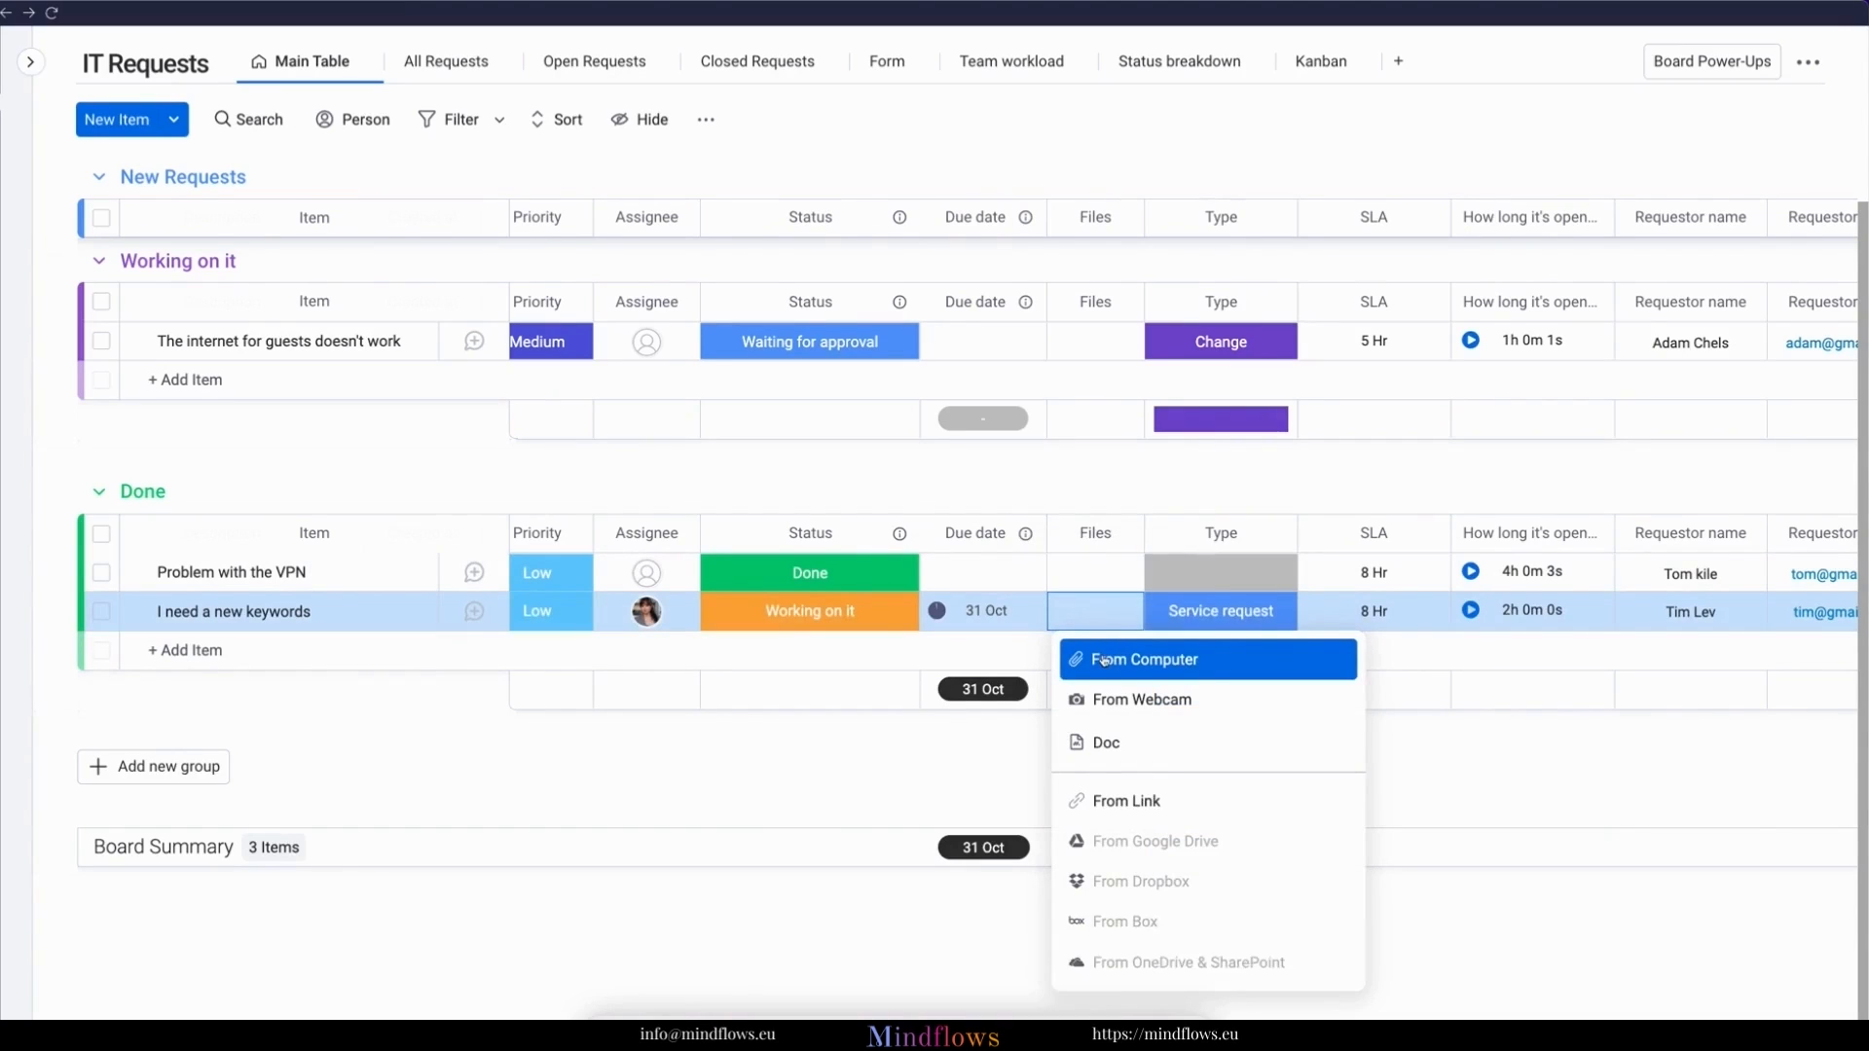
mouse_move(1144, 699)
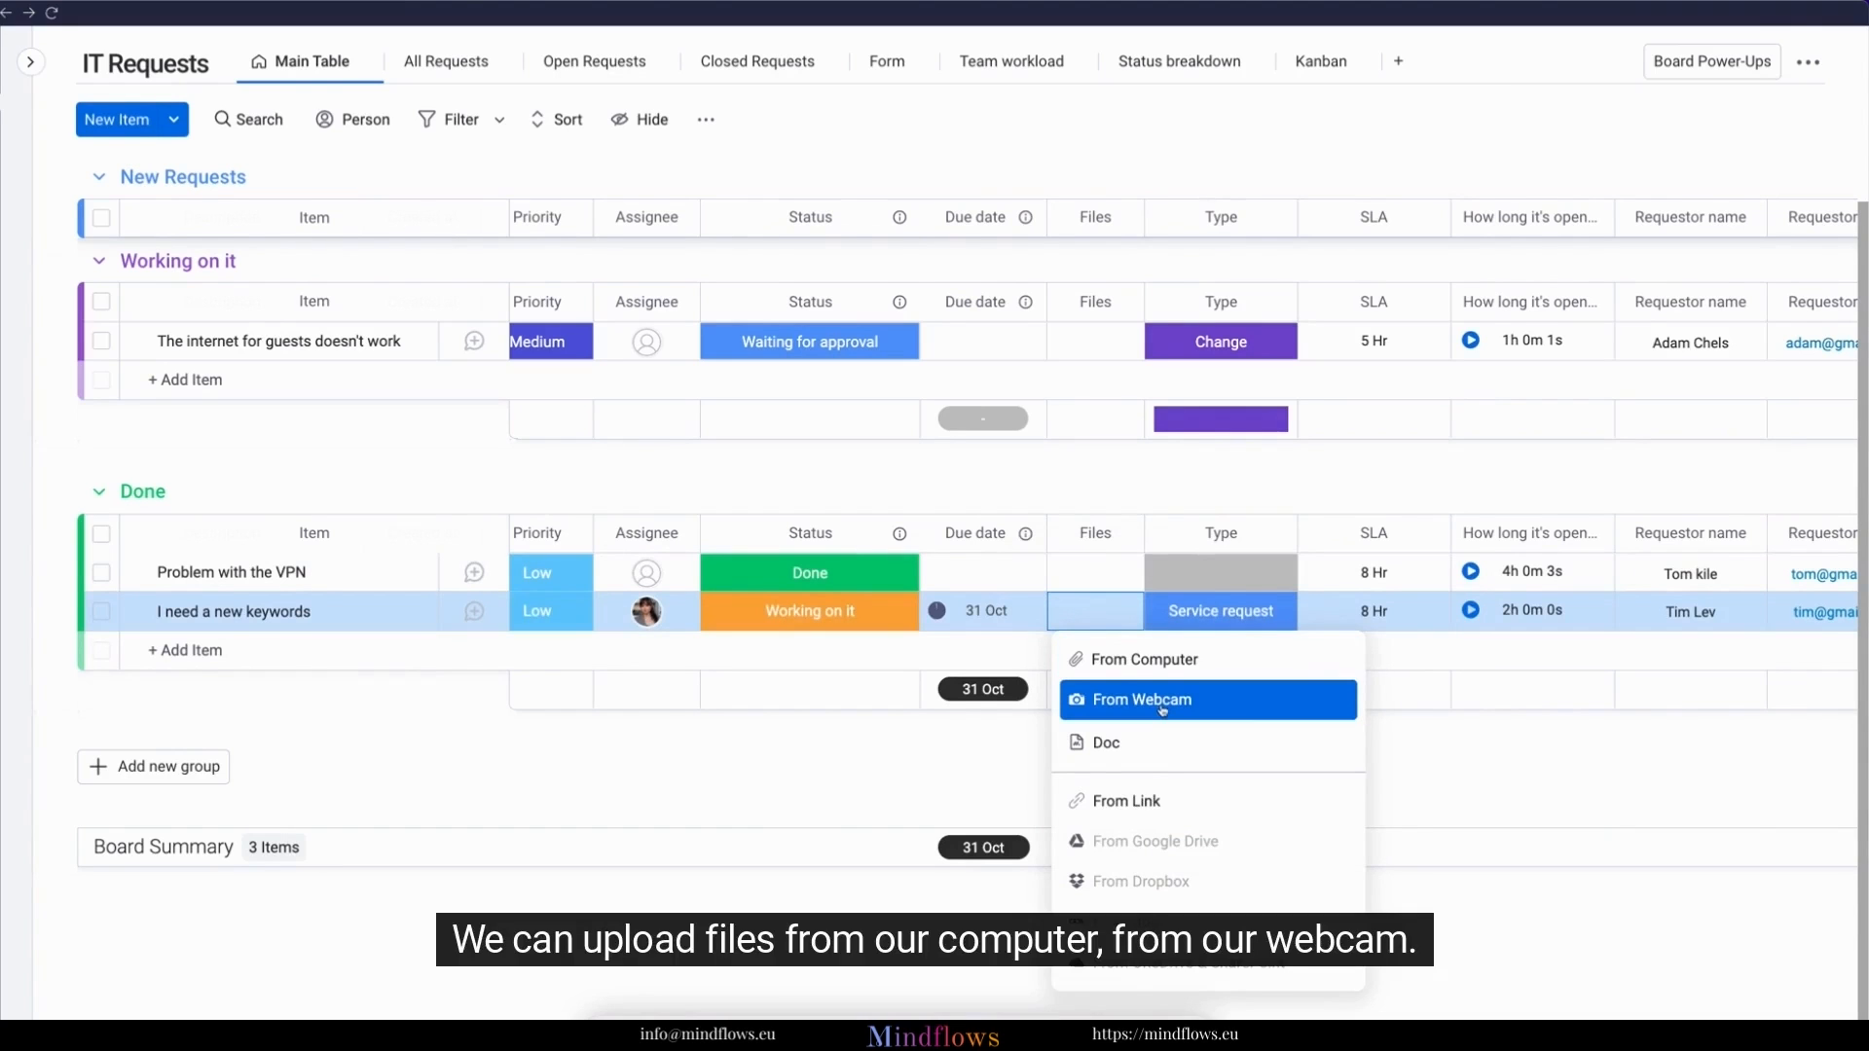
mouse_move(1156, 741)
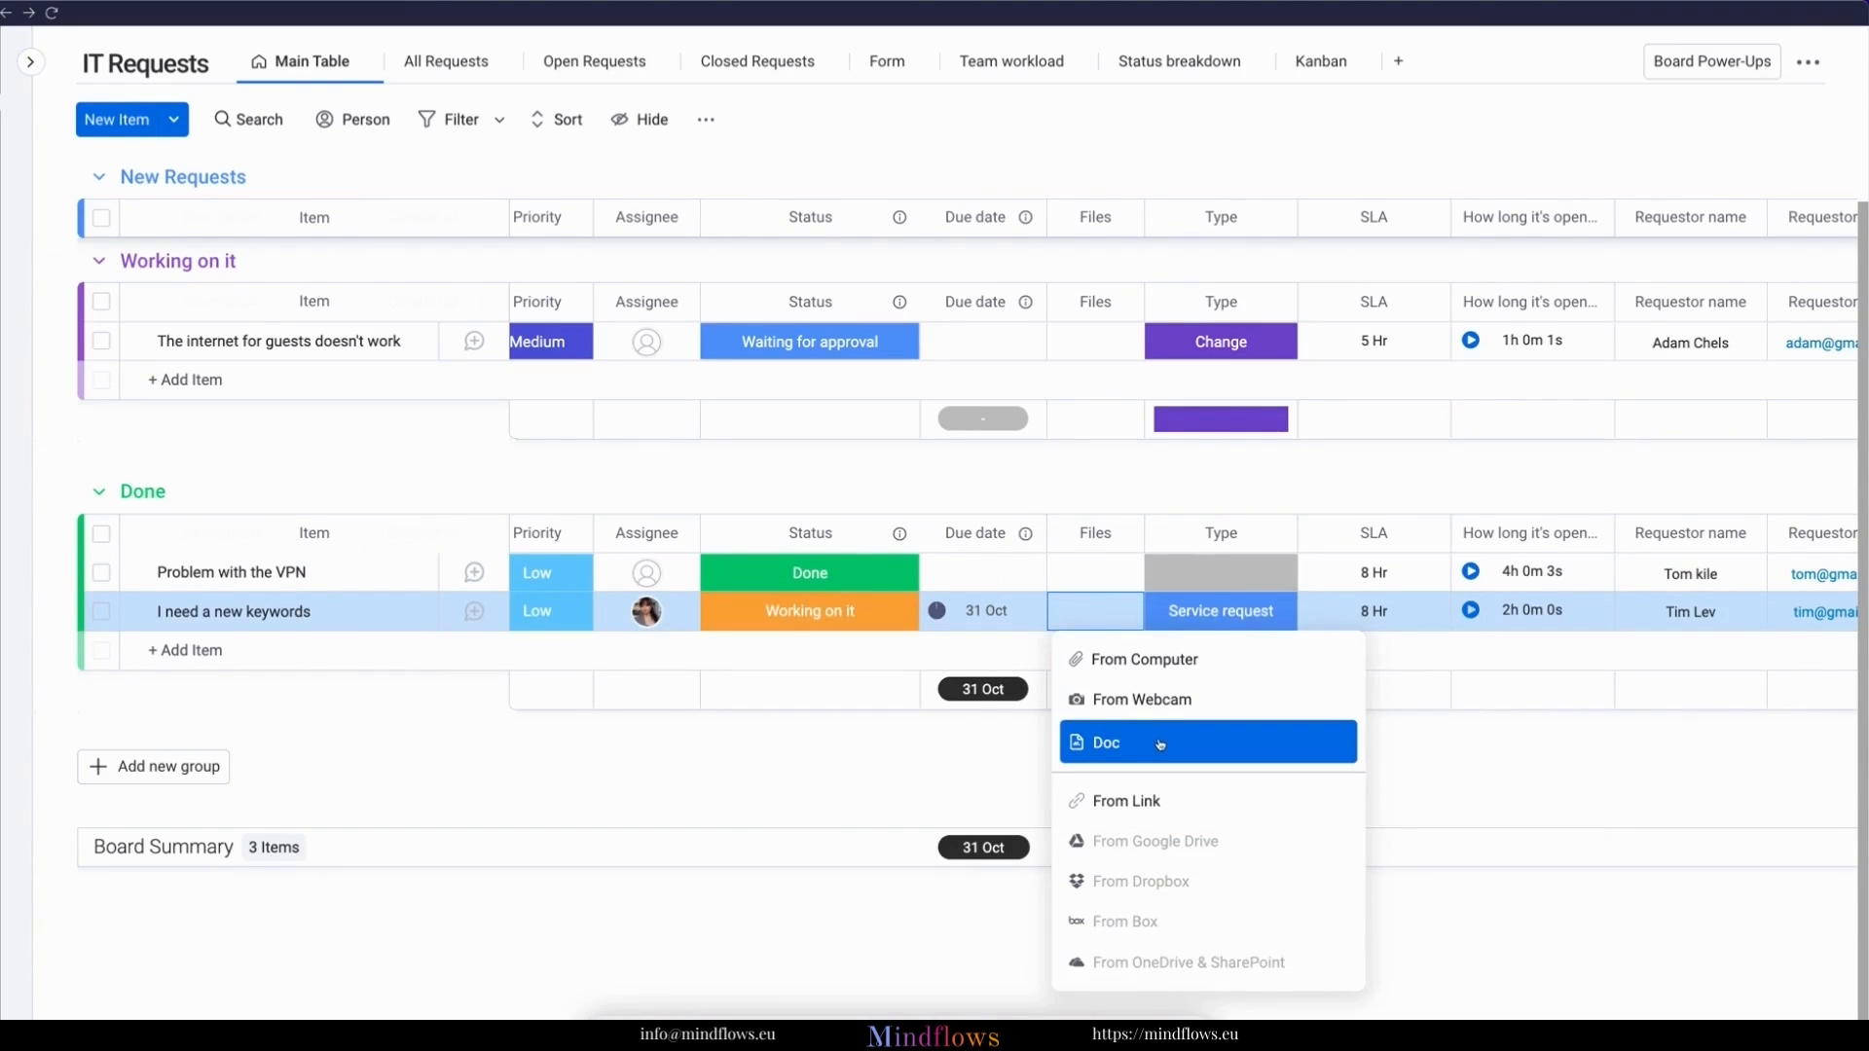
mouse_move(1143, 800)
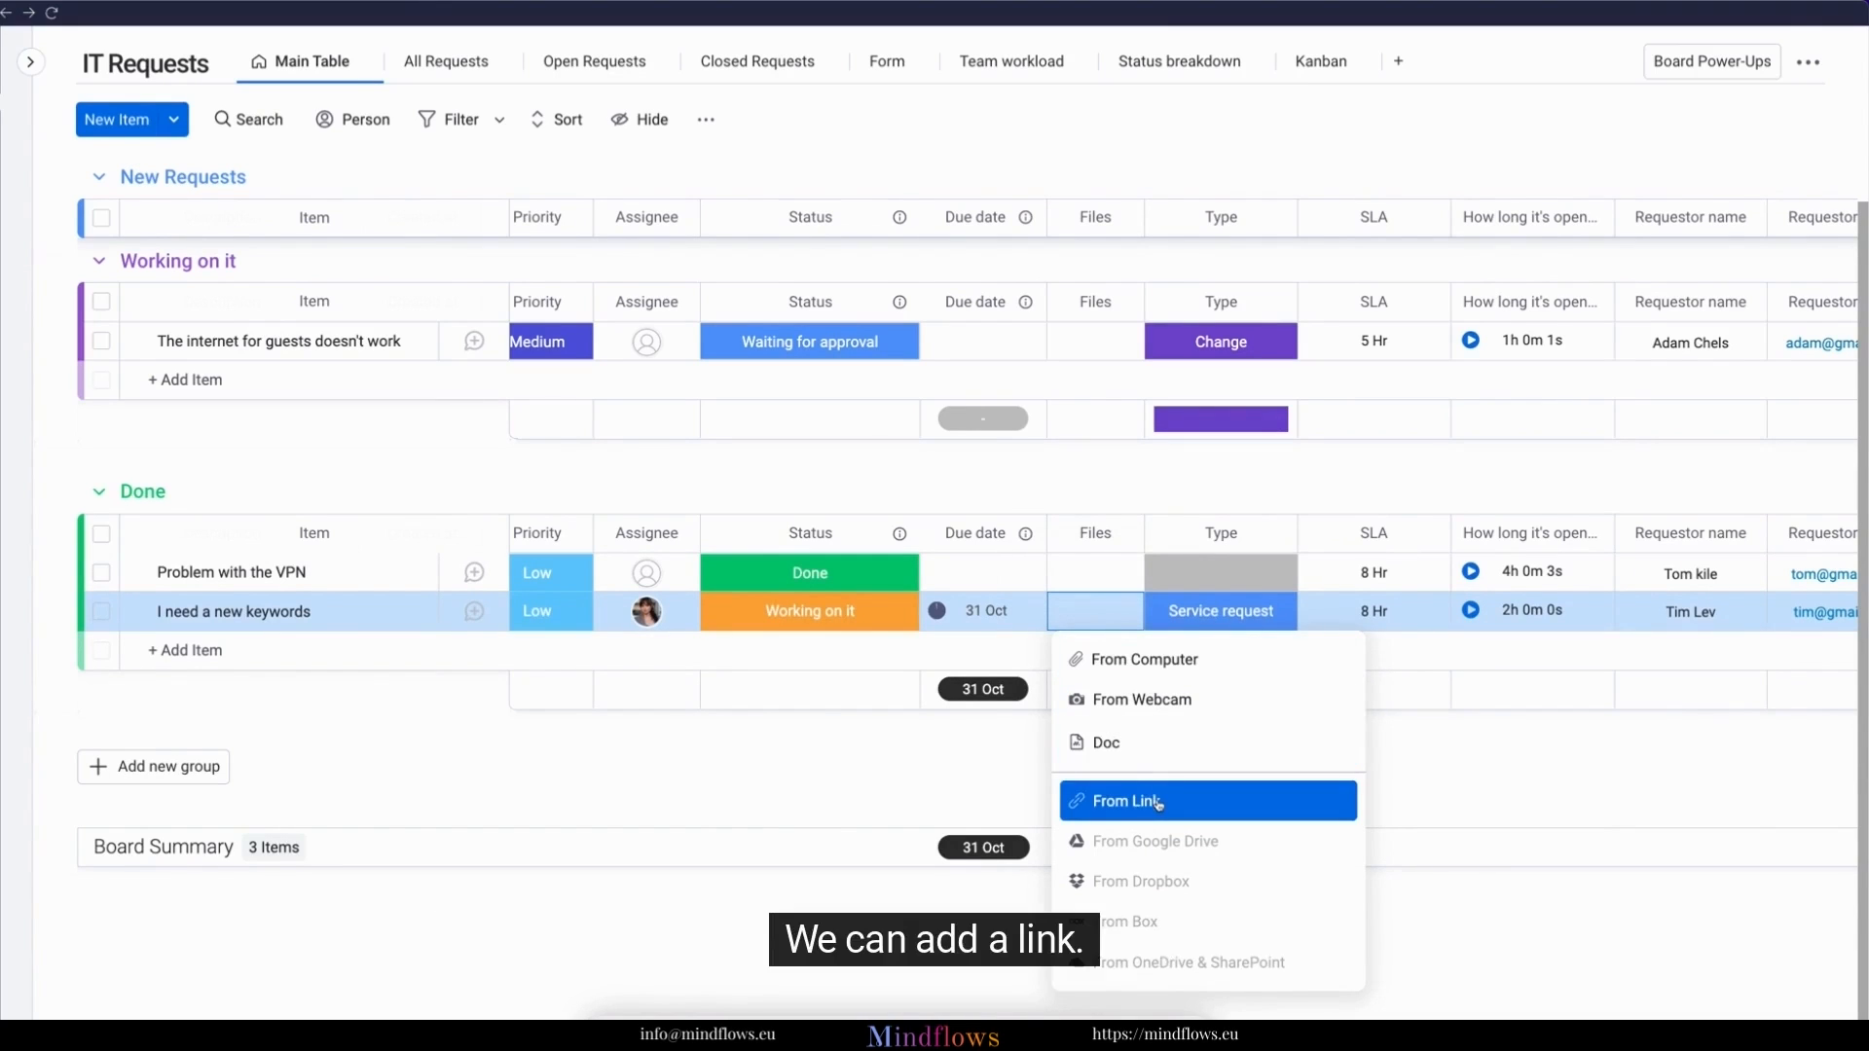
left_click(1149, 800)
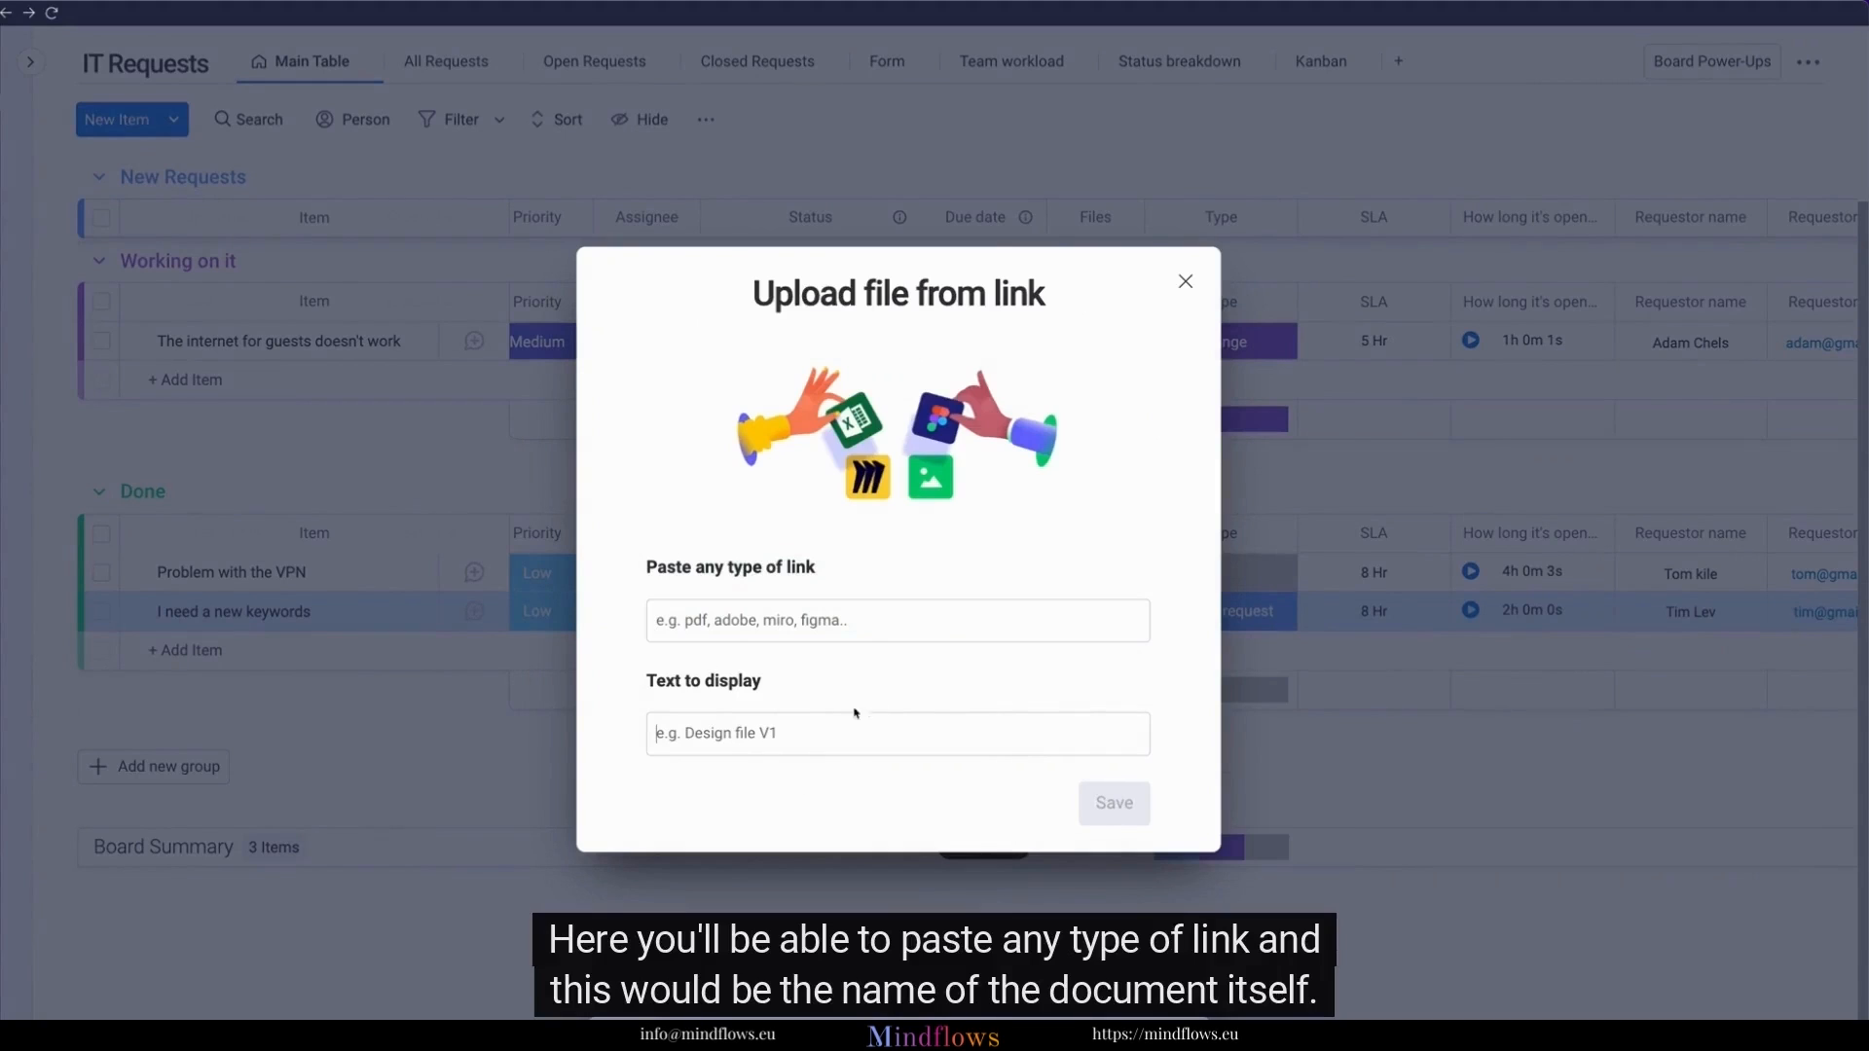
left_click(1186, 281)
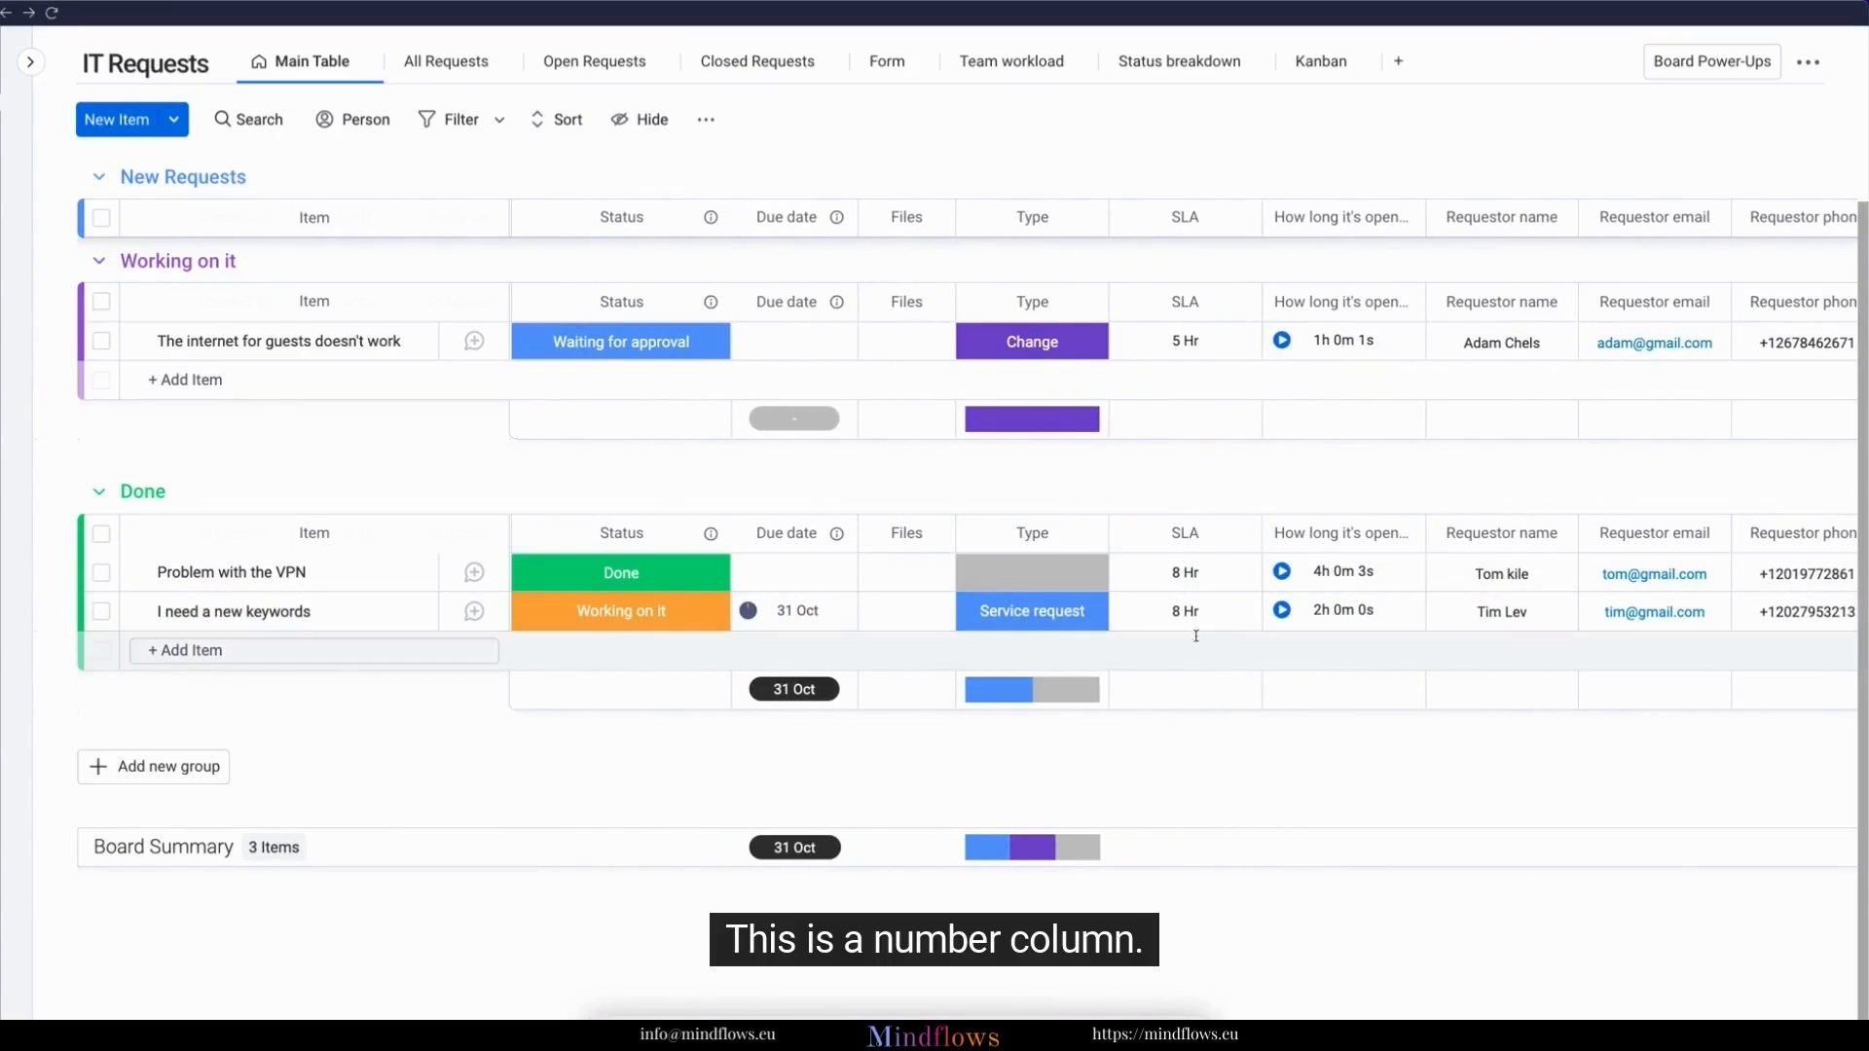
Replace the keywords request's SLA value with 9 Hr.
left_click(1182, 610)
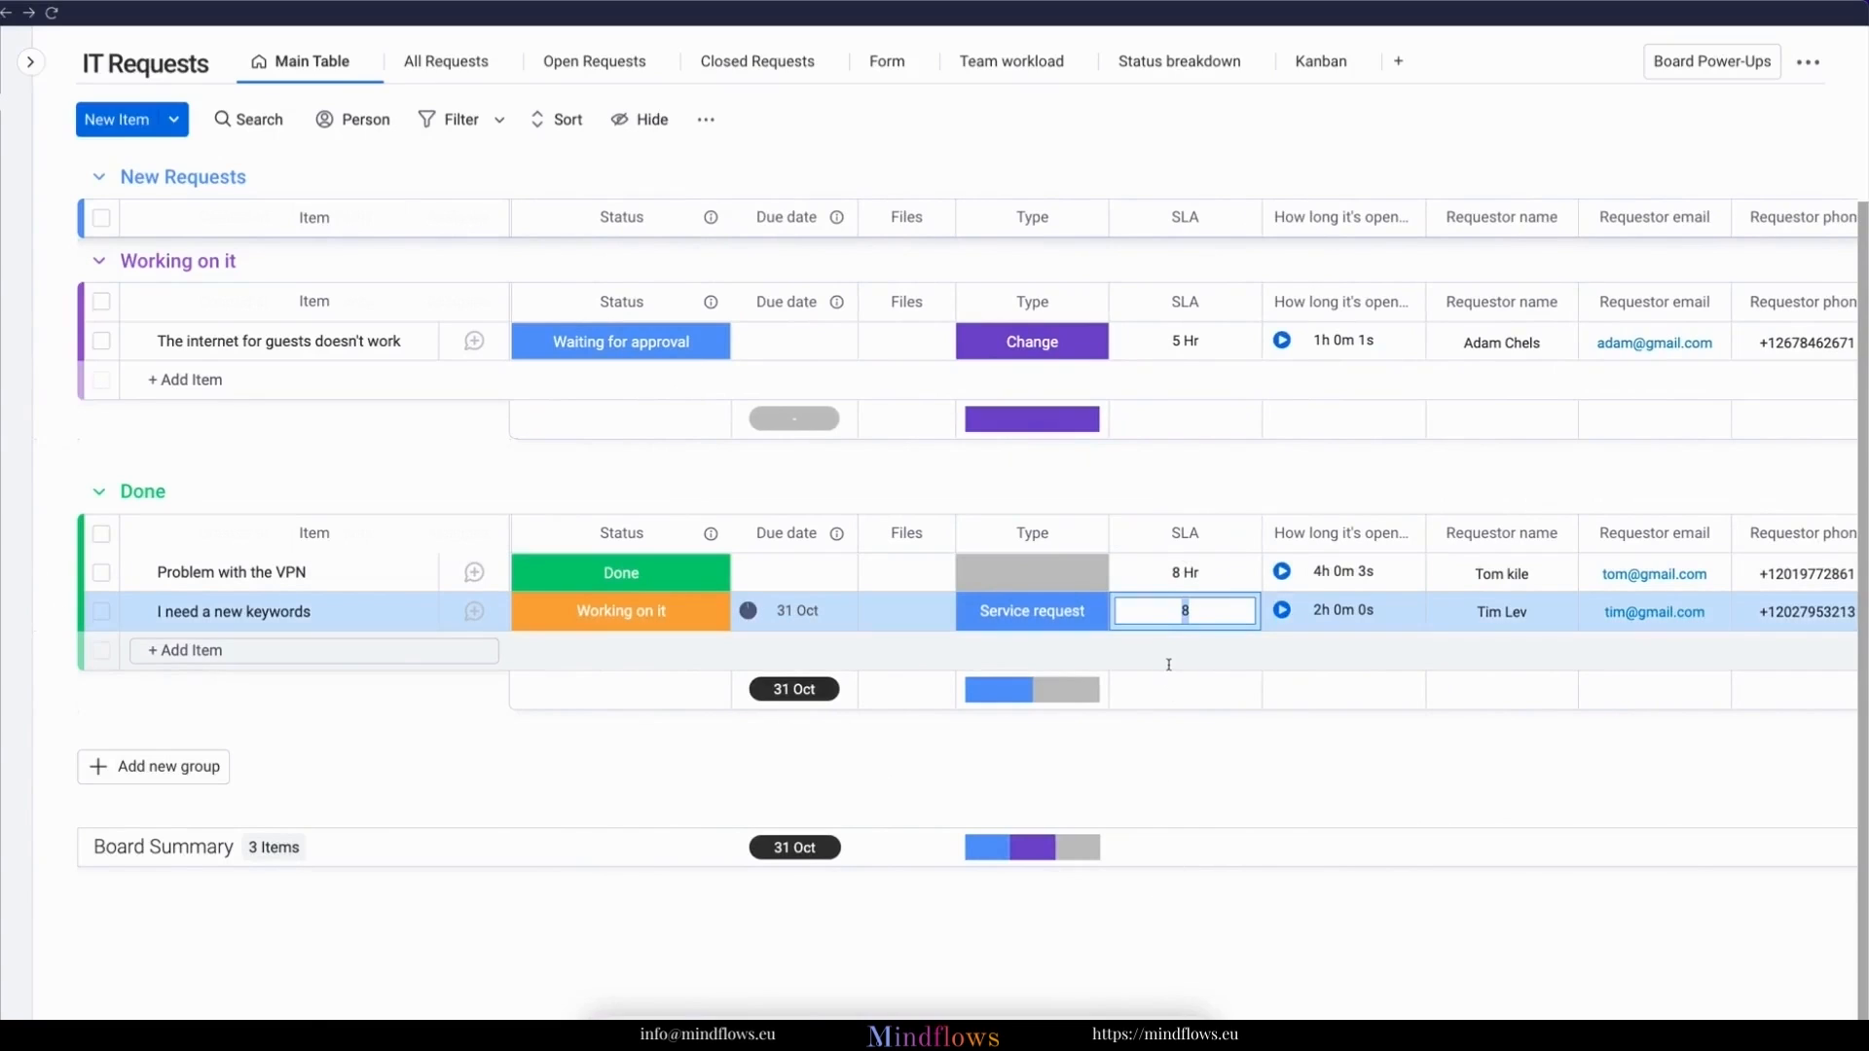
key("Backspace")
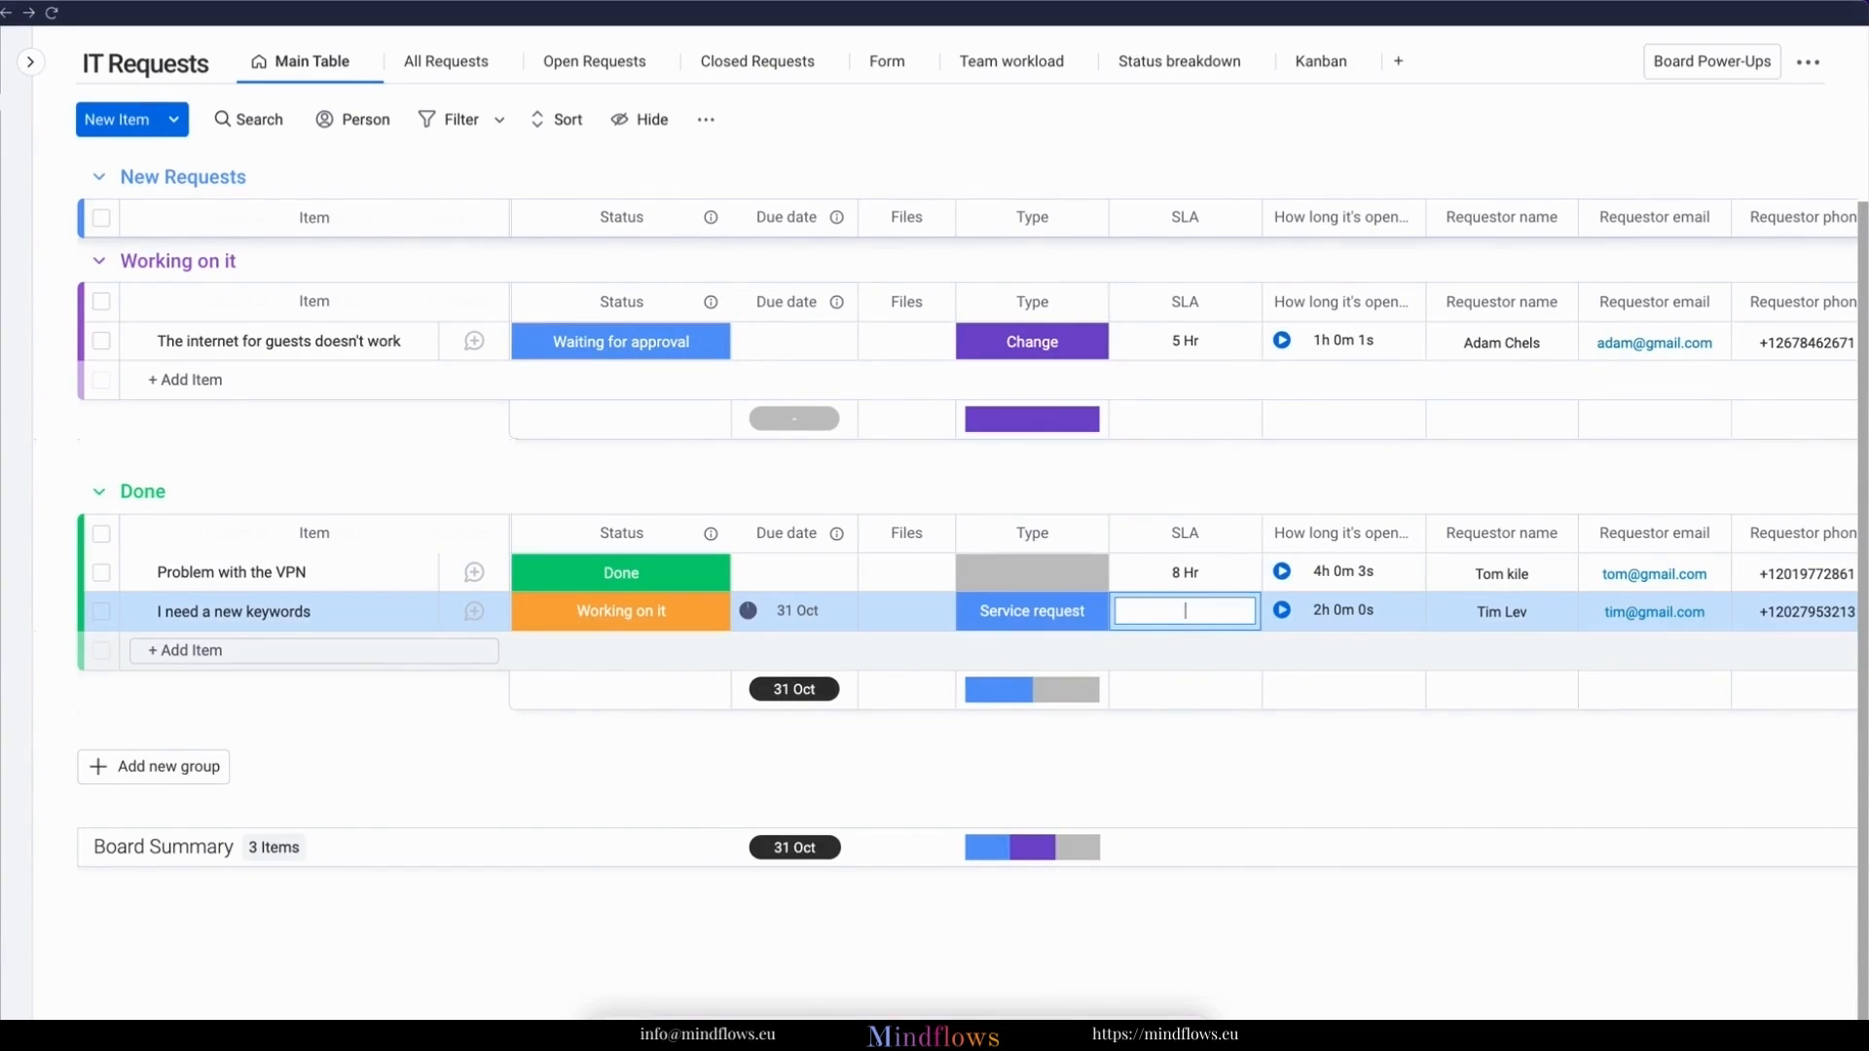
type("9 Hr")
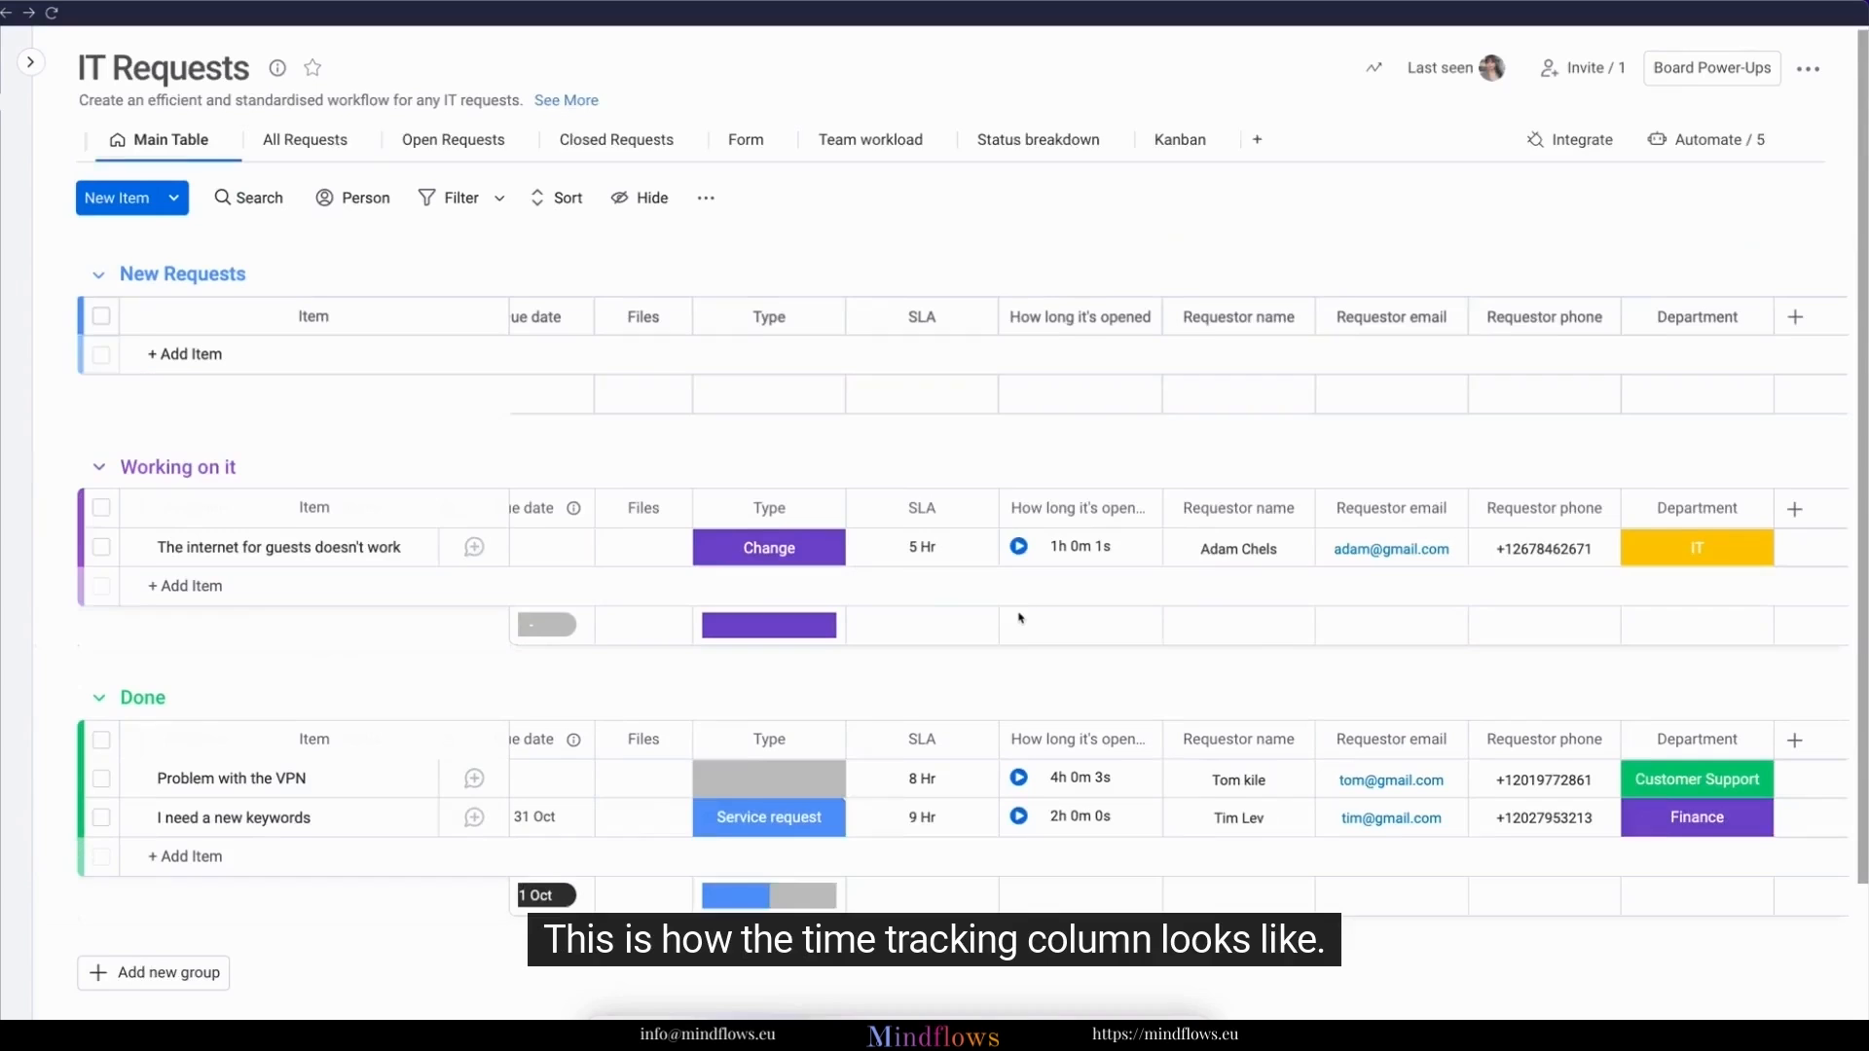
left_click(1018, 548)
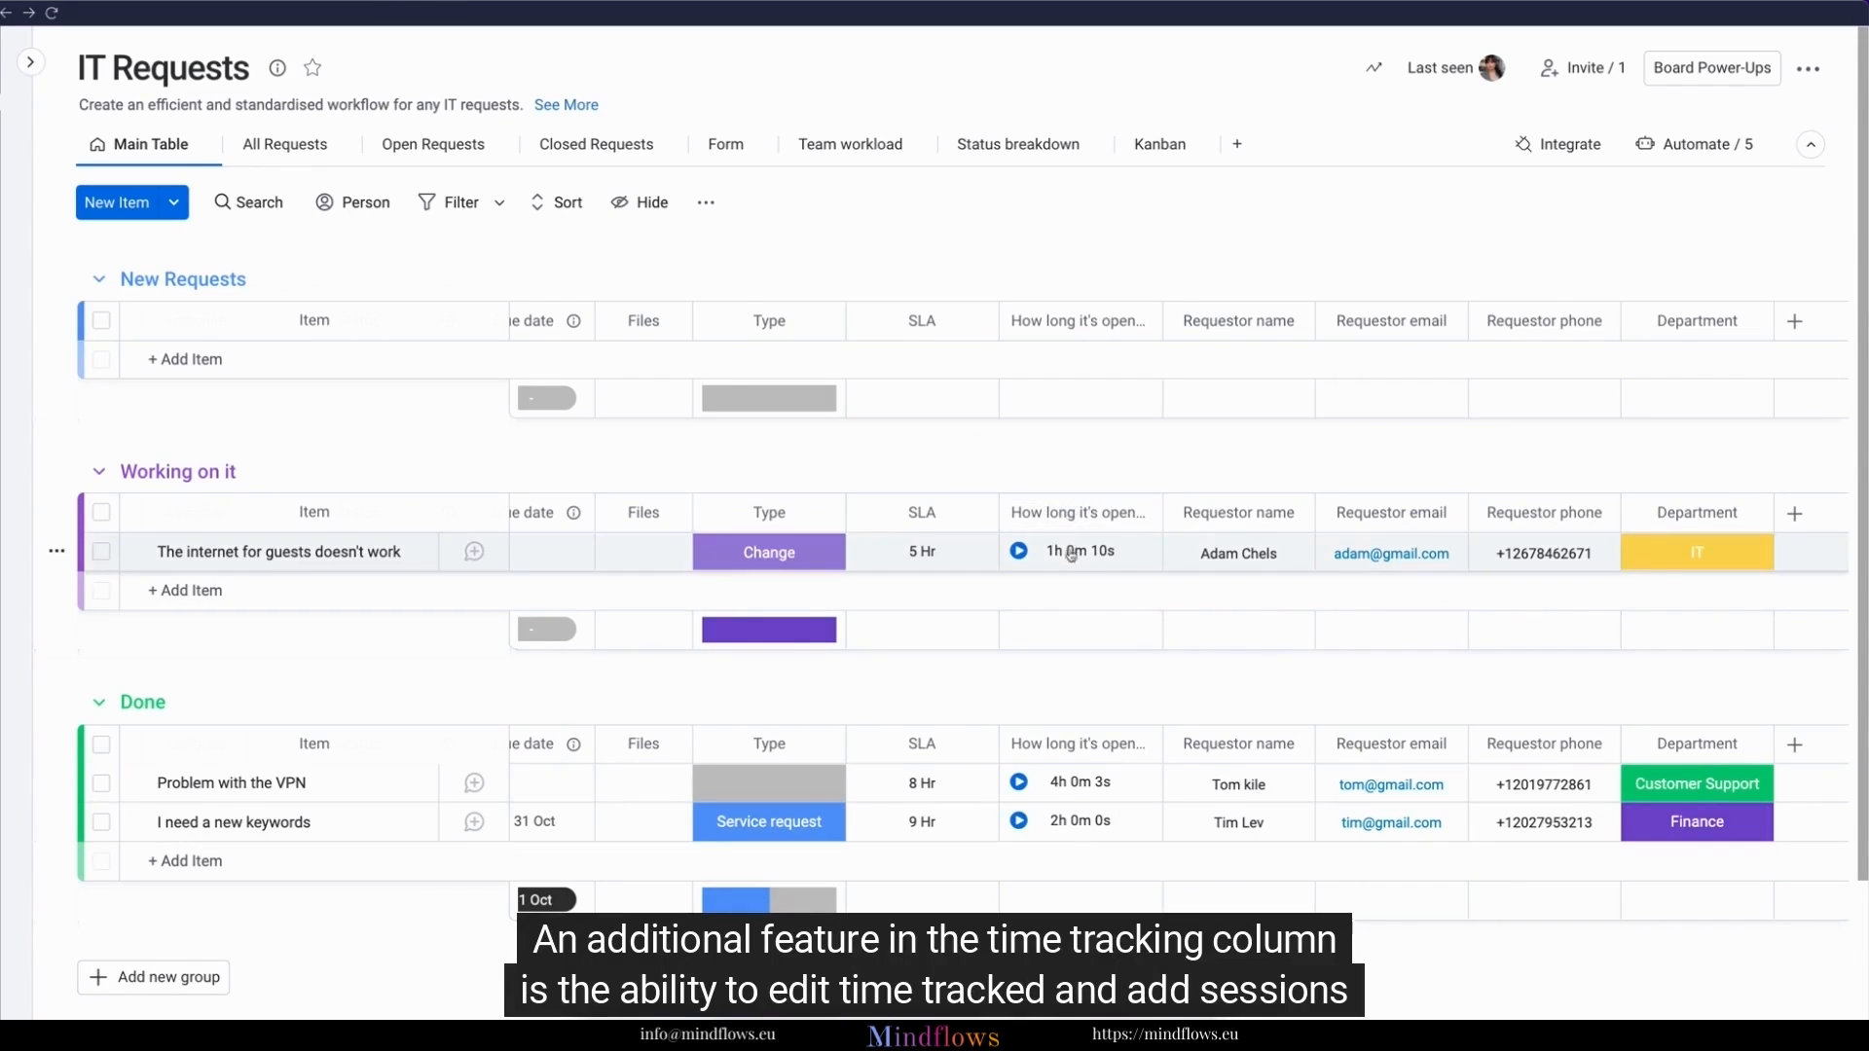
left_click(1079, 551)
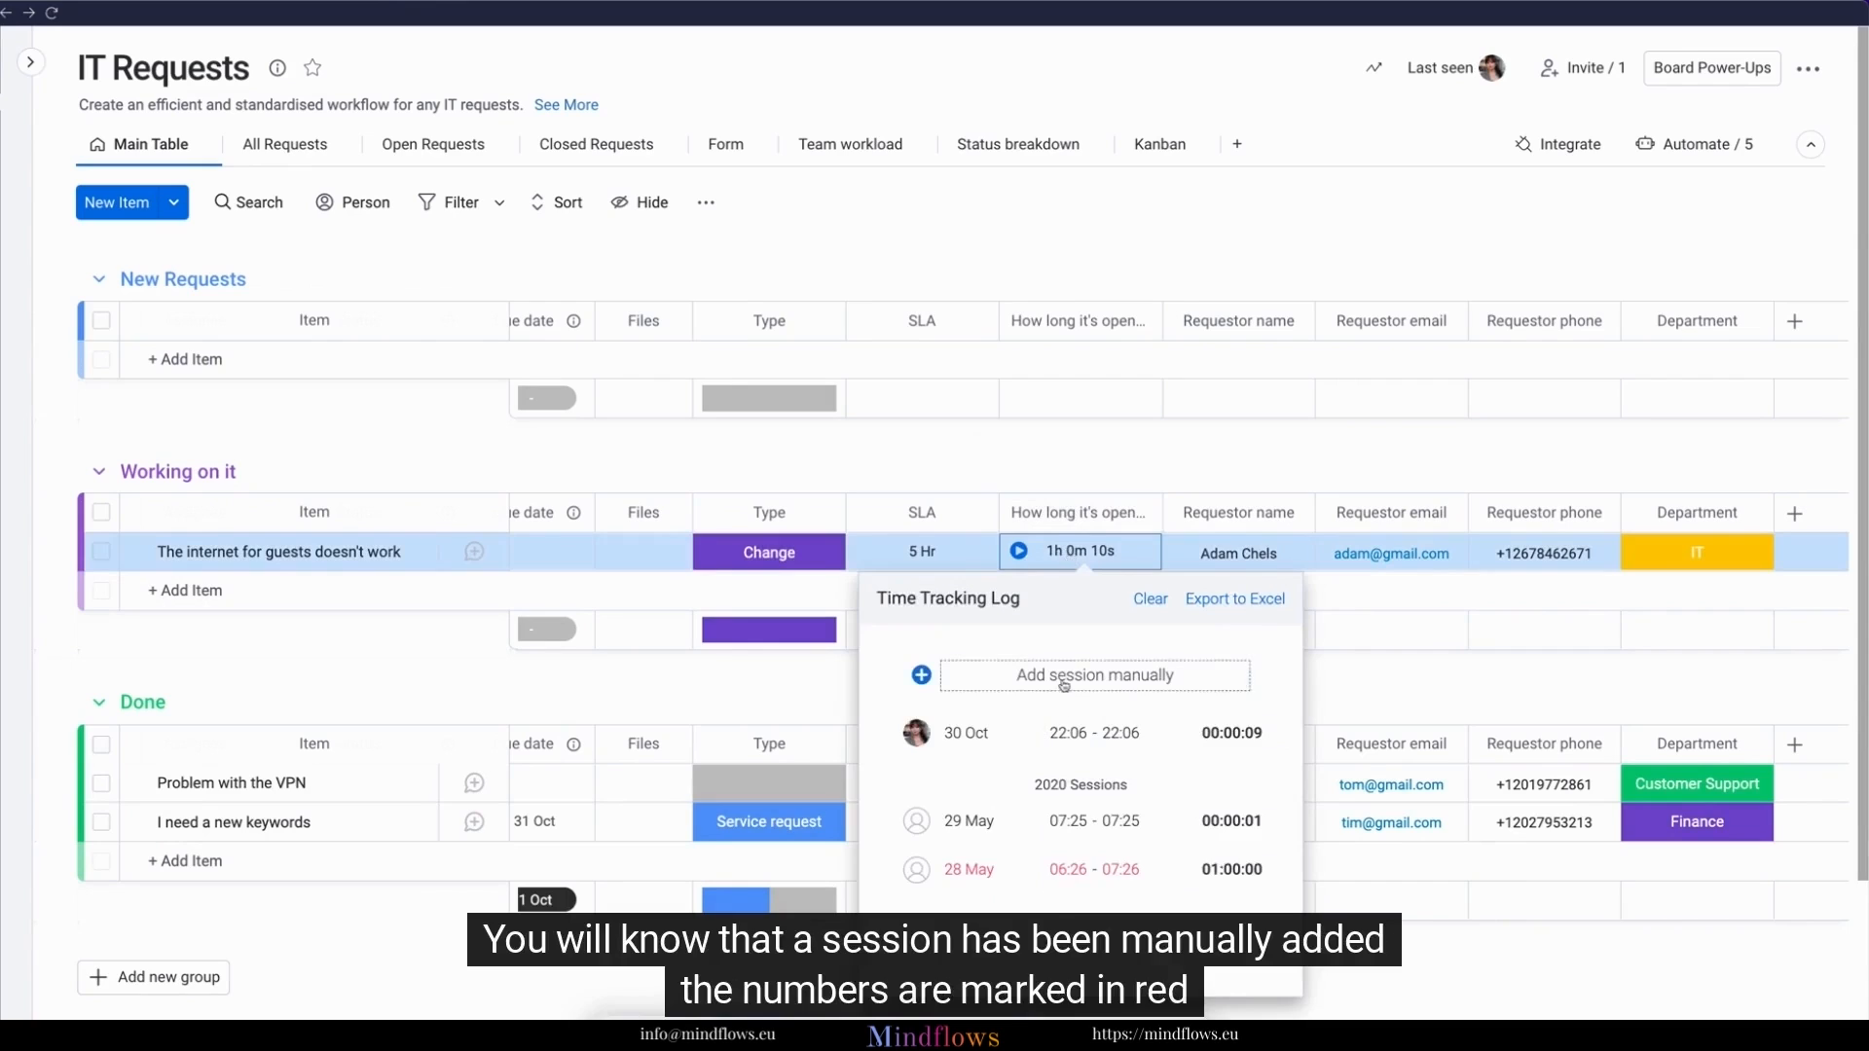
left_click(970, 868)
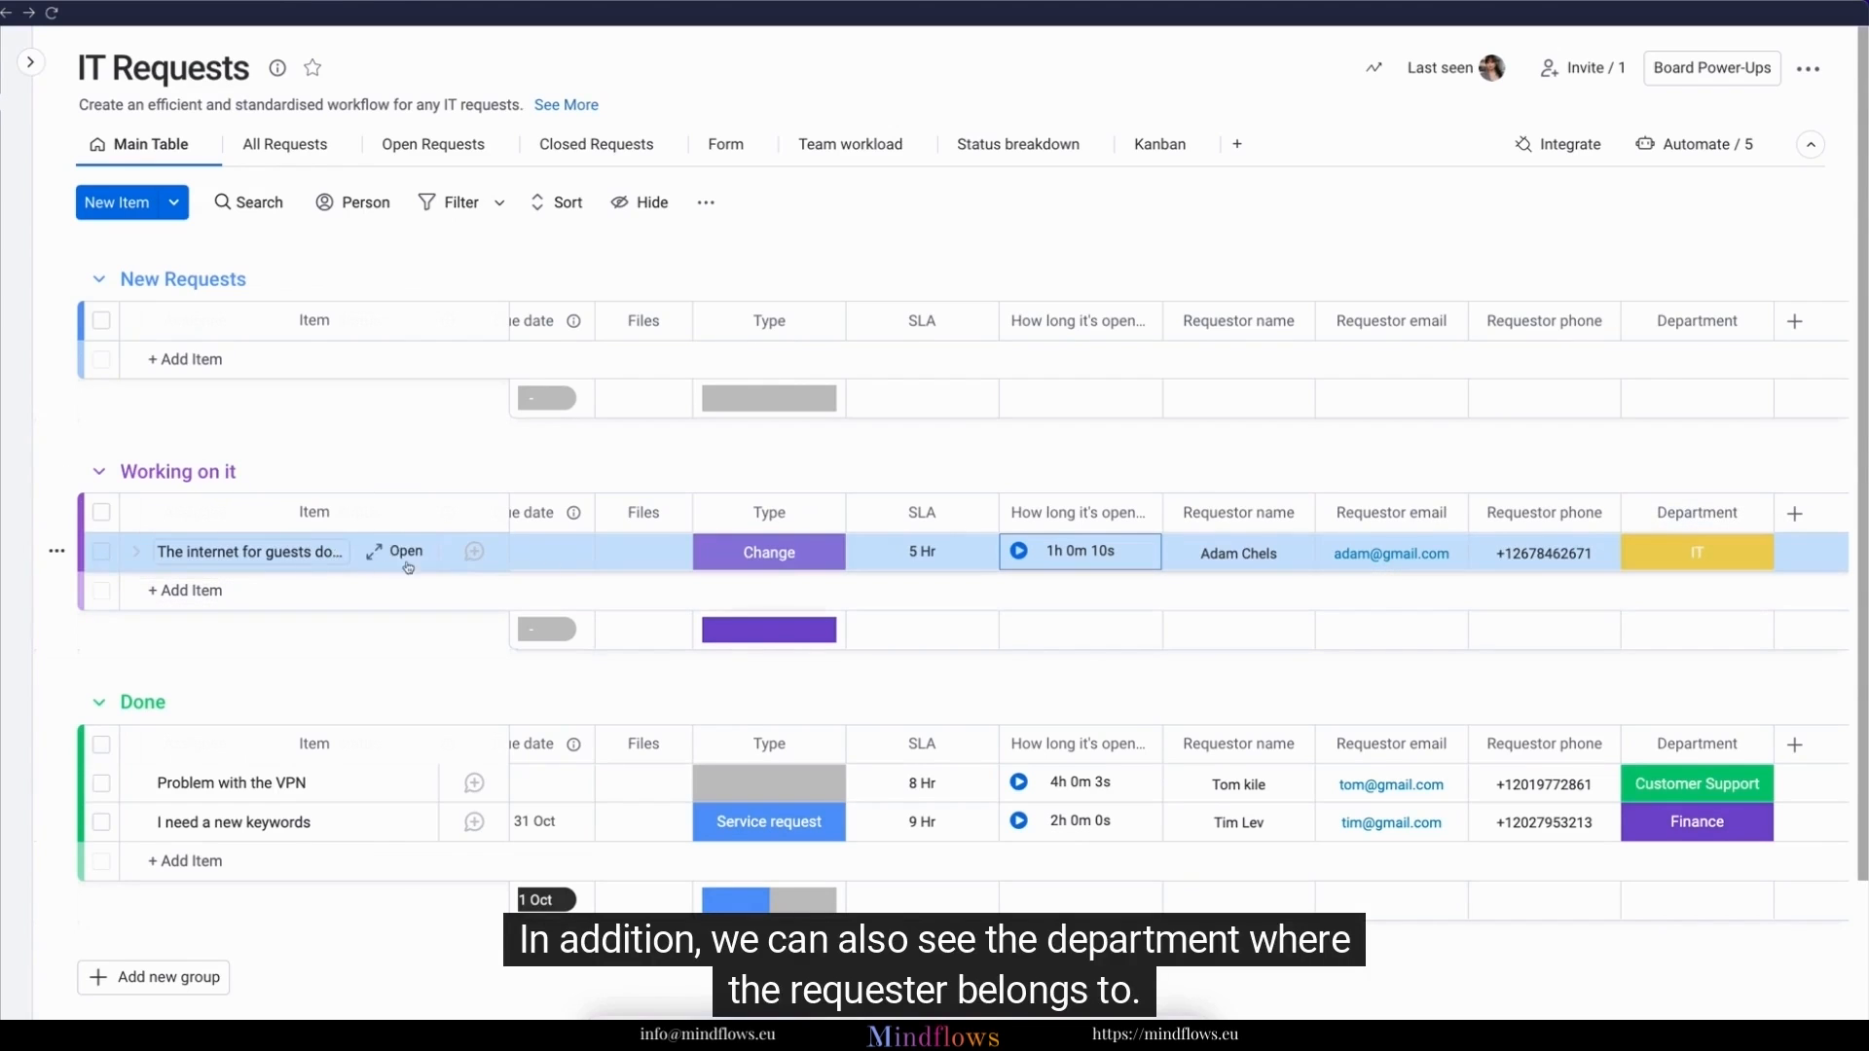
Open the guest internet request and start an update mentioning Everyone on this board.
left_click(405, 551)
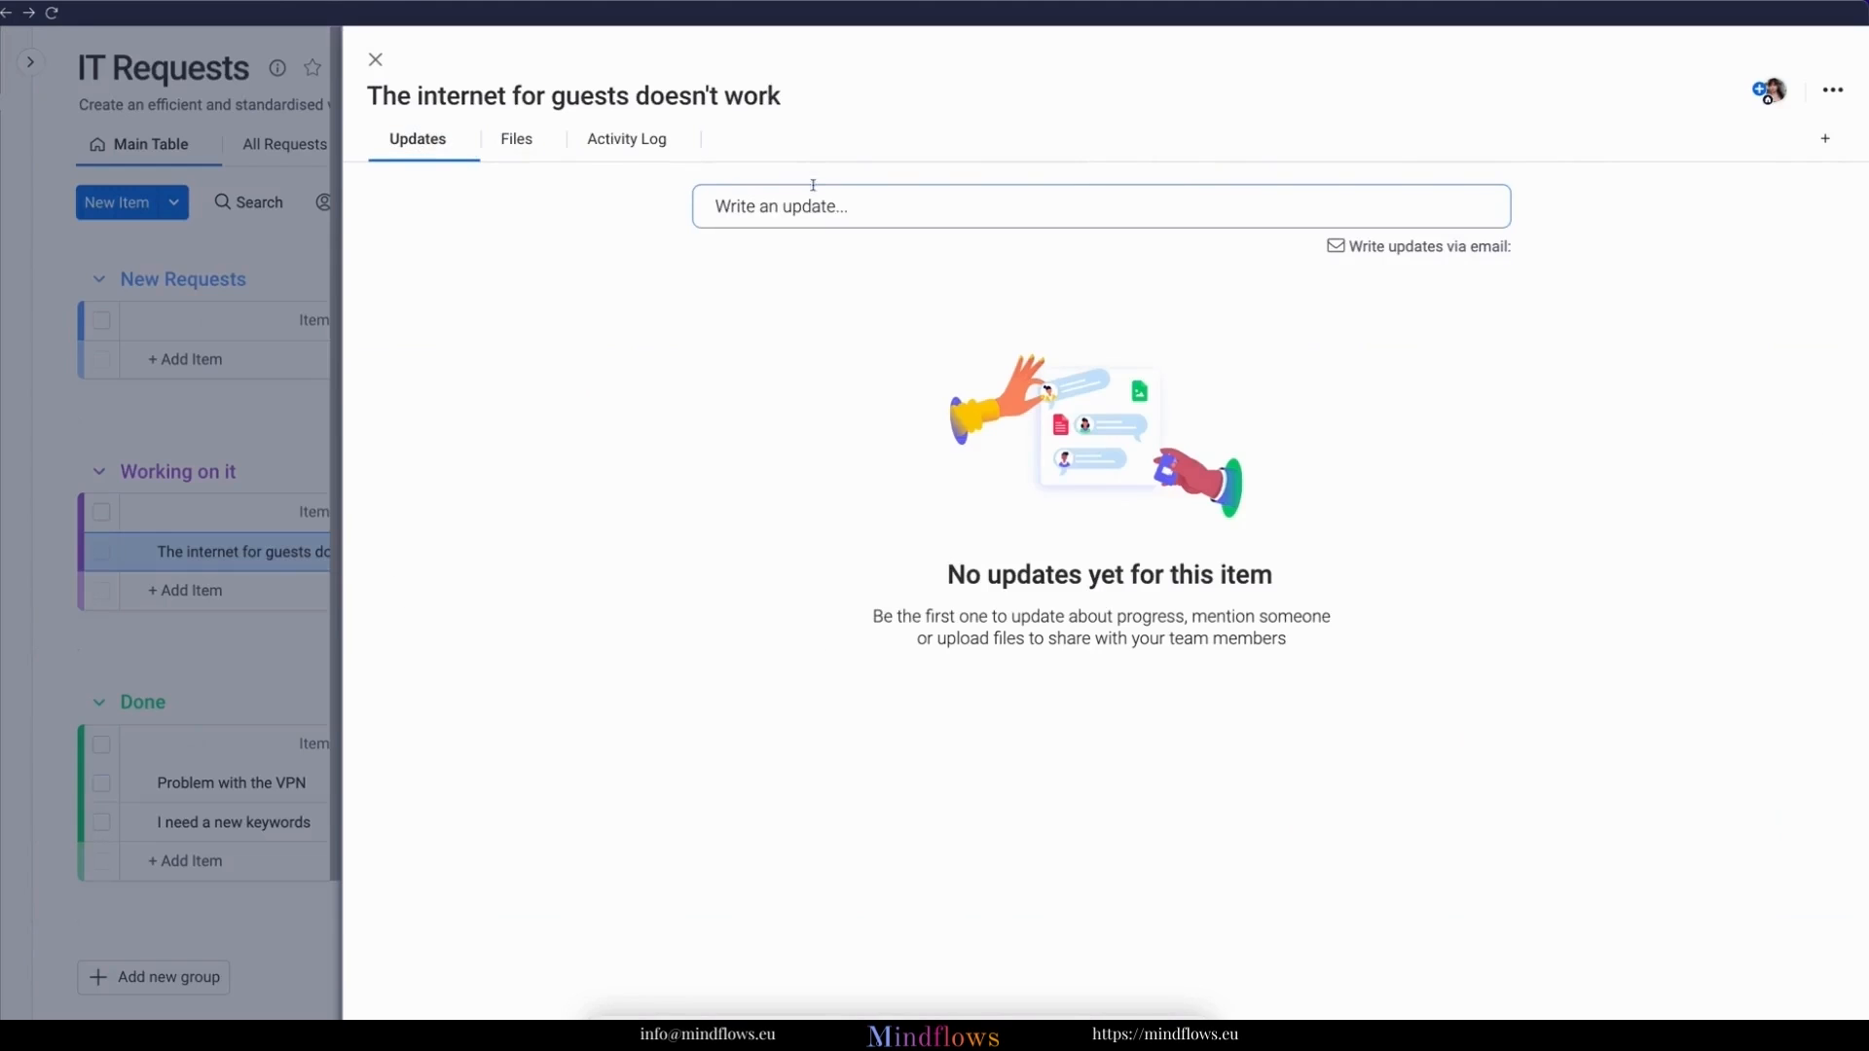
left_click(1096, 205)
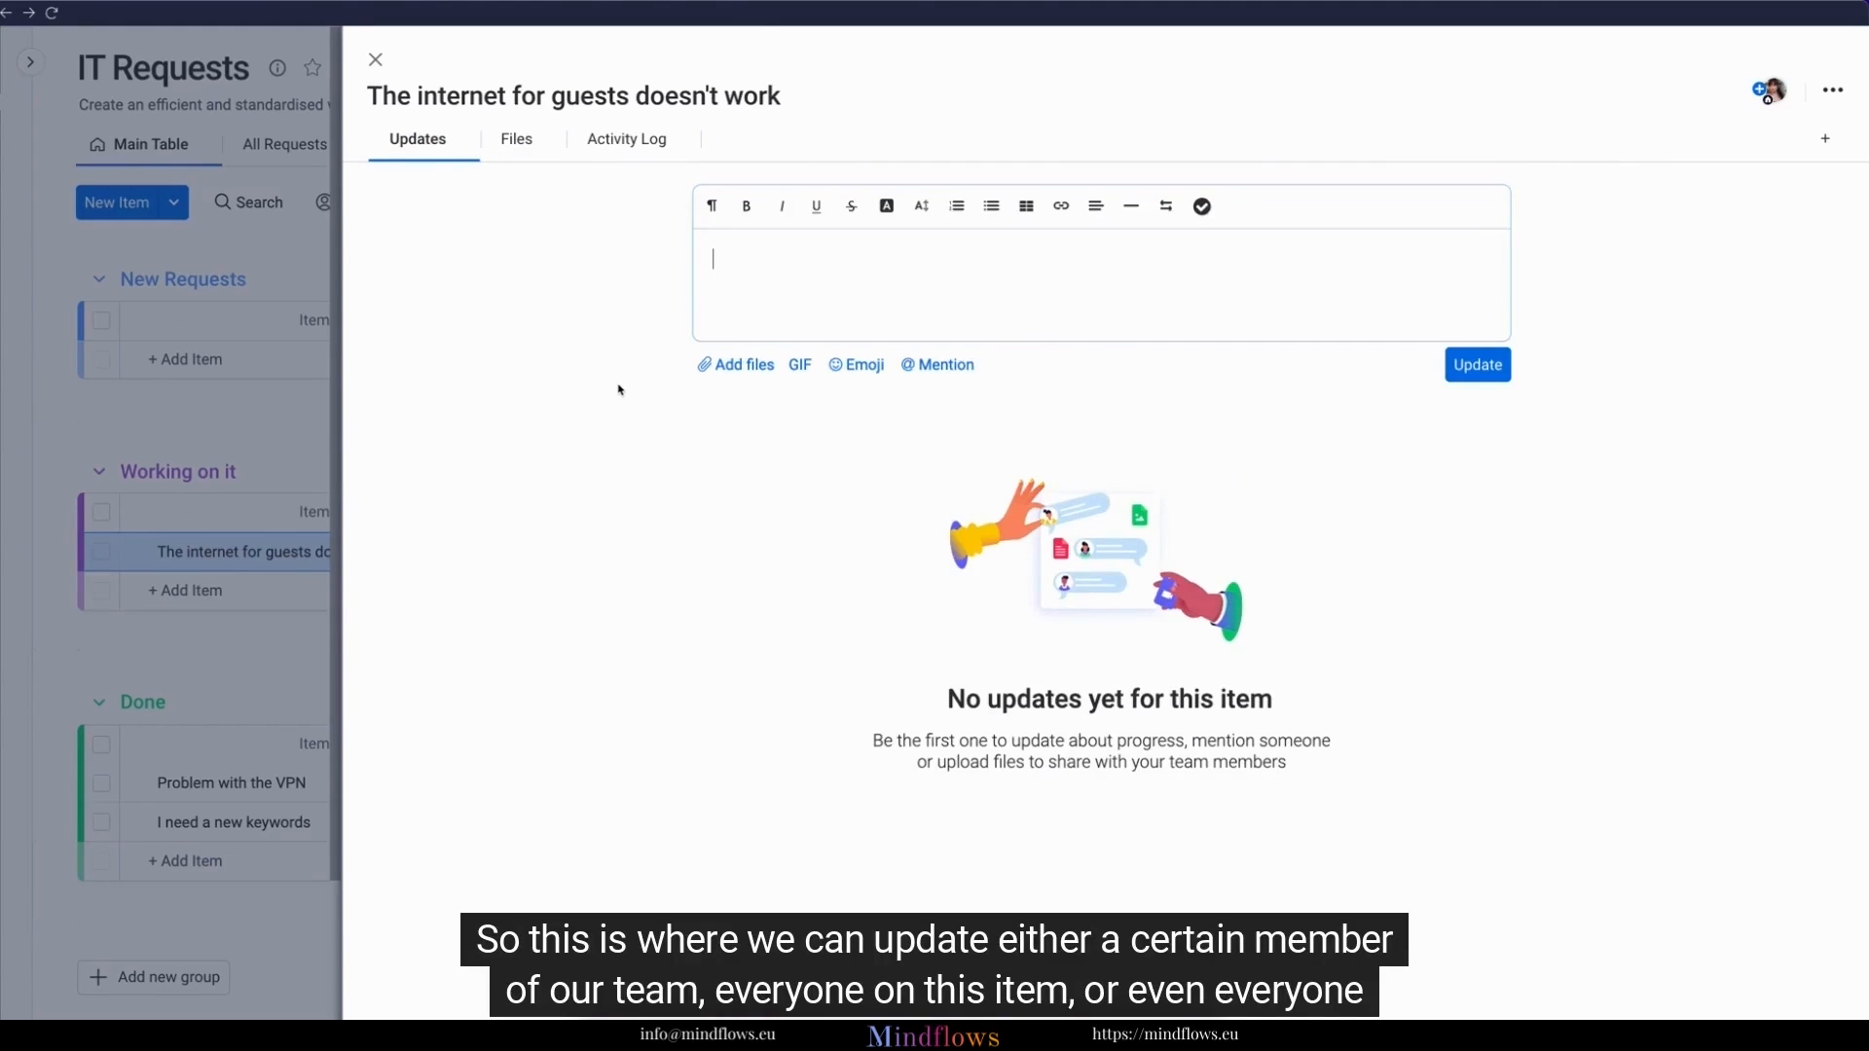
type("@everyb")
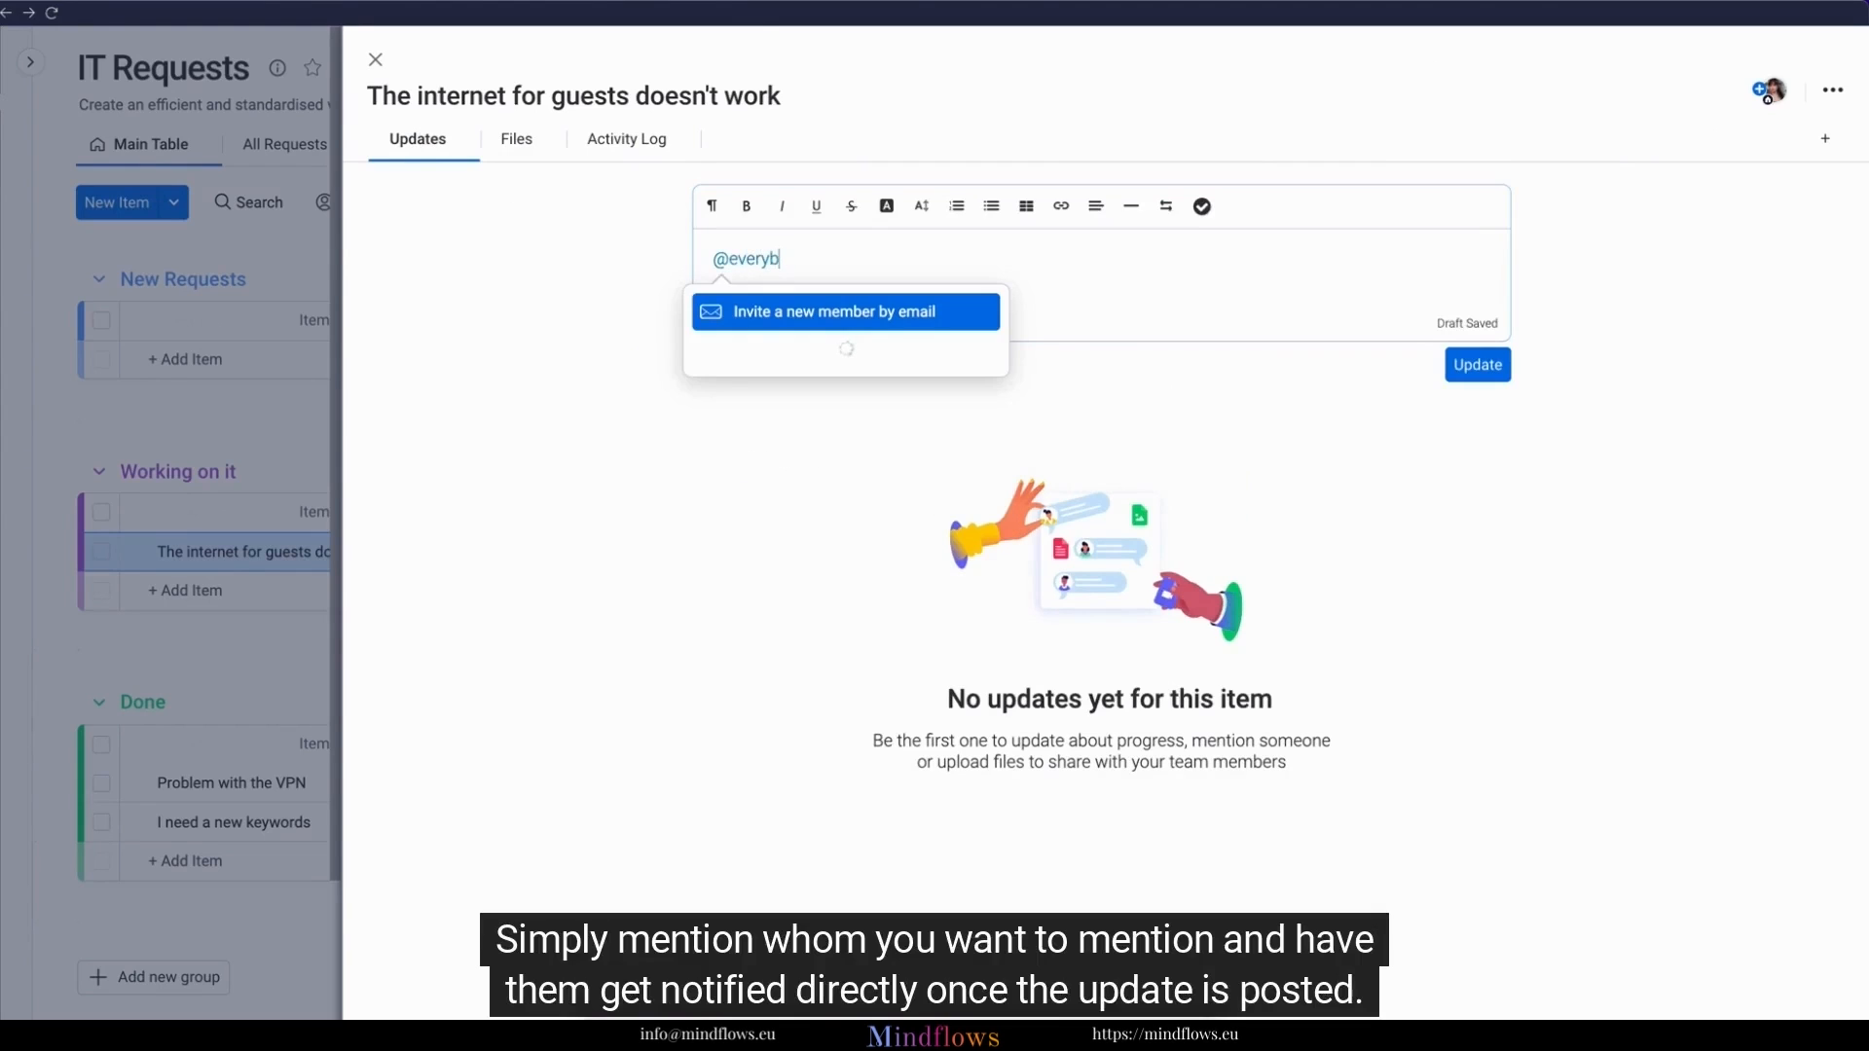
key("Backspace")
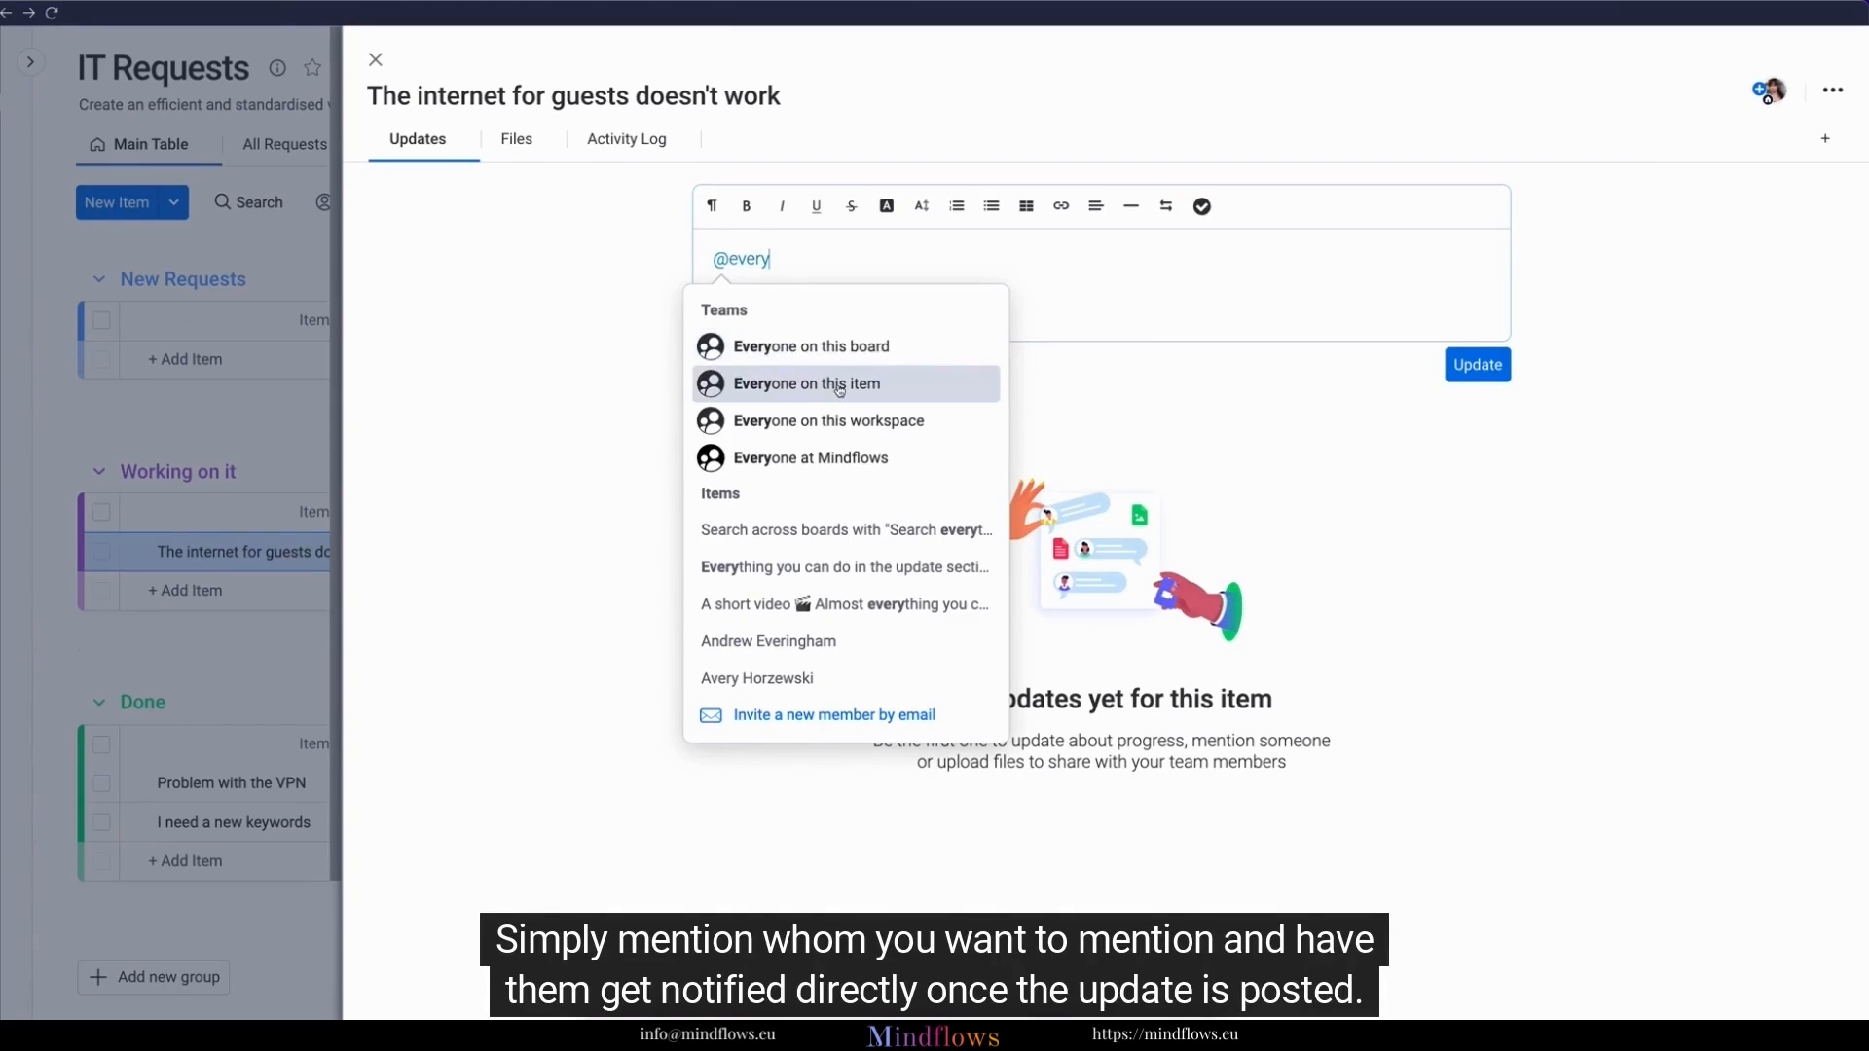
left_click(811, 347)
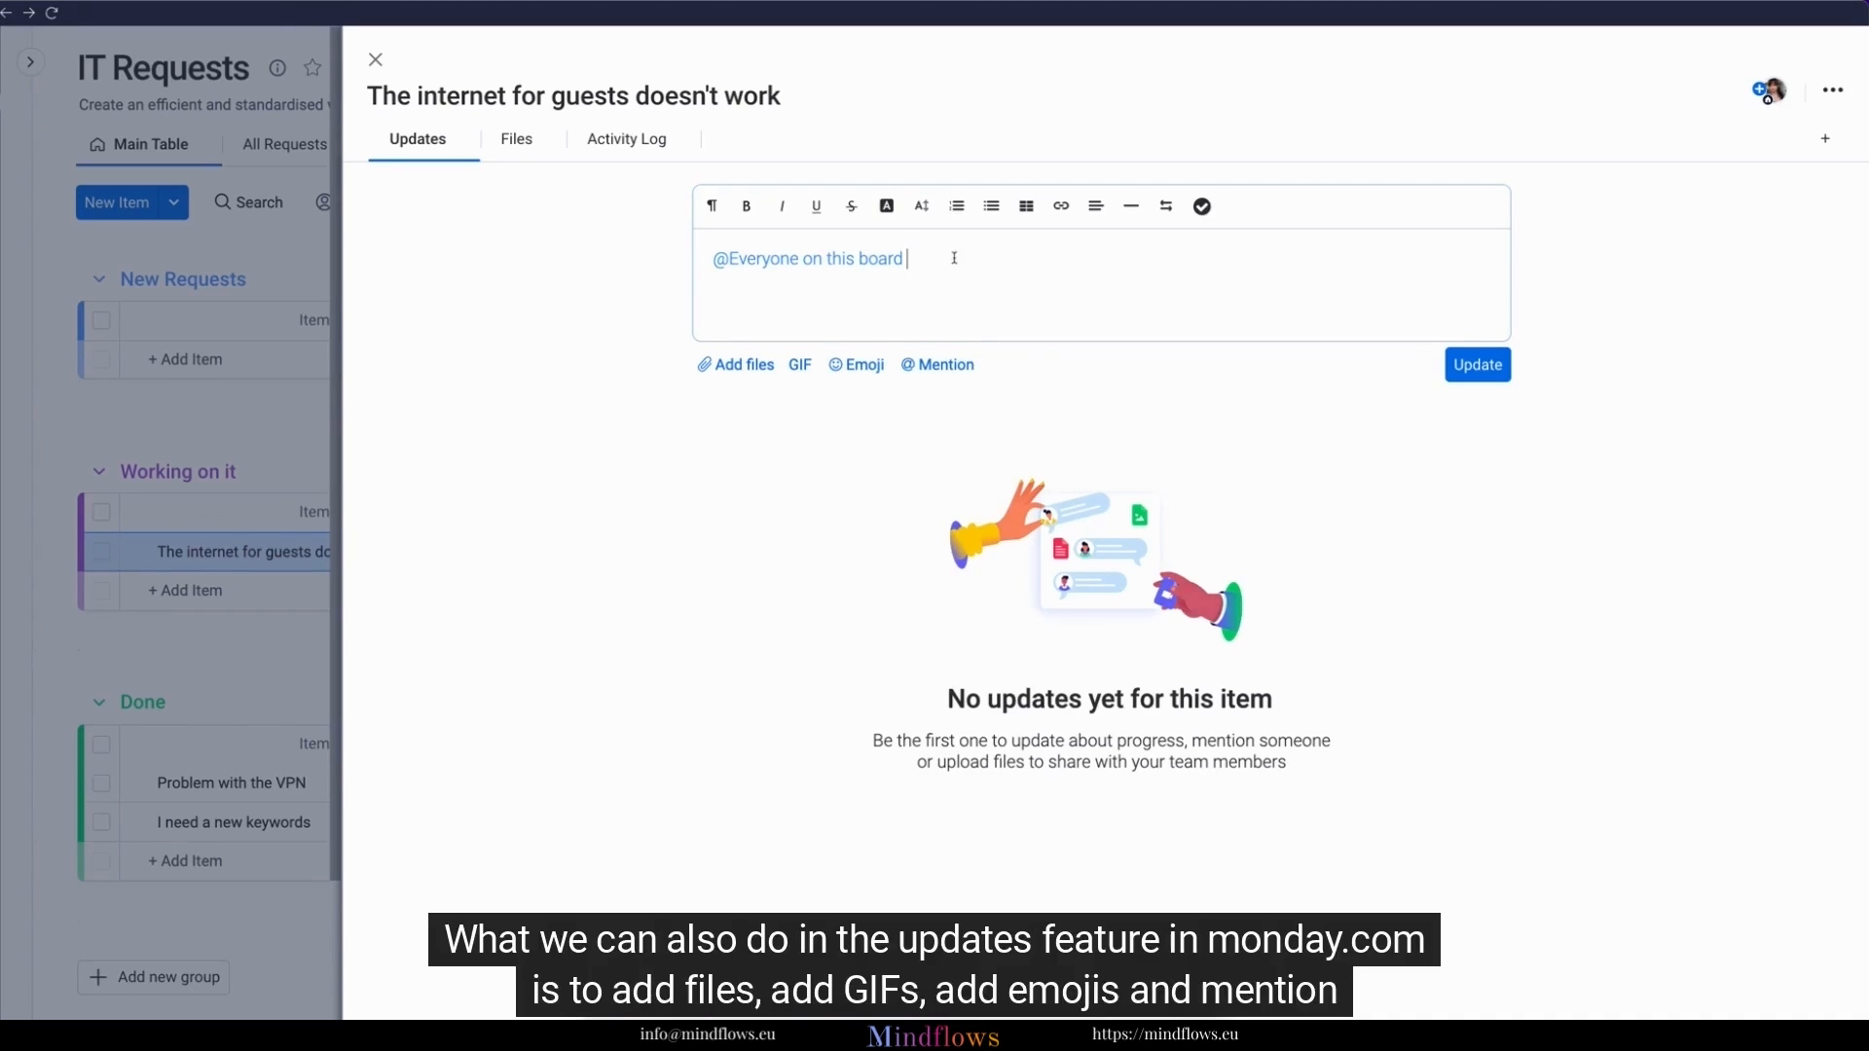
mouse_move(772, 432)
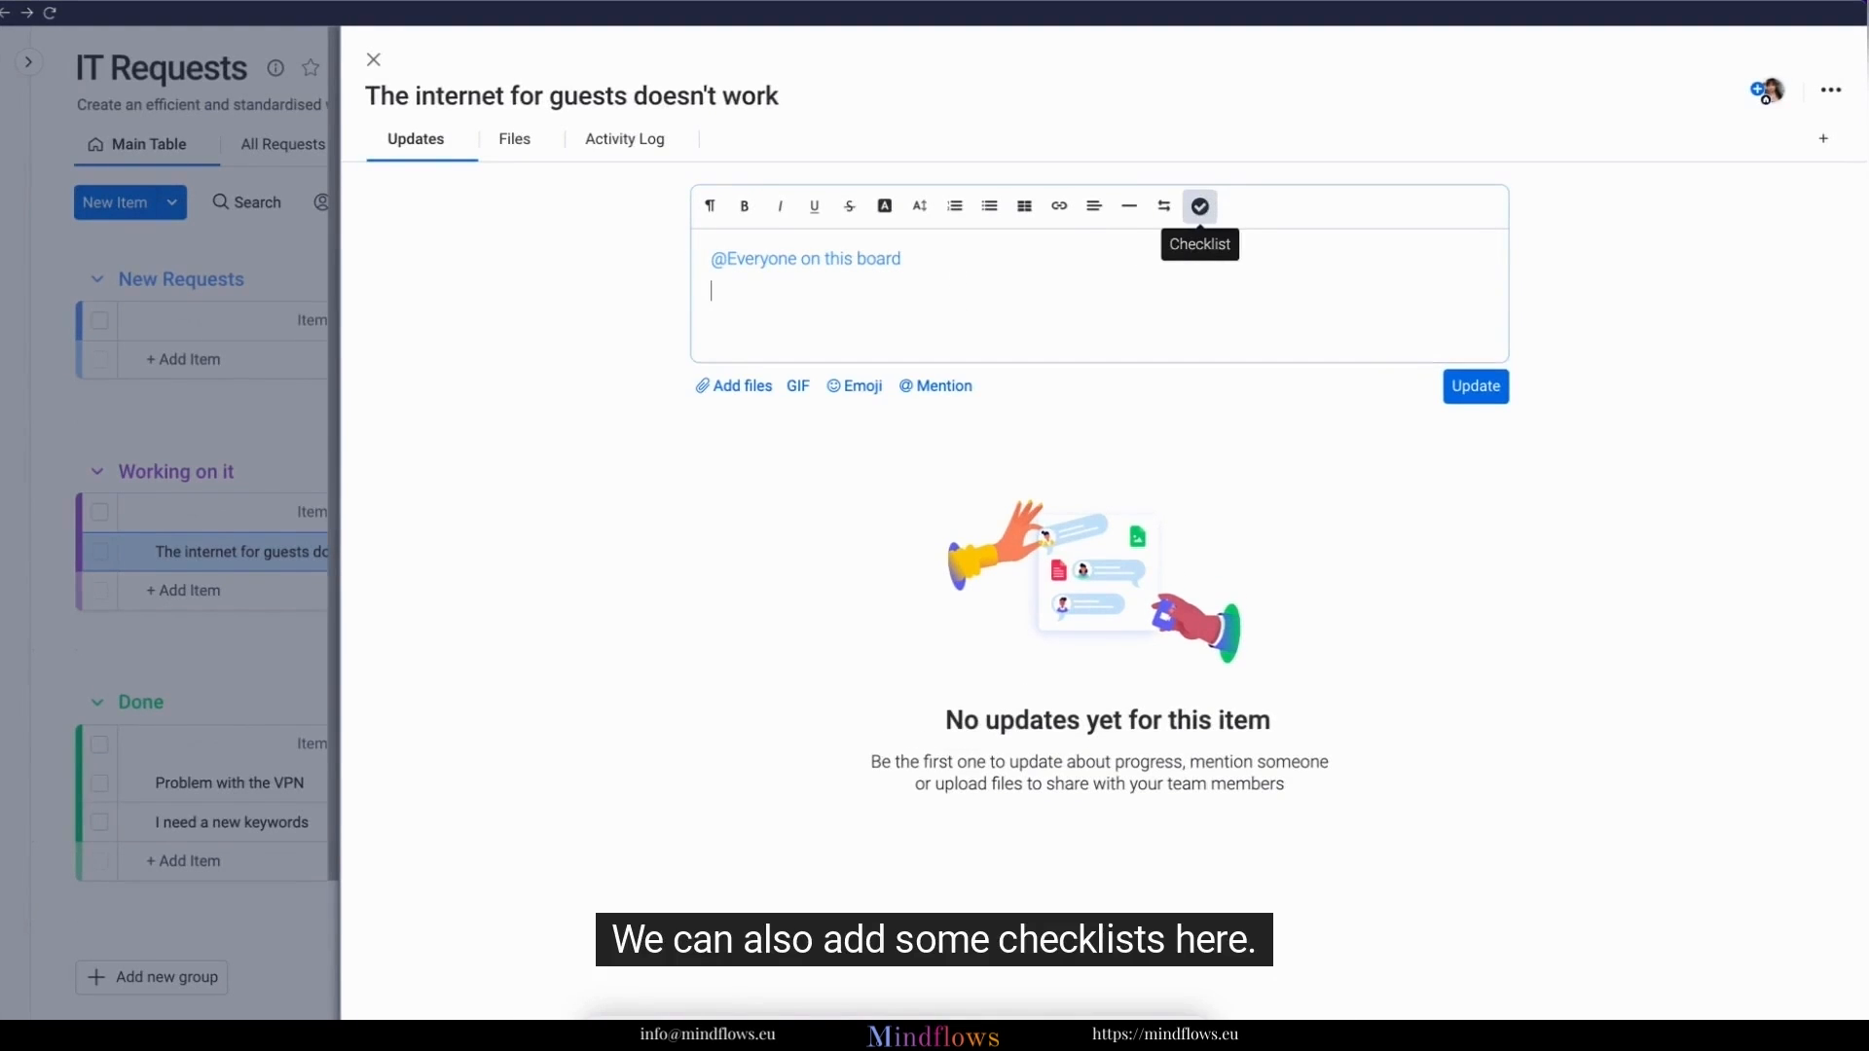
Add a checklist with Task 1, Task 2 and Task 3, and post the update.
left_click(1199, 204)
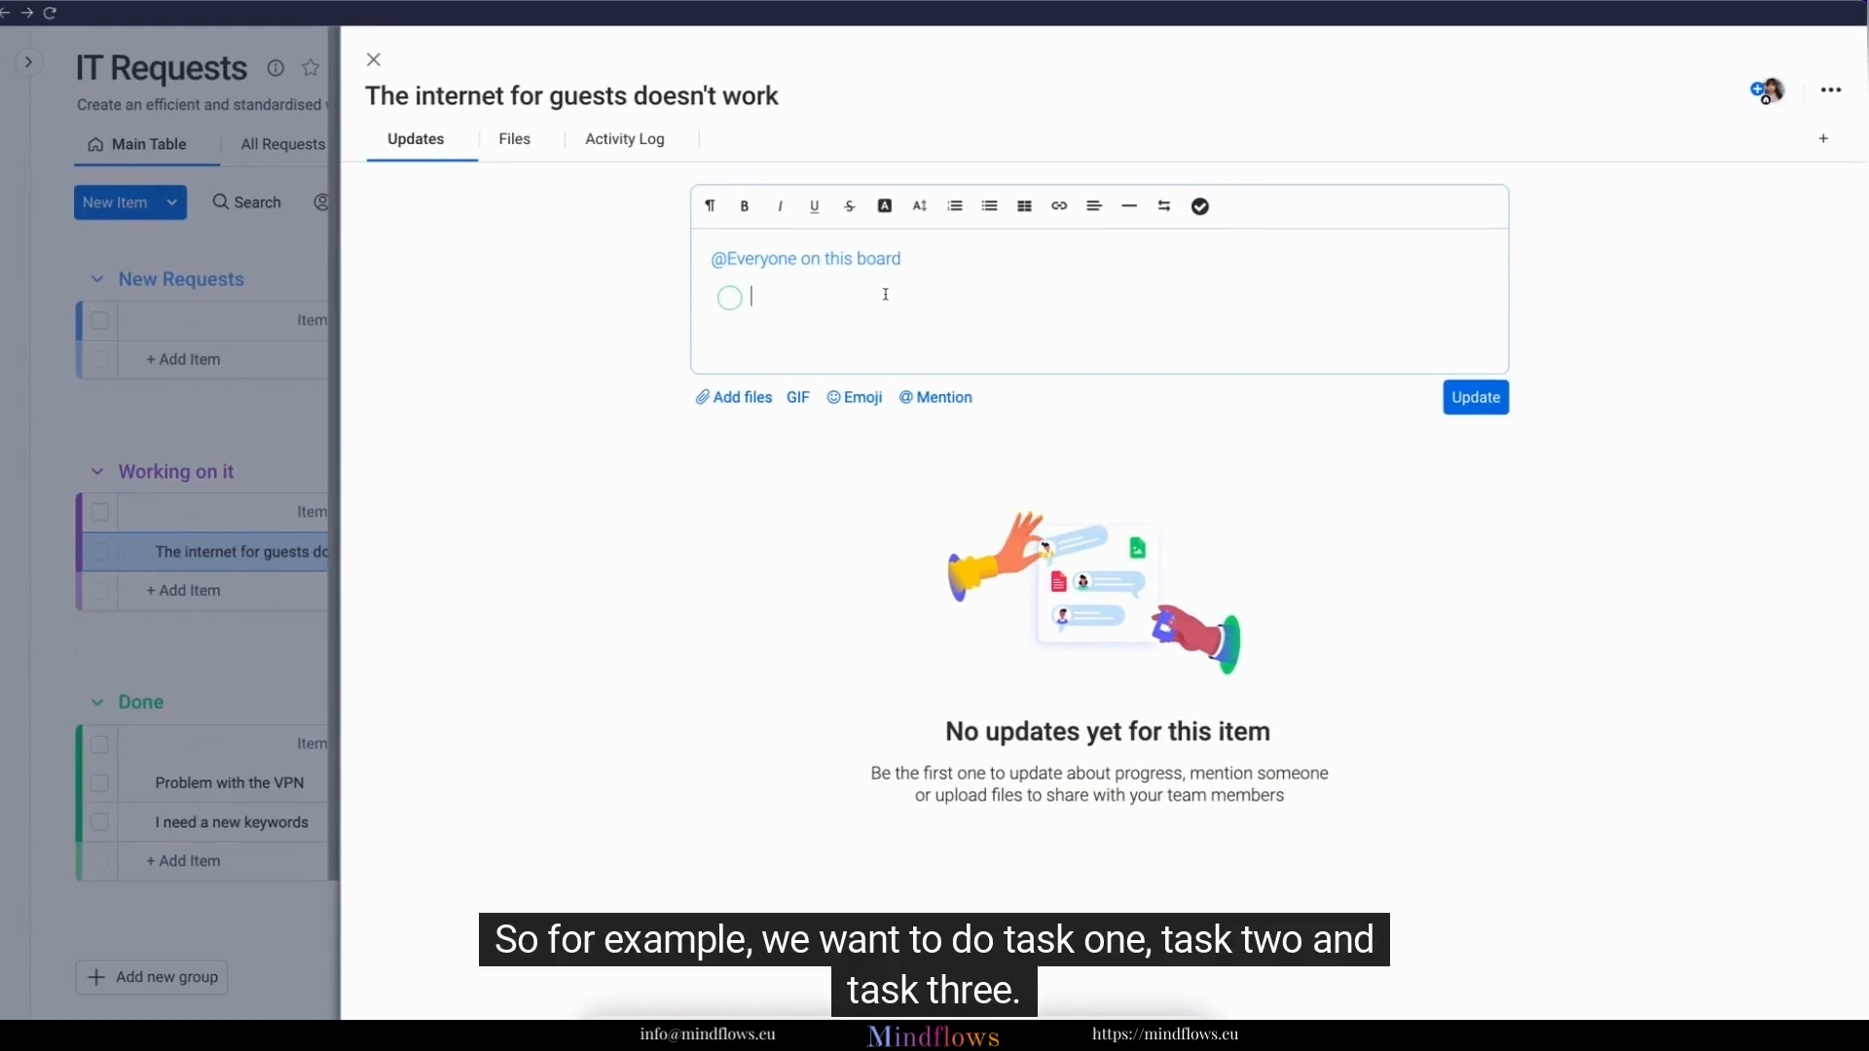
type("Task 1")
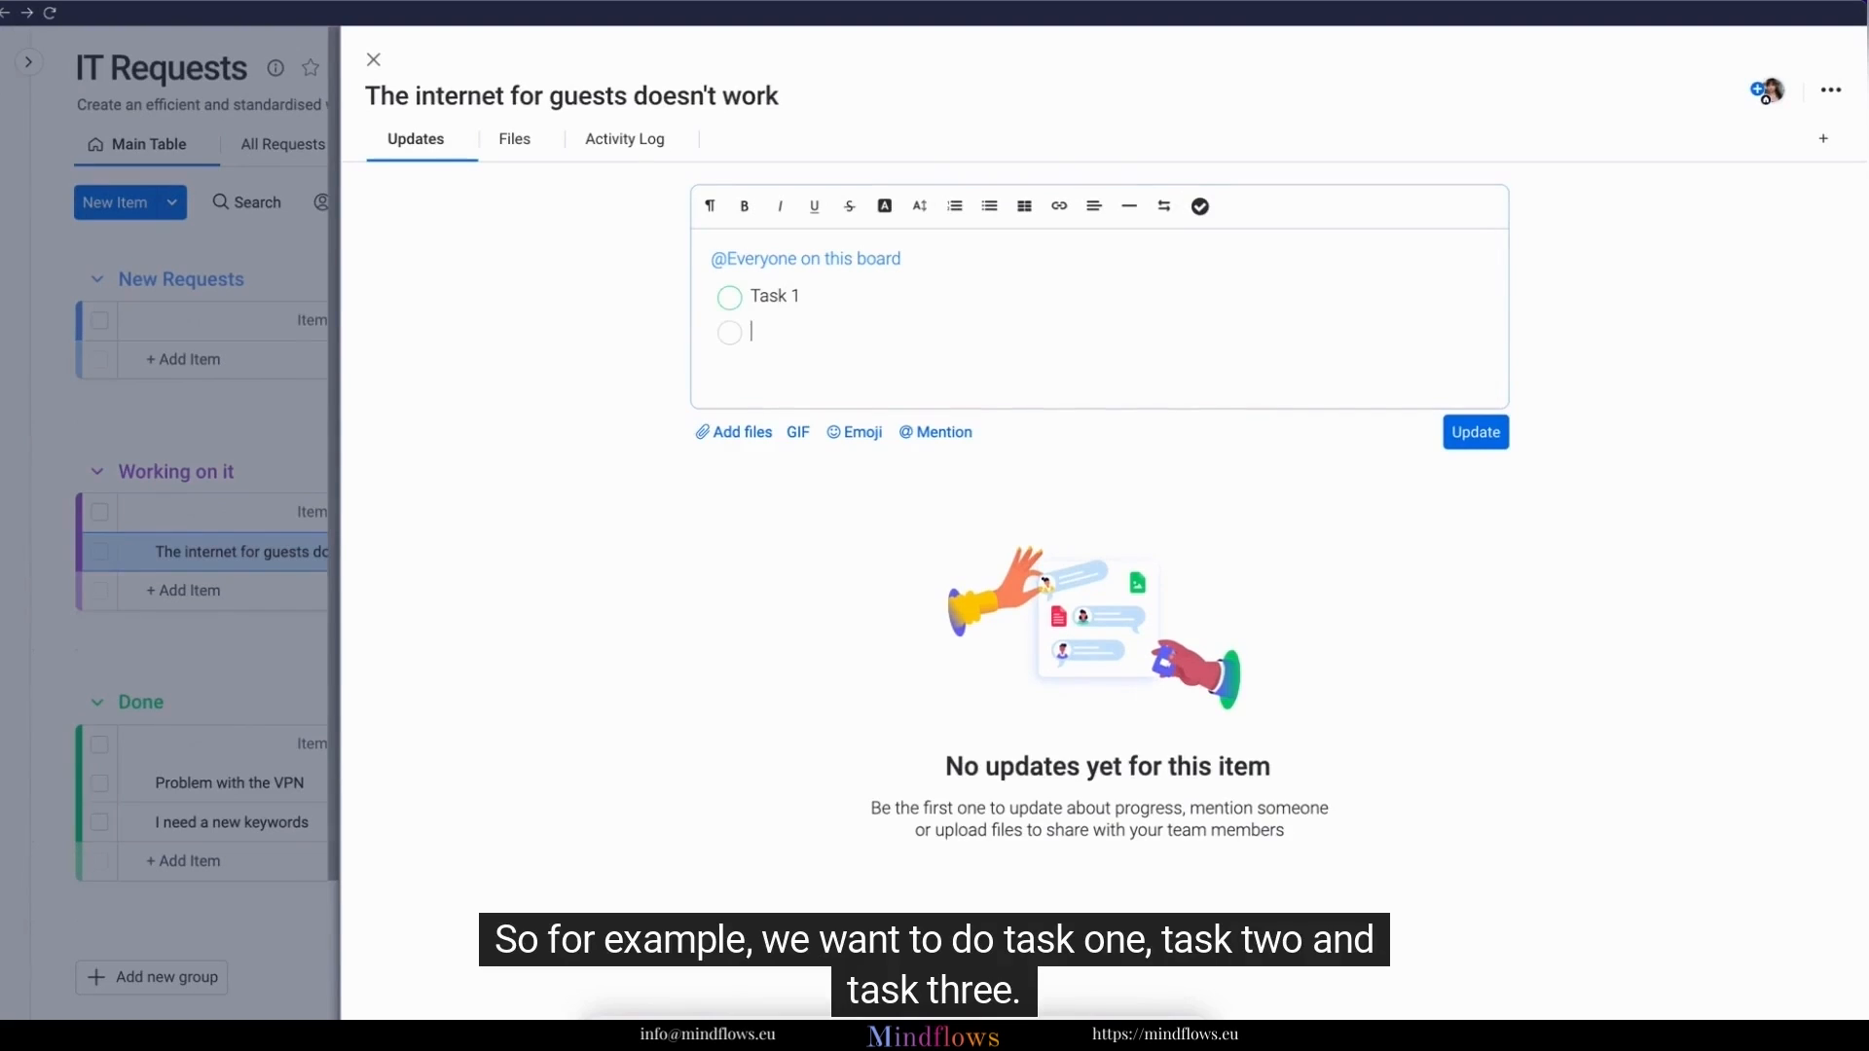
type("Task 2")
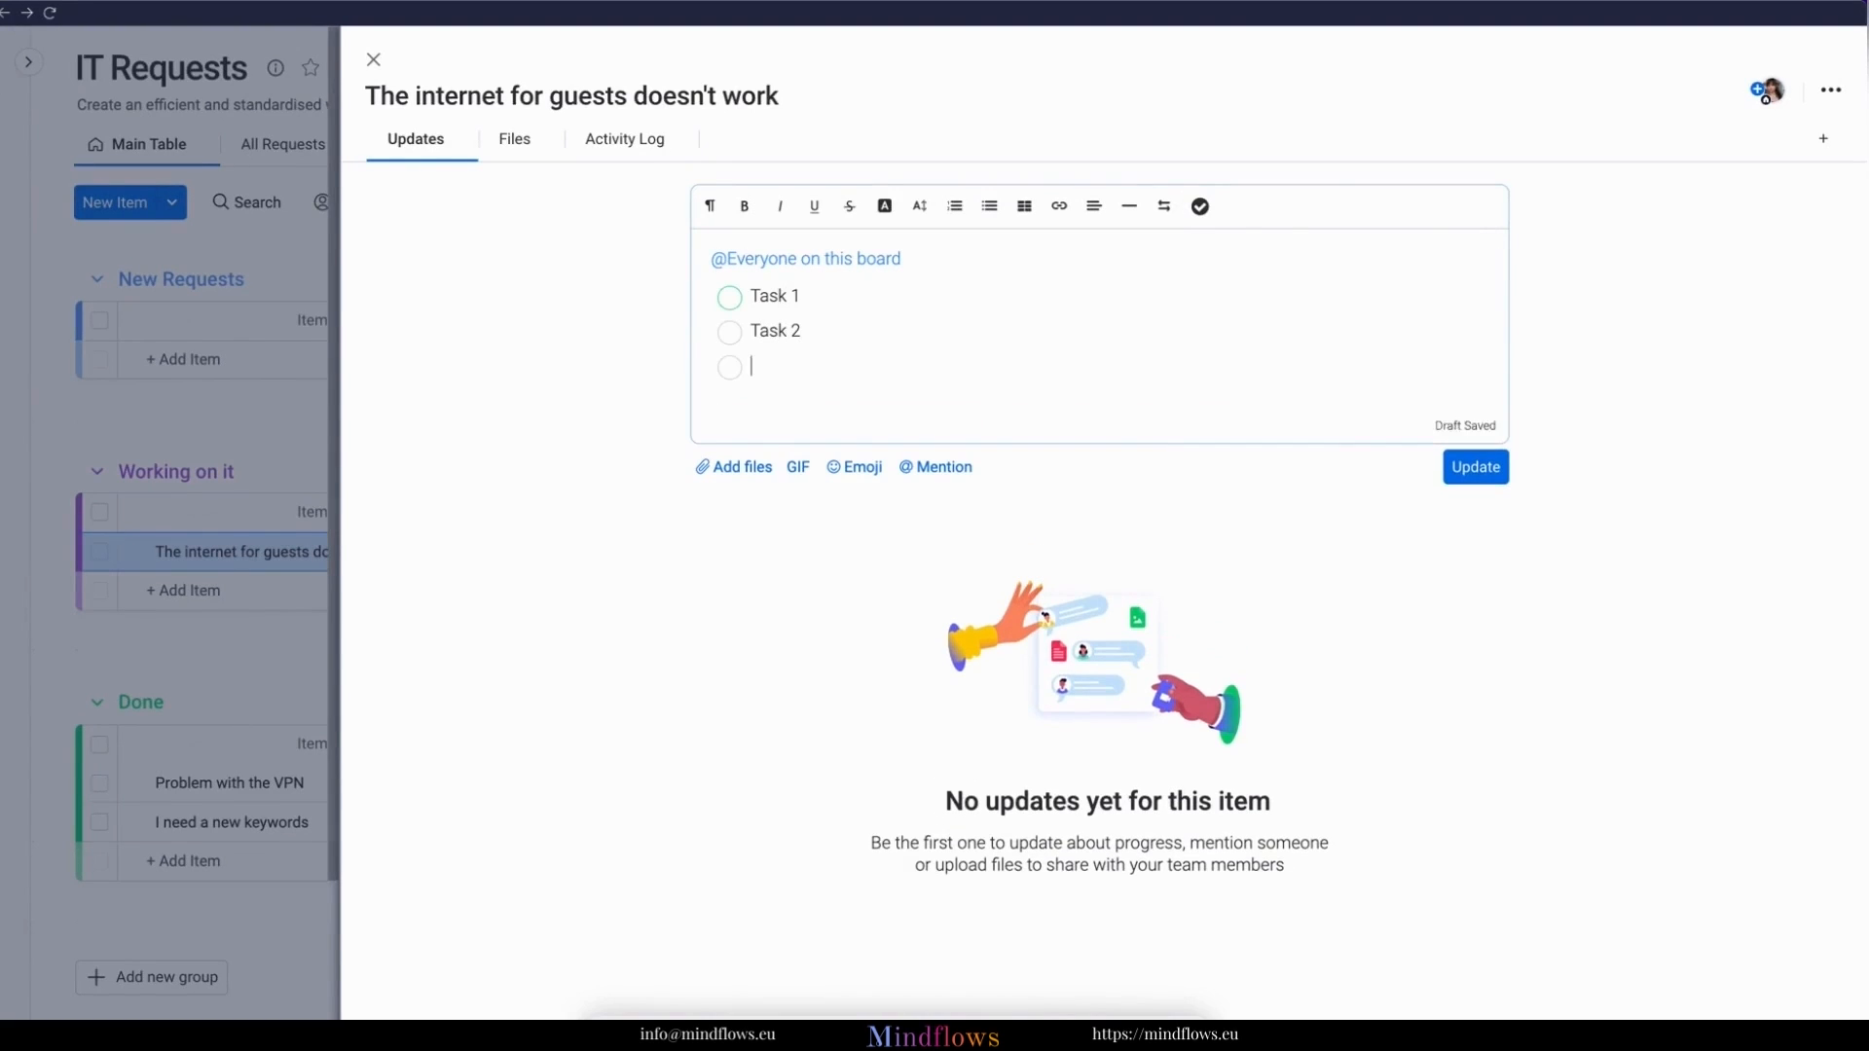
type("Task 3")
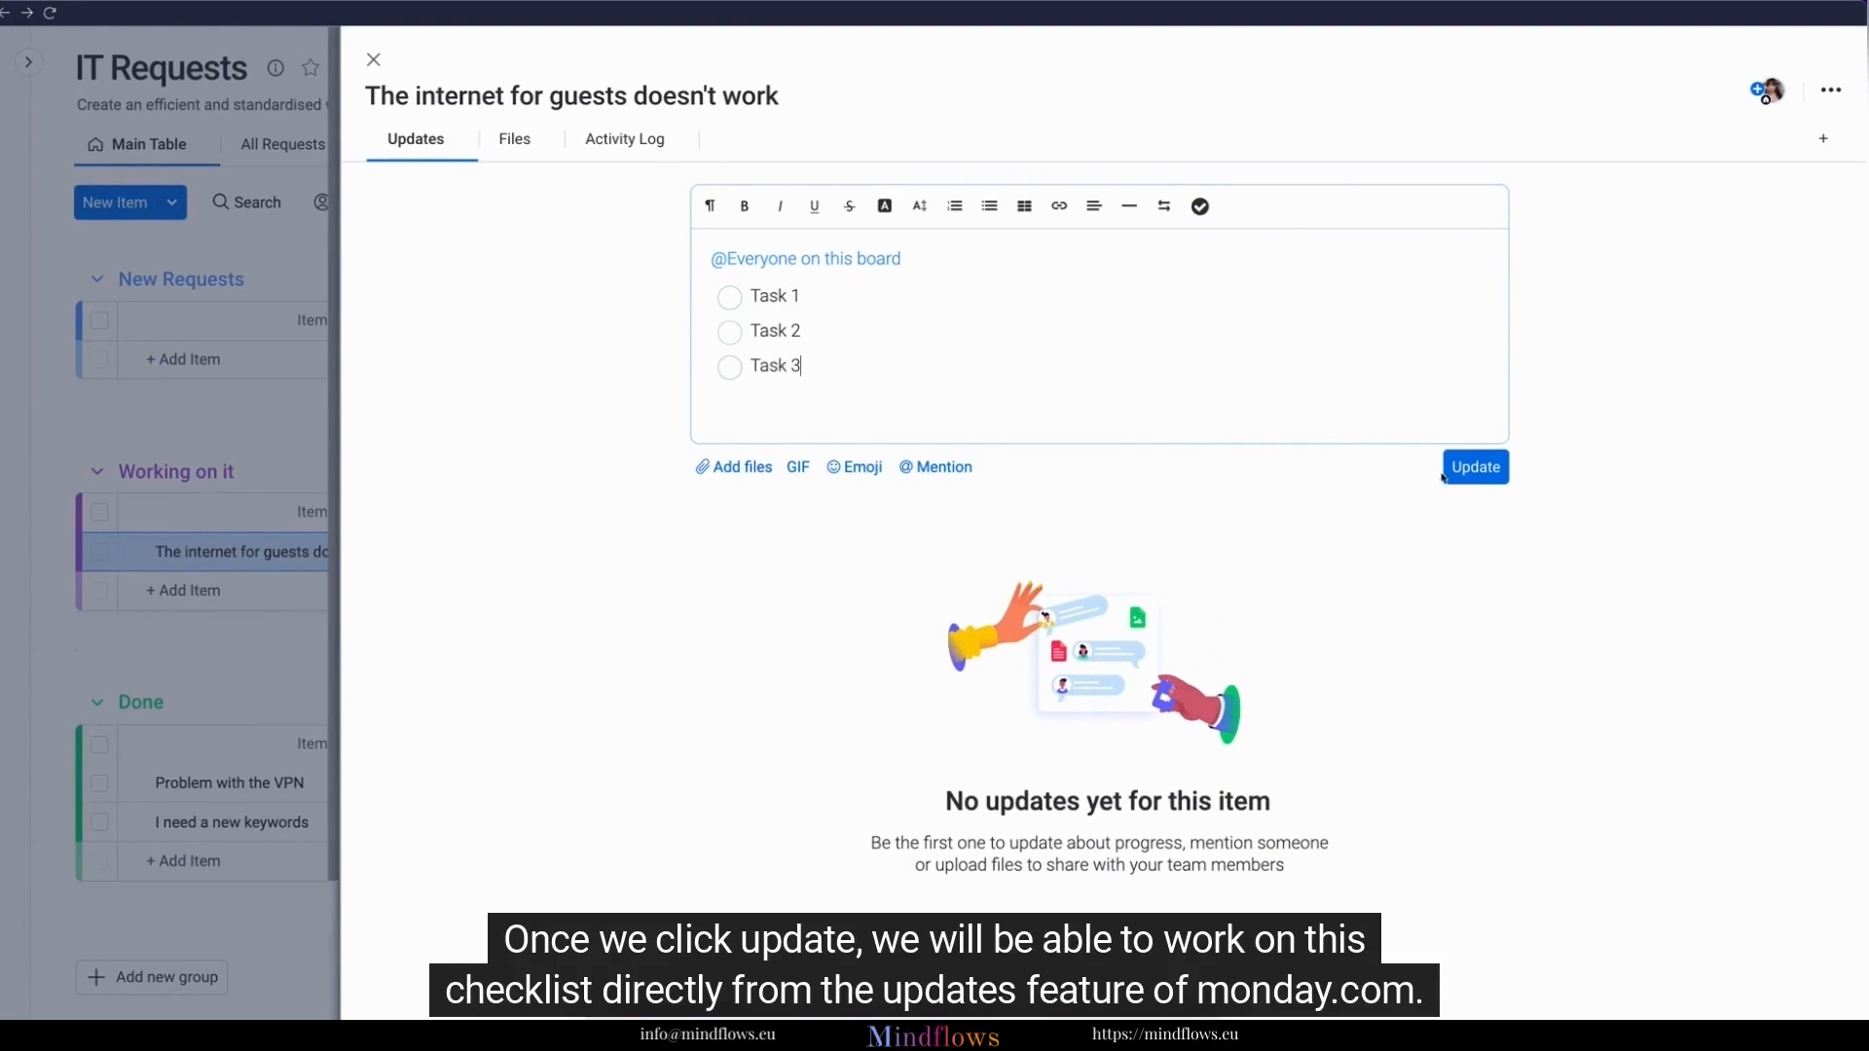
left_click(1474, 465)
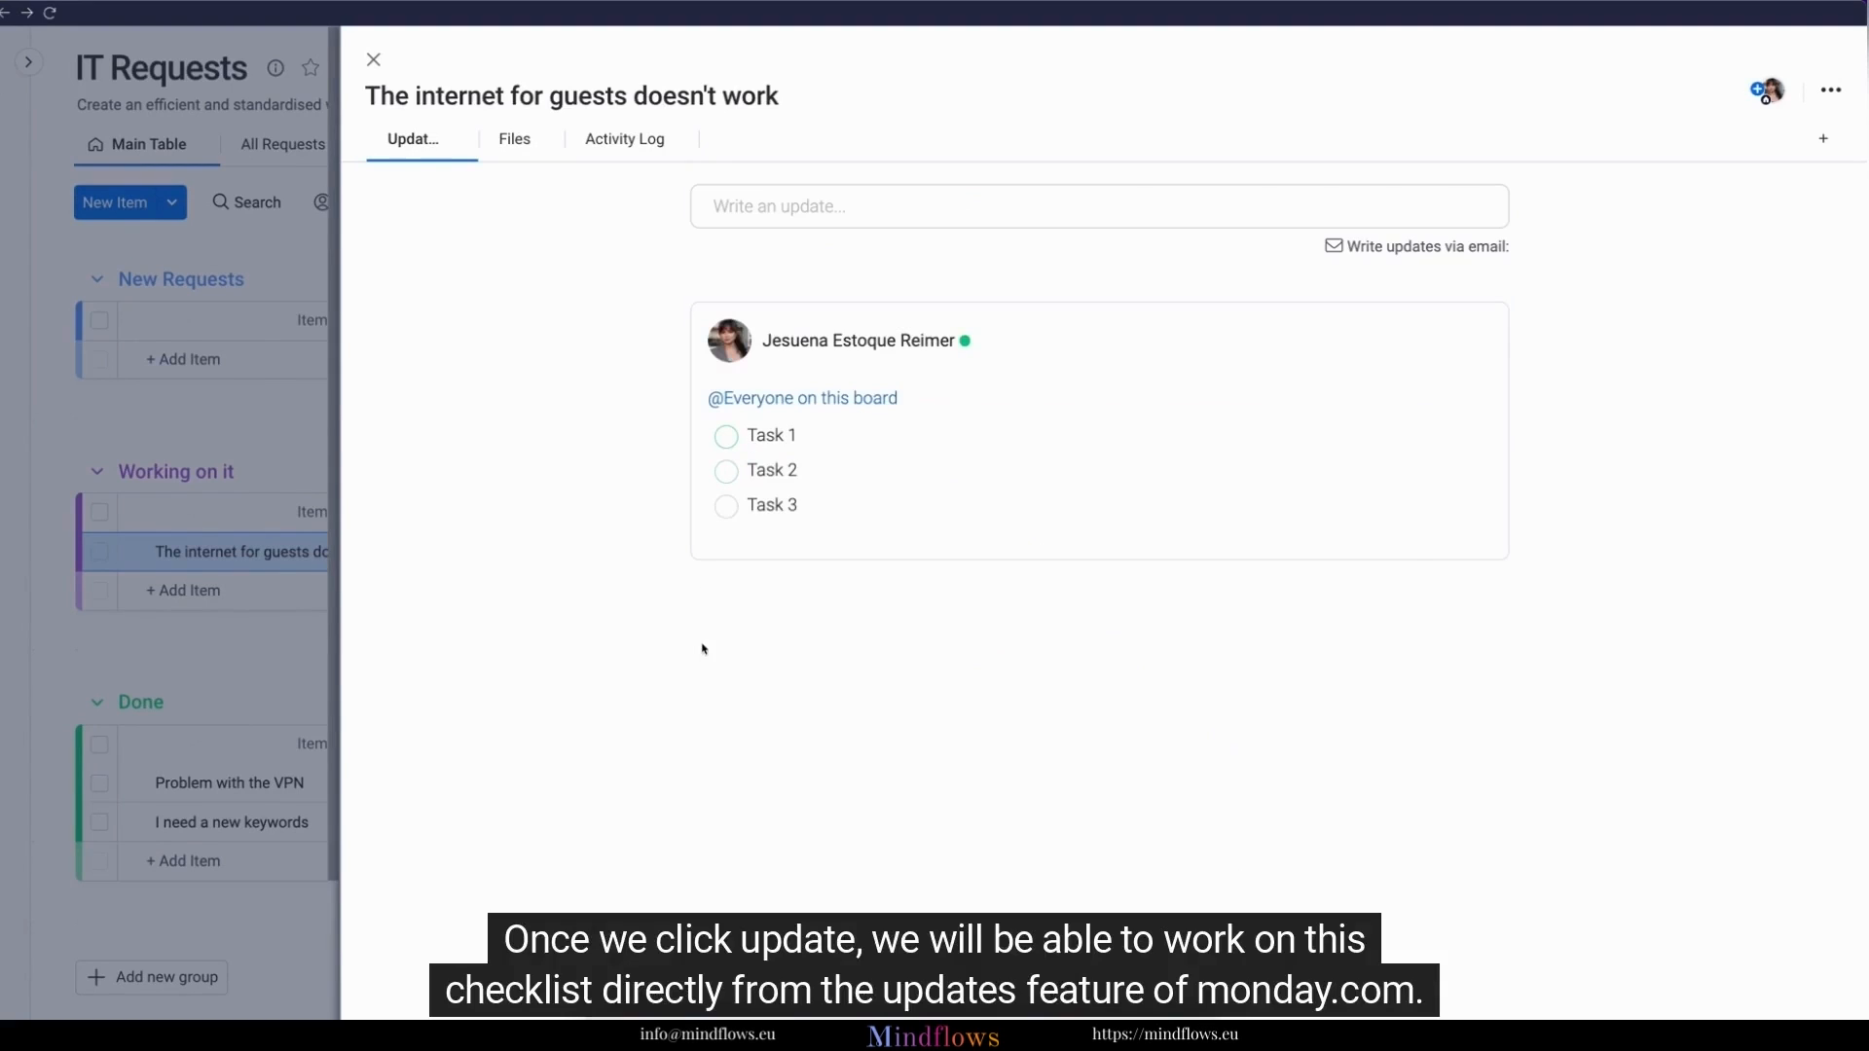
Tick off the checklist tasks, review the item's Files and Activity Log, then close the item panel.
left_click(724, 436)
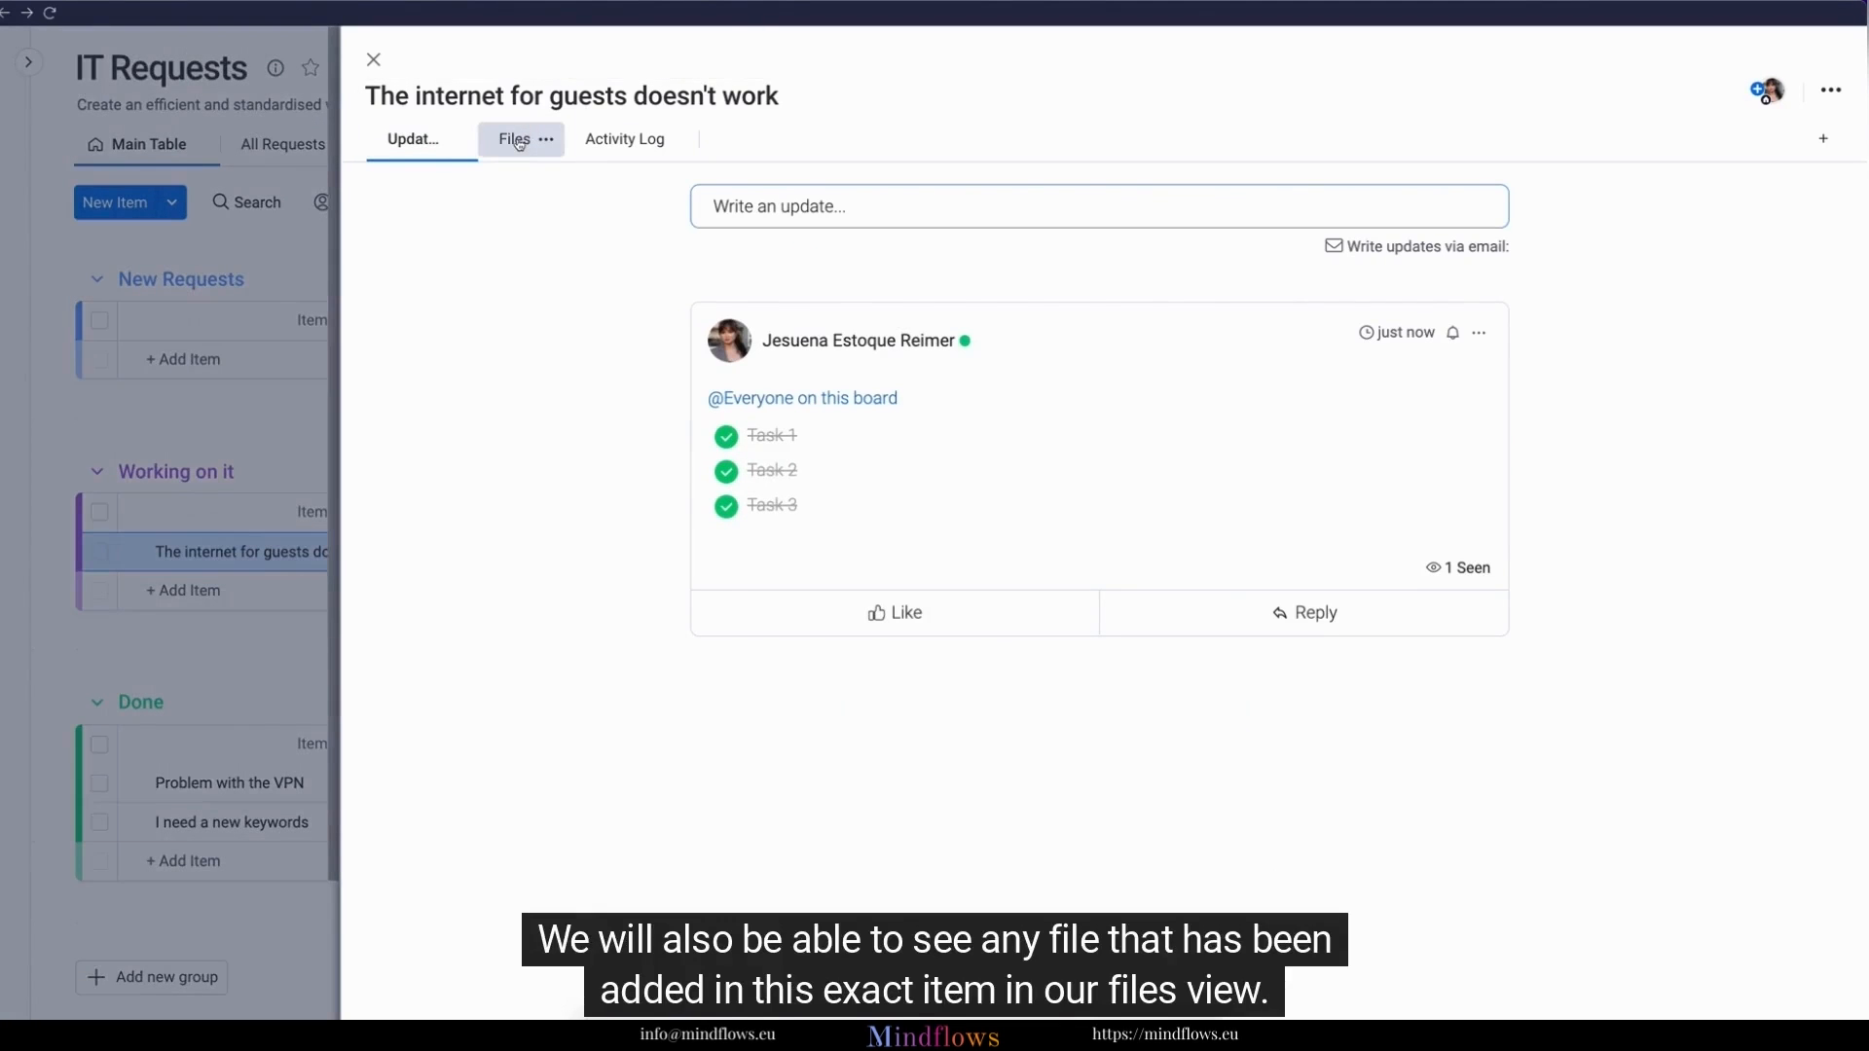
left_click(512, 138)
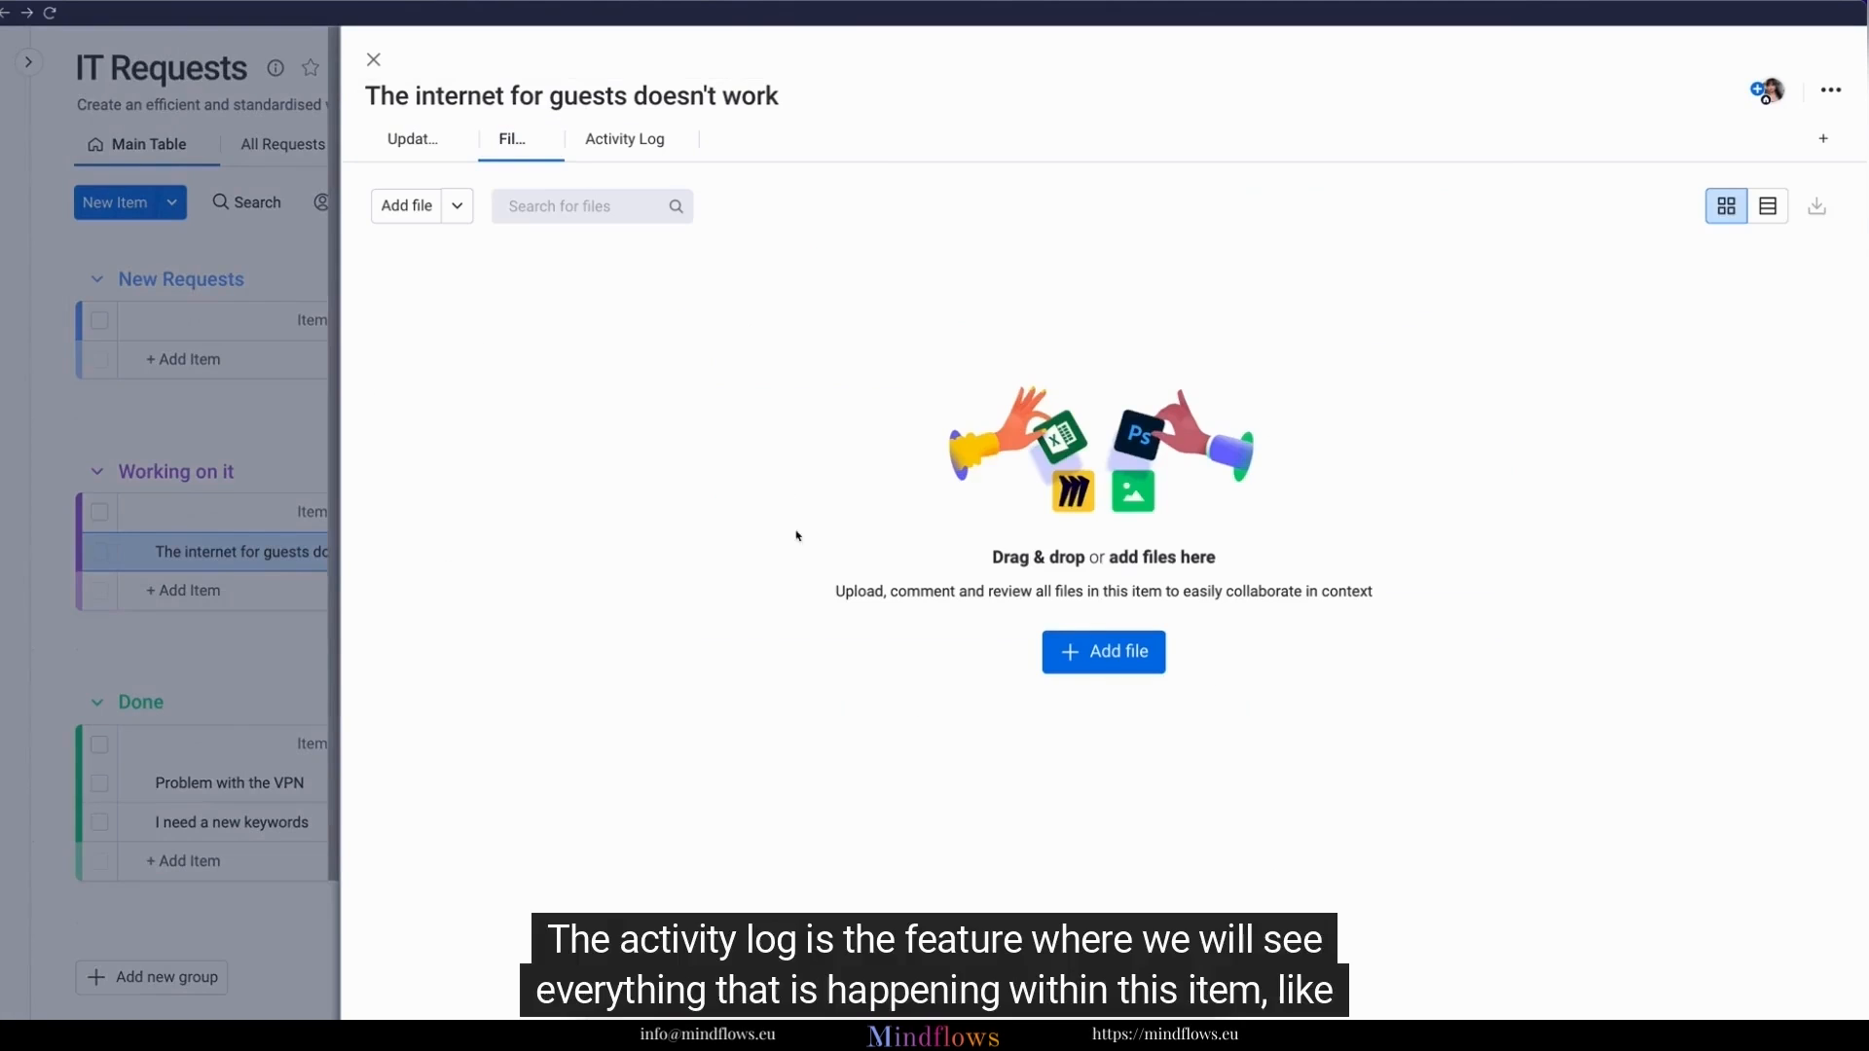
mouse_move(512, 138)
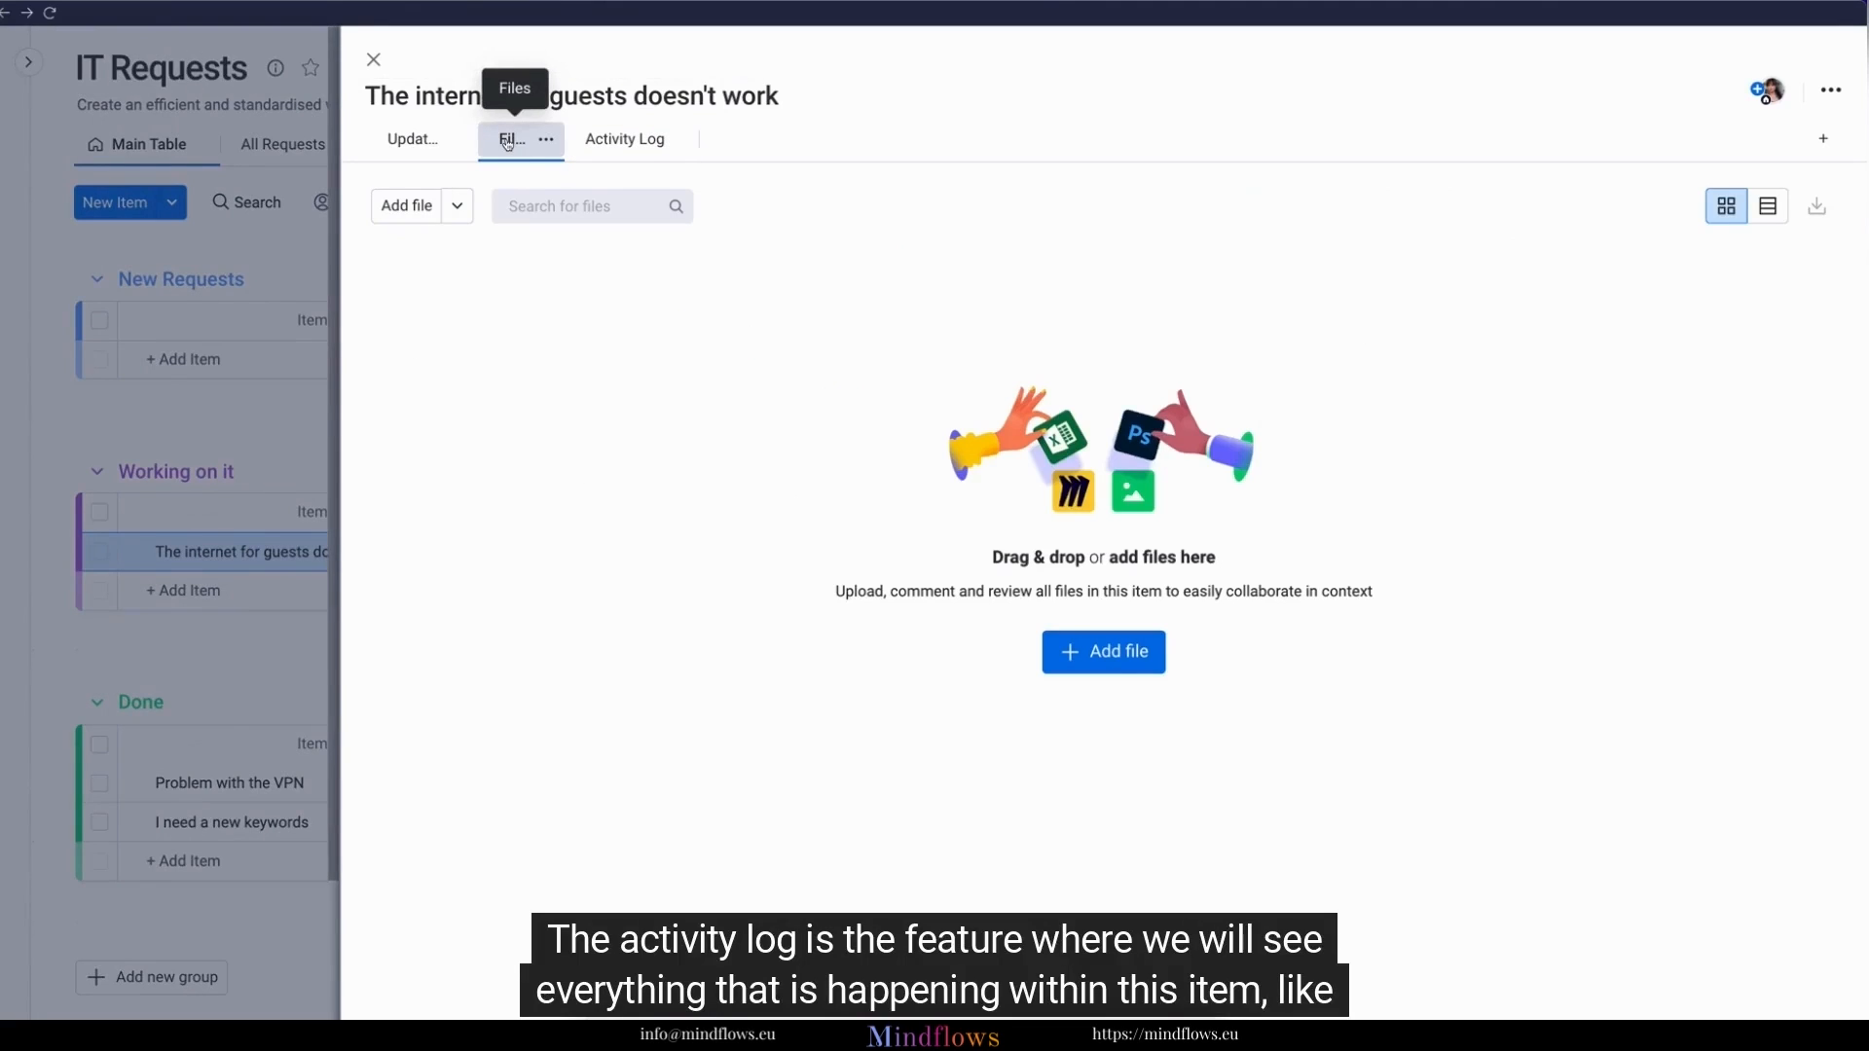
left_click(625, 138)
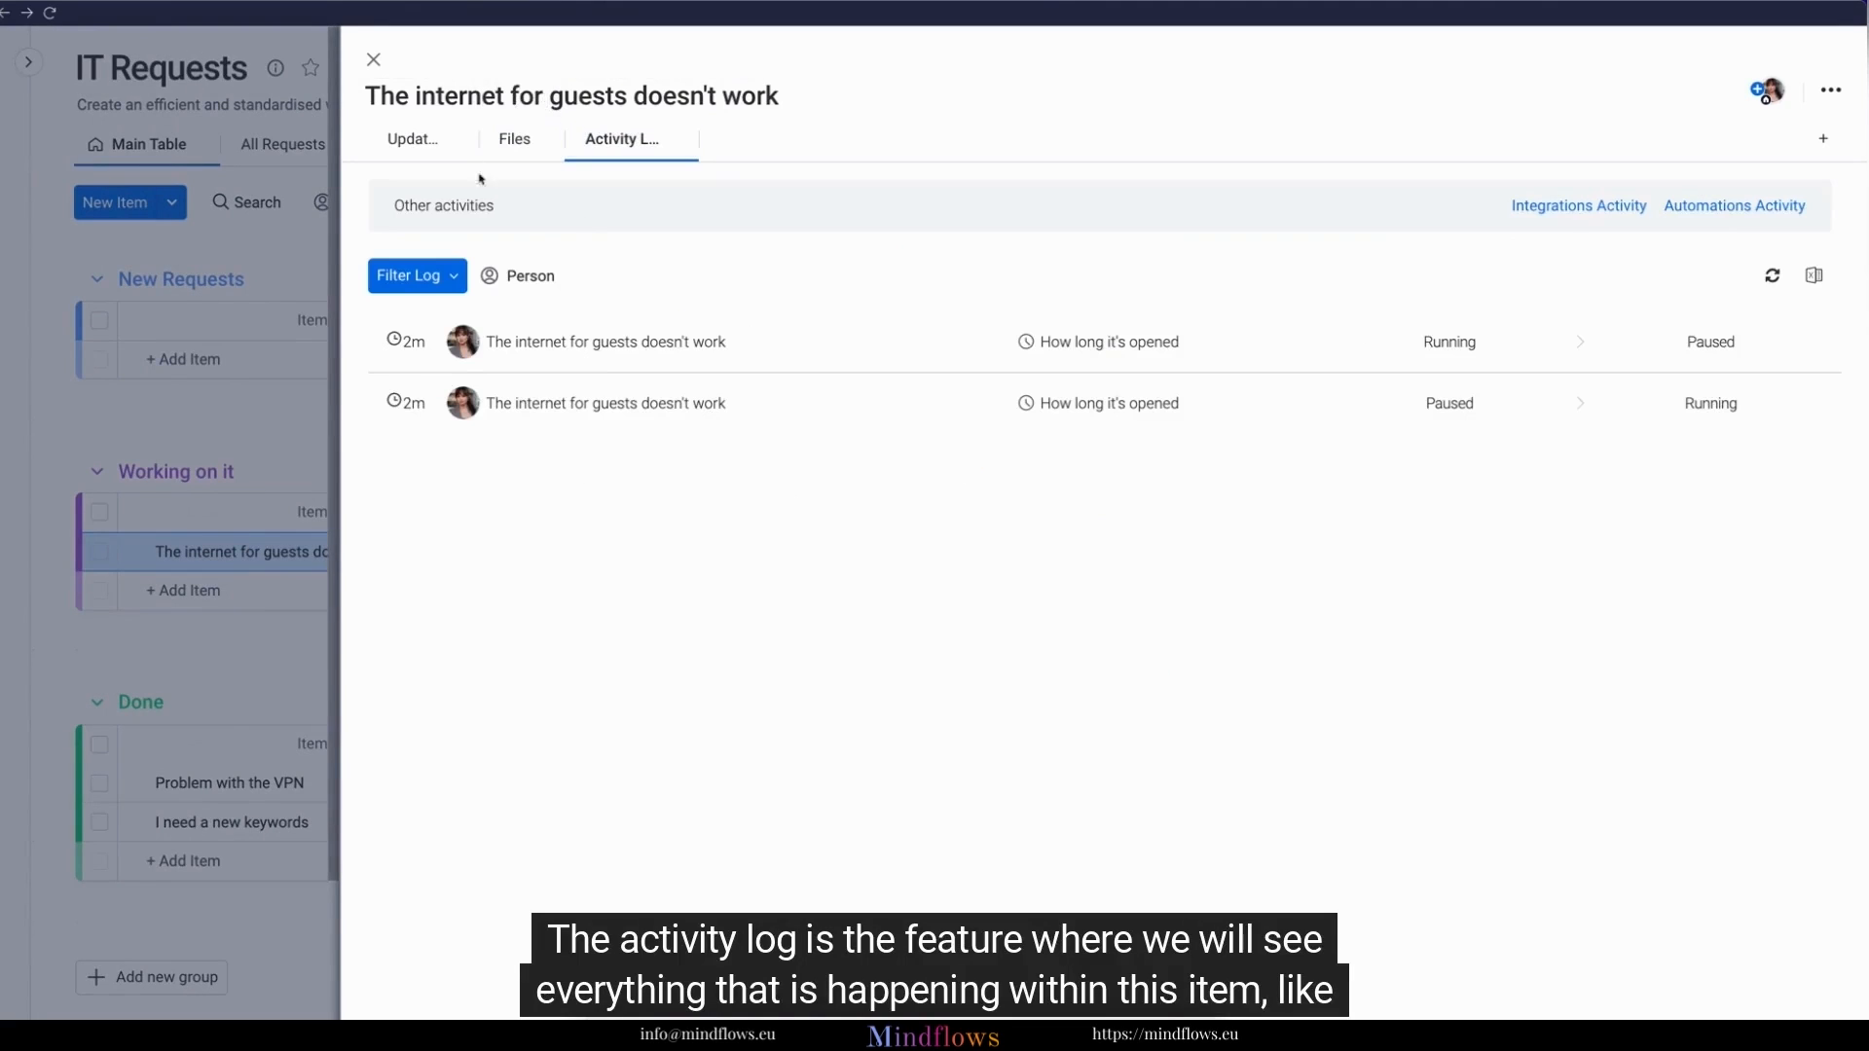
mouse_move(756, 539)
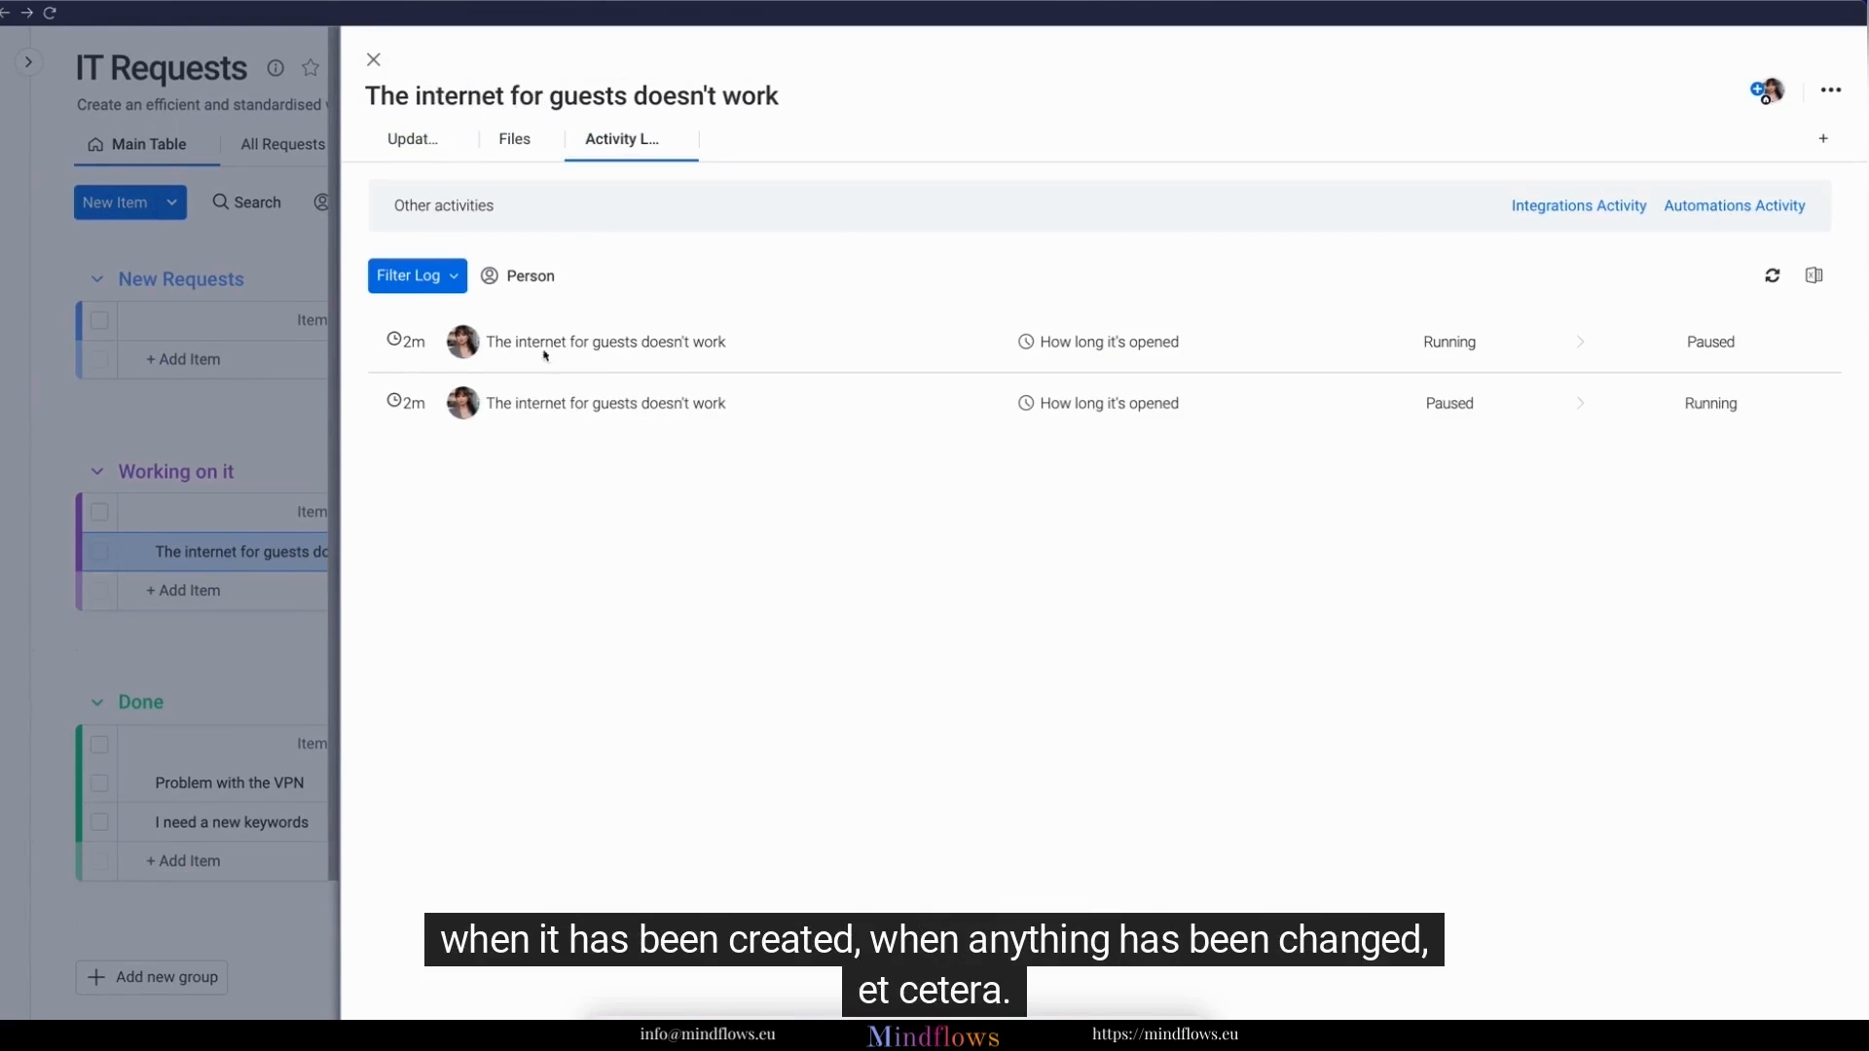
left_click(412, 138)
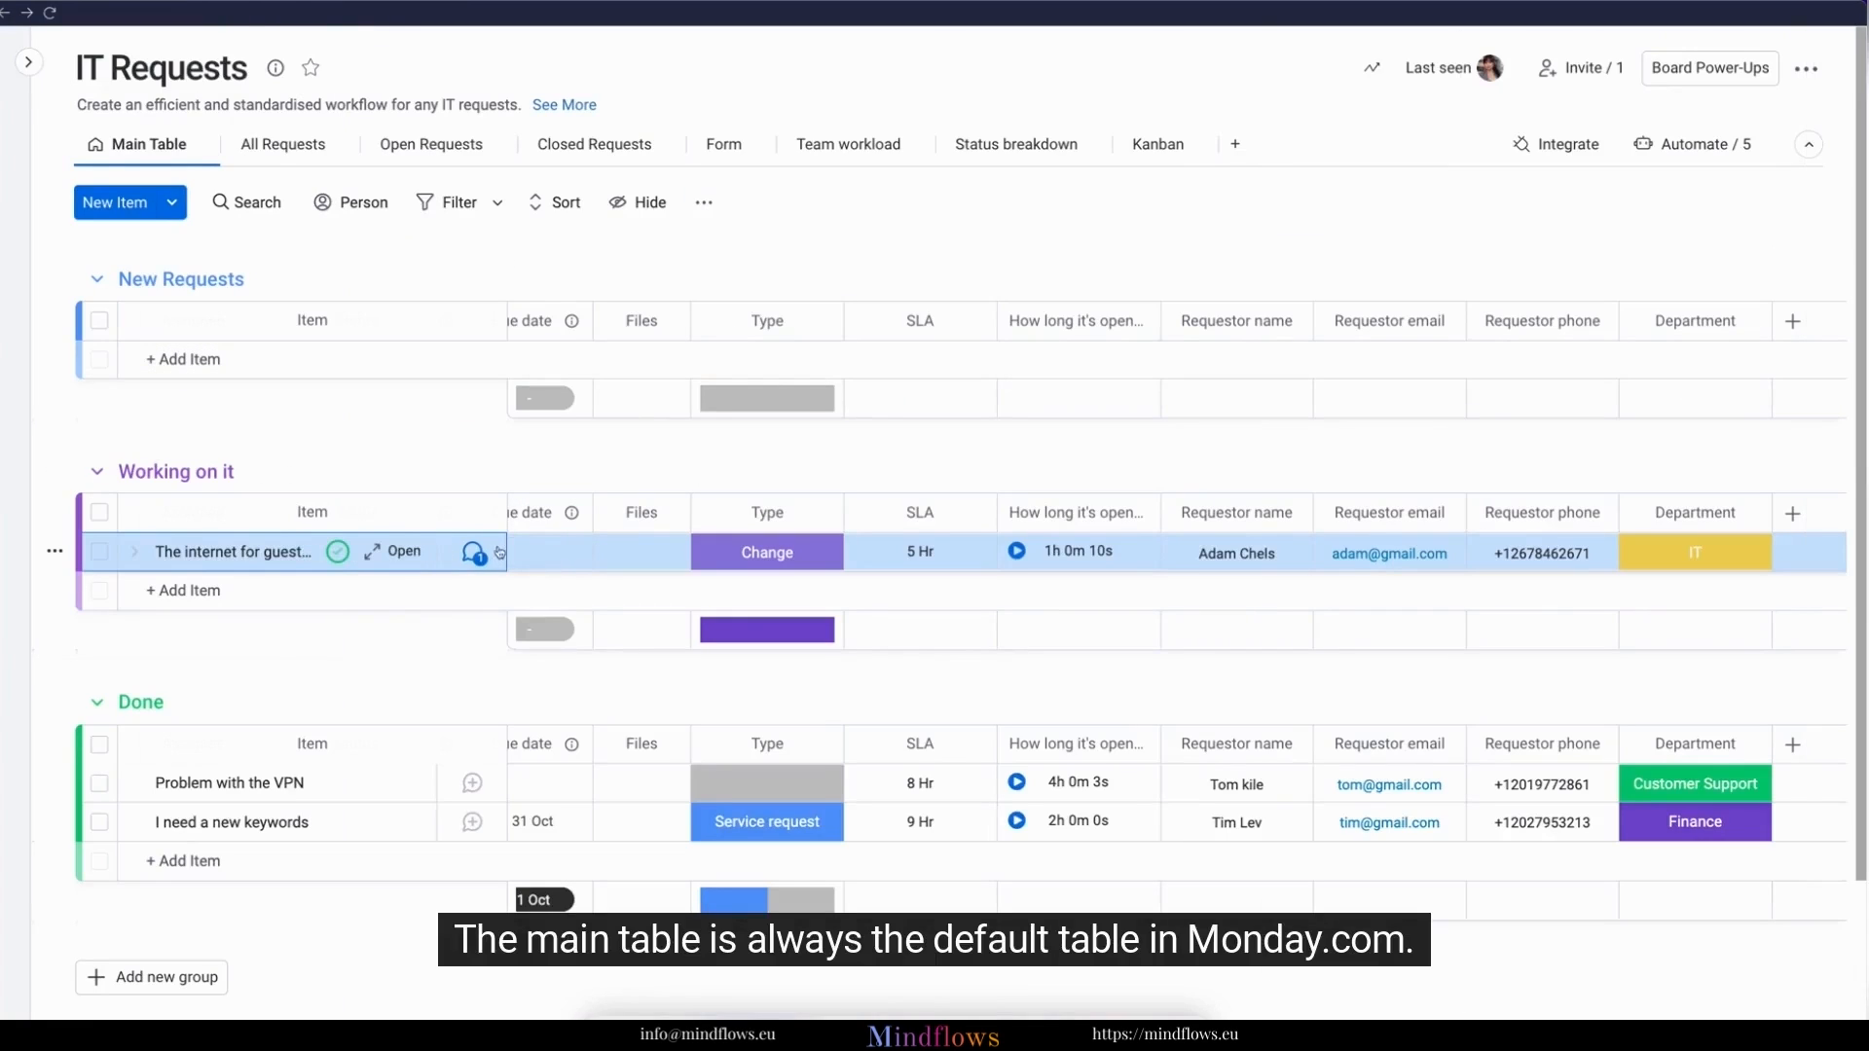
mouse_move(477, 553)
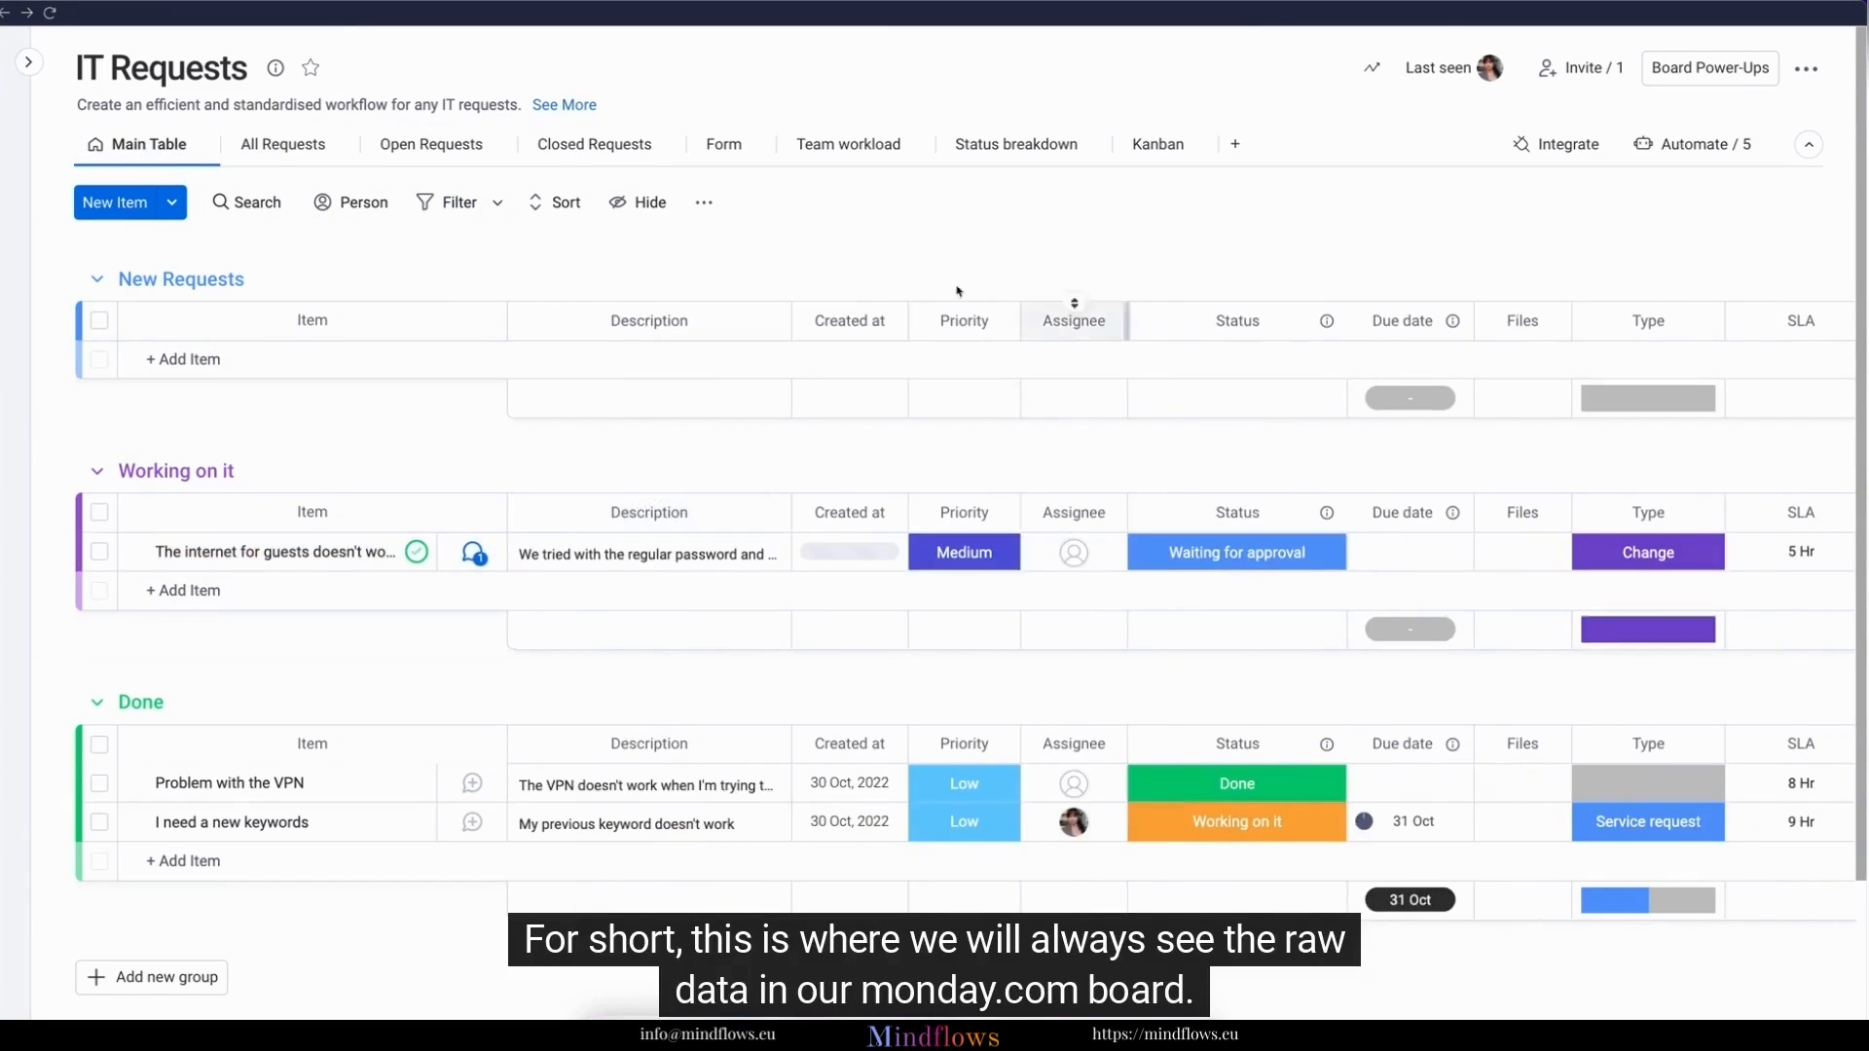
Switch to the All Requests view of the IT Requests board.
left_click(703, 200)
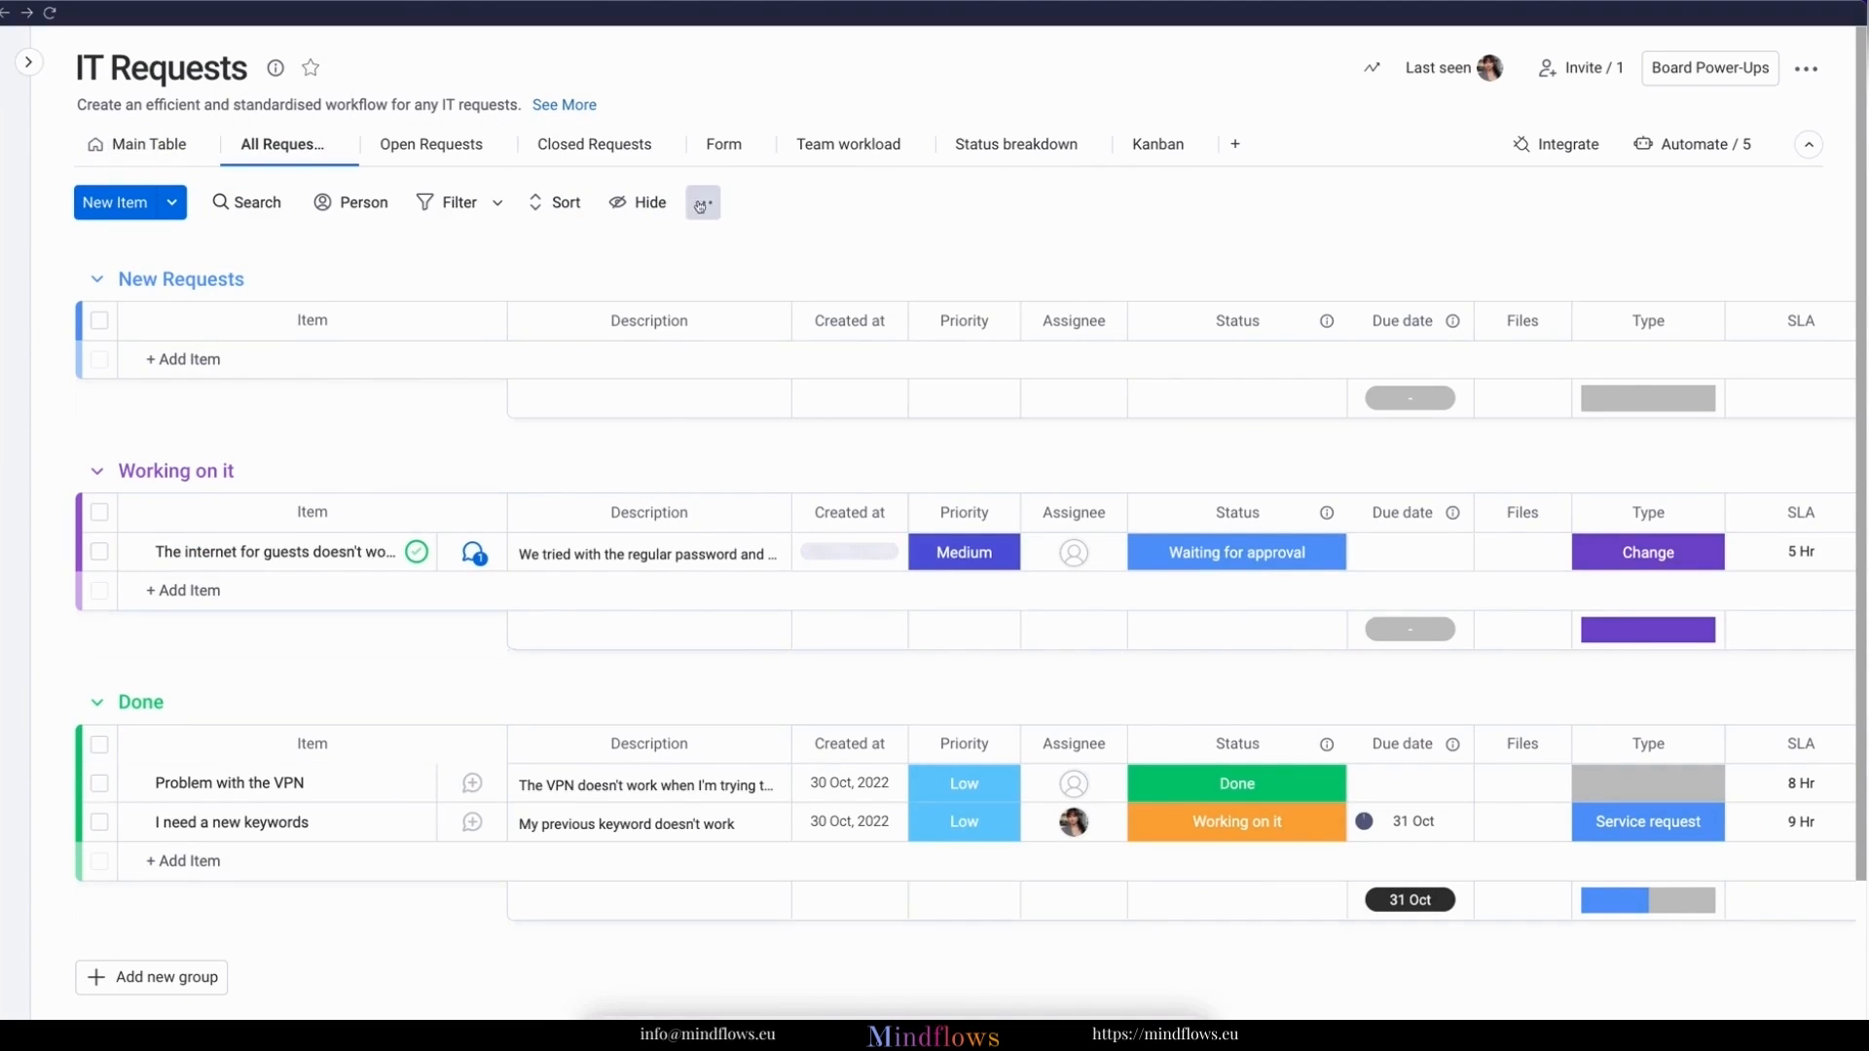
mouse_move(555, 200)
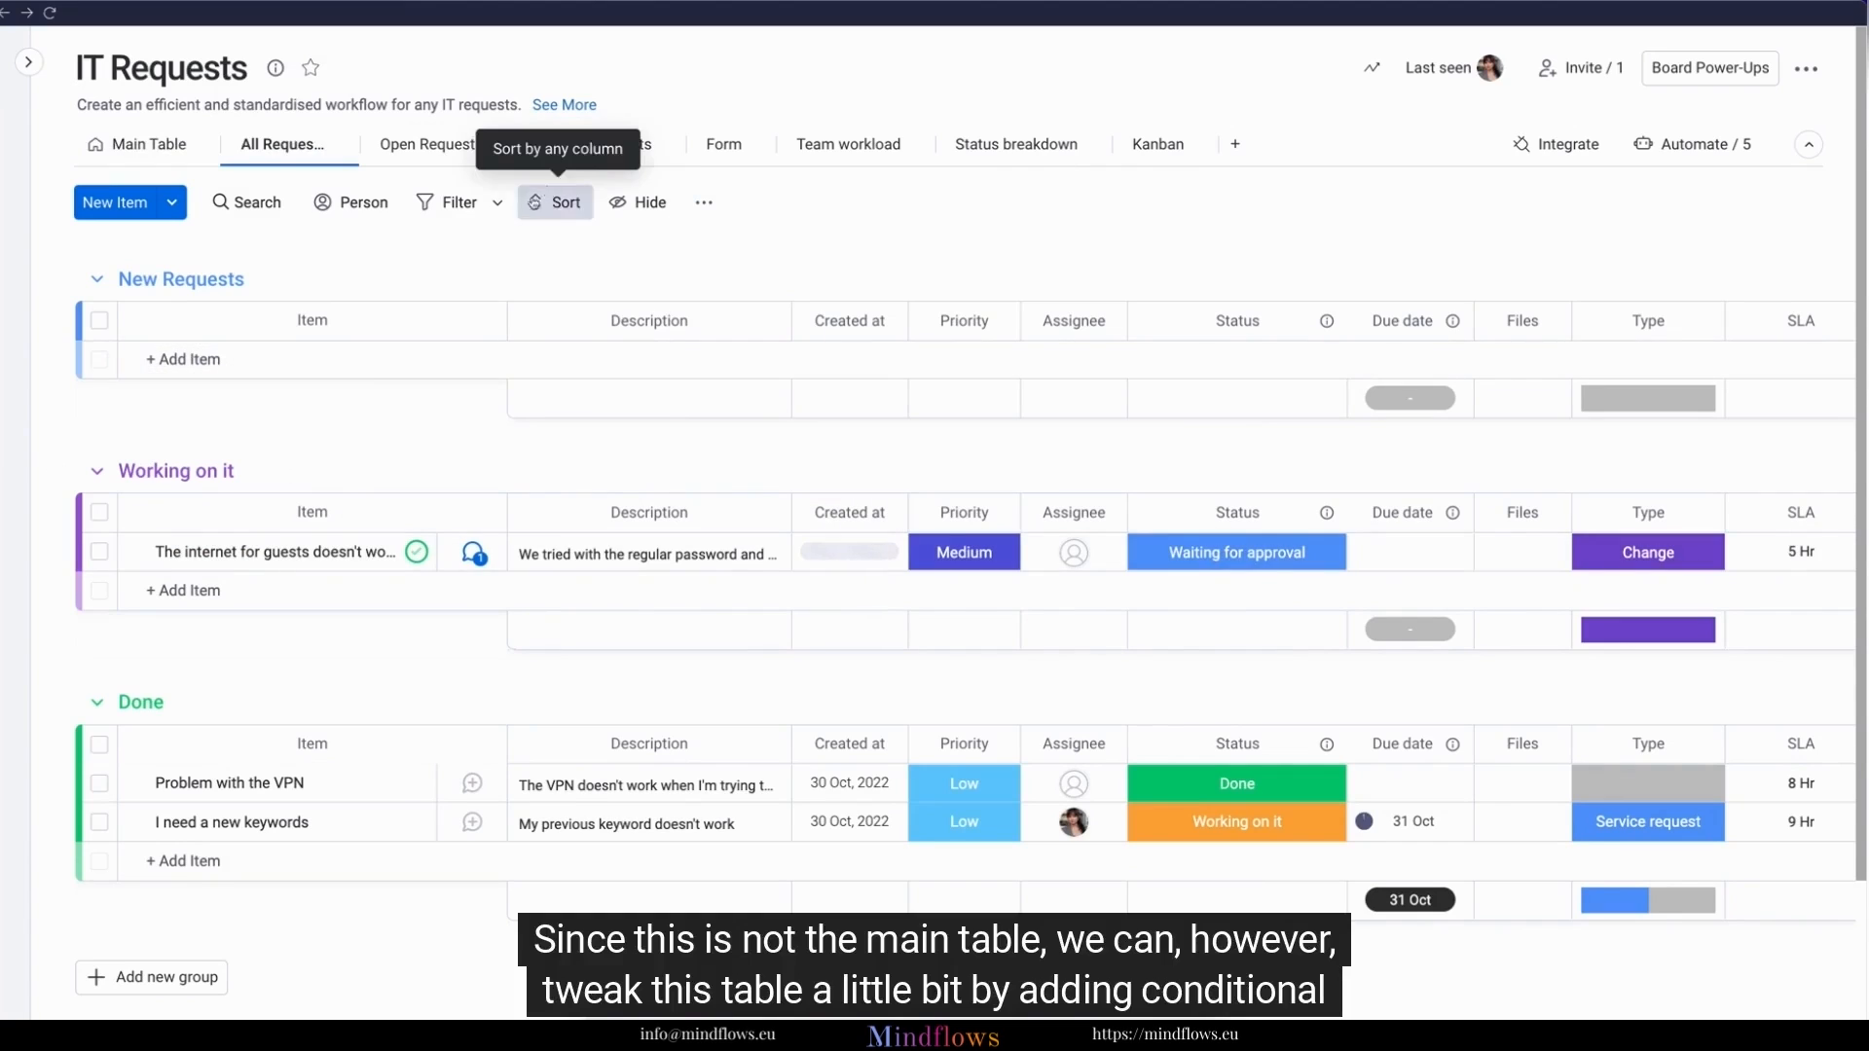
Filter the All Requests view by name to show only 'Problem with the VPN'.
left_click(458, 200)
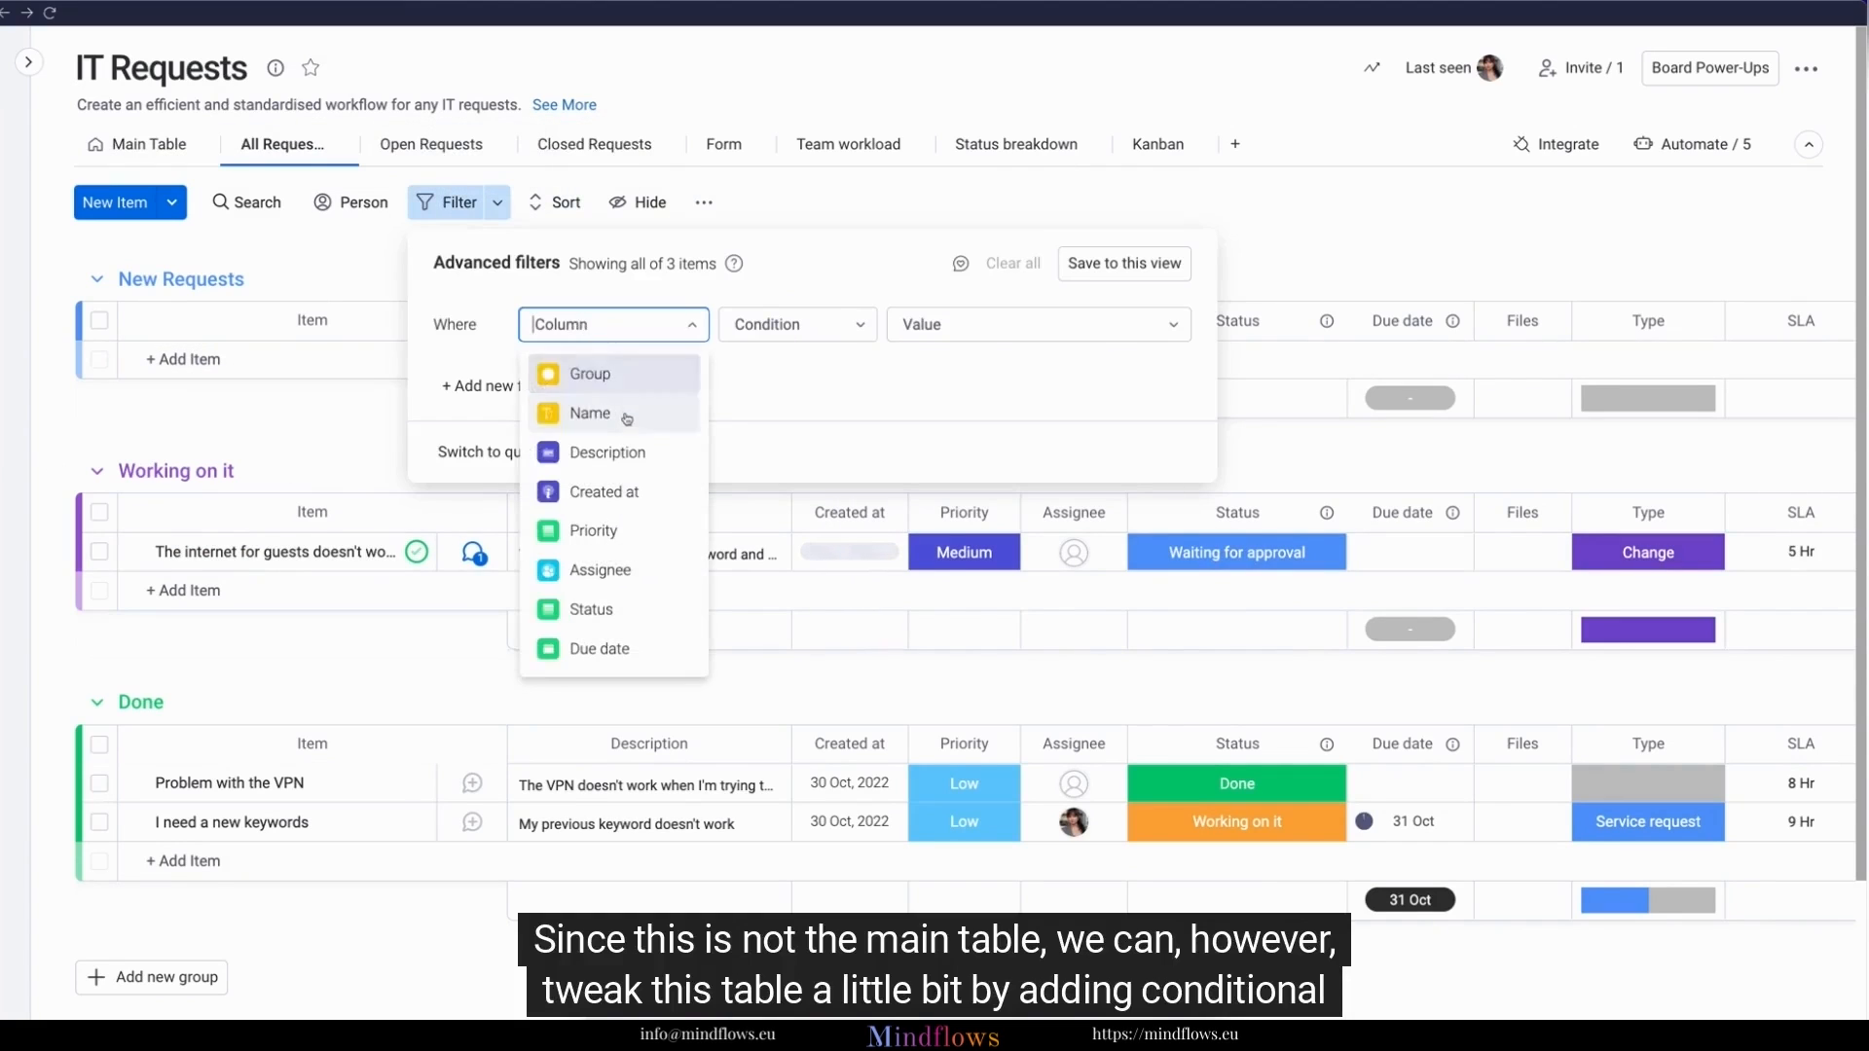
left_click(588, 413)
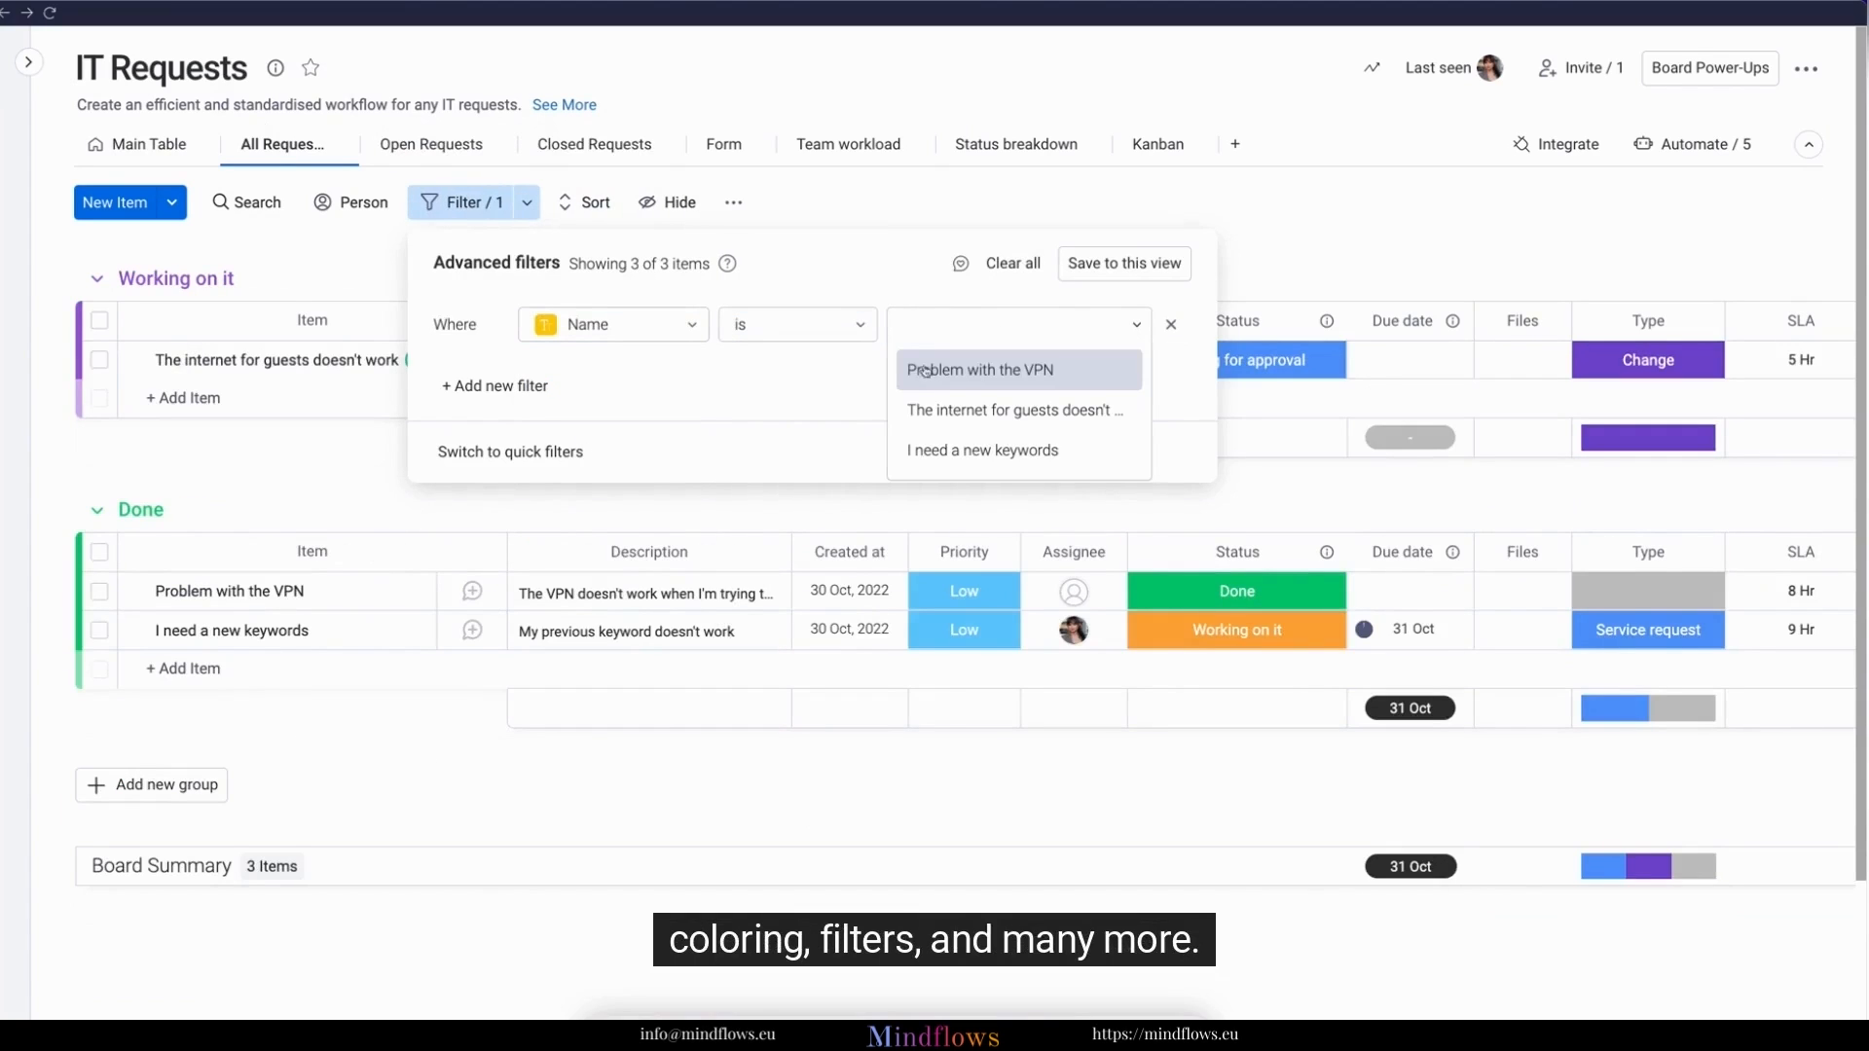
left_click(1000, 370)
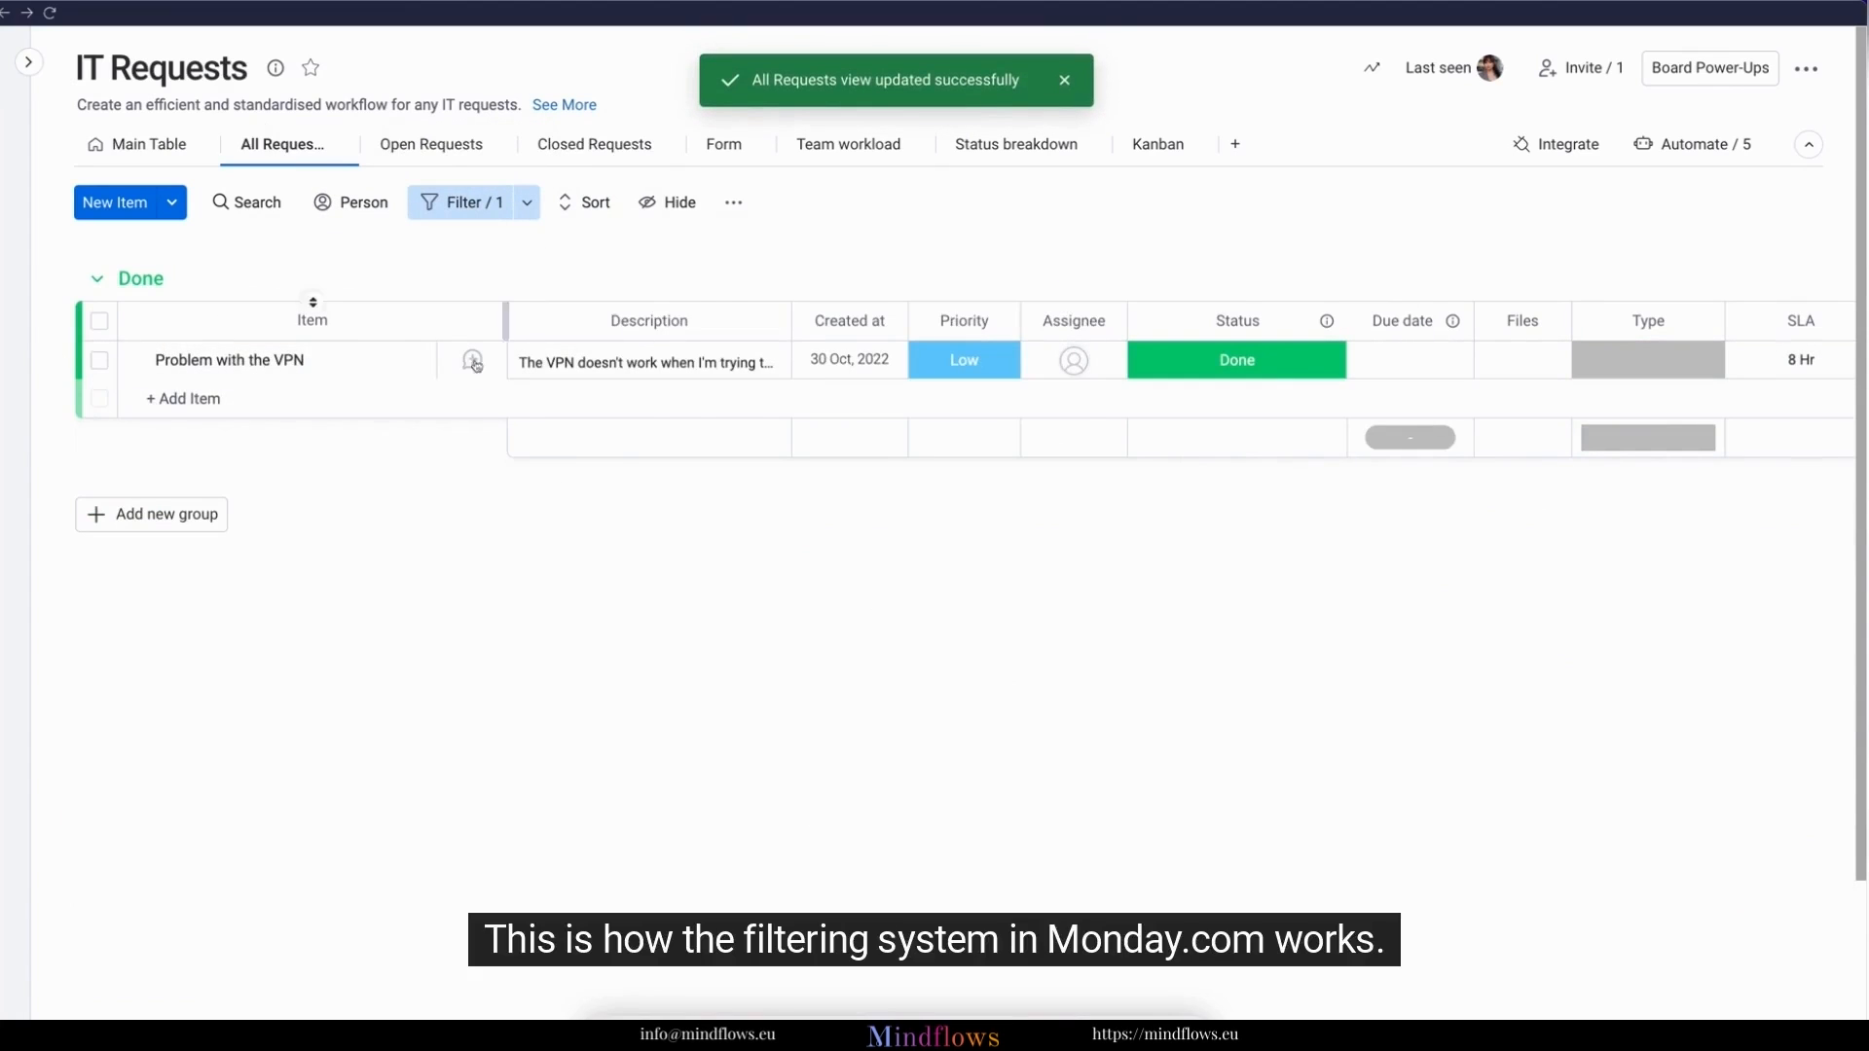
Toggle quick and advanced filters, then add a second blank condition and check its And/Or option.
left_click(527, 201)
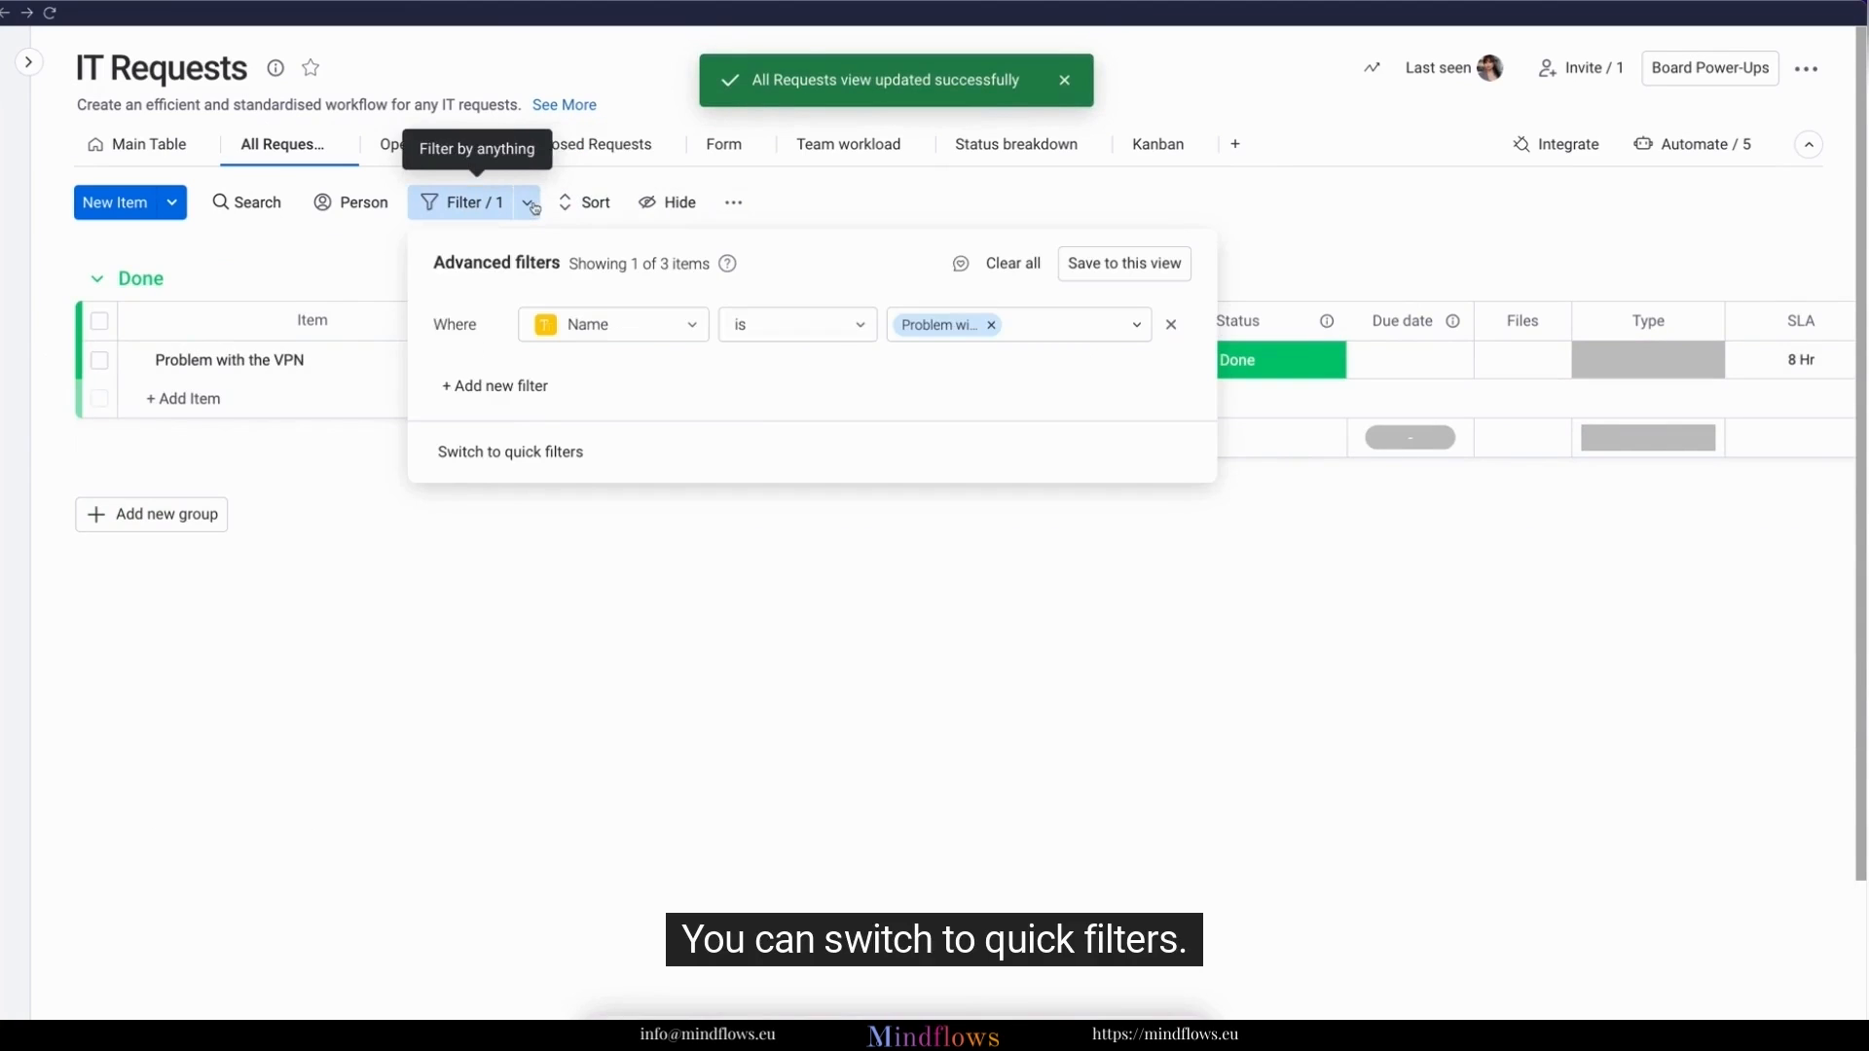
left_click(508, 450)
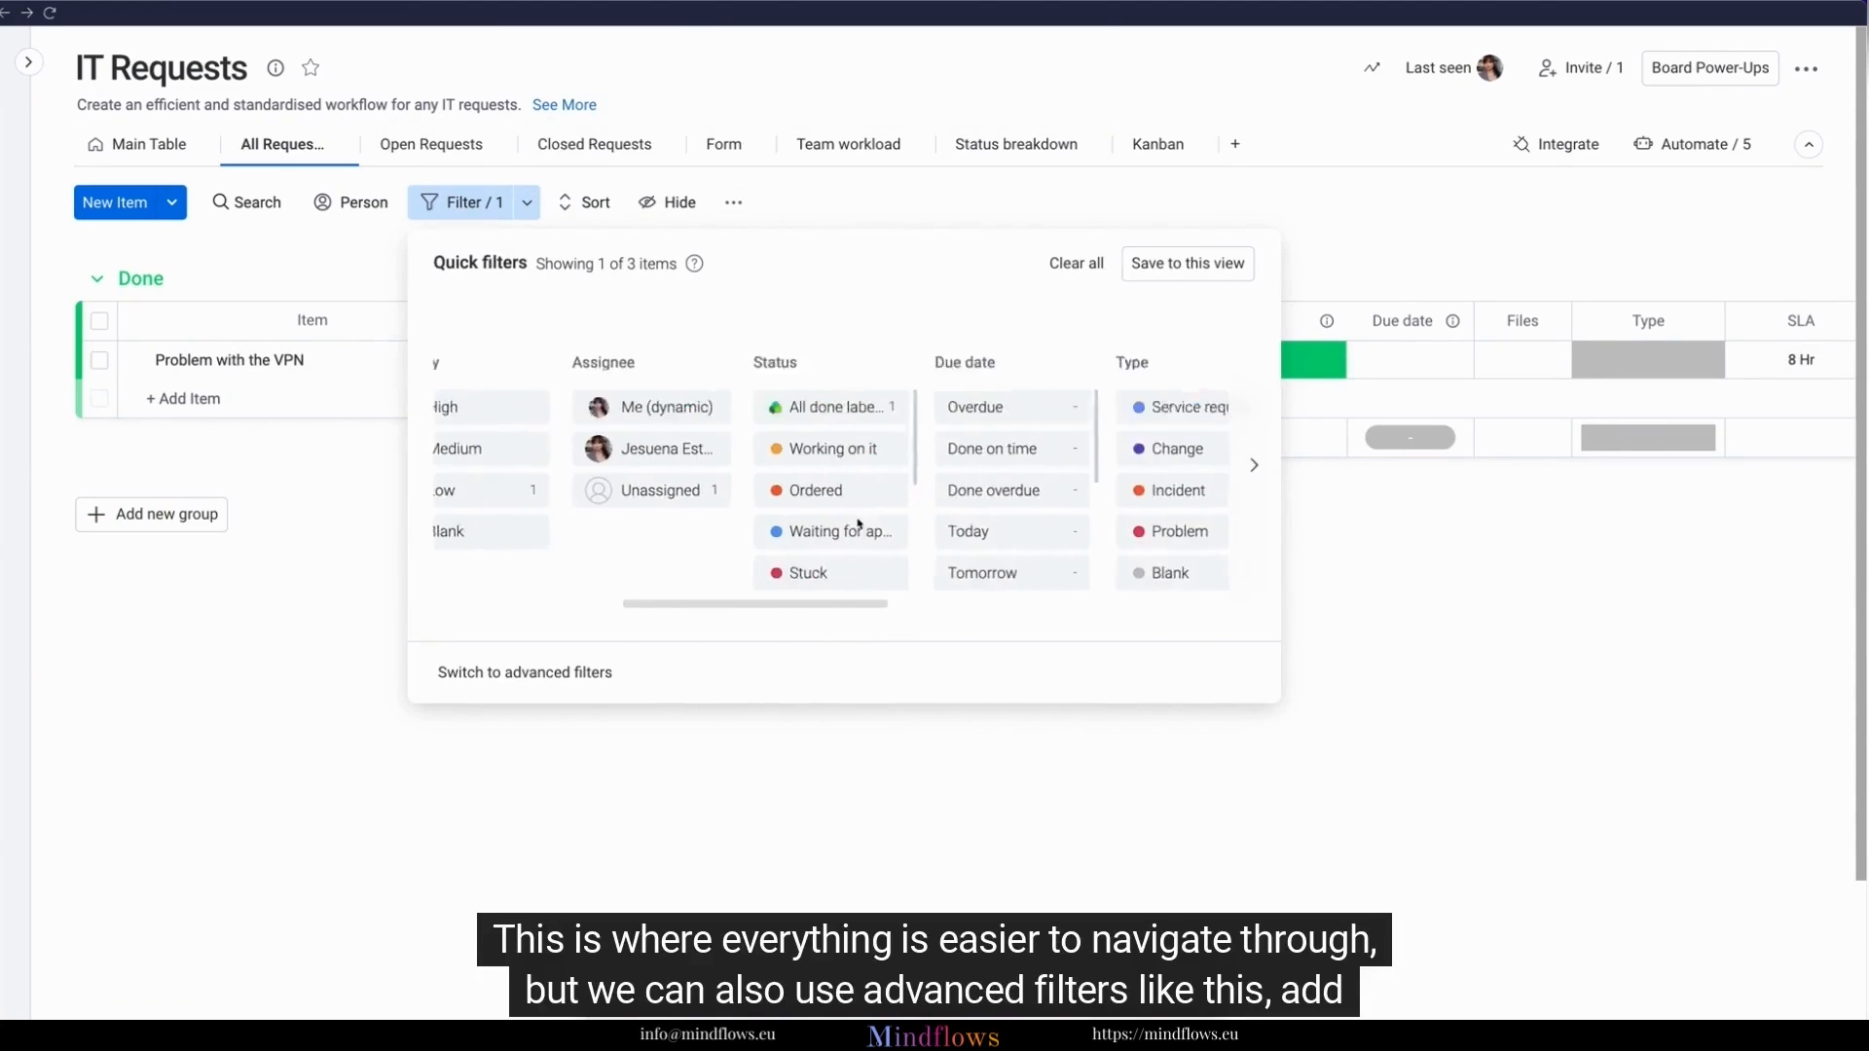
left_click(523, 672)
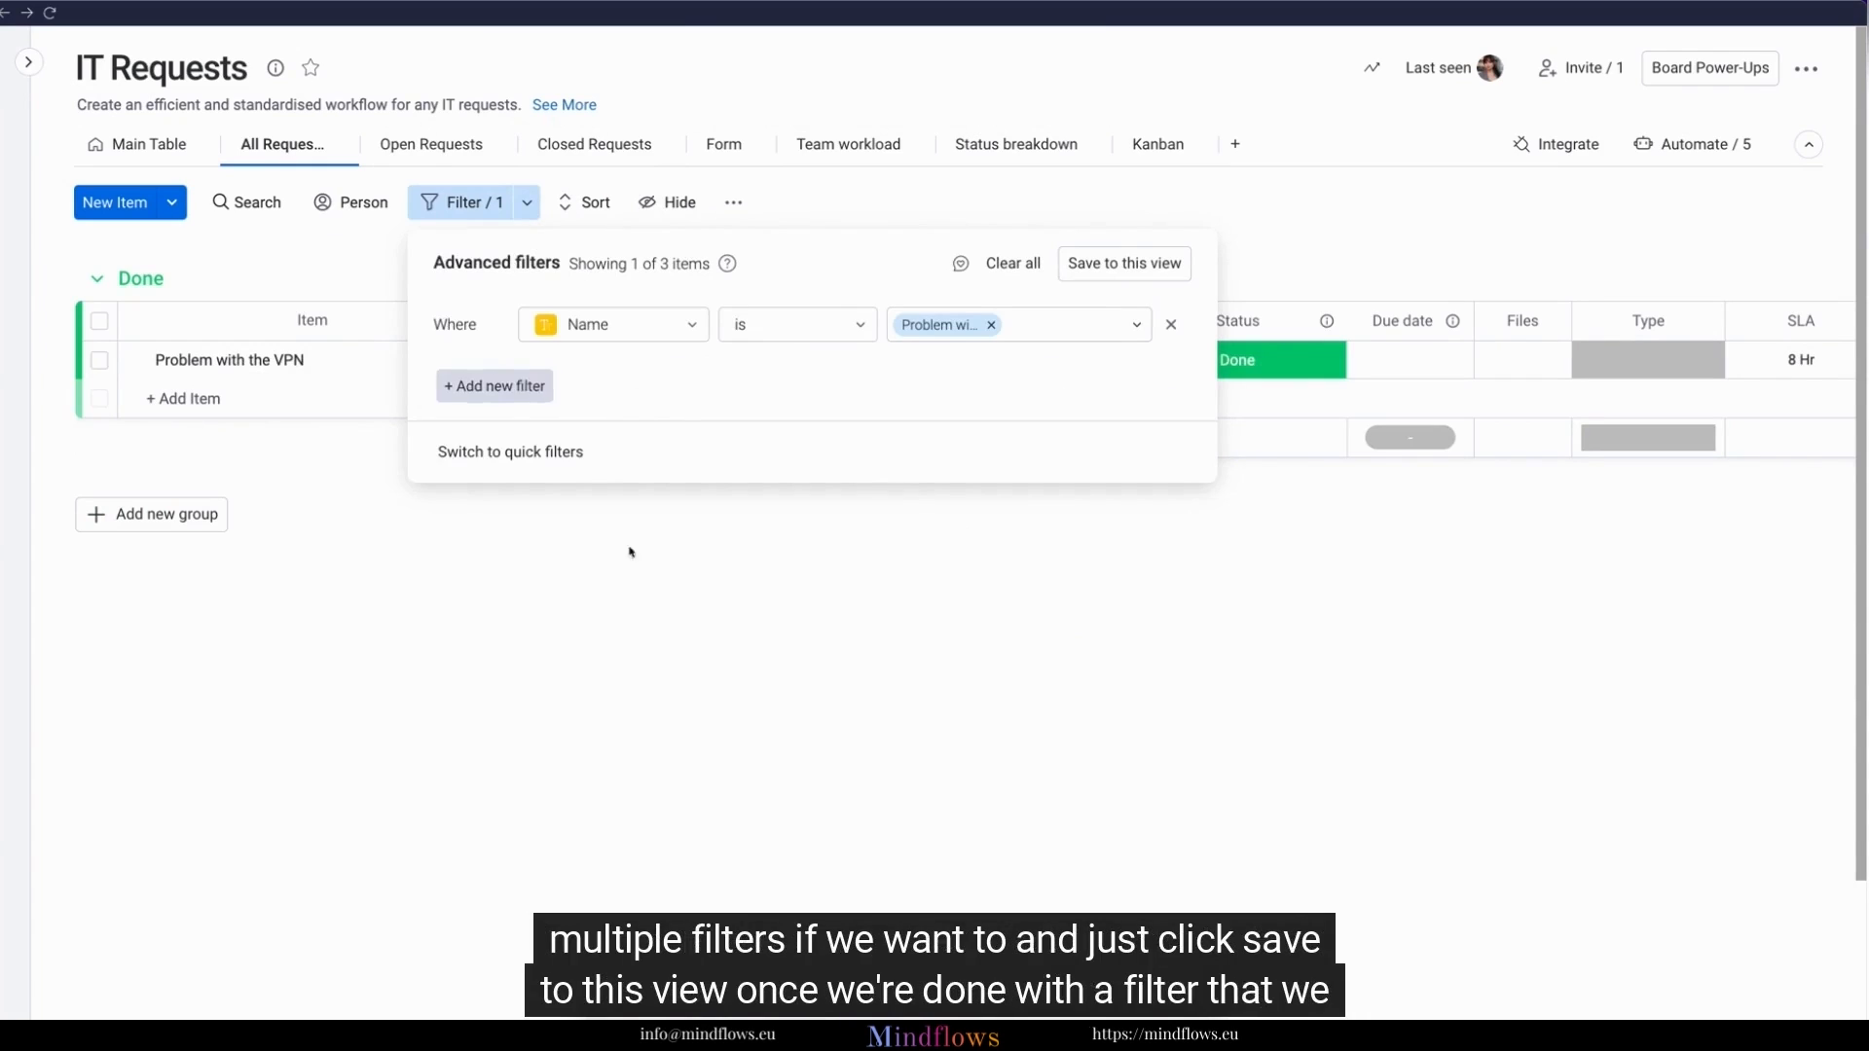
left_click(492, 385)
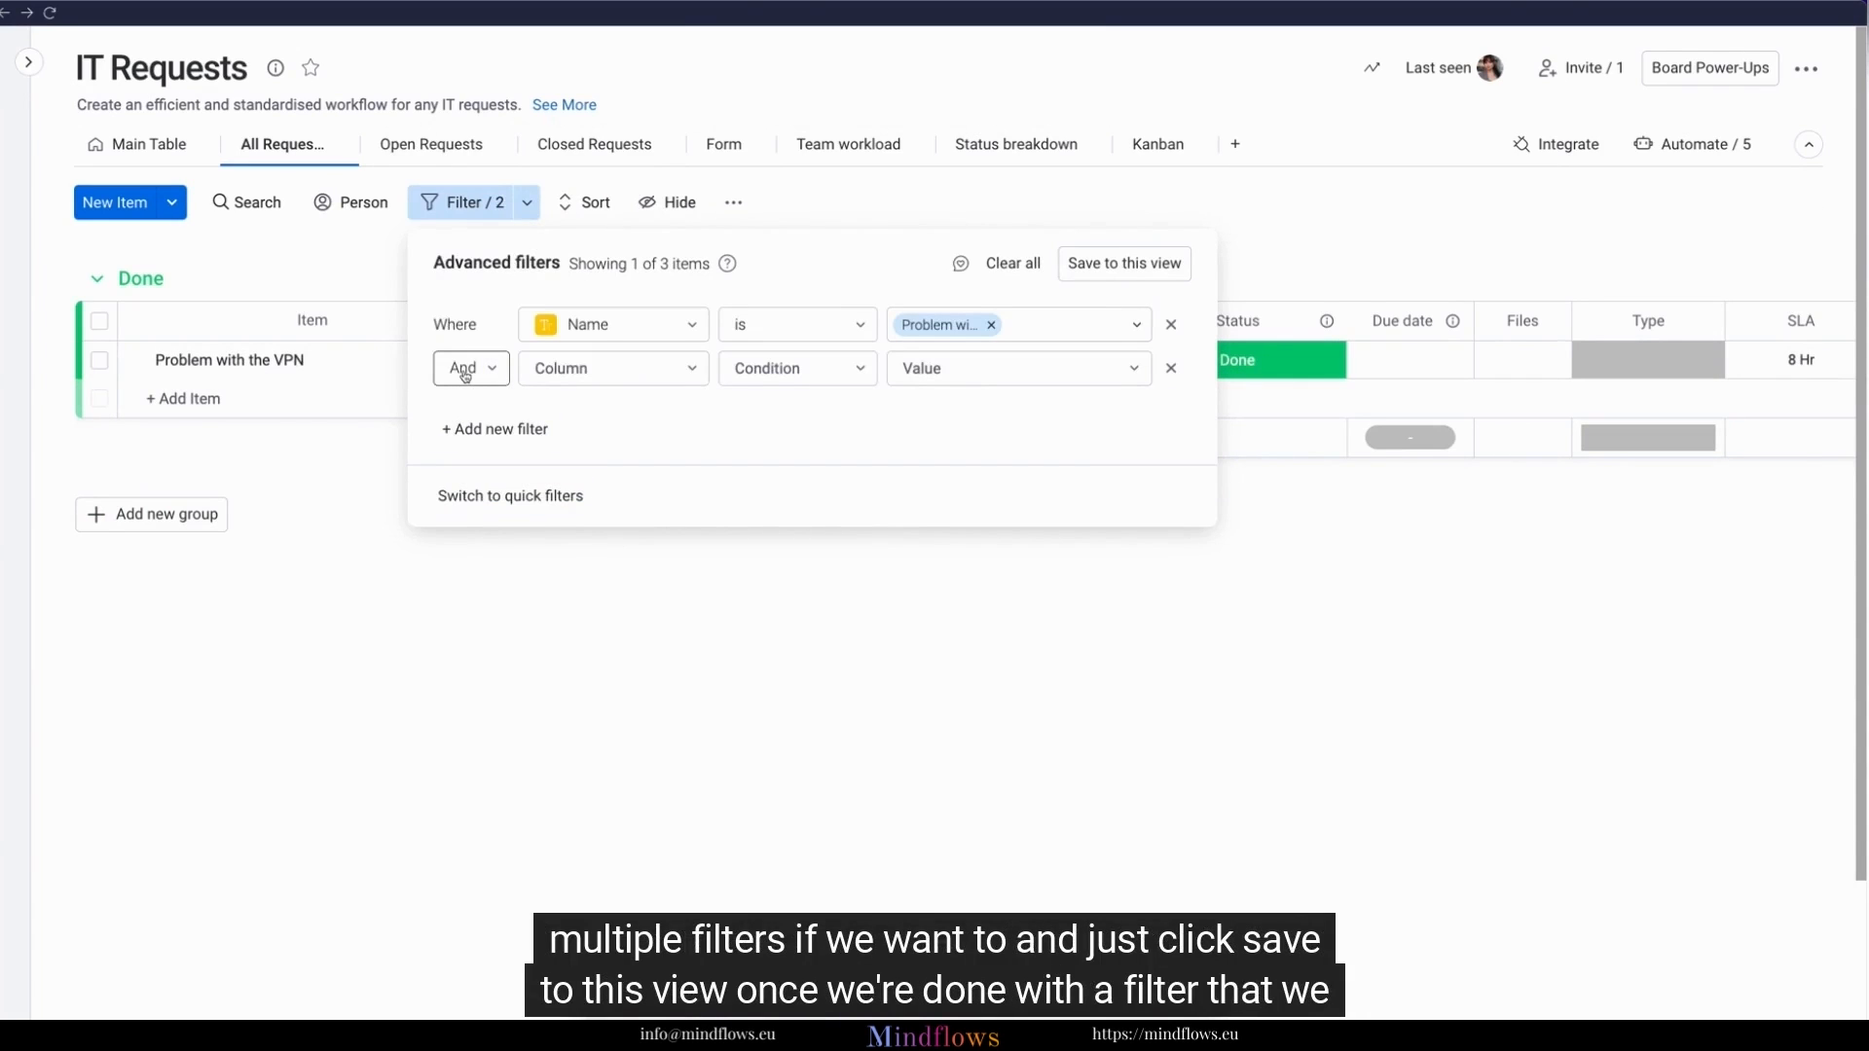
left_click(463, 368)
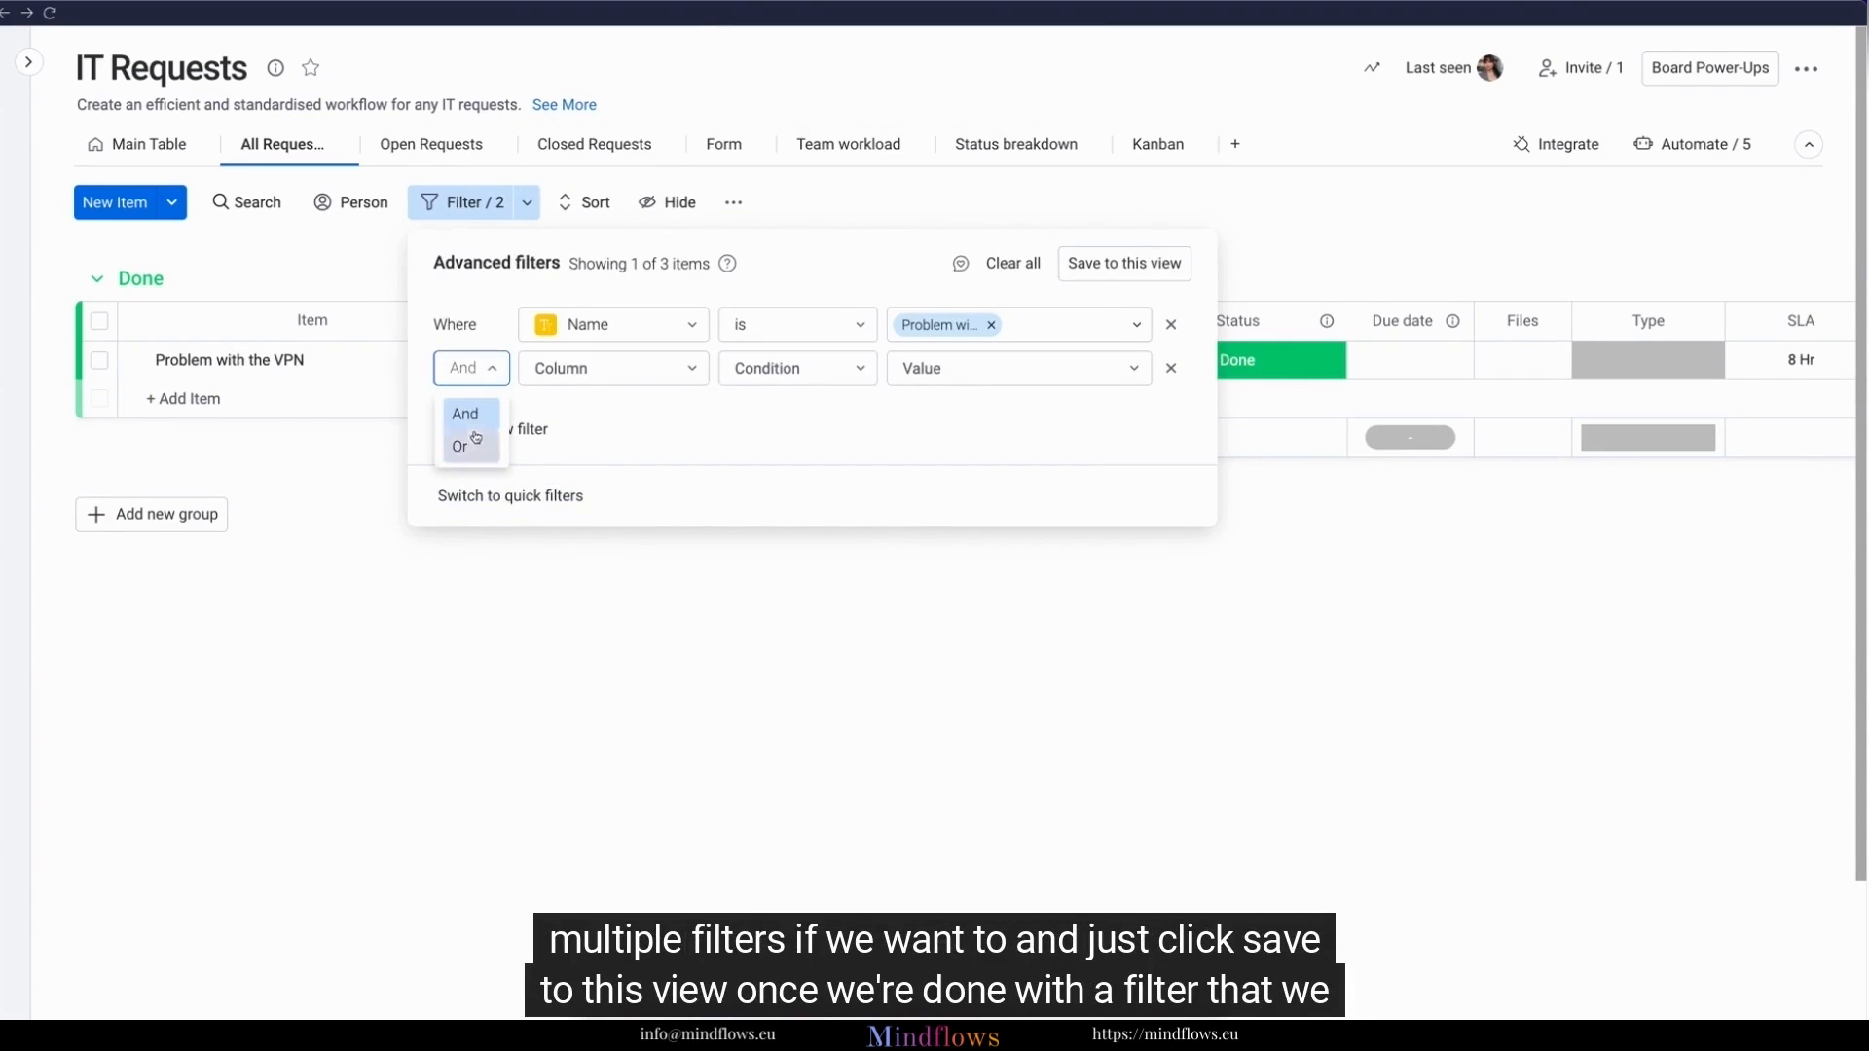
left_click(472, 368)
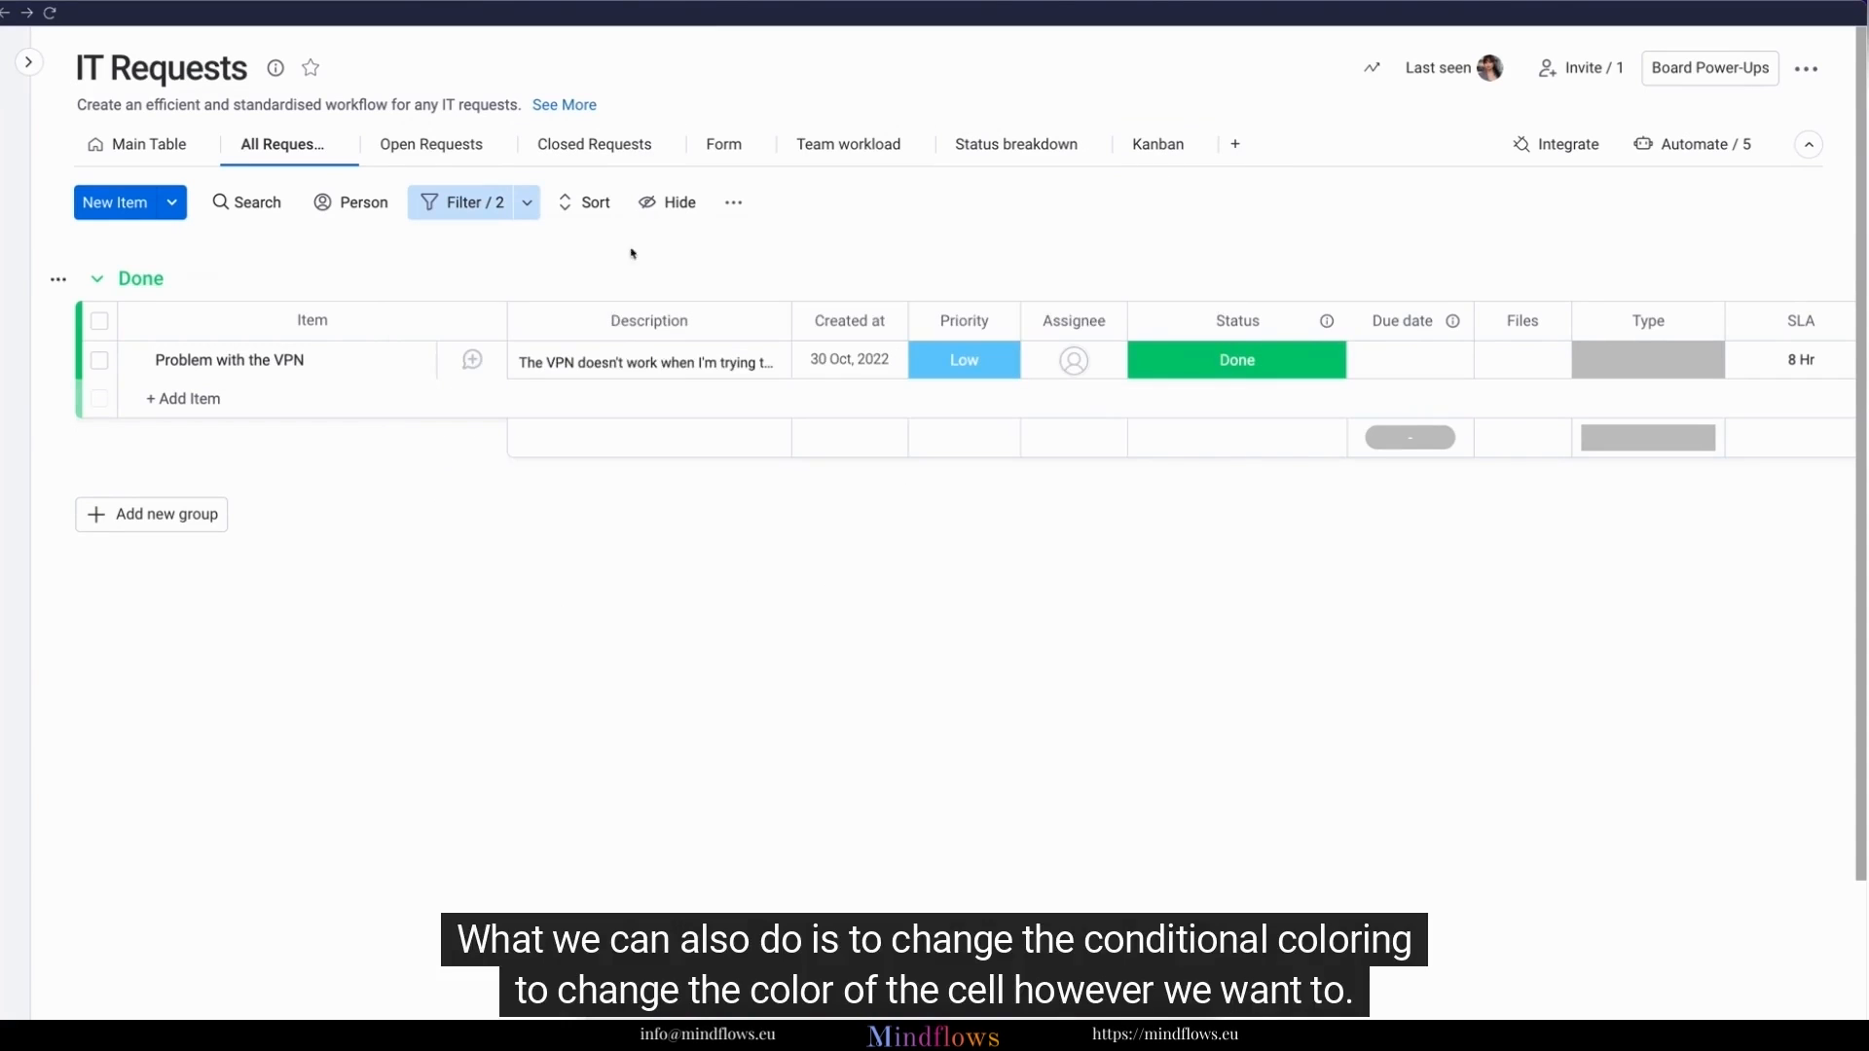
Add a conditional coloring rule: yellow cell when Name is 'Problem with the VPN'.
left_click(734, 201)
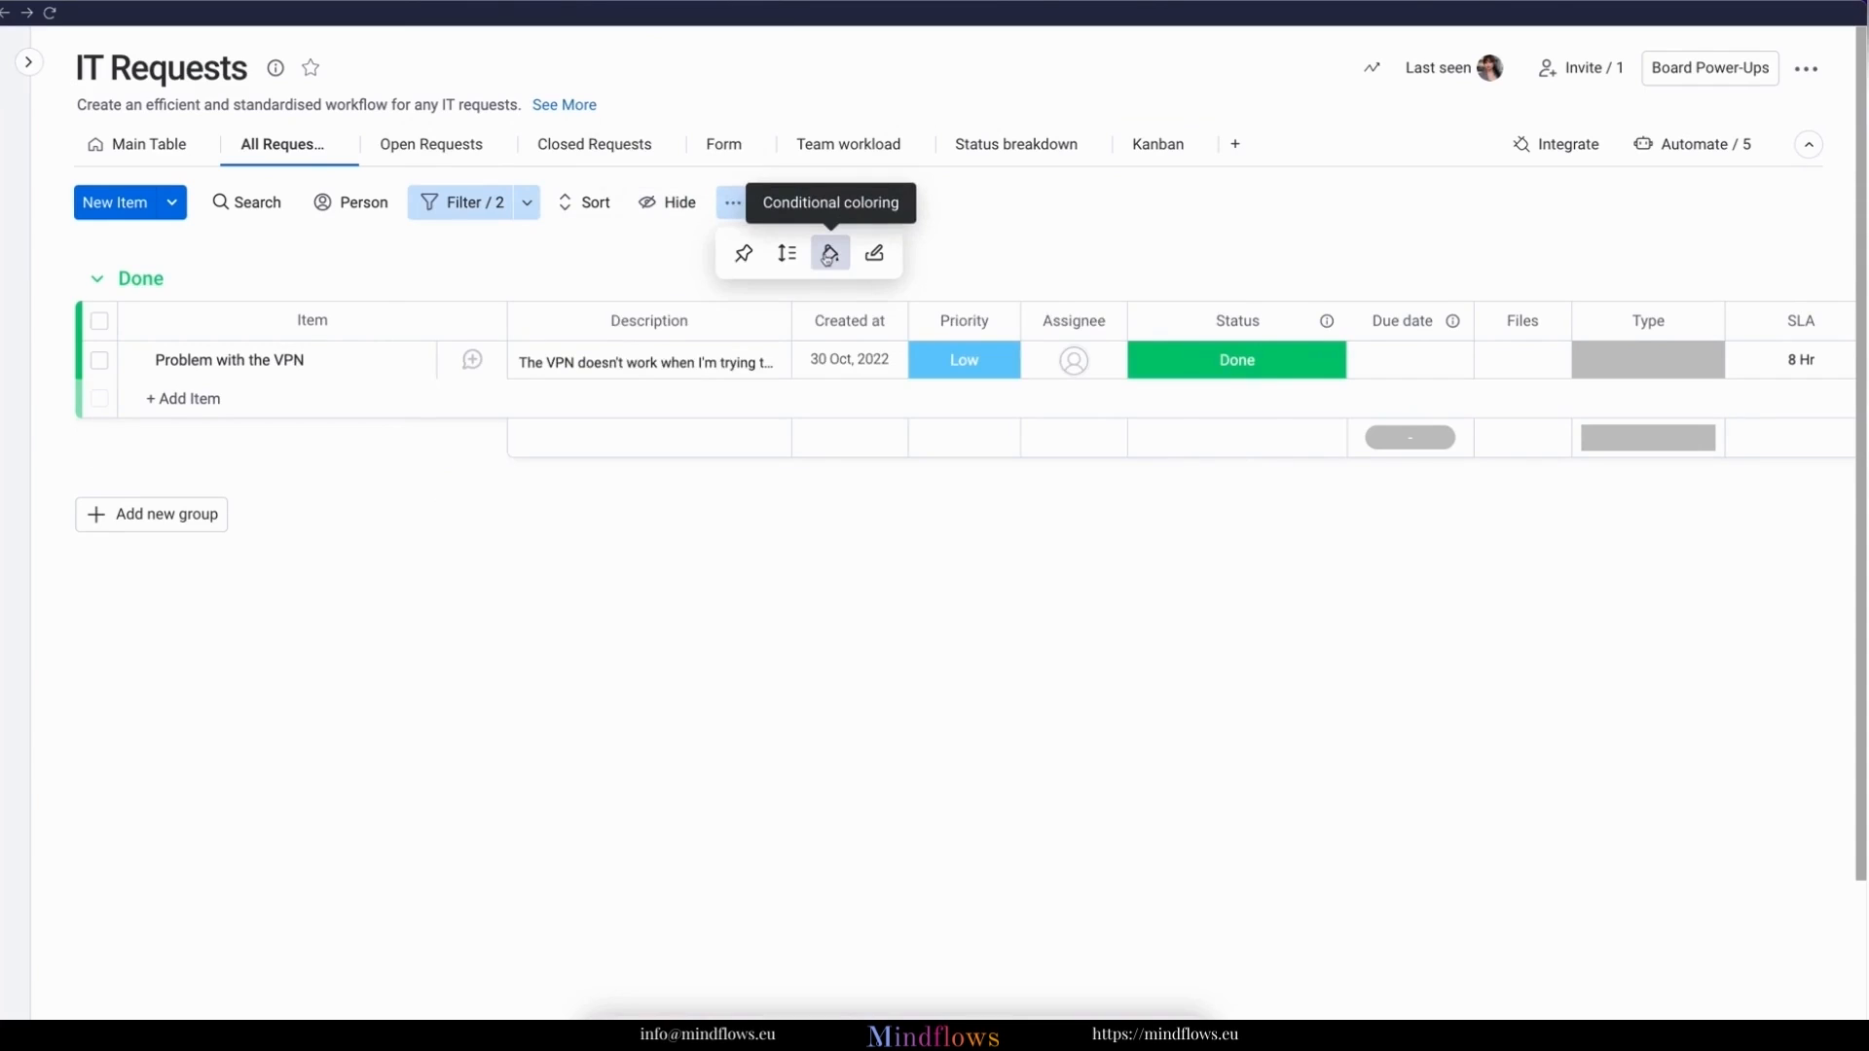
left_click(830, 253)
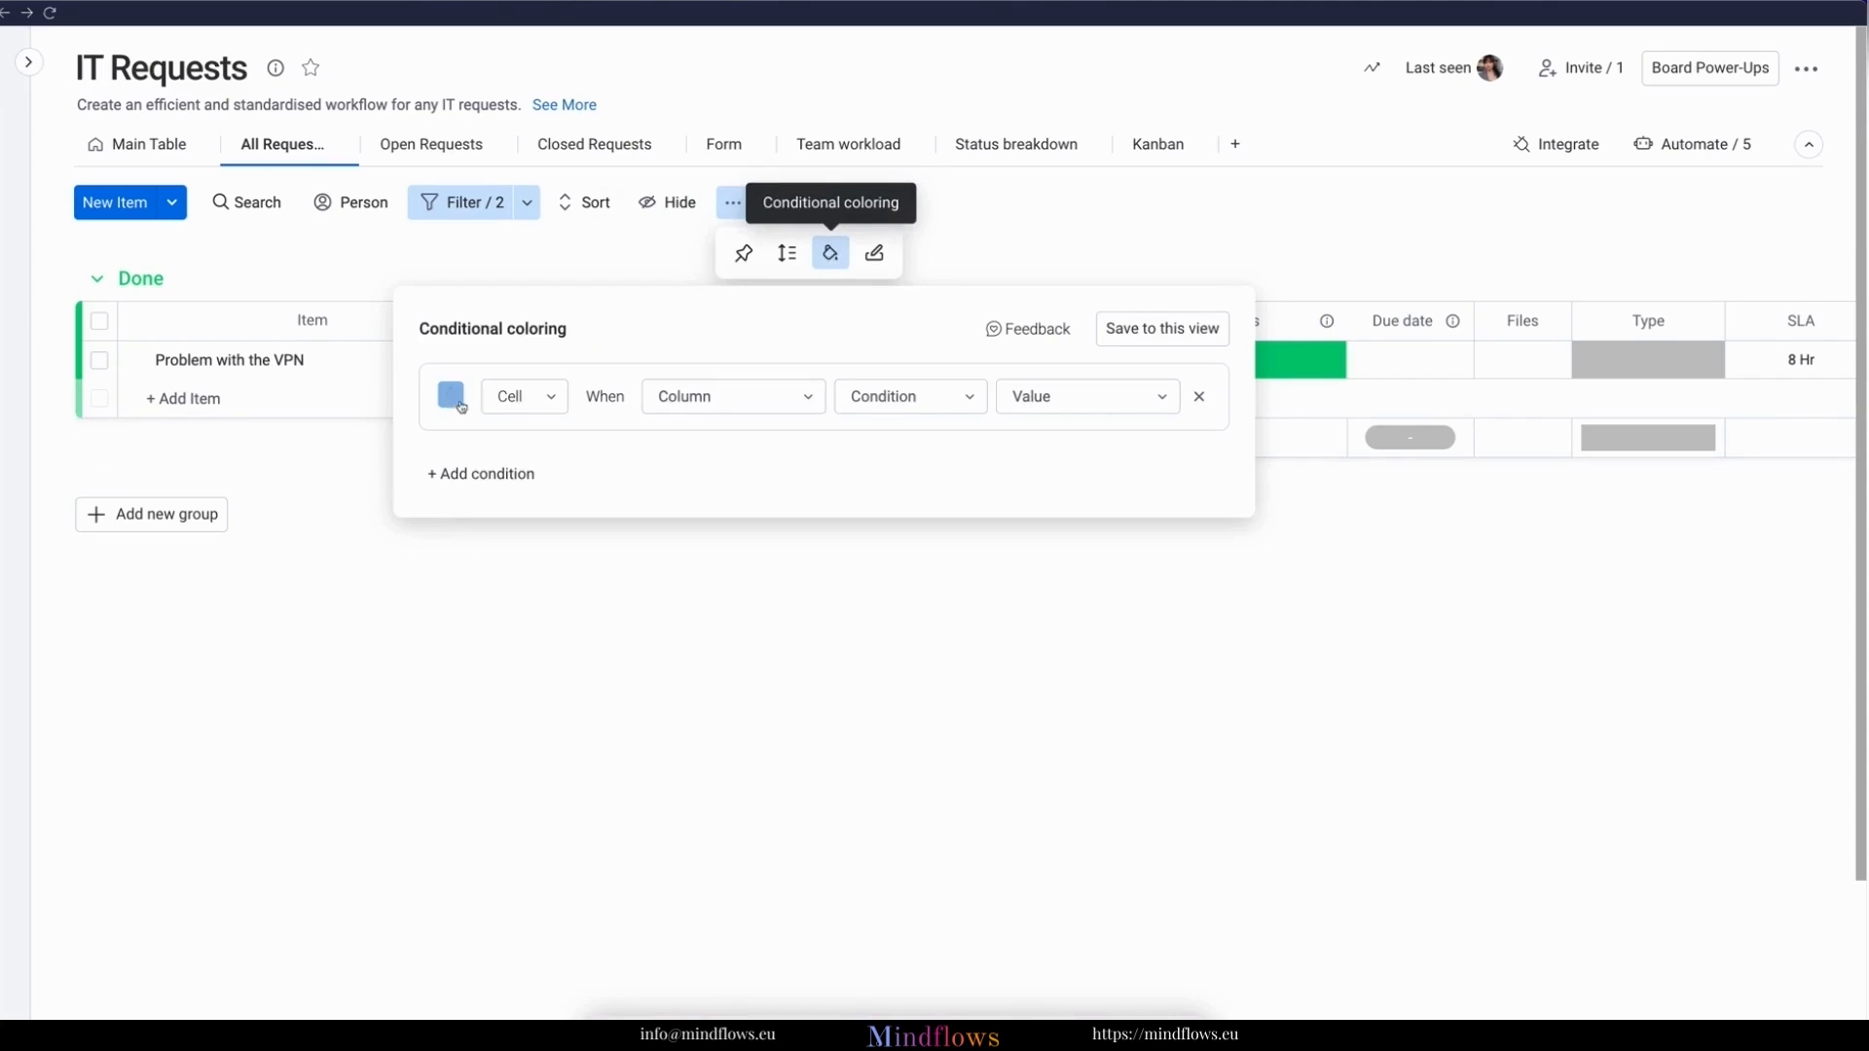
left_click(521, 395)
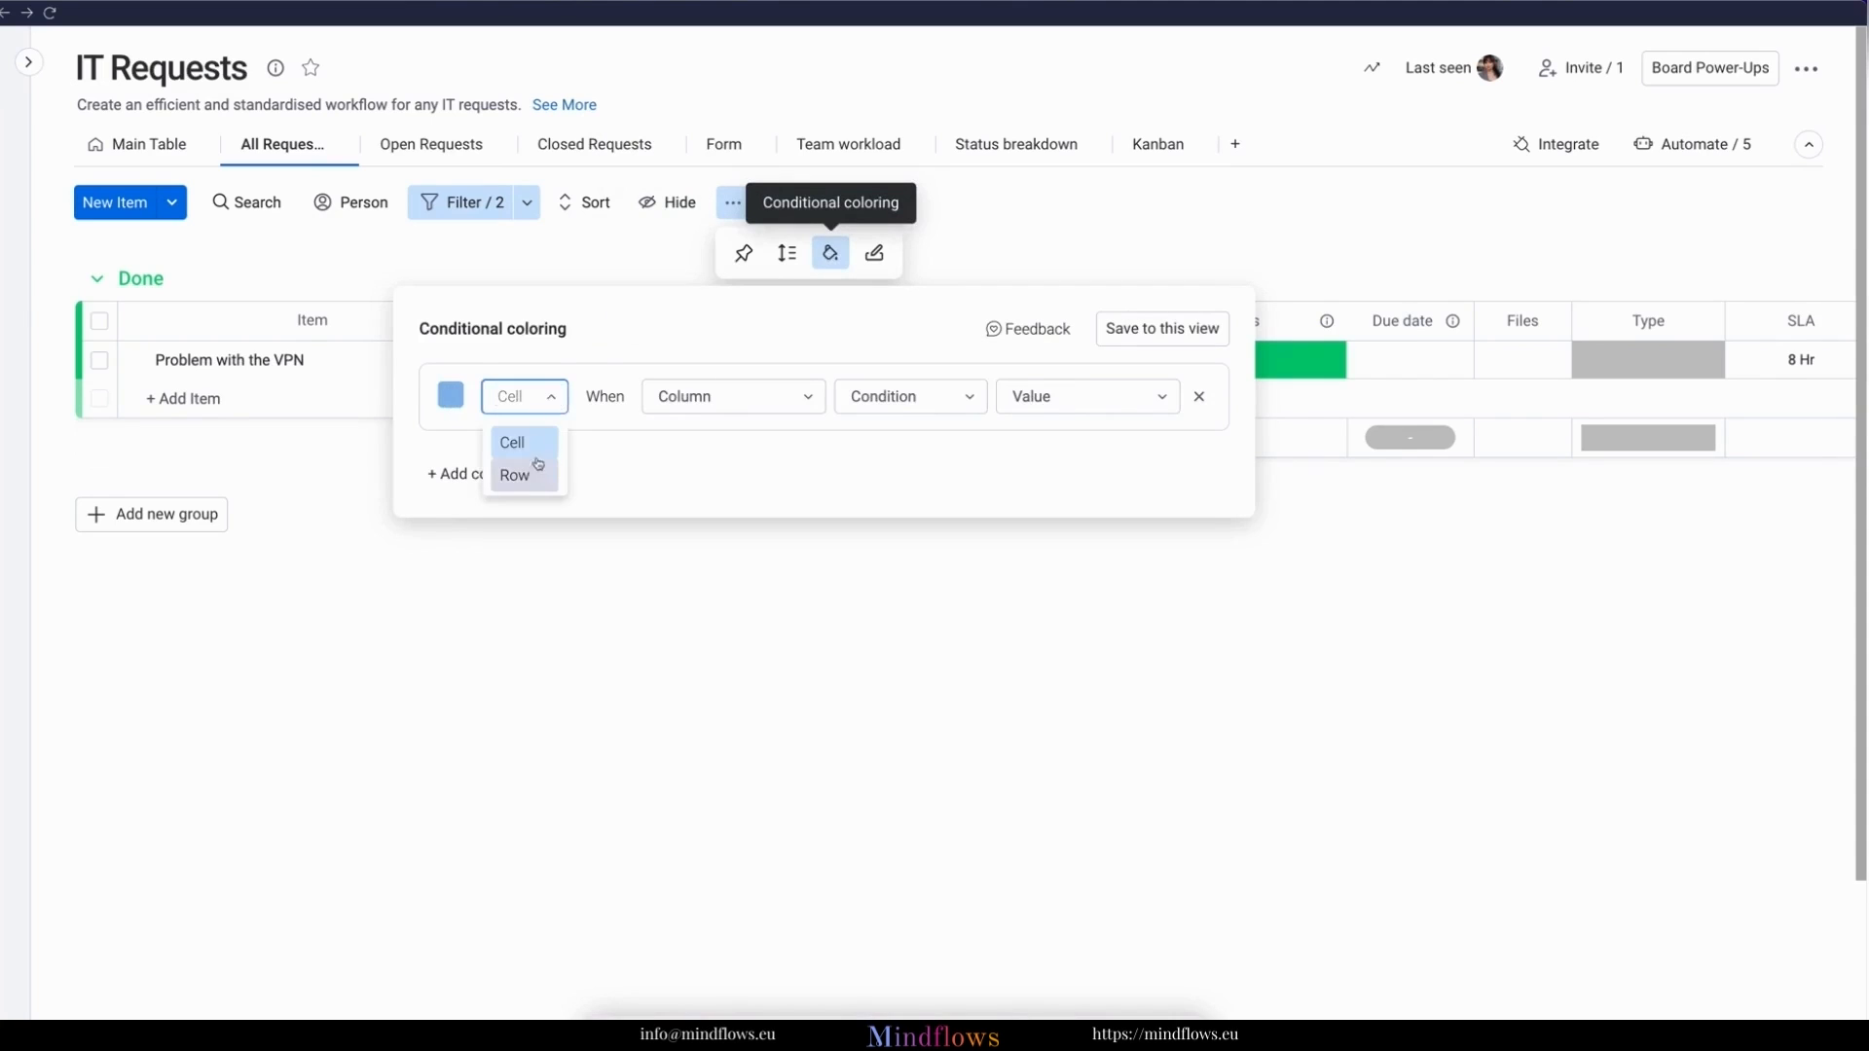
left_click(731, 395)
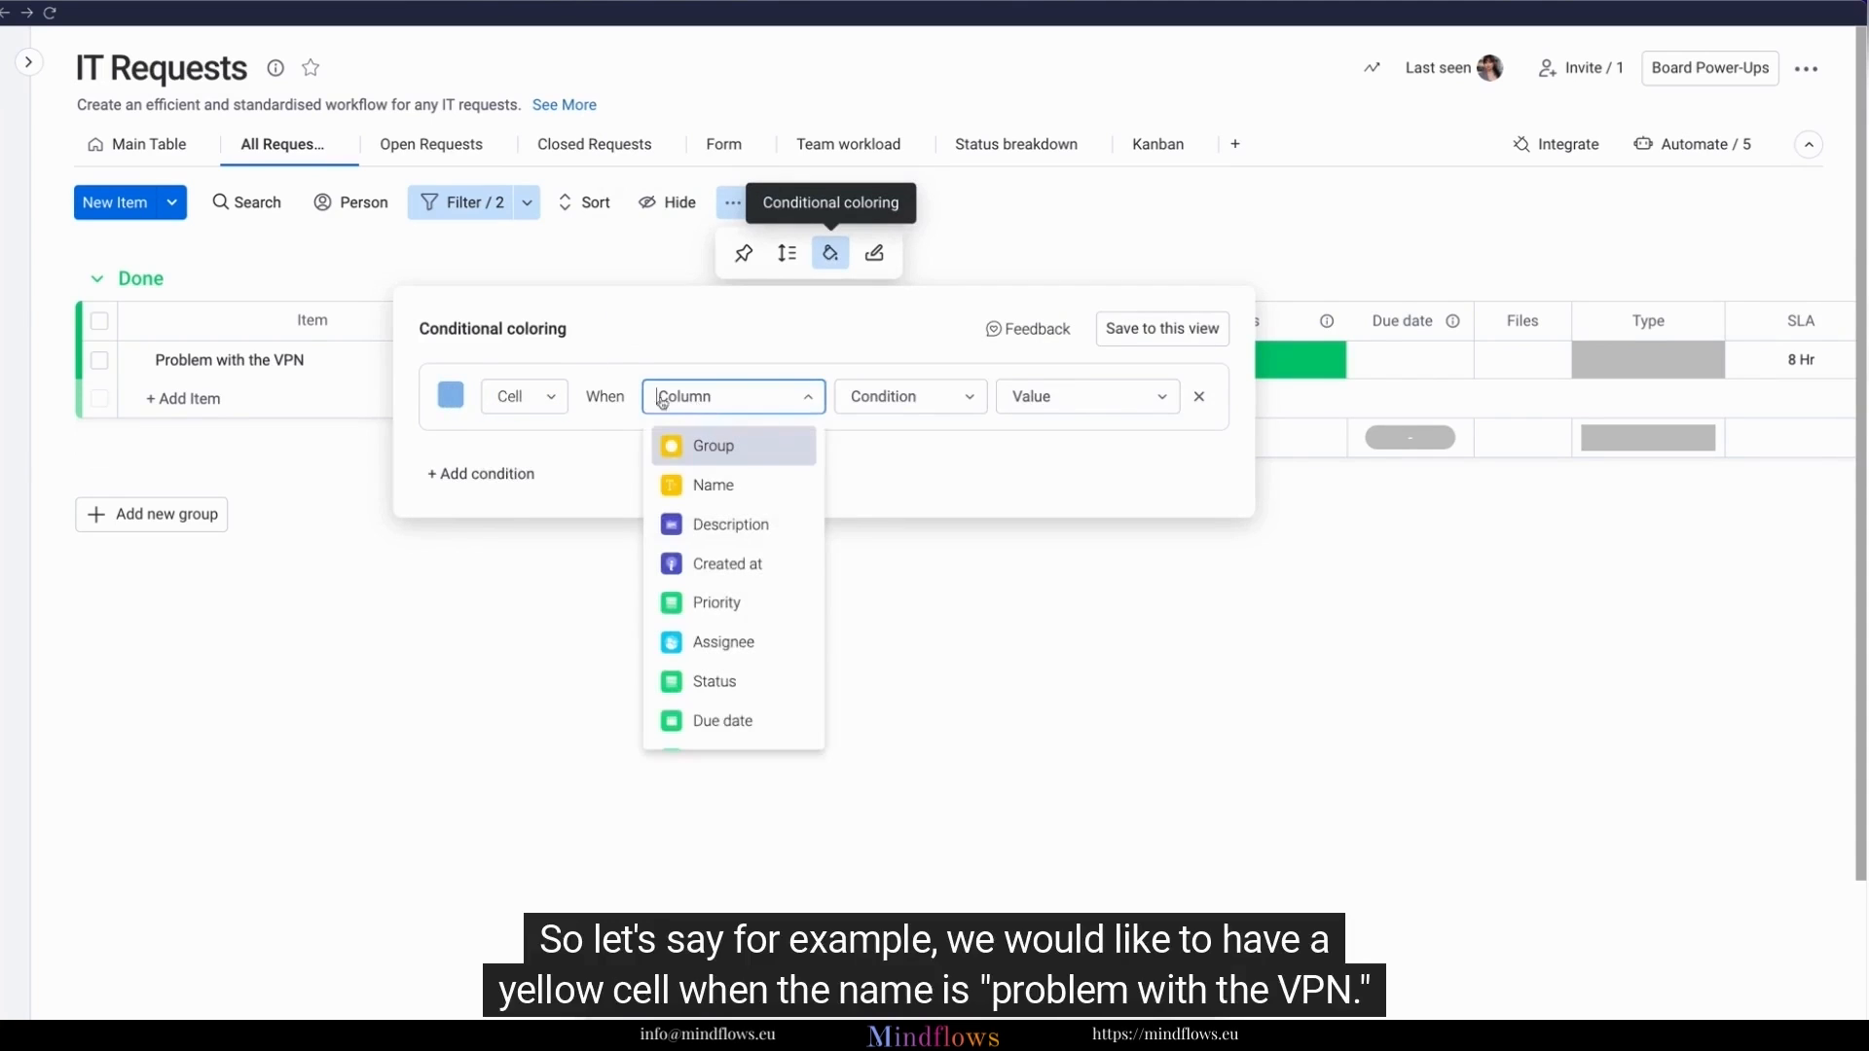
left_click(450, 395)
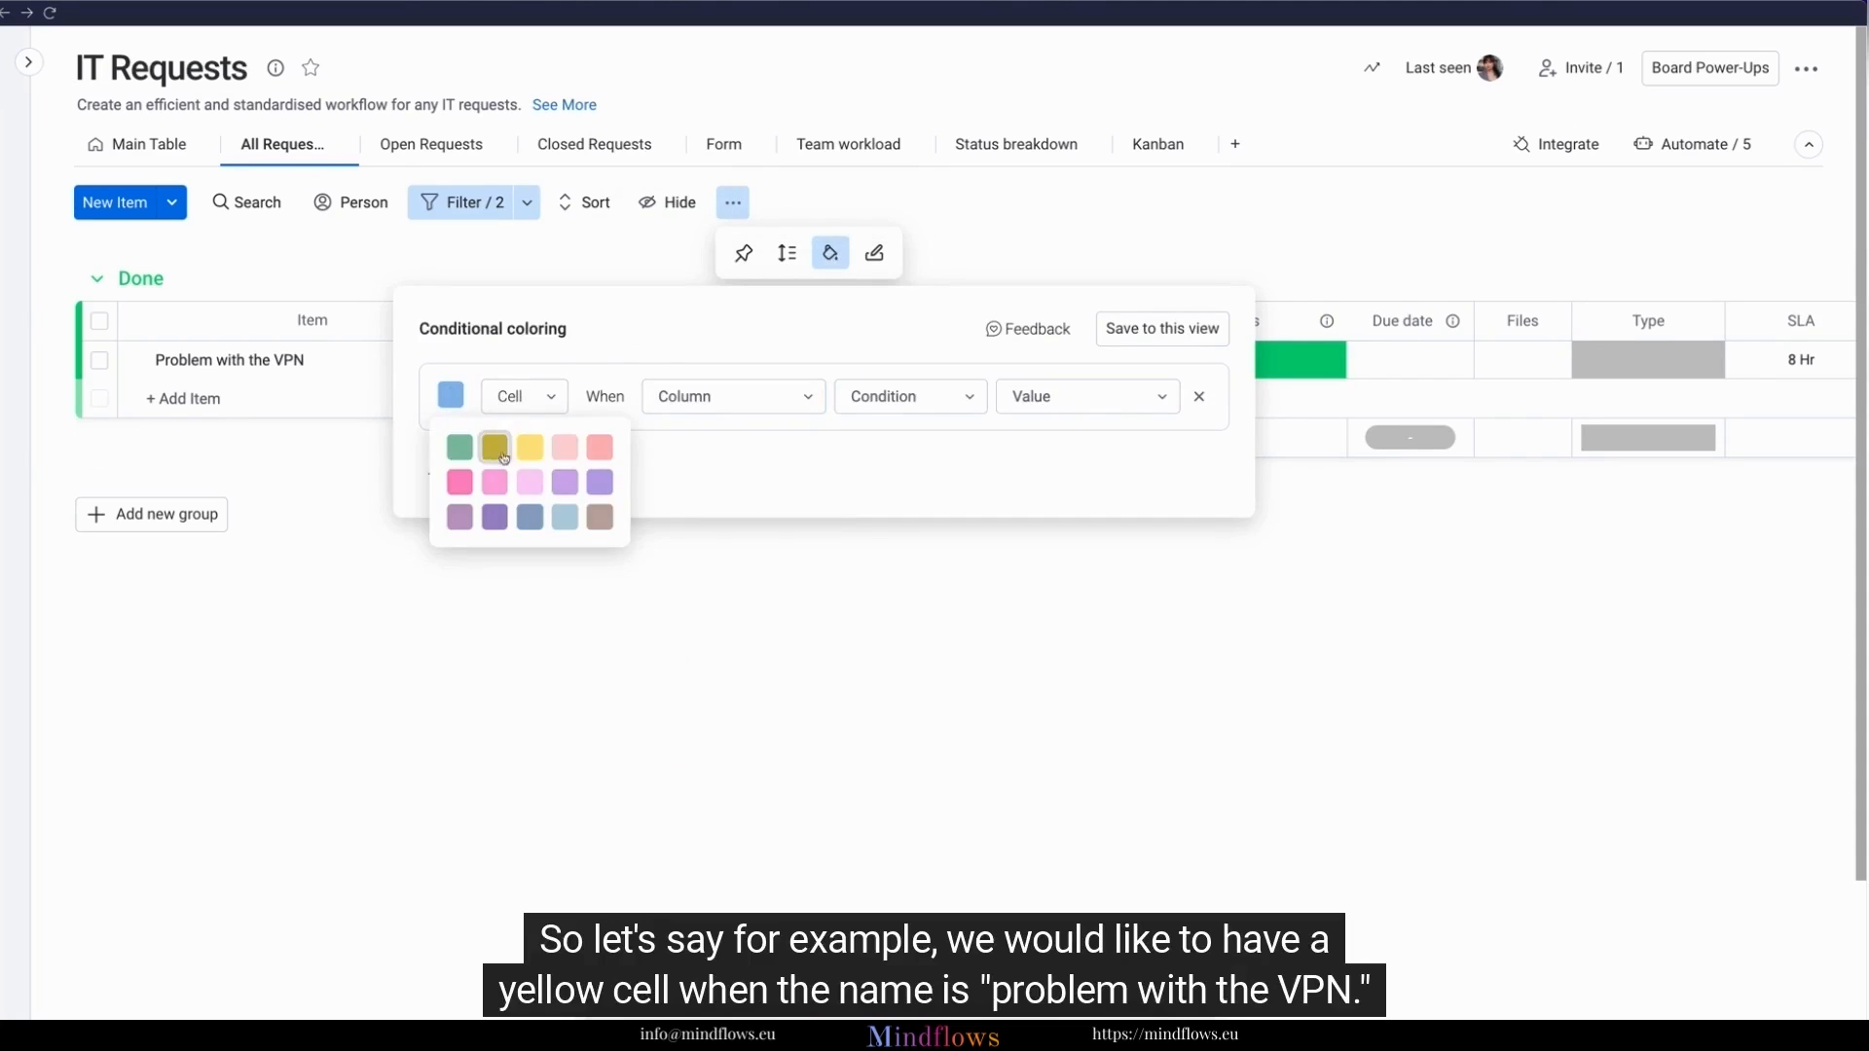
left_click(732, 395)
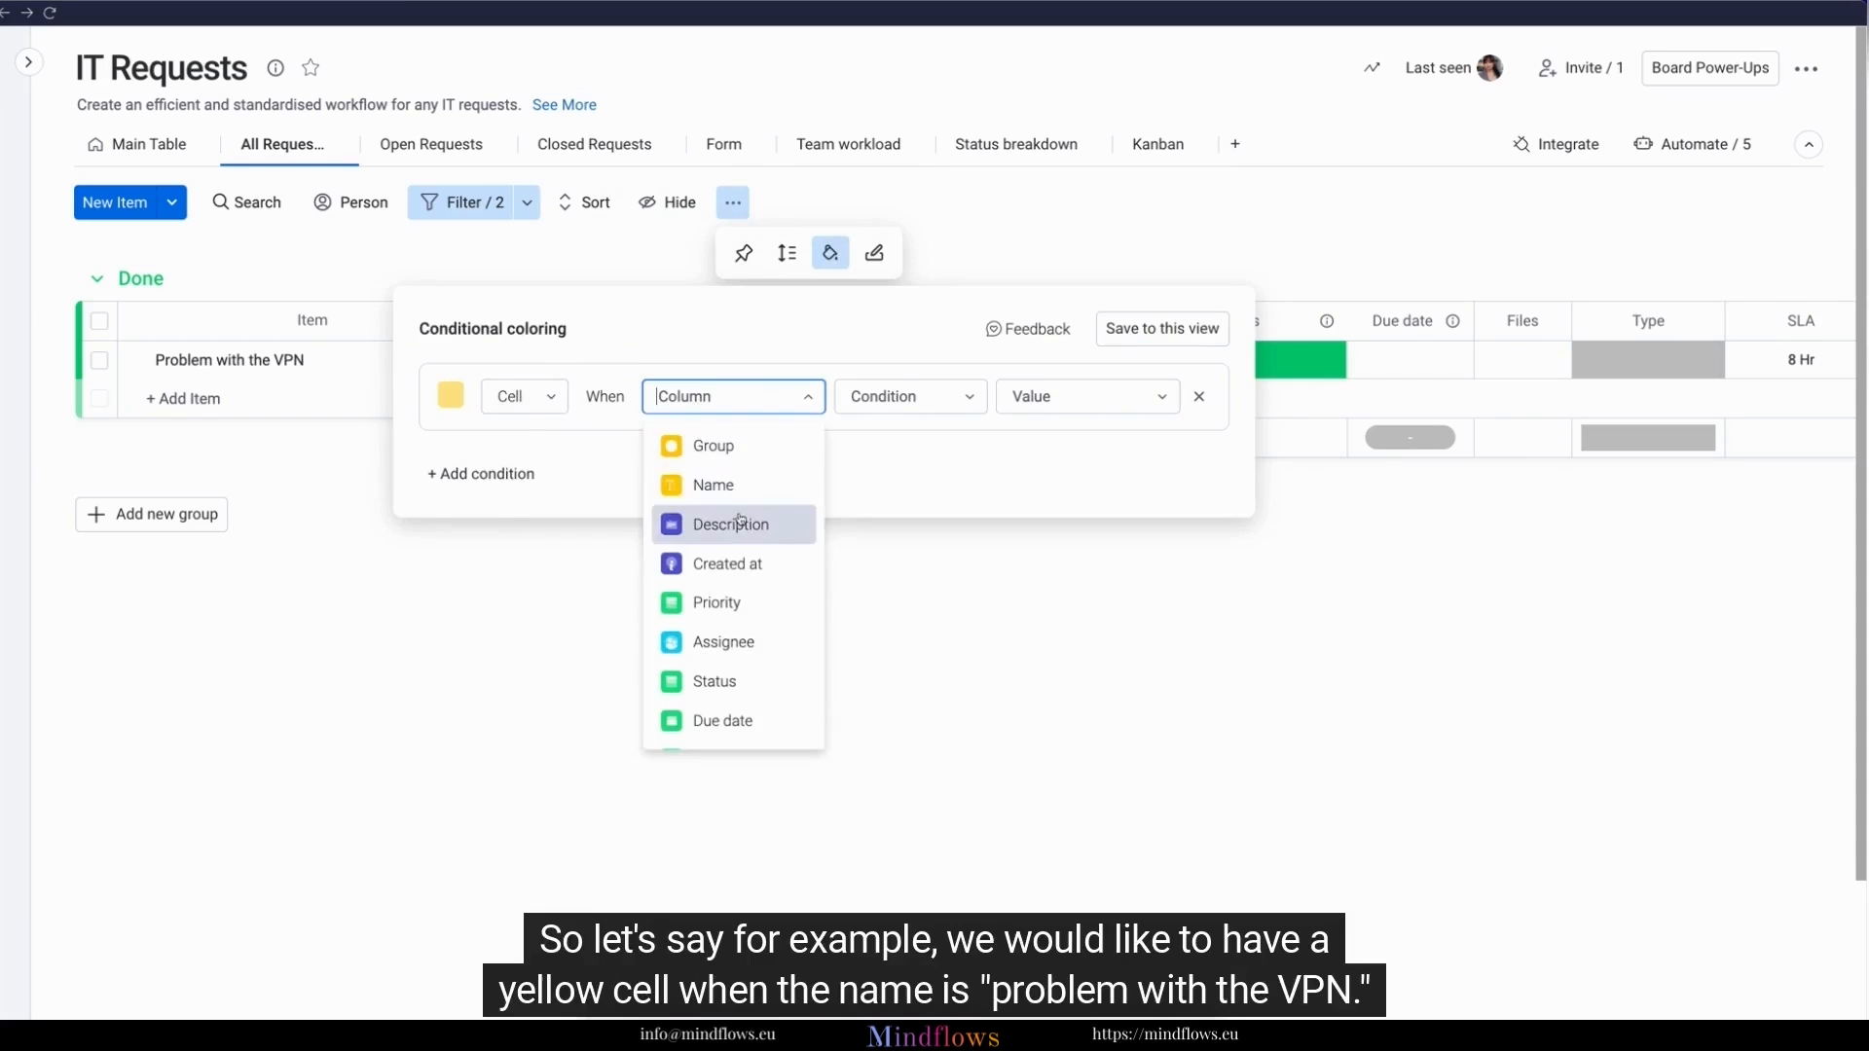
left_click(713, 485)
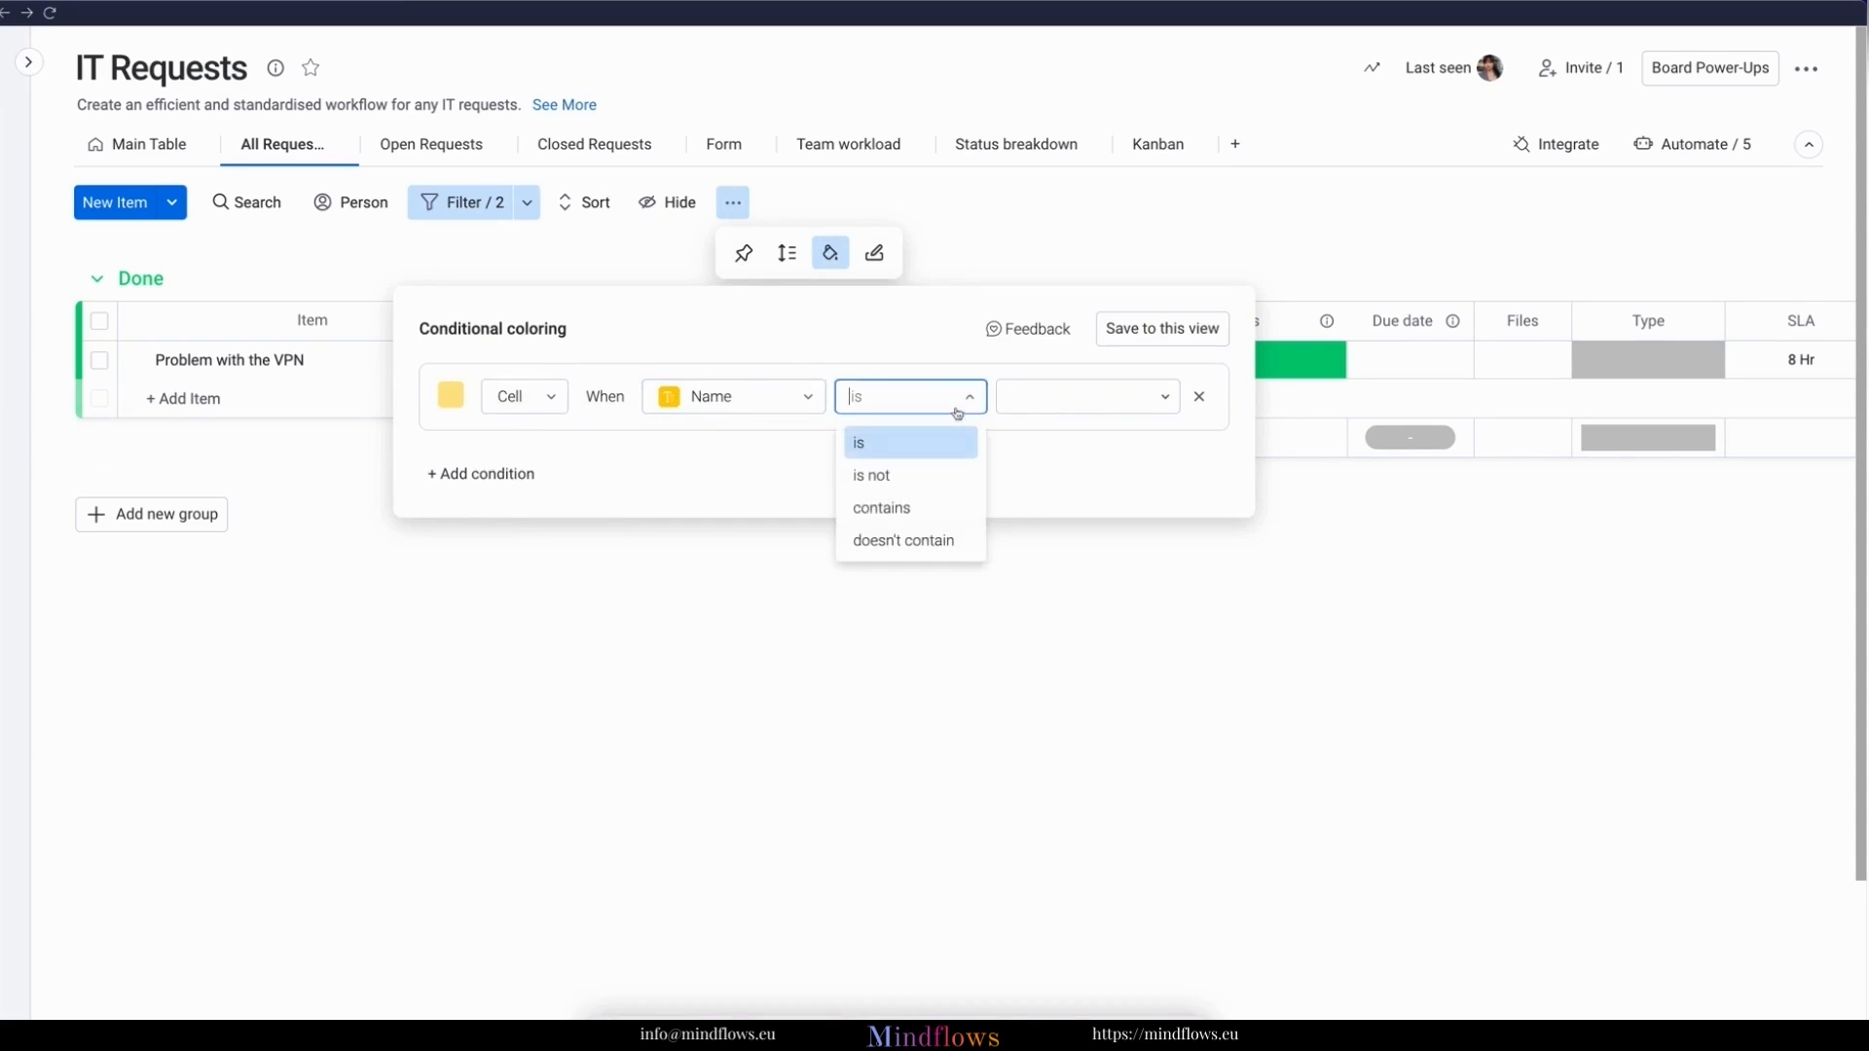
left_click(872, 475)
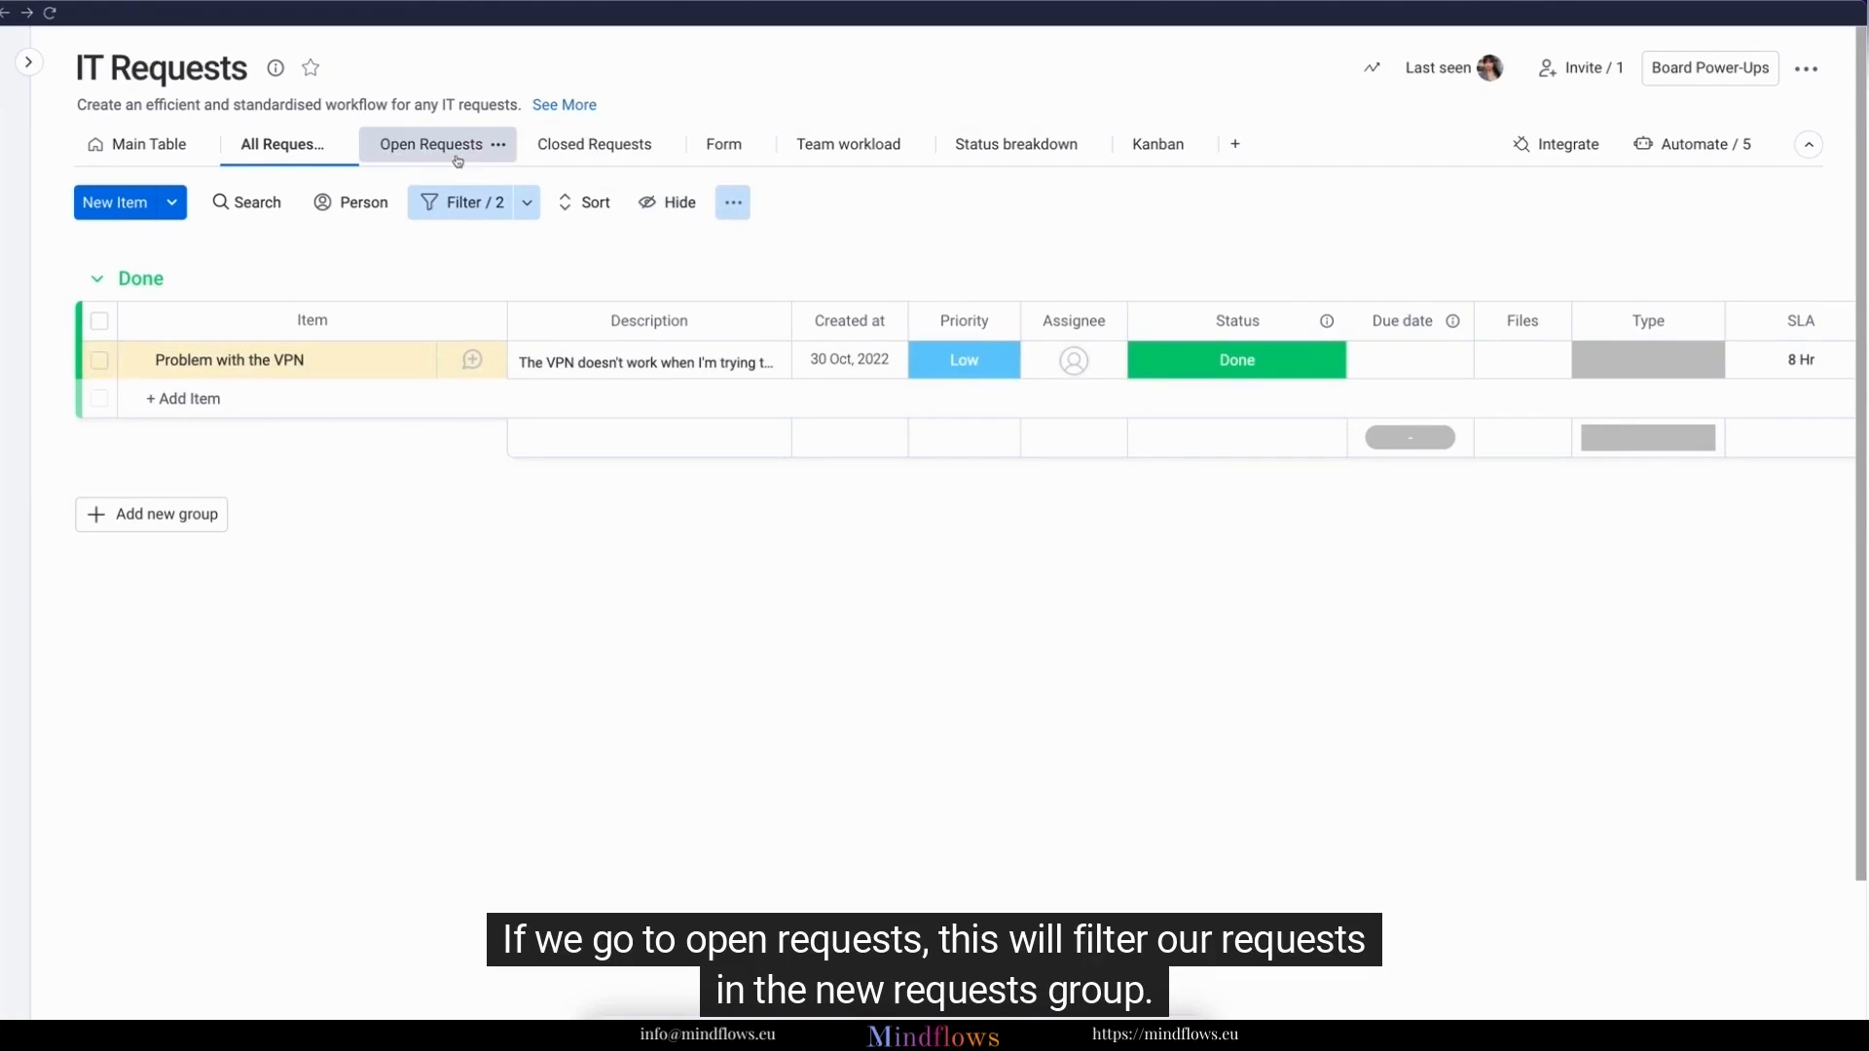
Check the Open Requests view's group filter, visit the Main Table, then return to Open Requests.
left_click(430, 144)
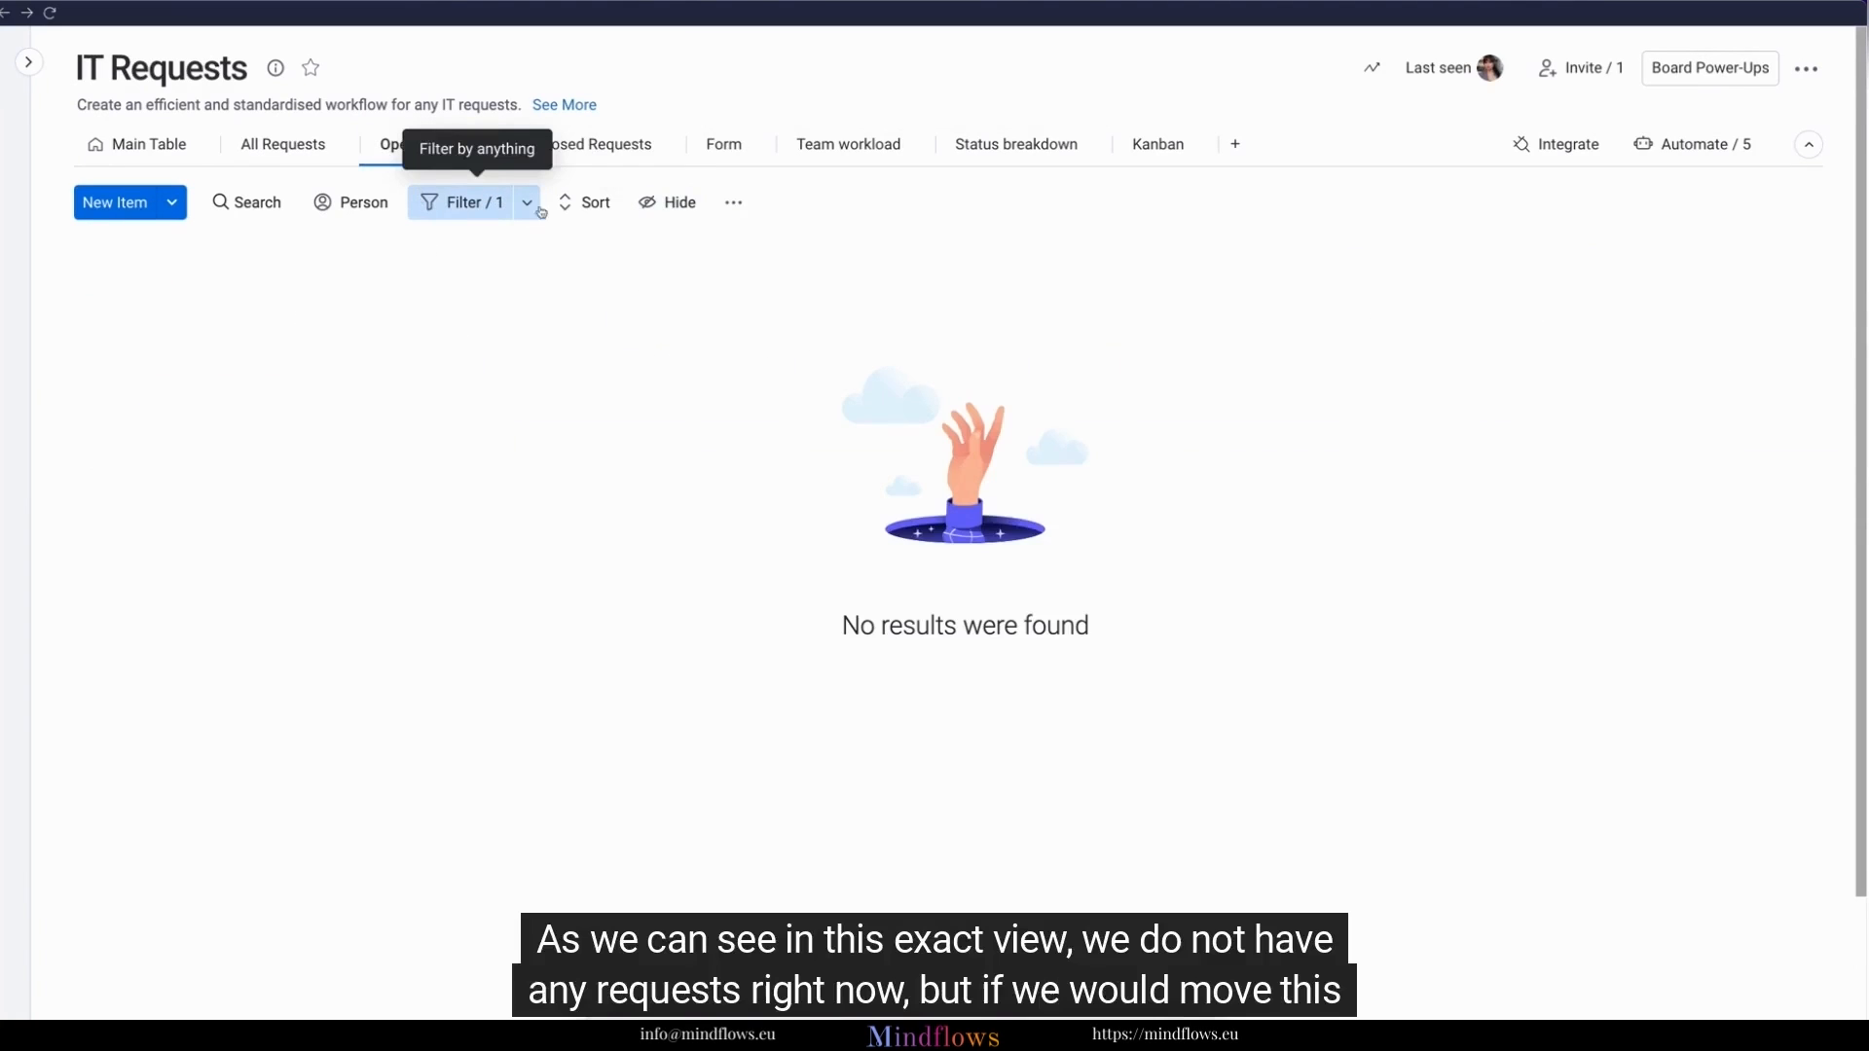
left_click(466, 200)
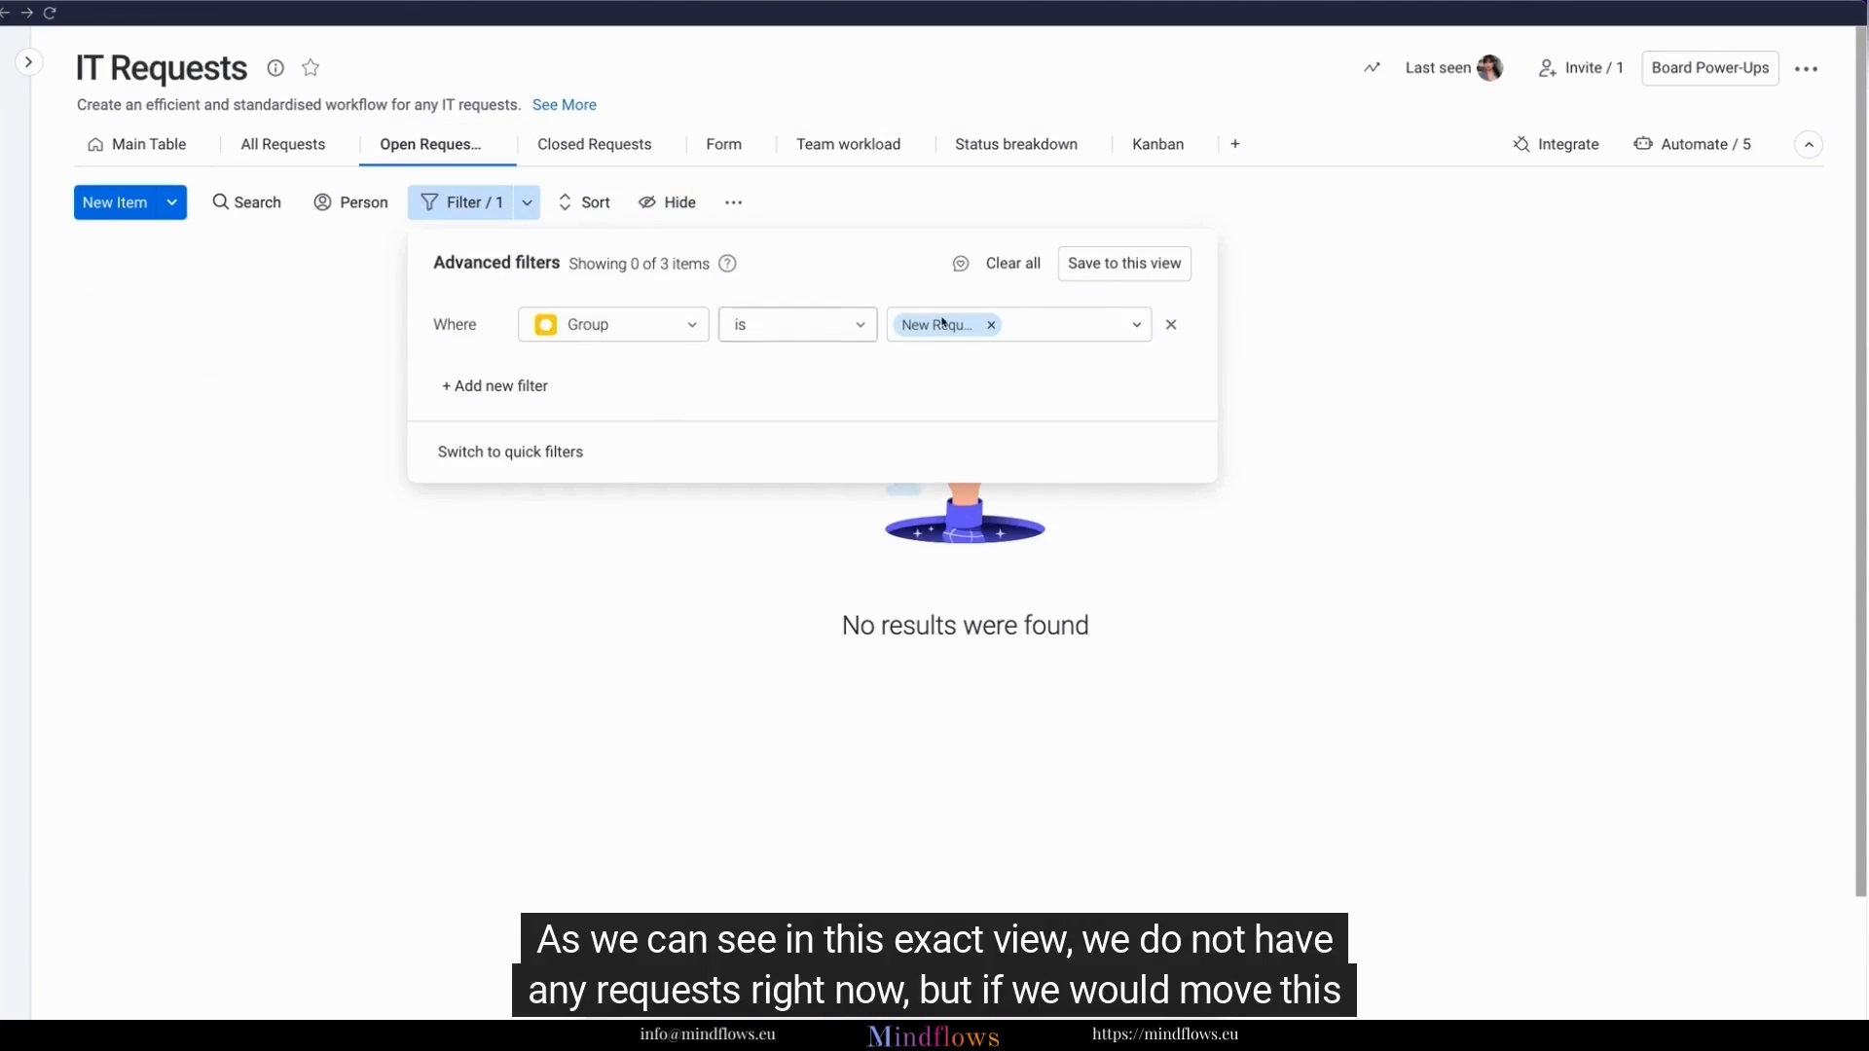
left_click(150, 144)
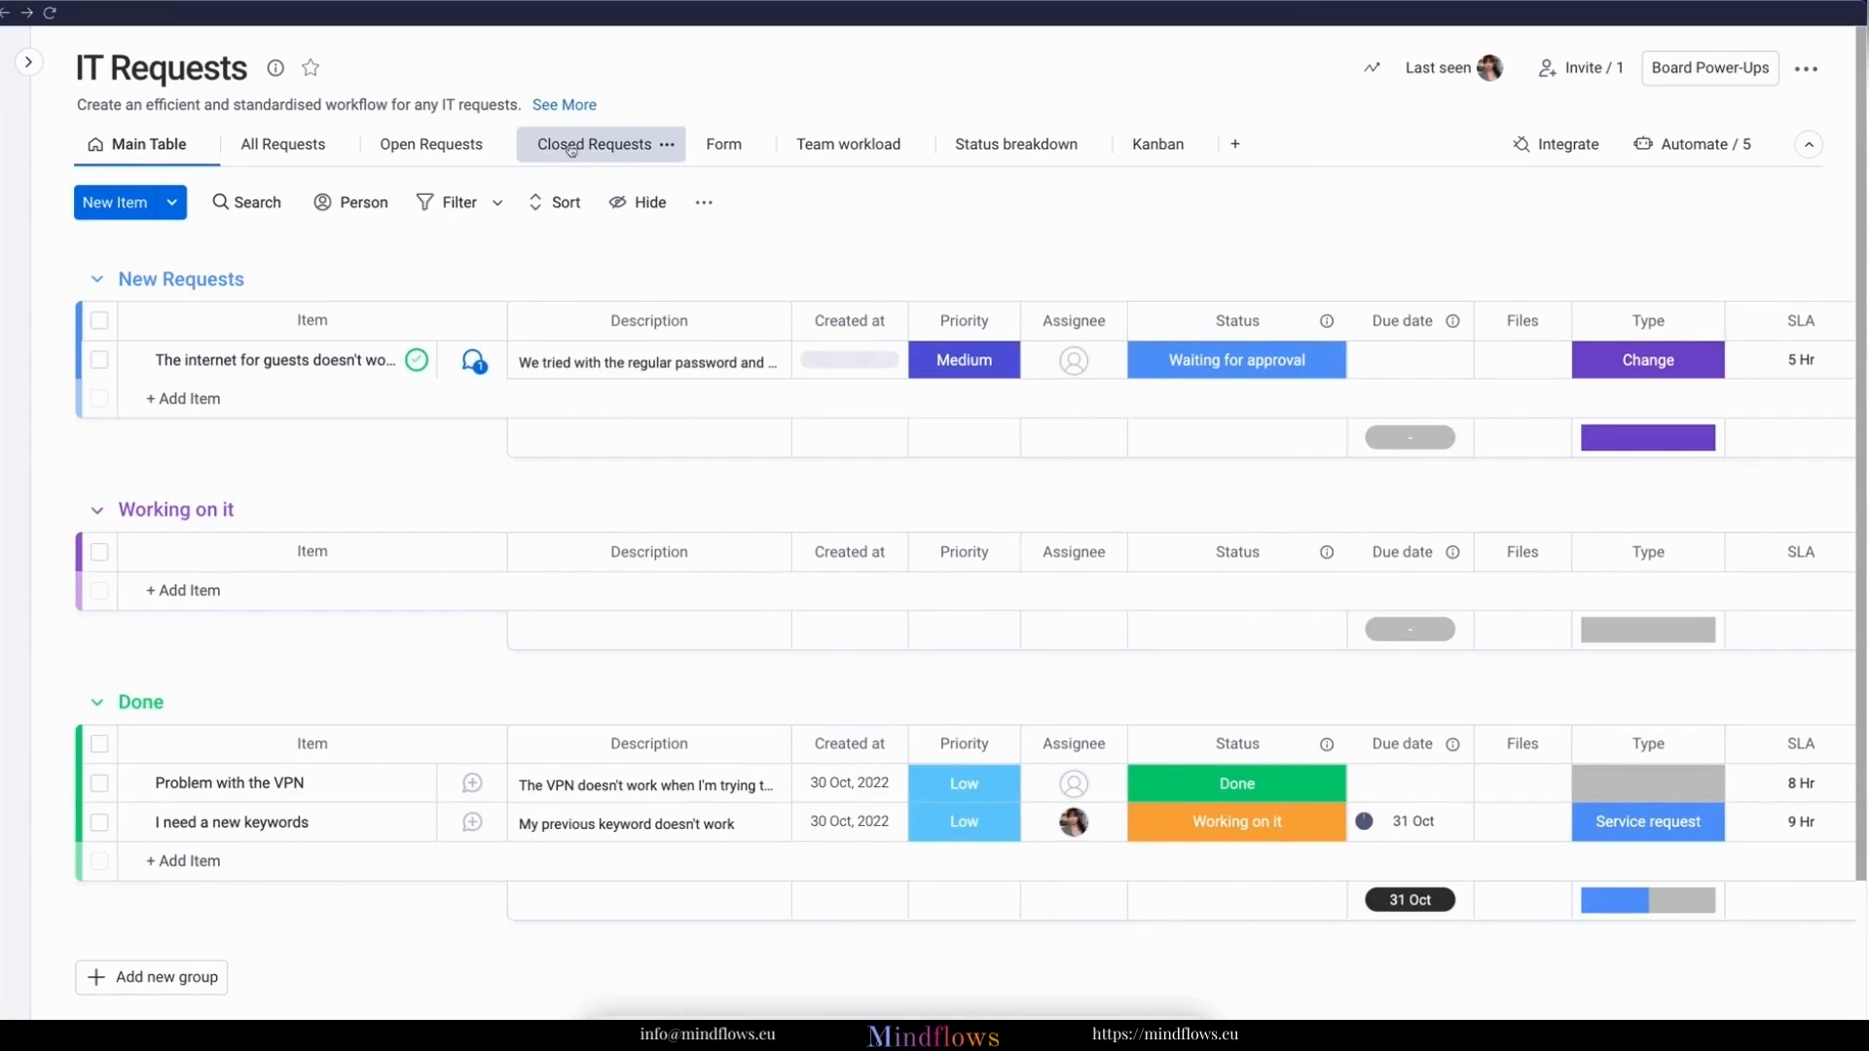
left_click(430, 142)
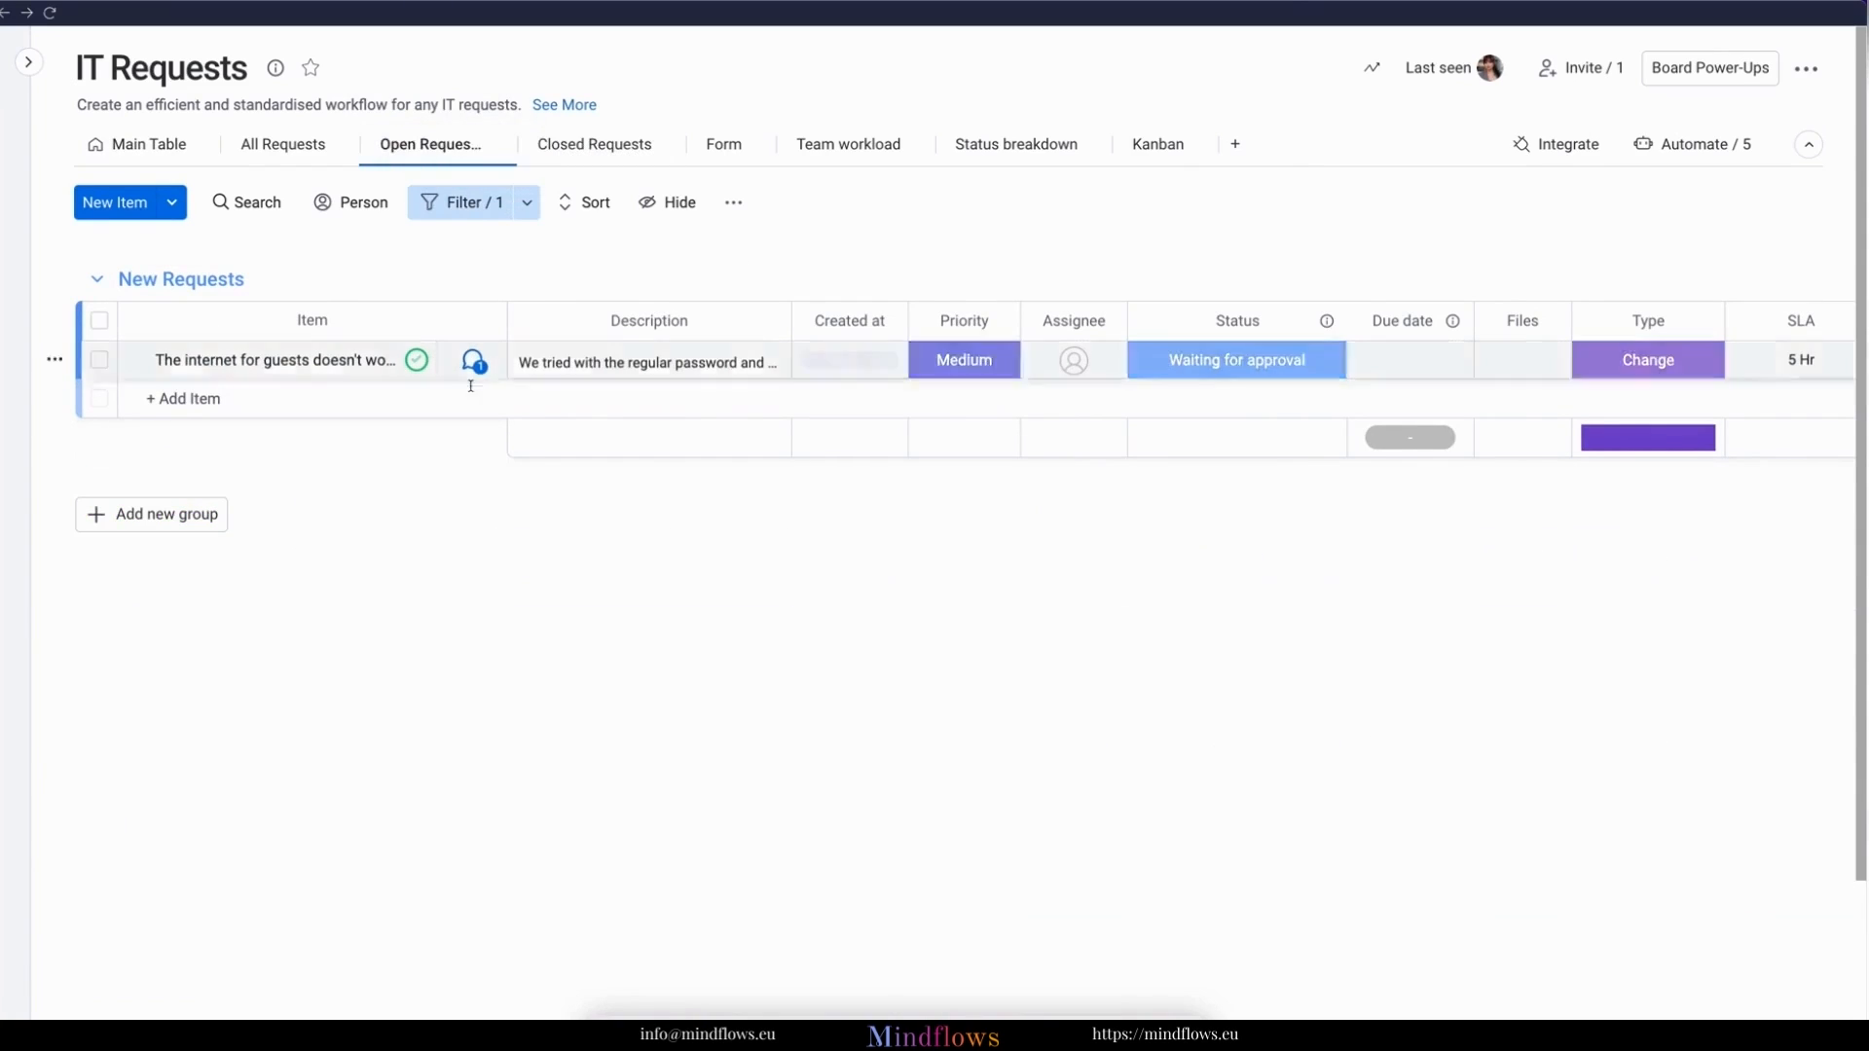
Show the Closed Requests view and rename the second done request to 'I need new keywords'.
left_click(593, 145)
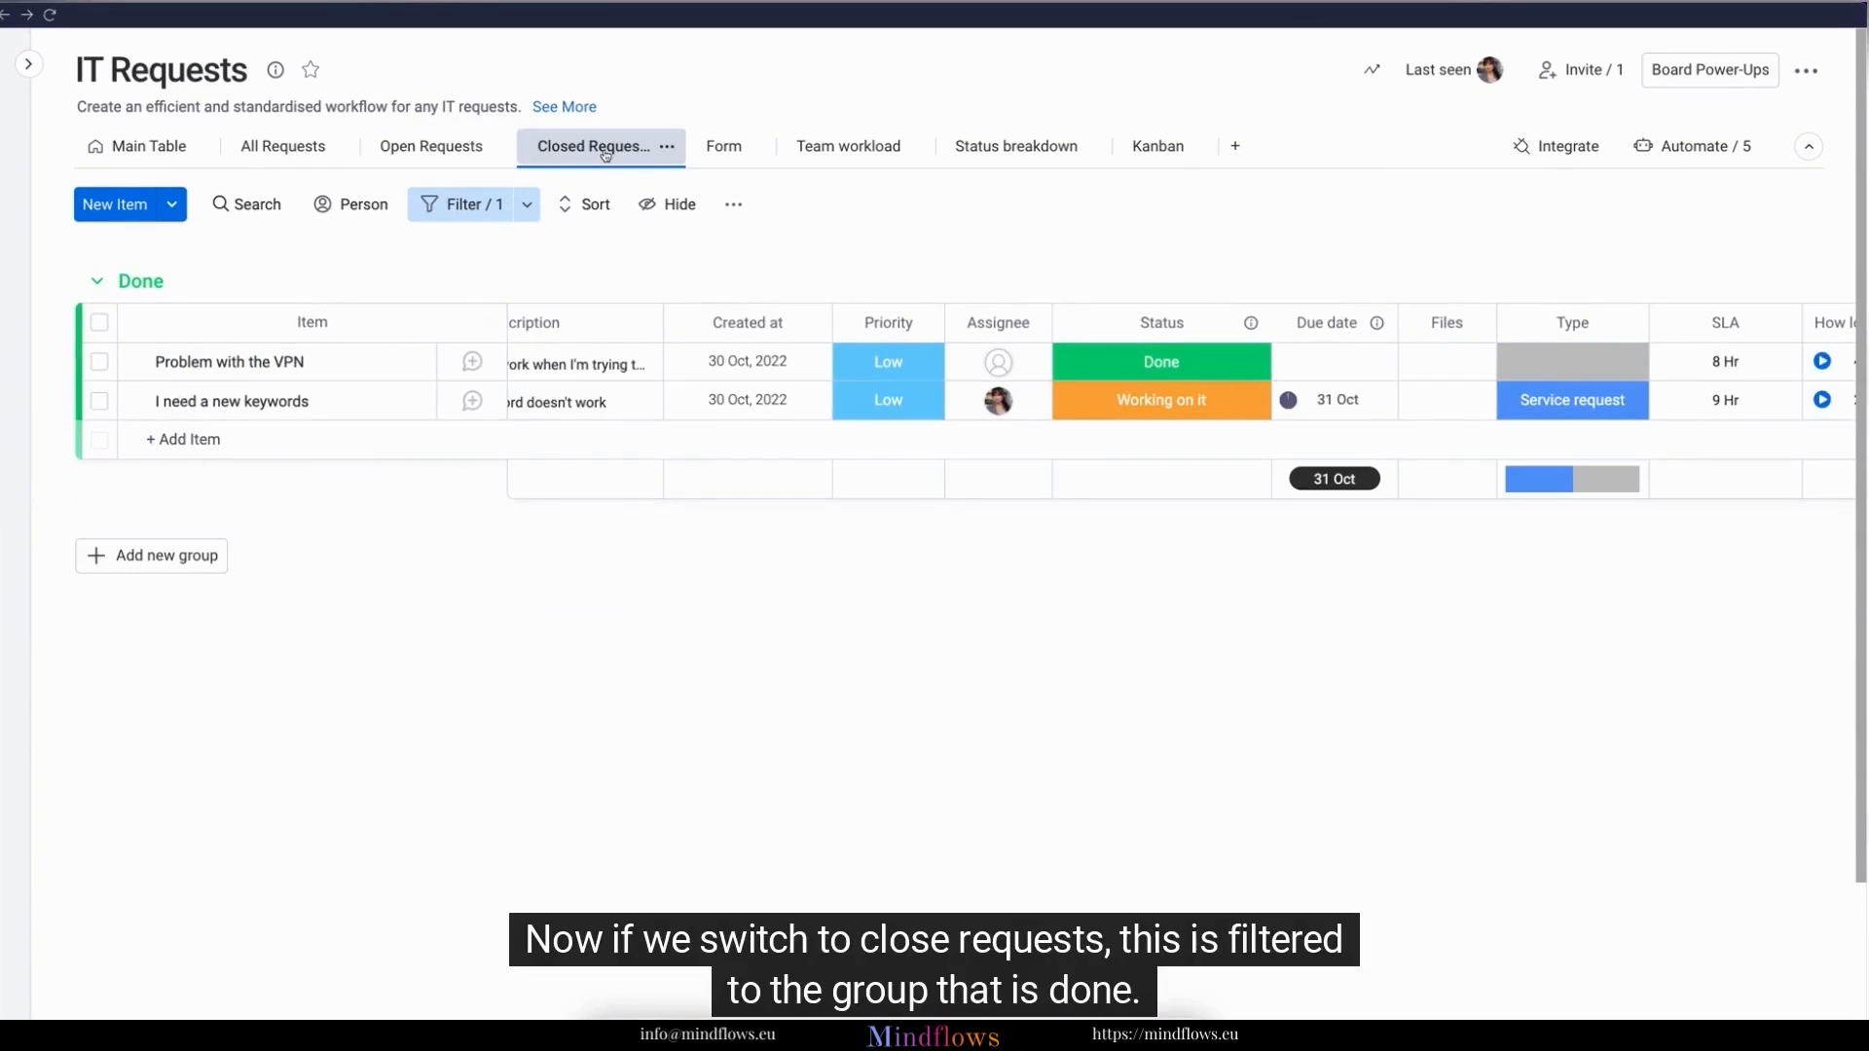
left_click(465, 204)
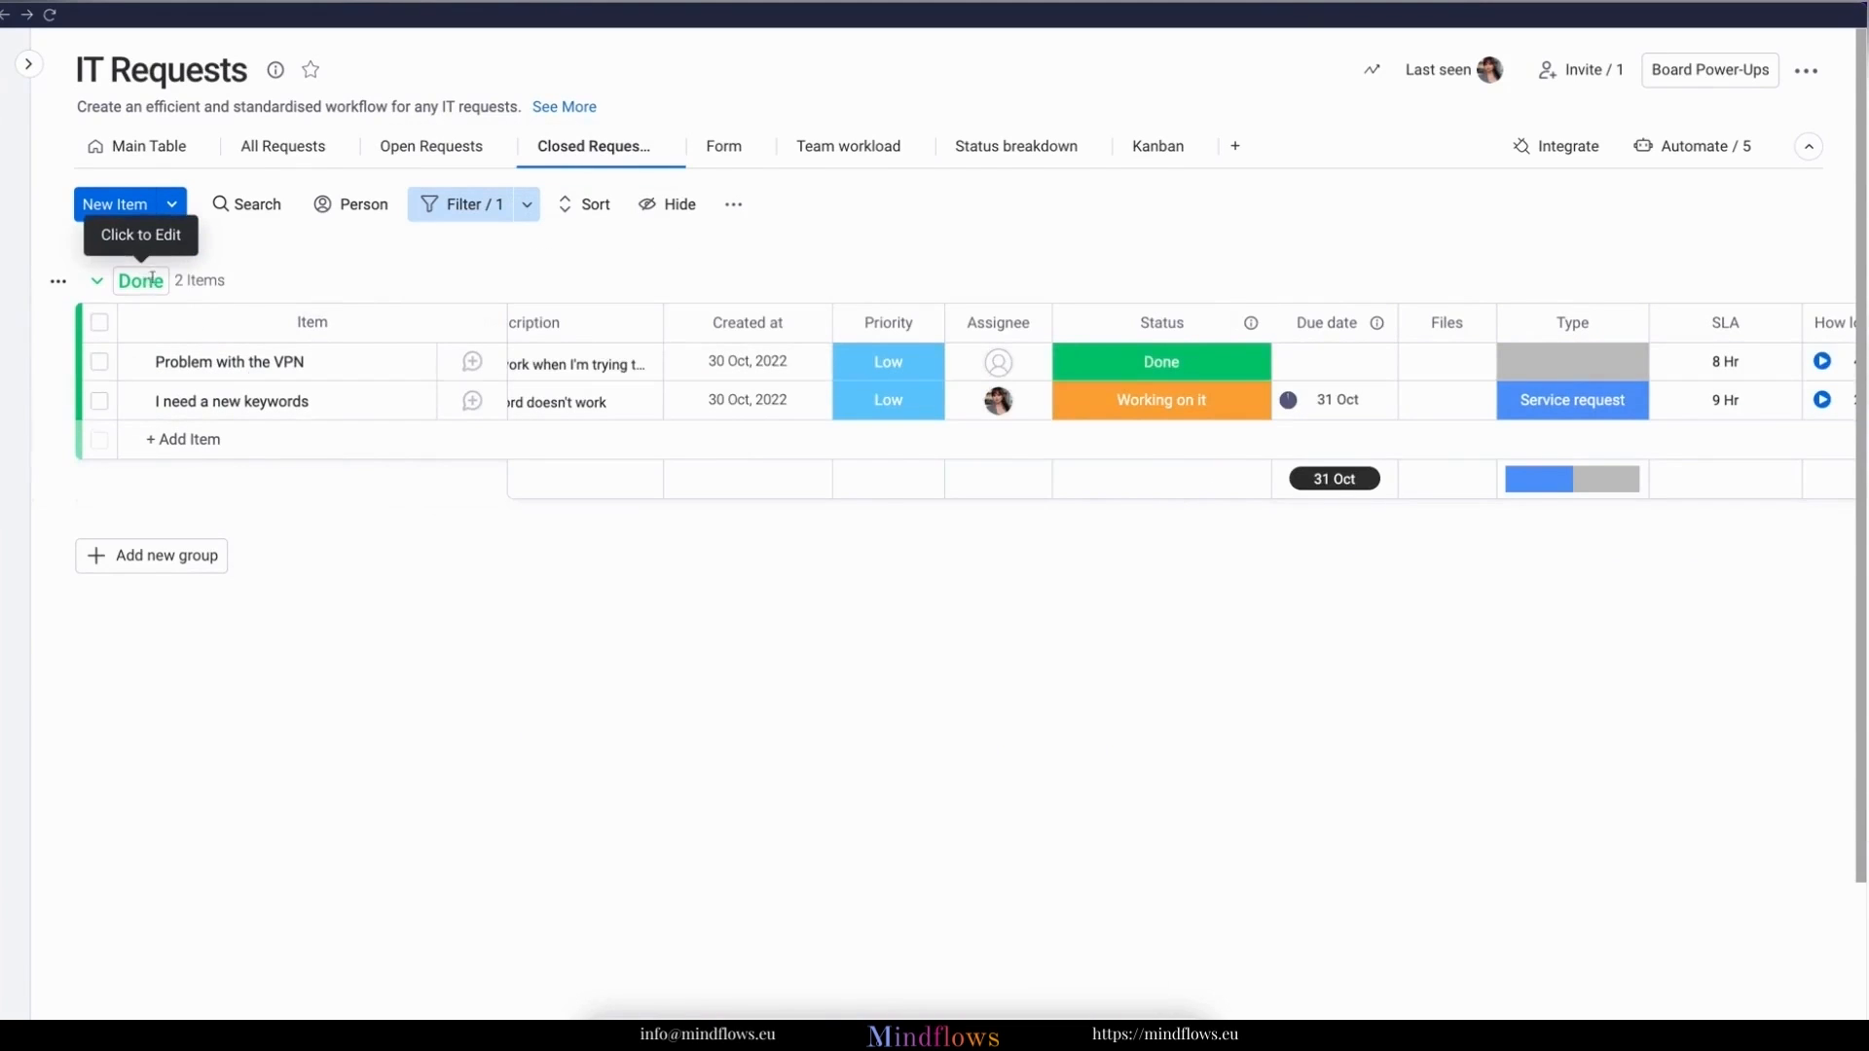
left_click(140, 280)
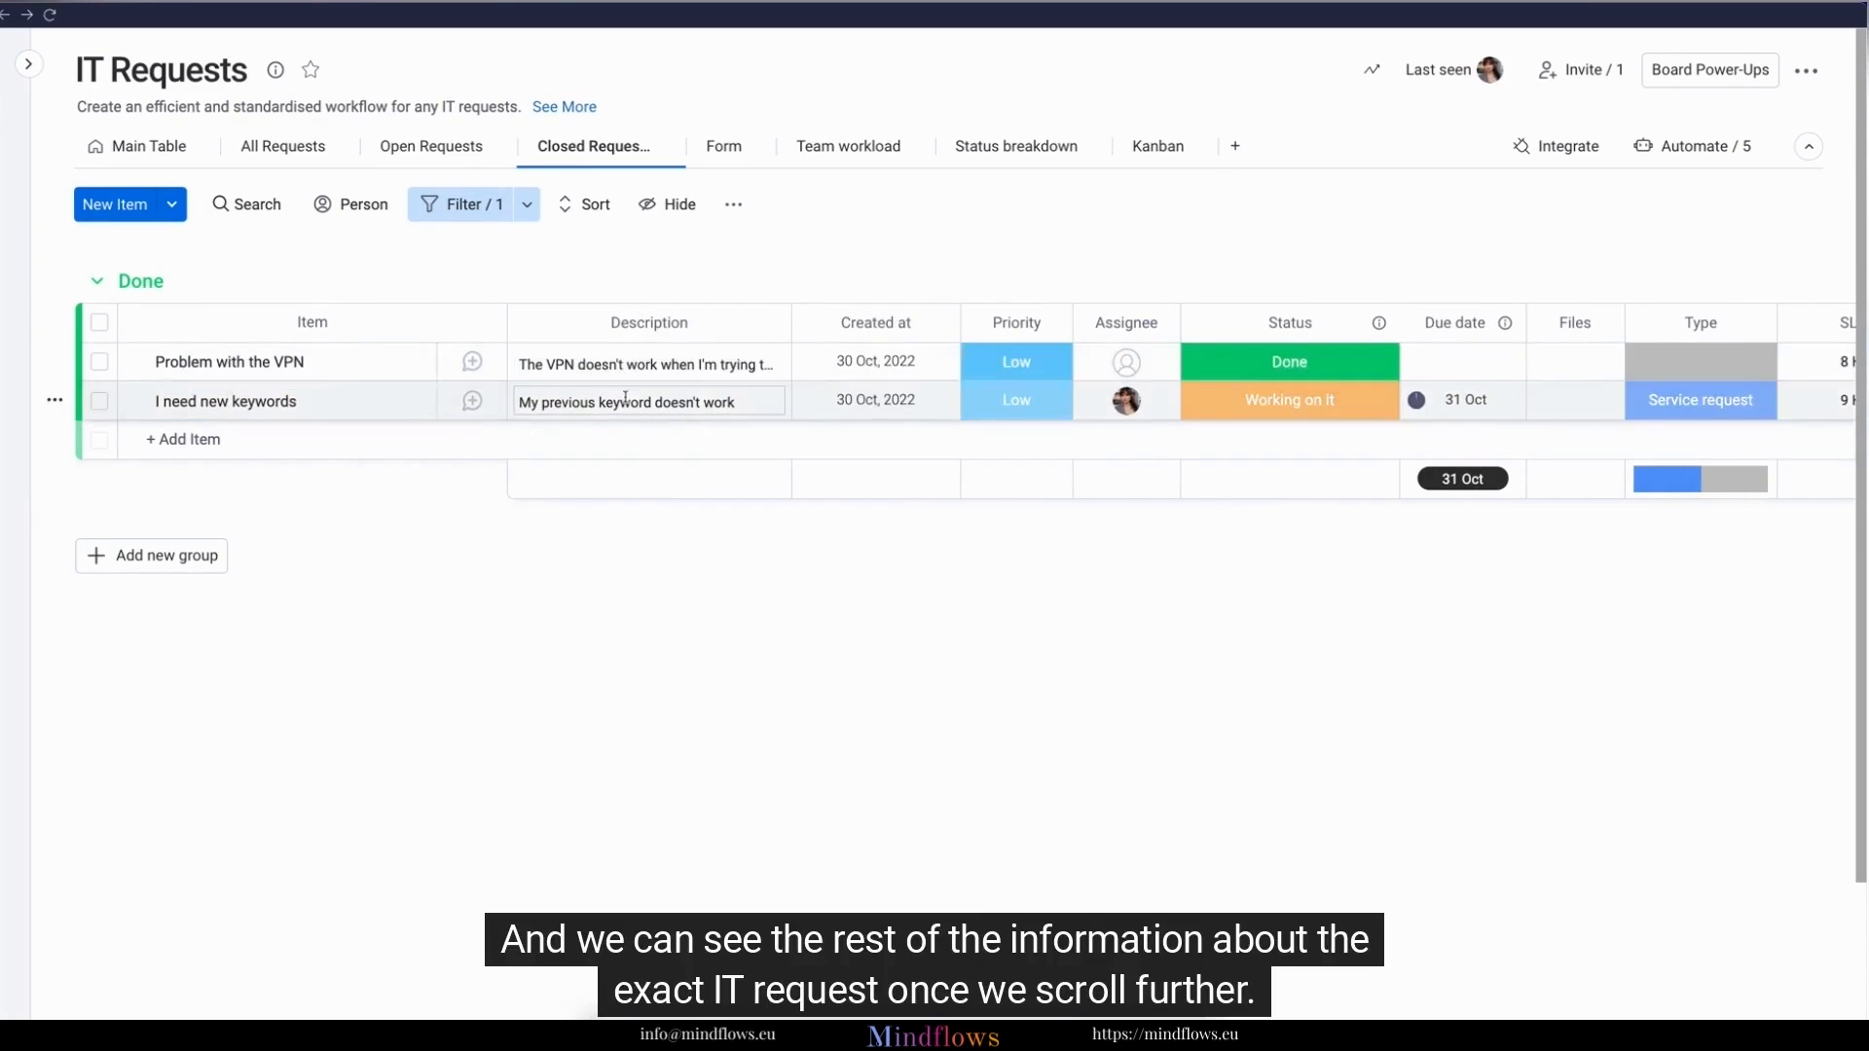
mouse_move(876, 399)
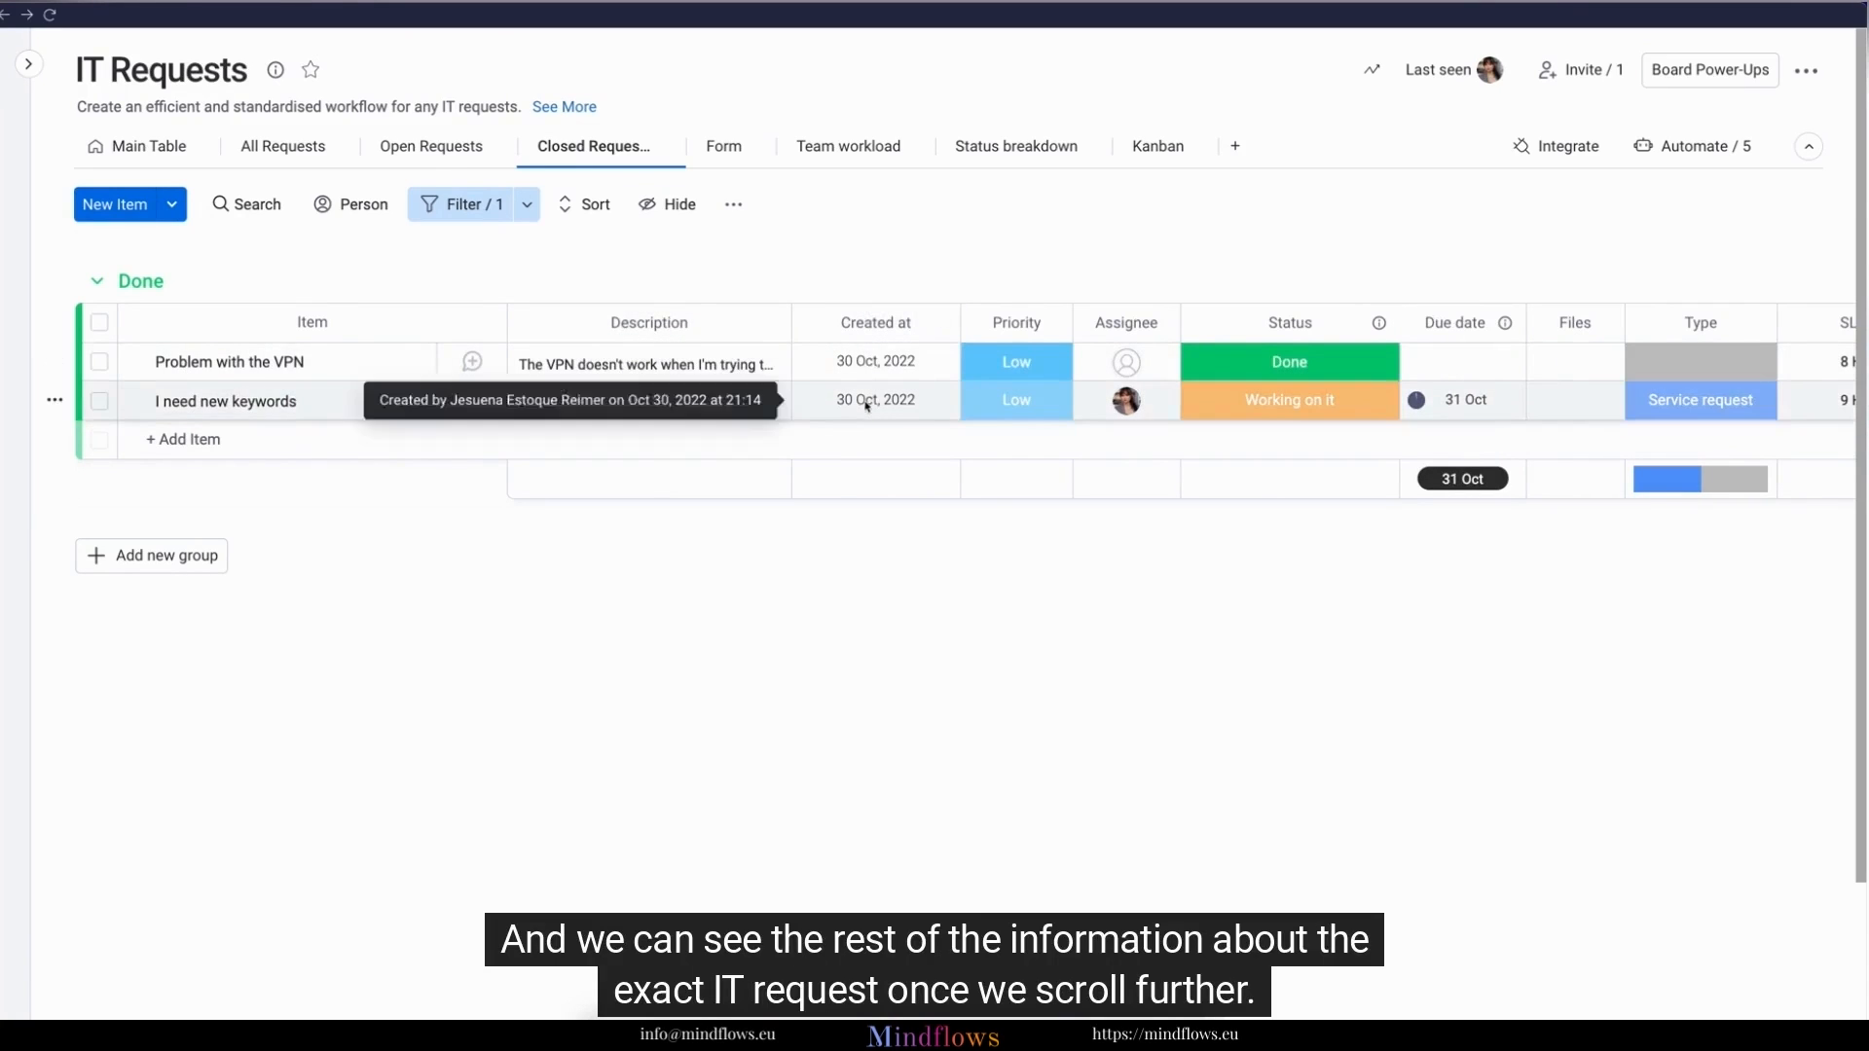
scroll("right", 3)
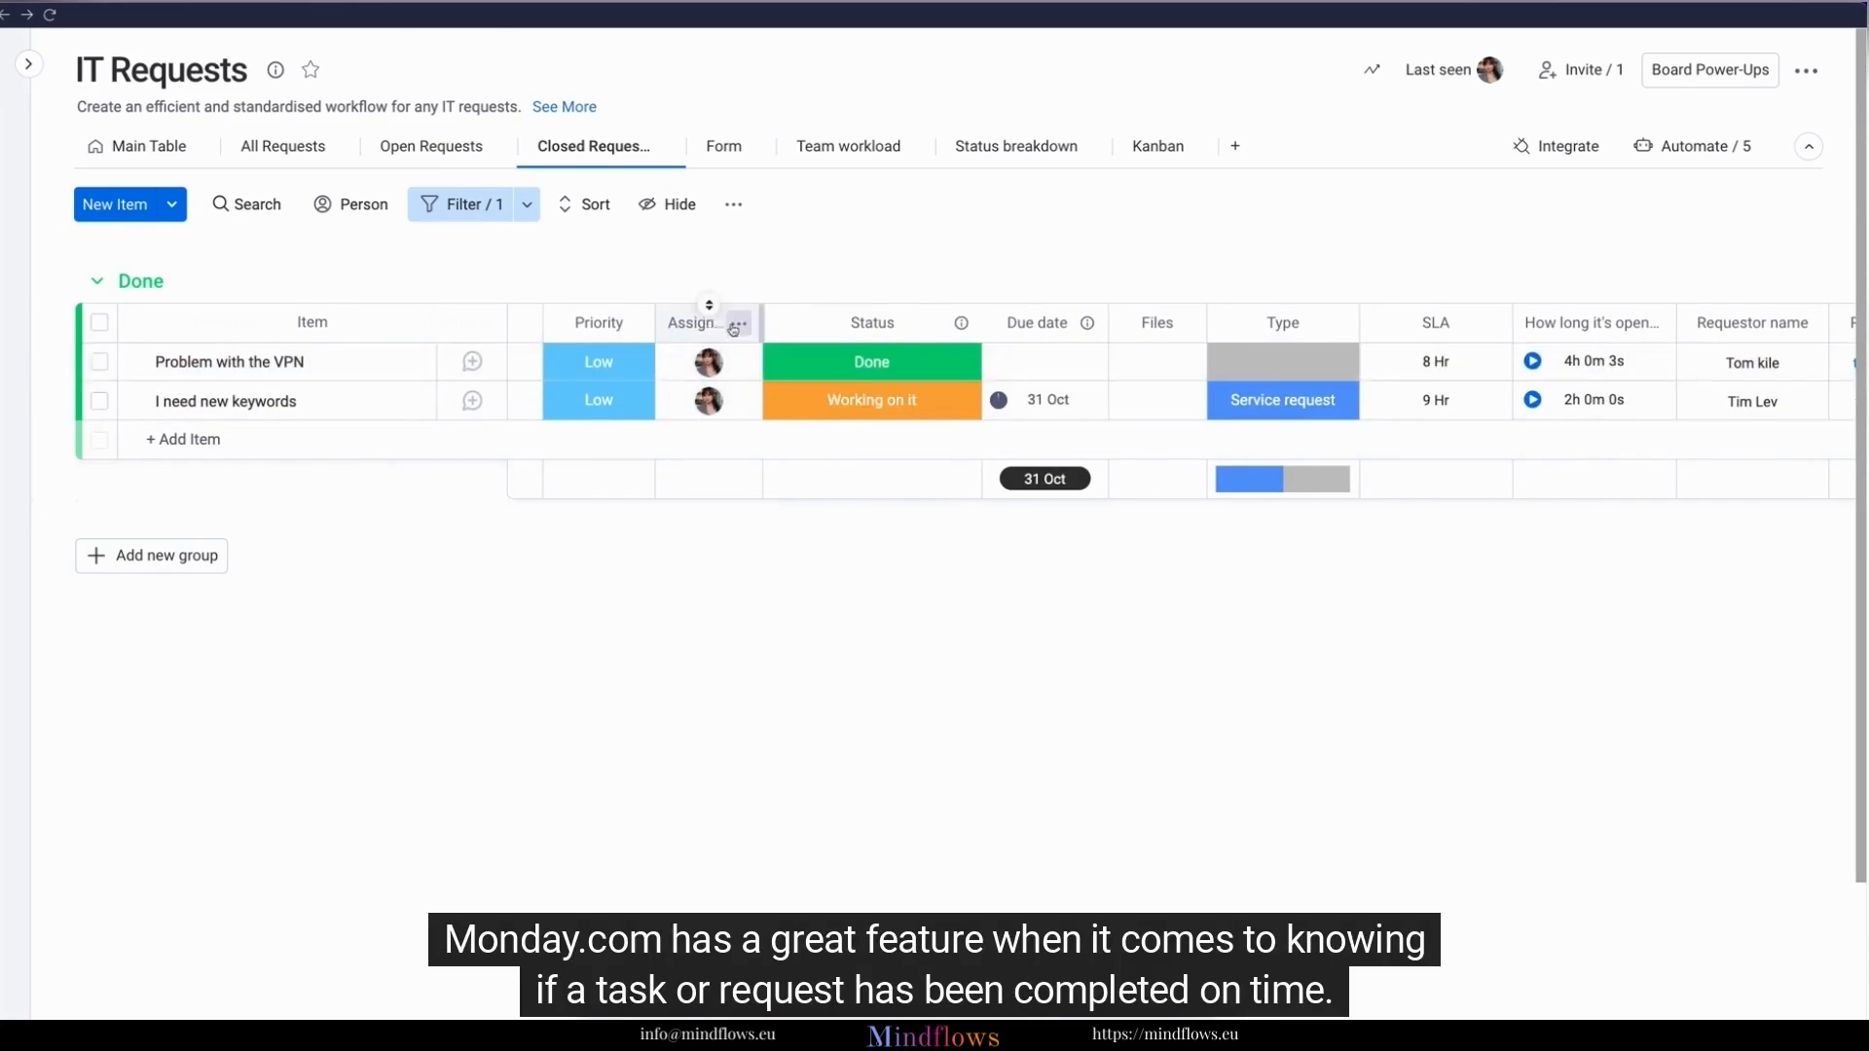
Mark the keywords request Done and give the VPN request a 30 Oct due date and Type Change.
left_click(871, 399)
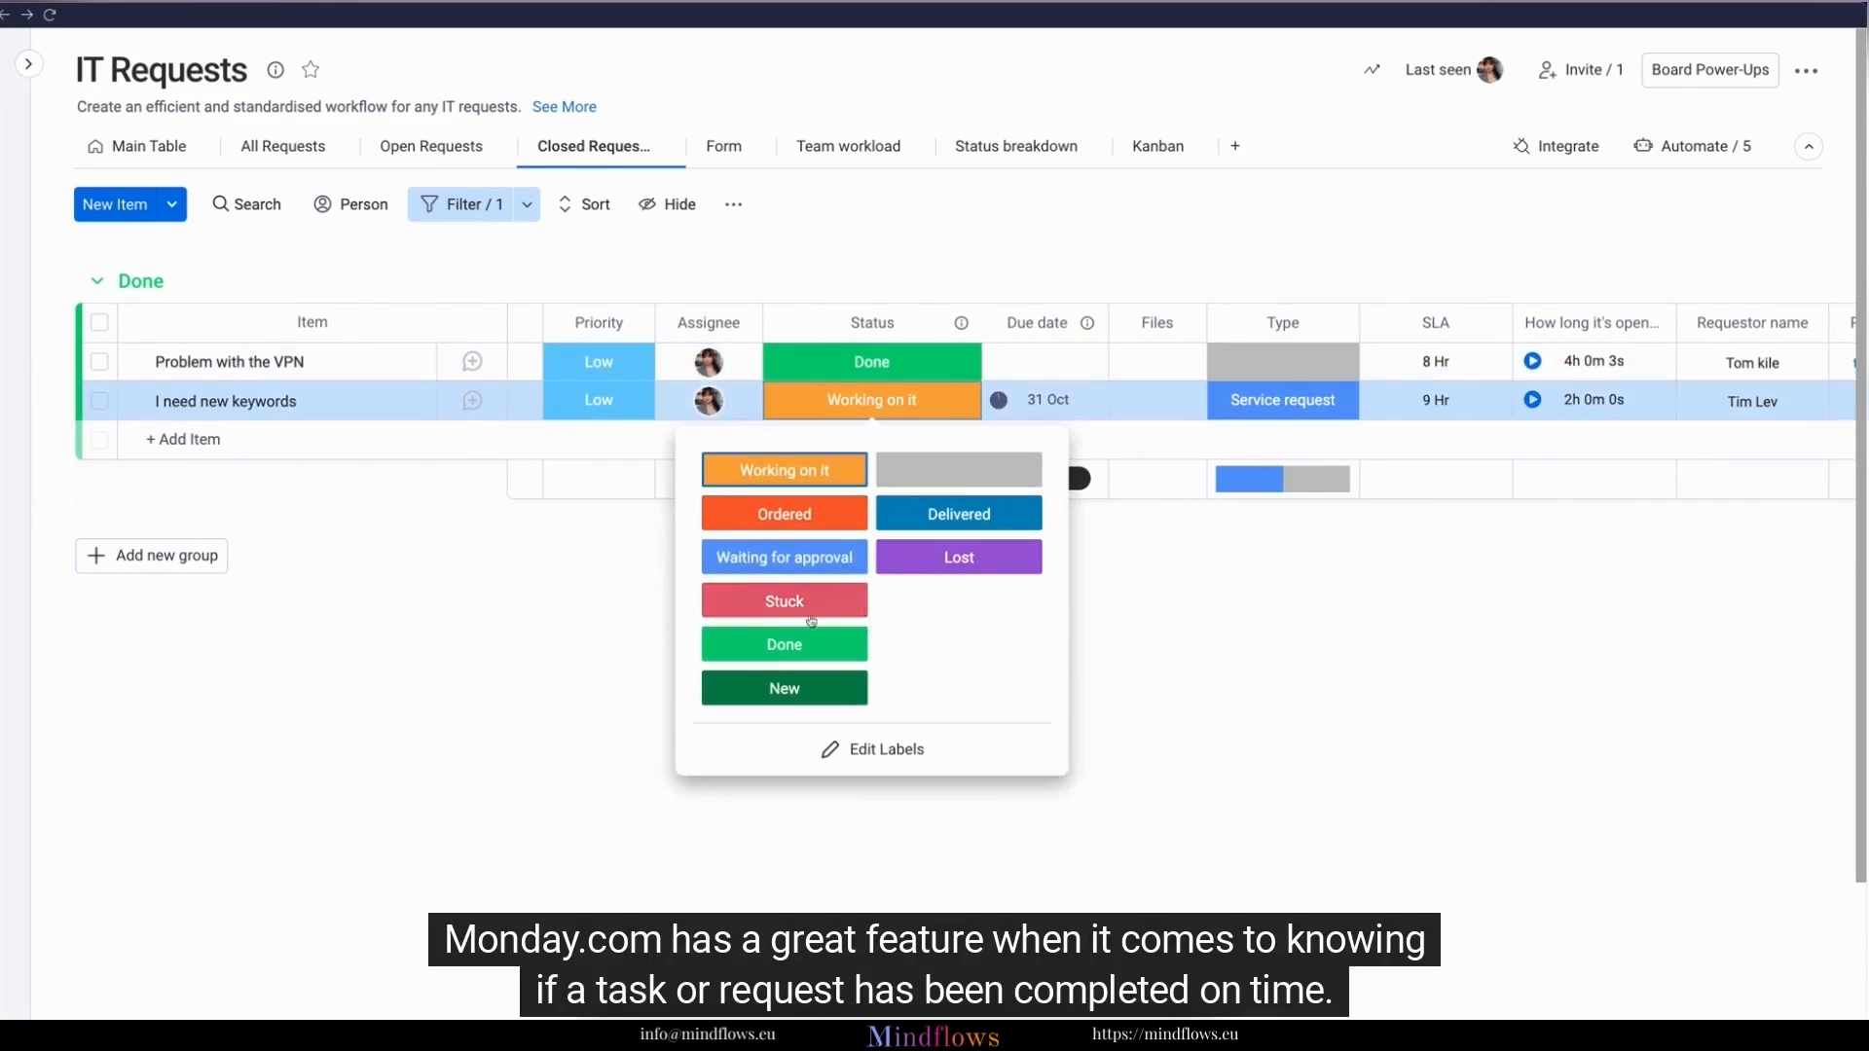
left_click(782, 644)
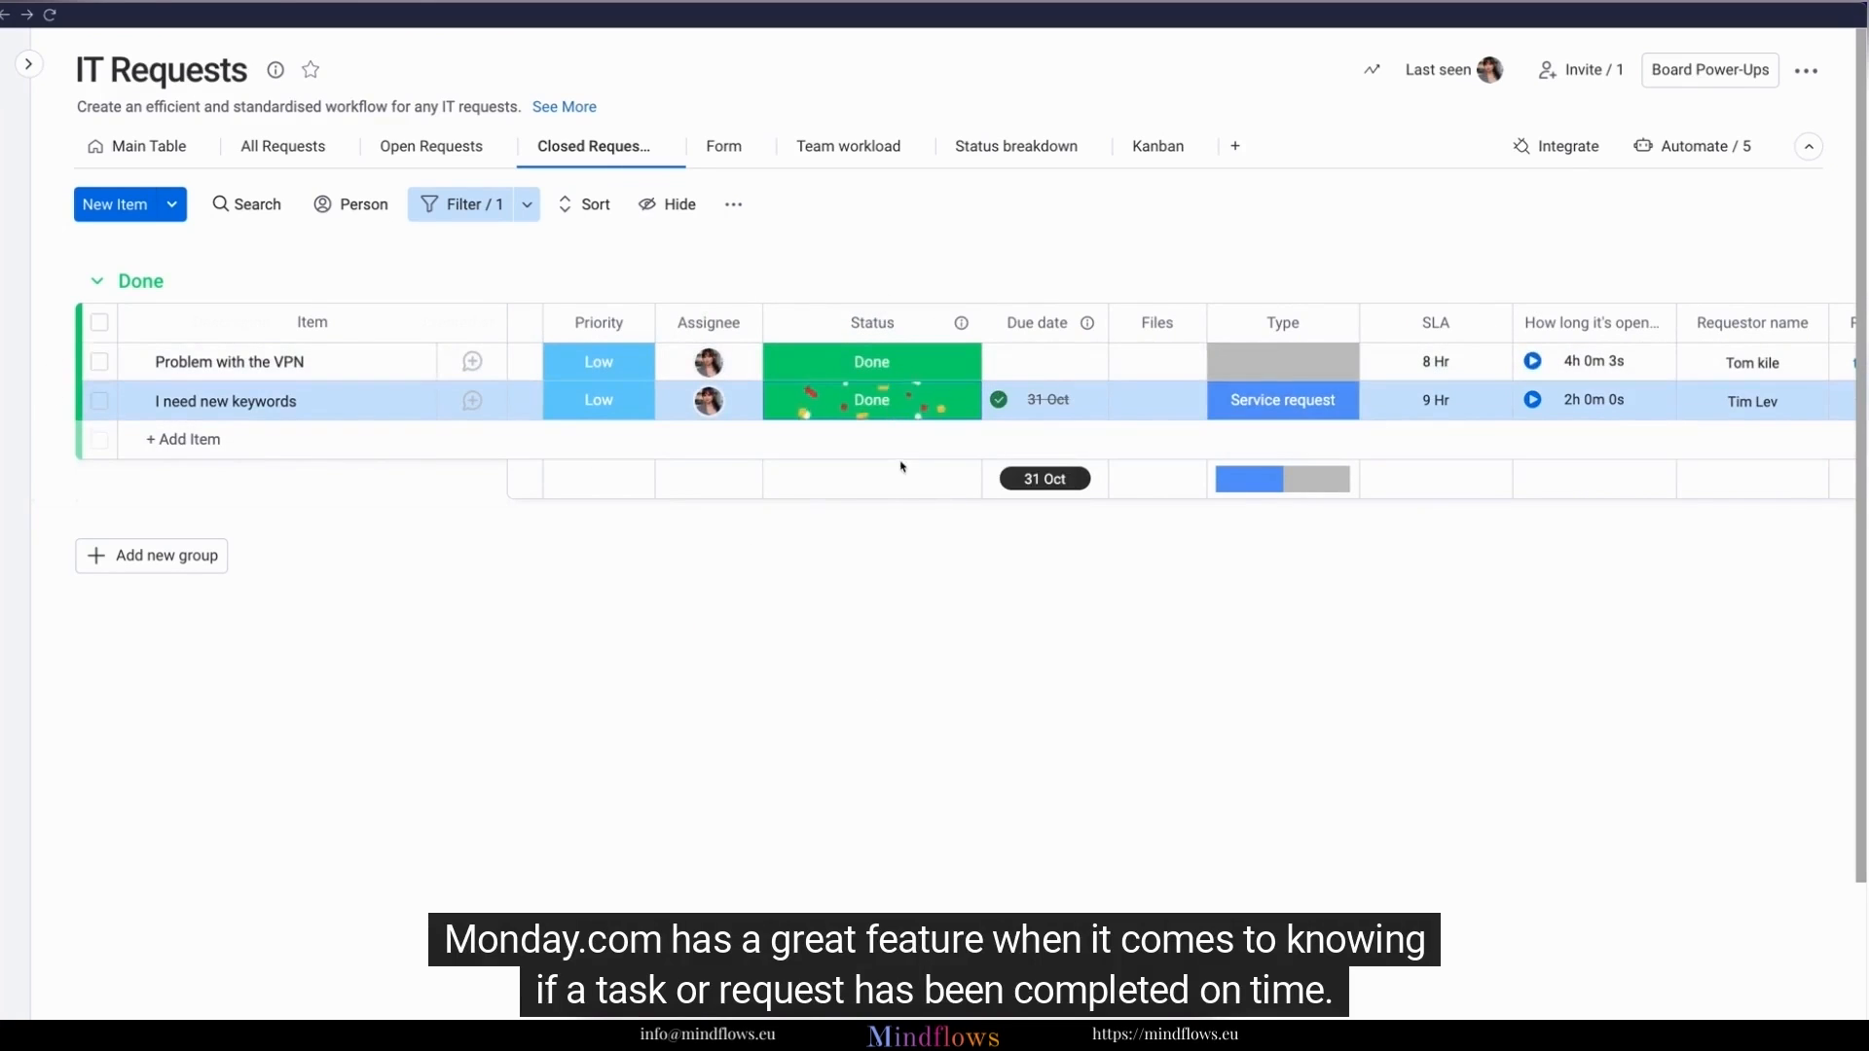
left_click(1043, 362)
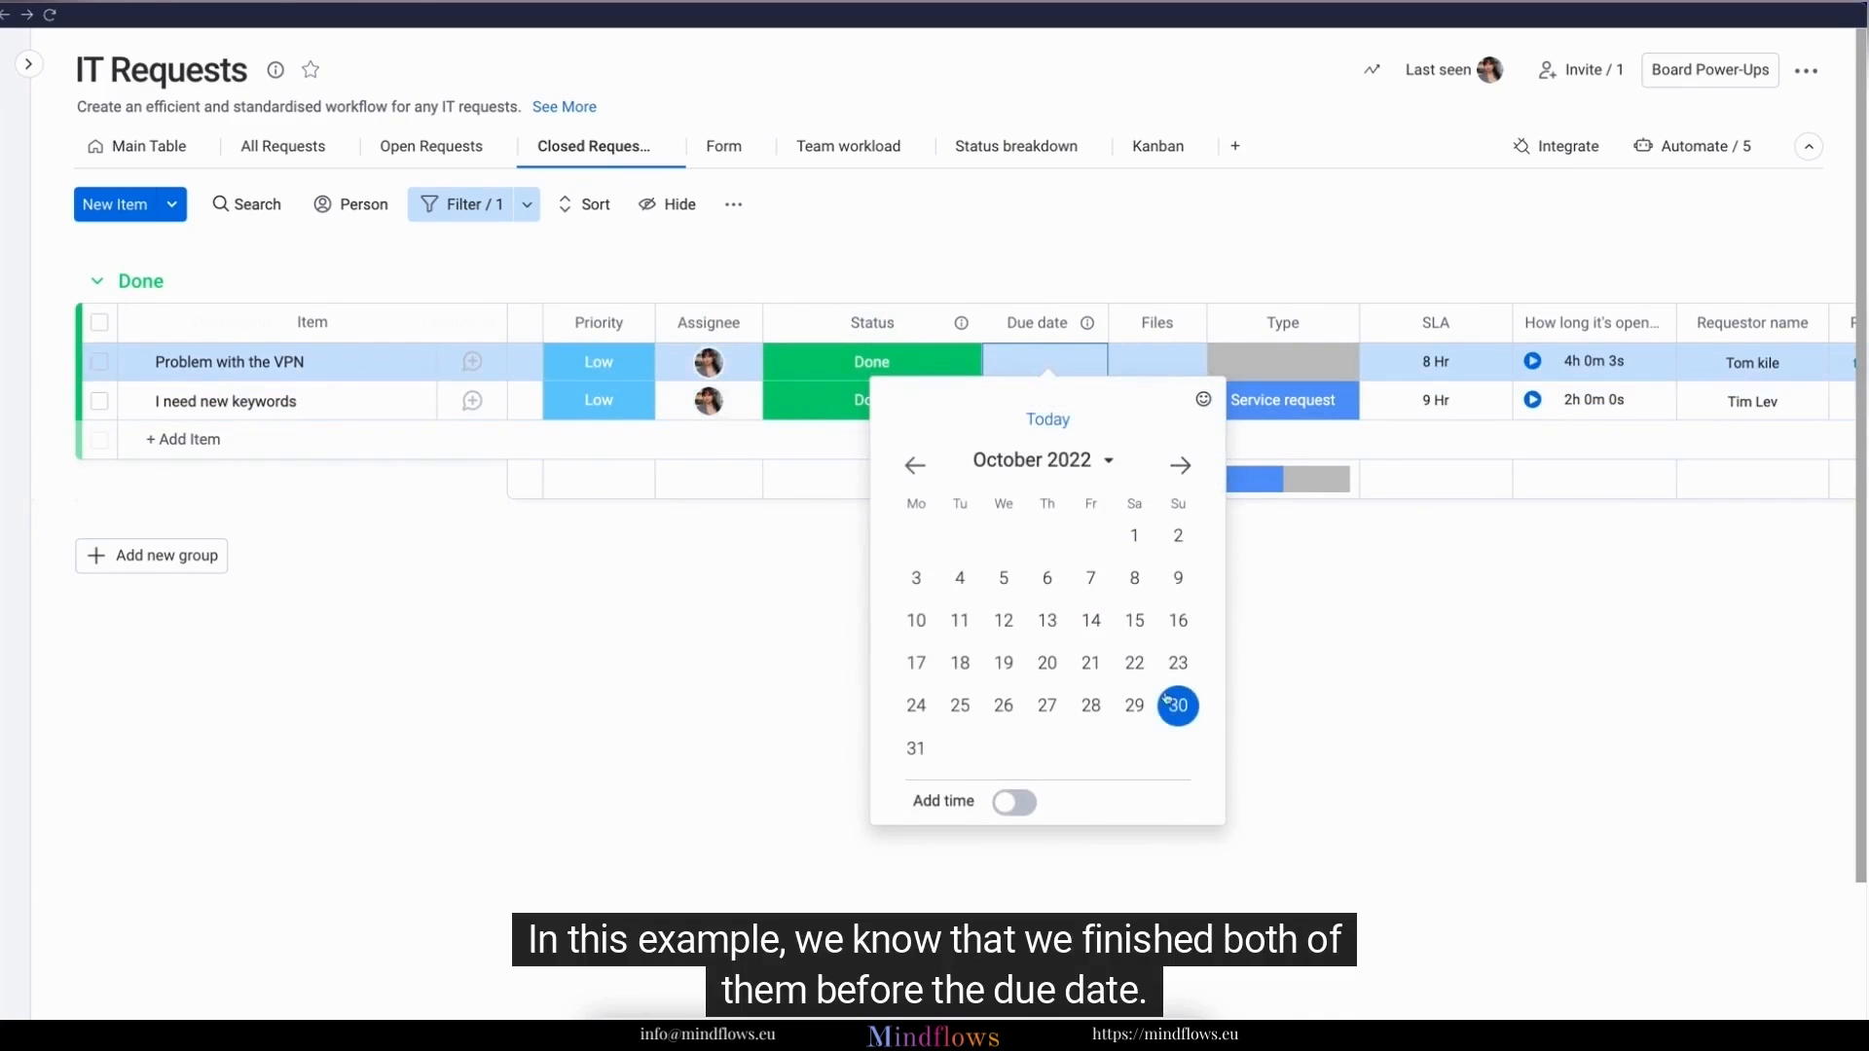
left_click(1176, 705)
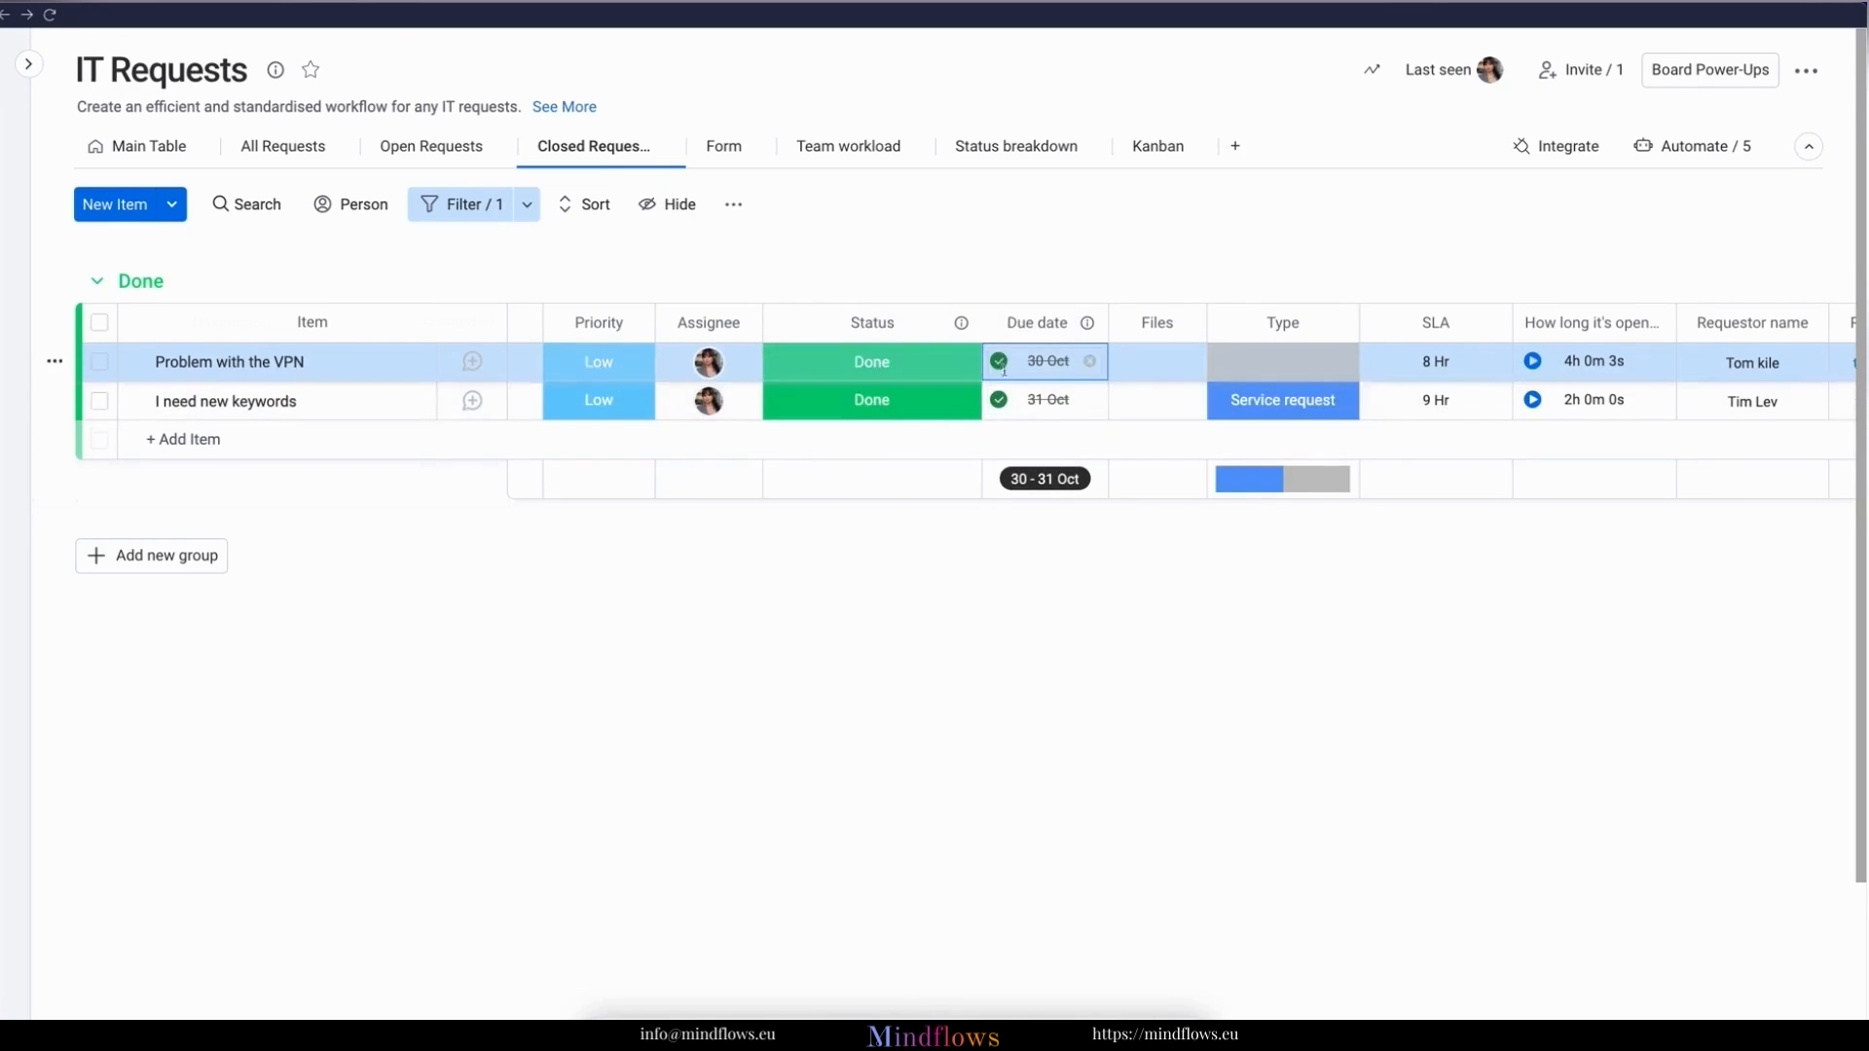
left_click(1281, 362)
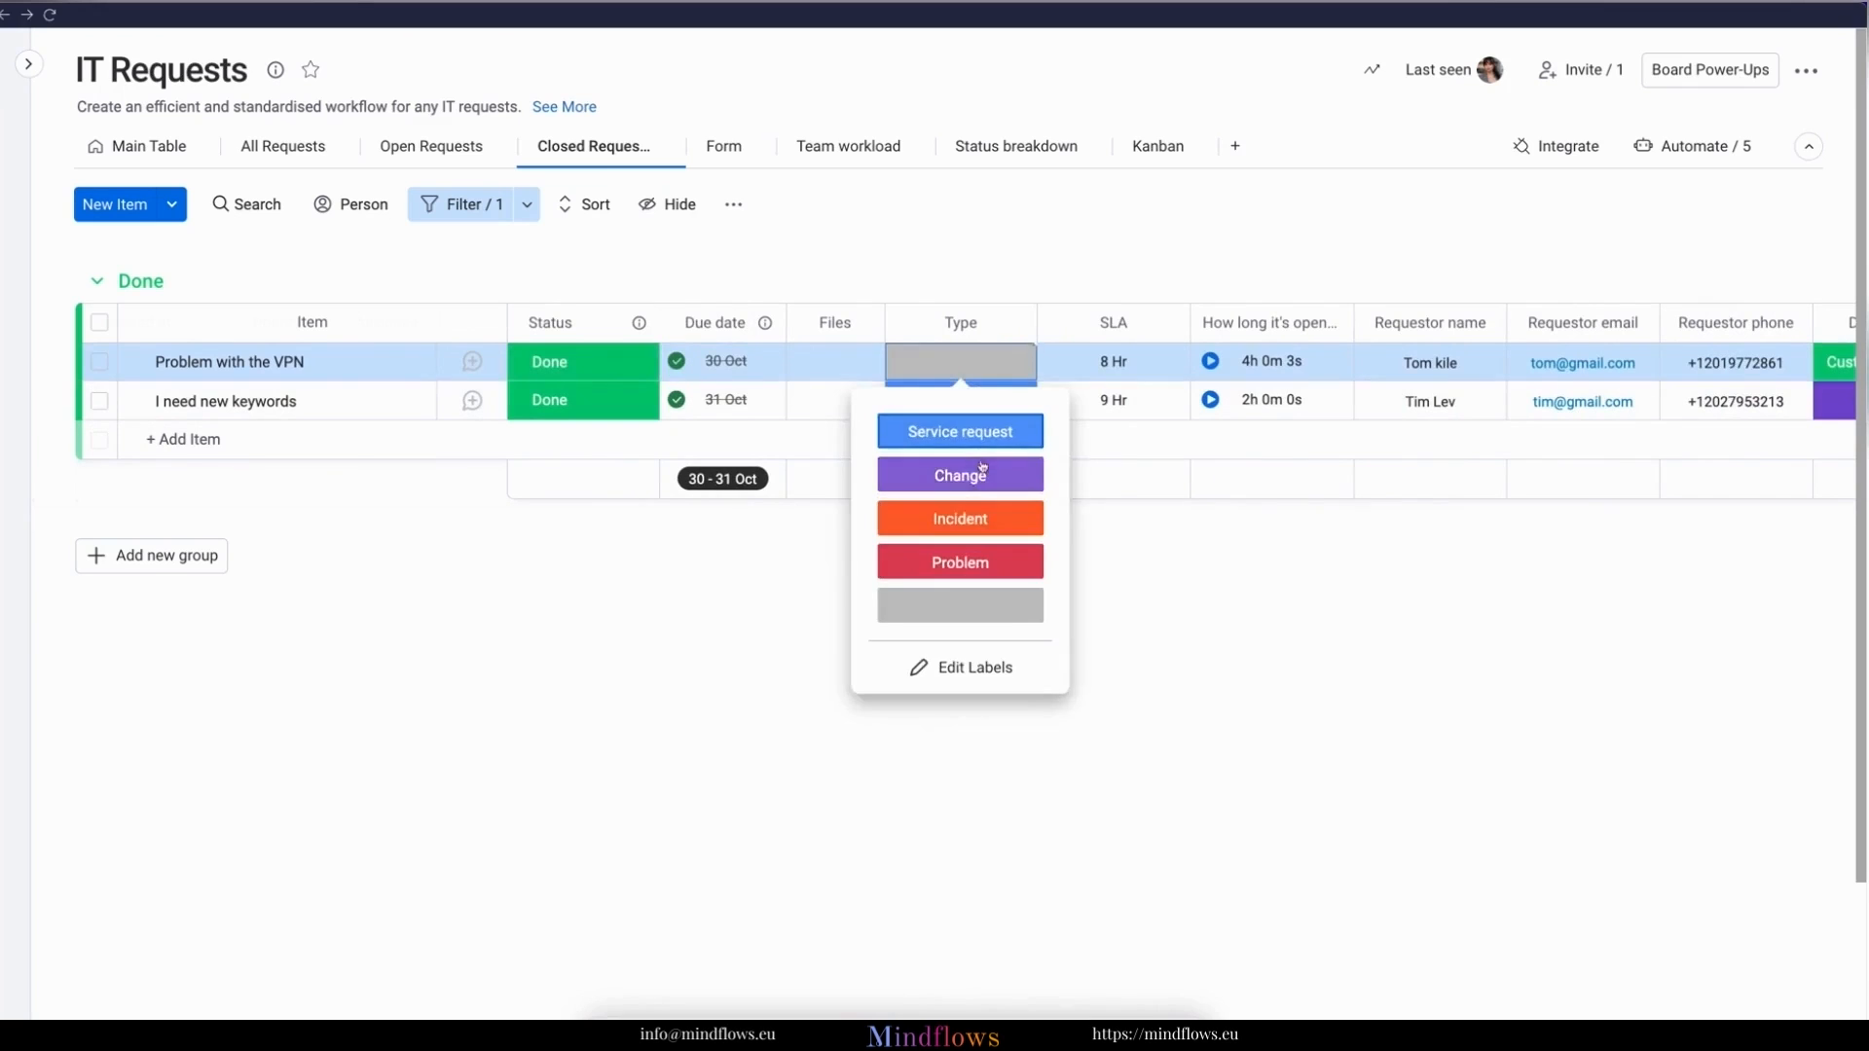
left_click(958, 473)
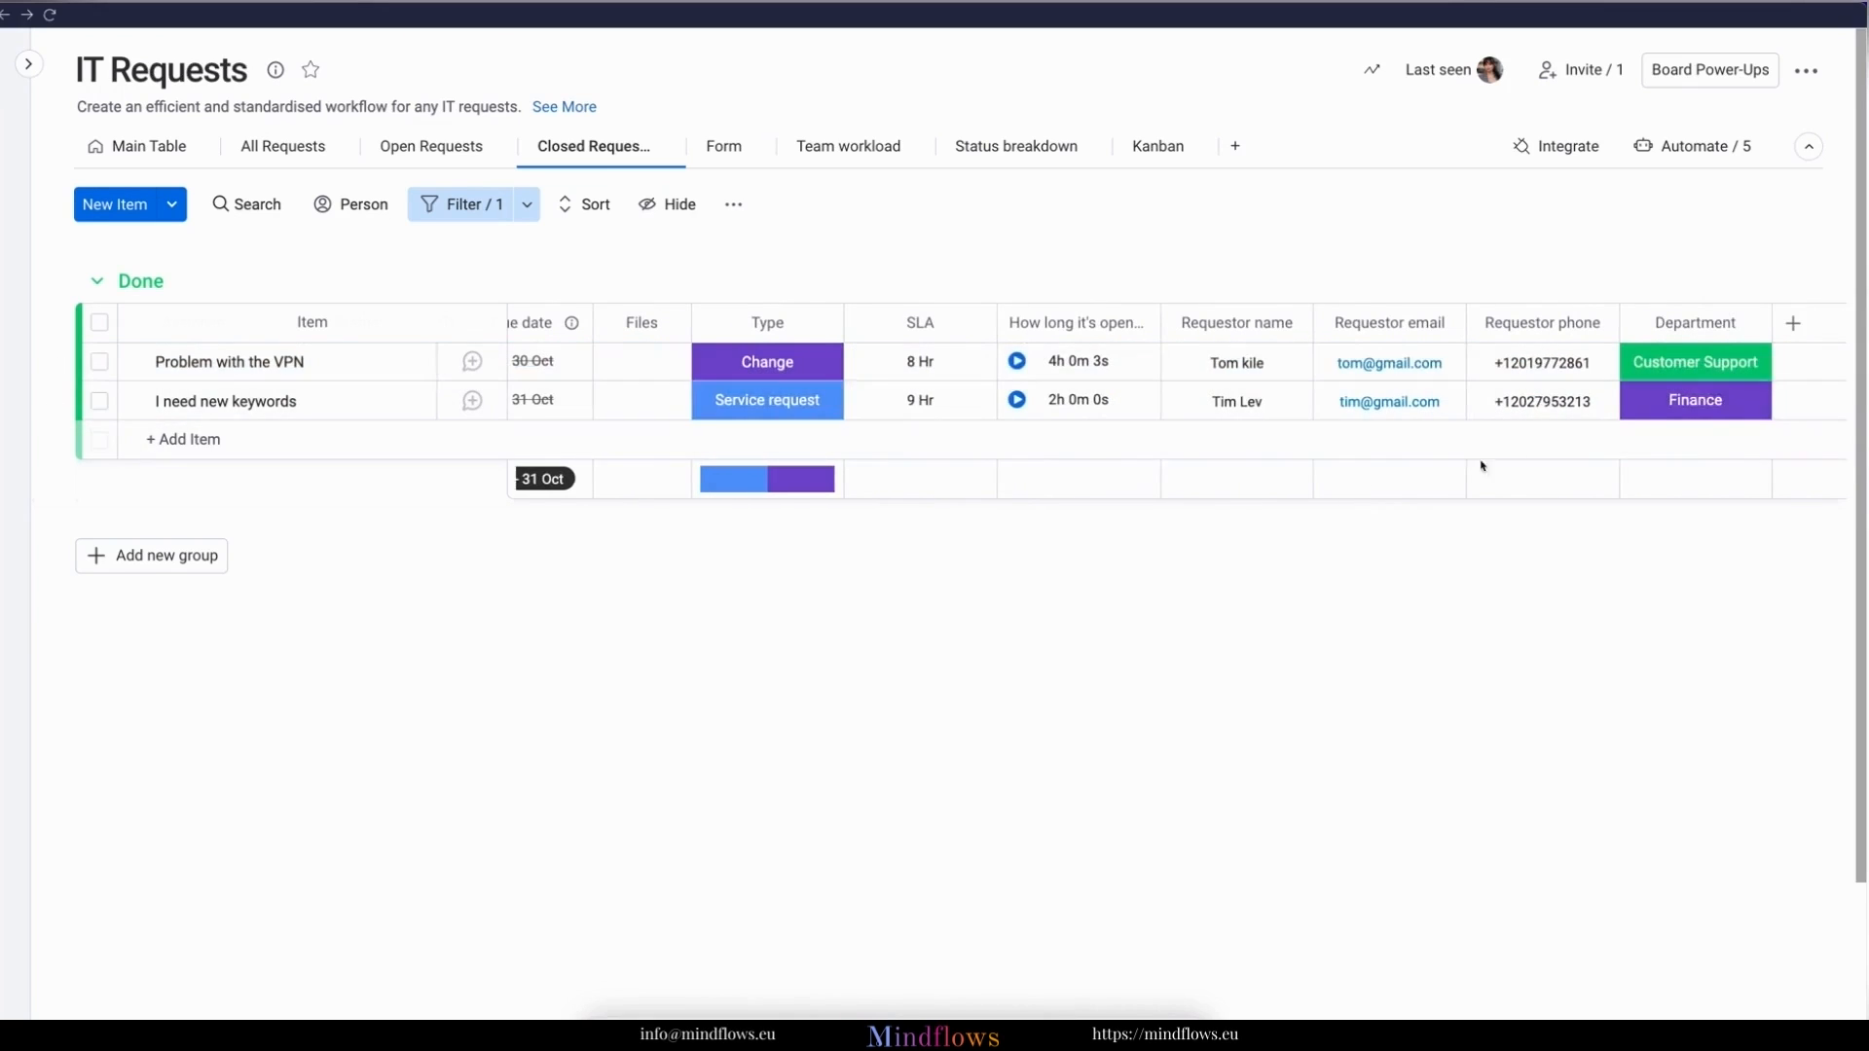
left_click(534, 362)
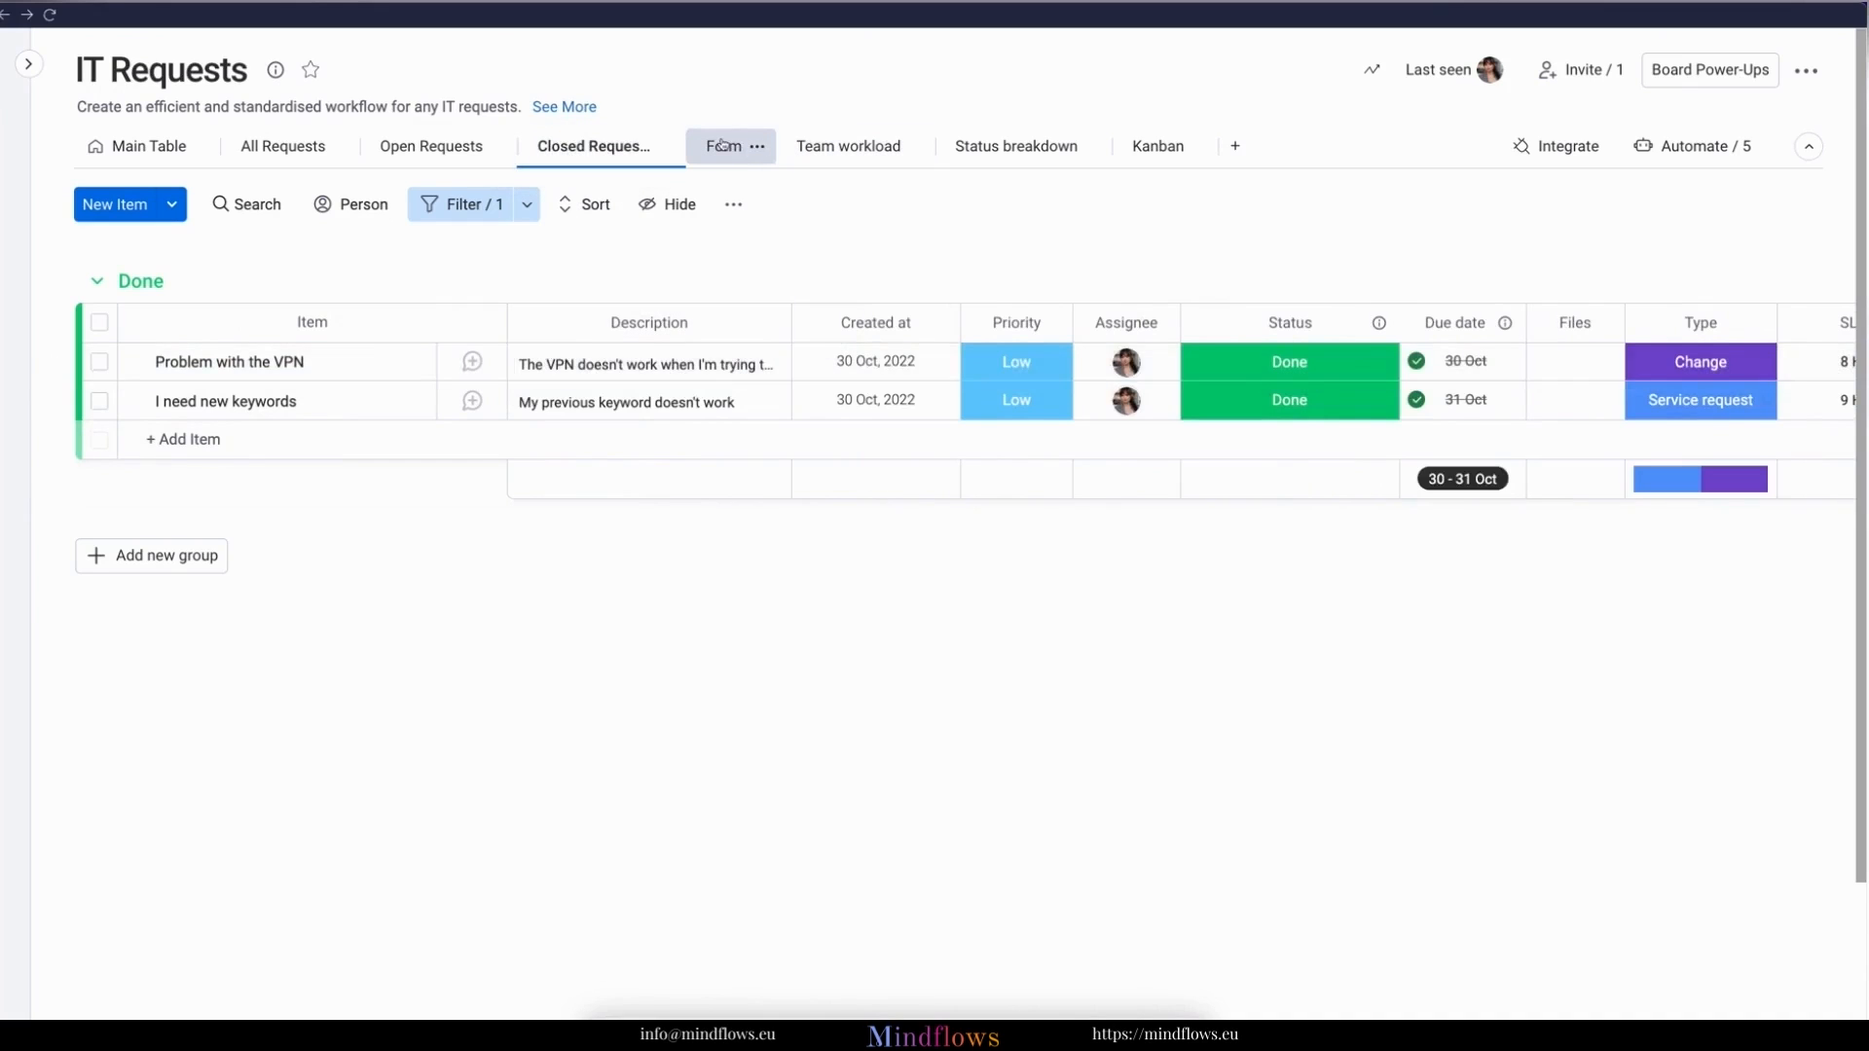
View the IT ticket request form, then bring up the Team workload chart.
left_click(722, 146)
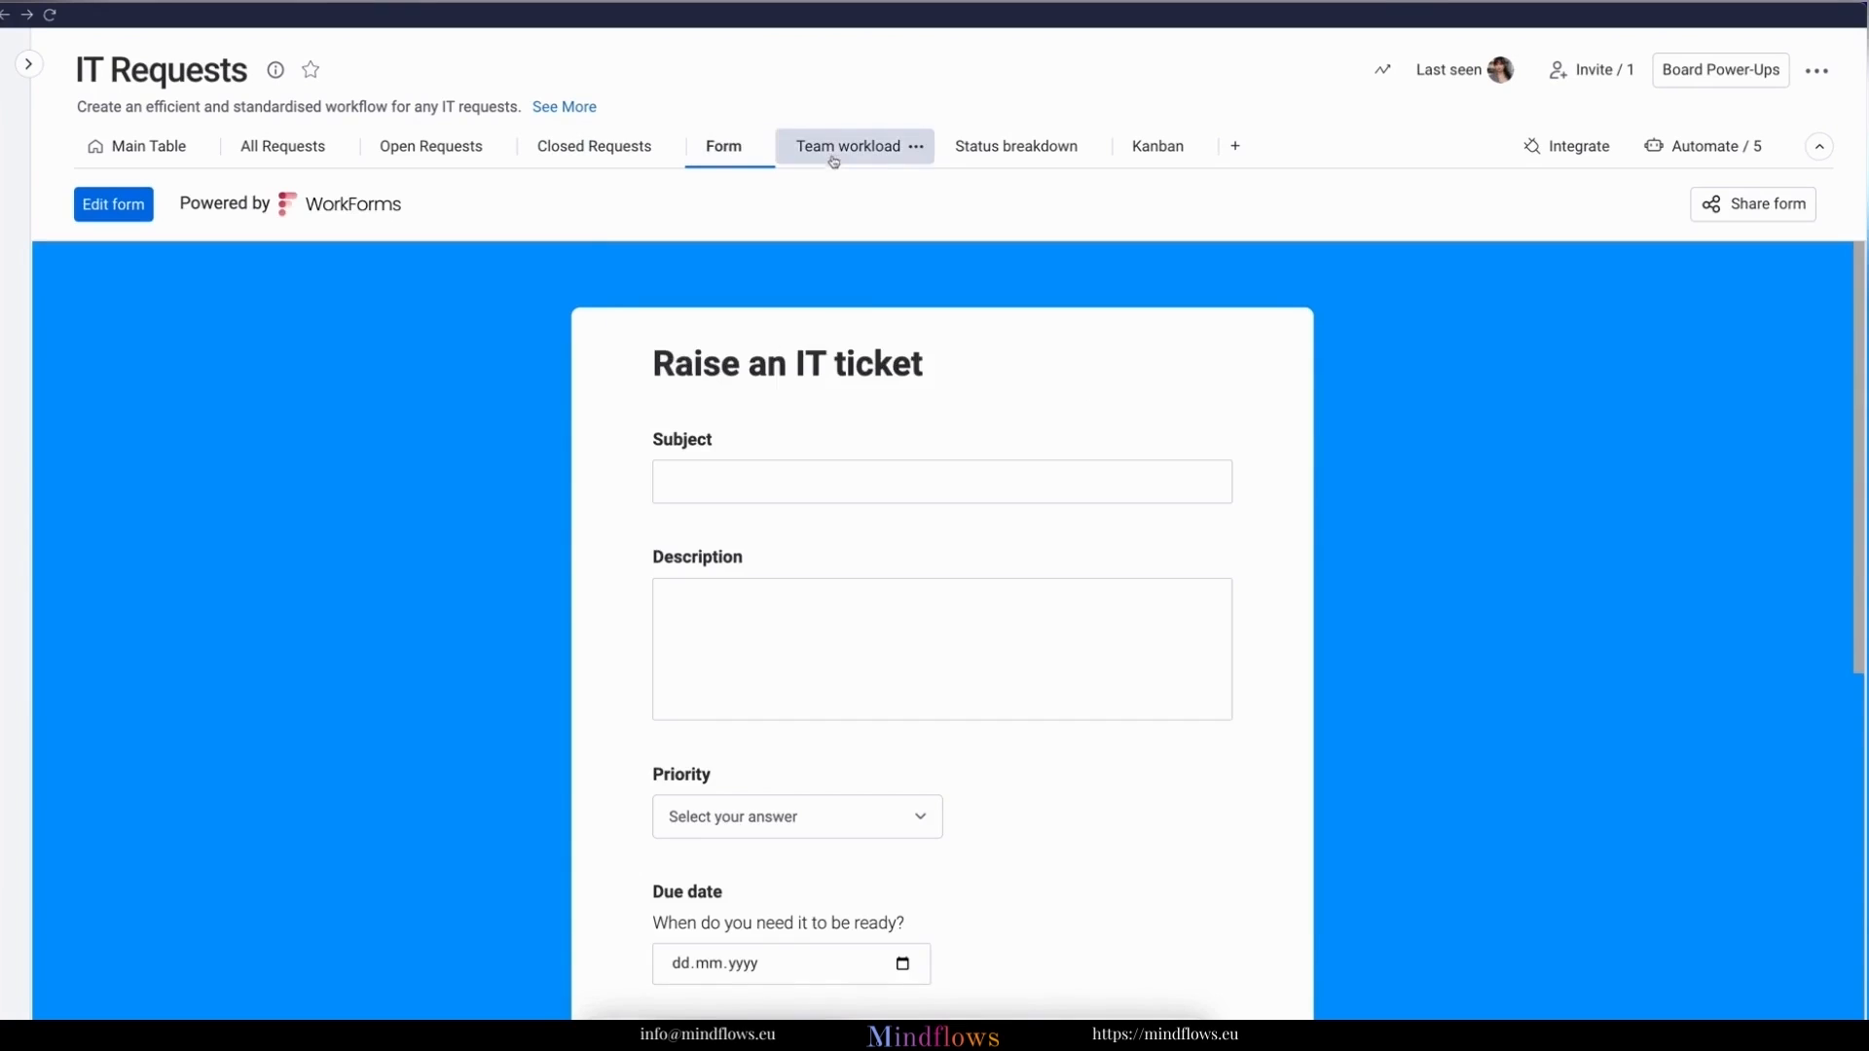
left_click(849, 146)
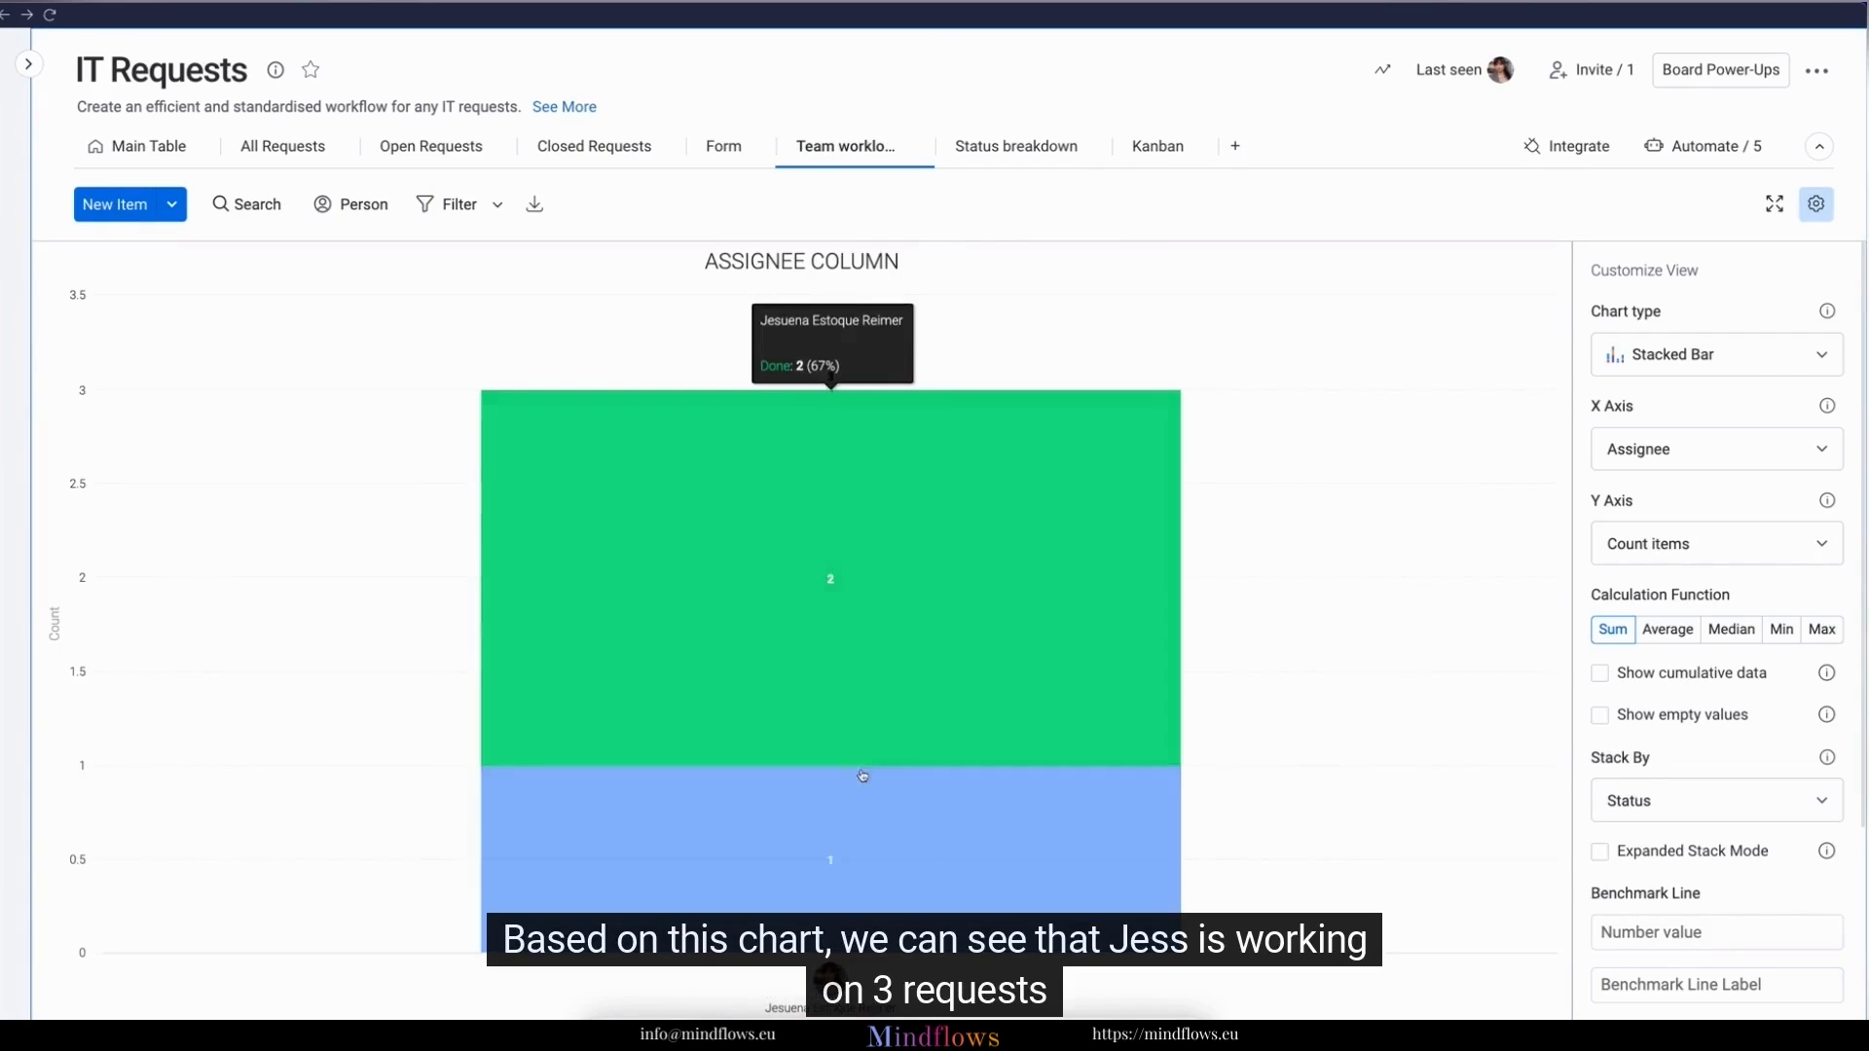
mouse_move(970, 364)
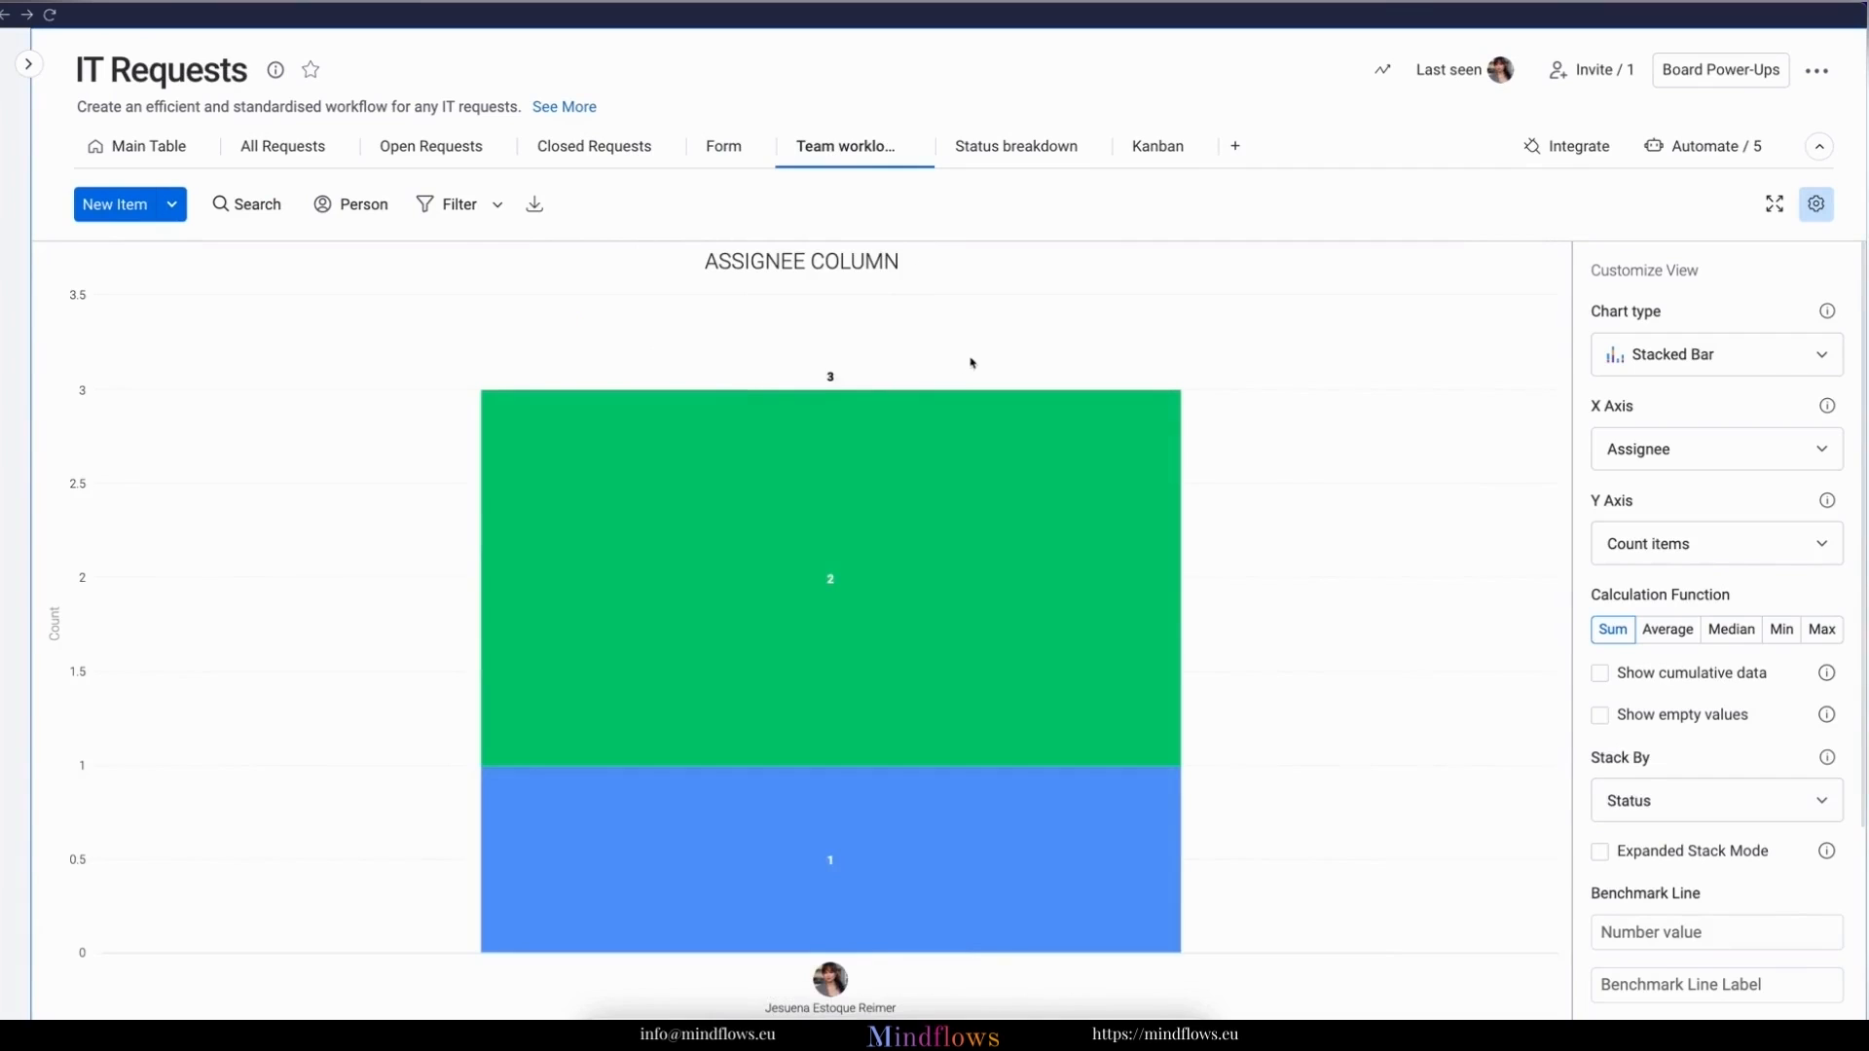
mouse_move(829, 644)
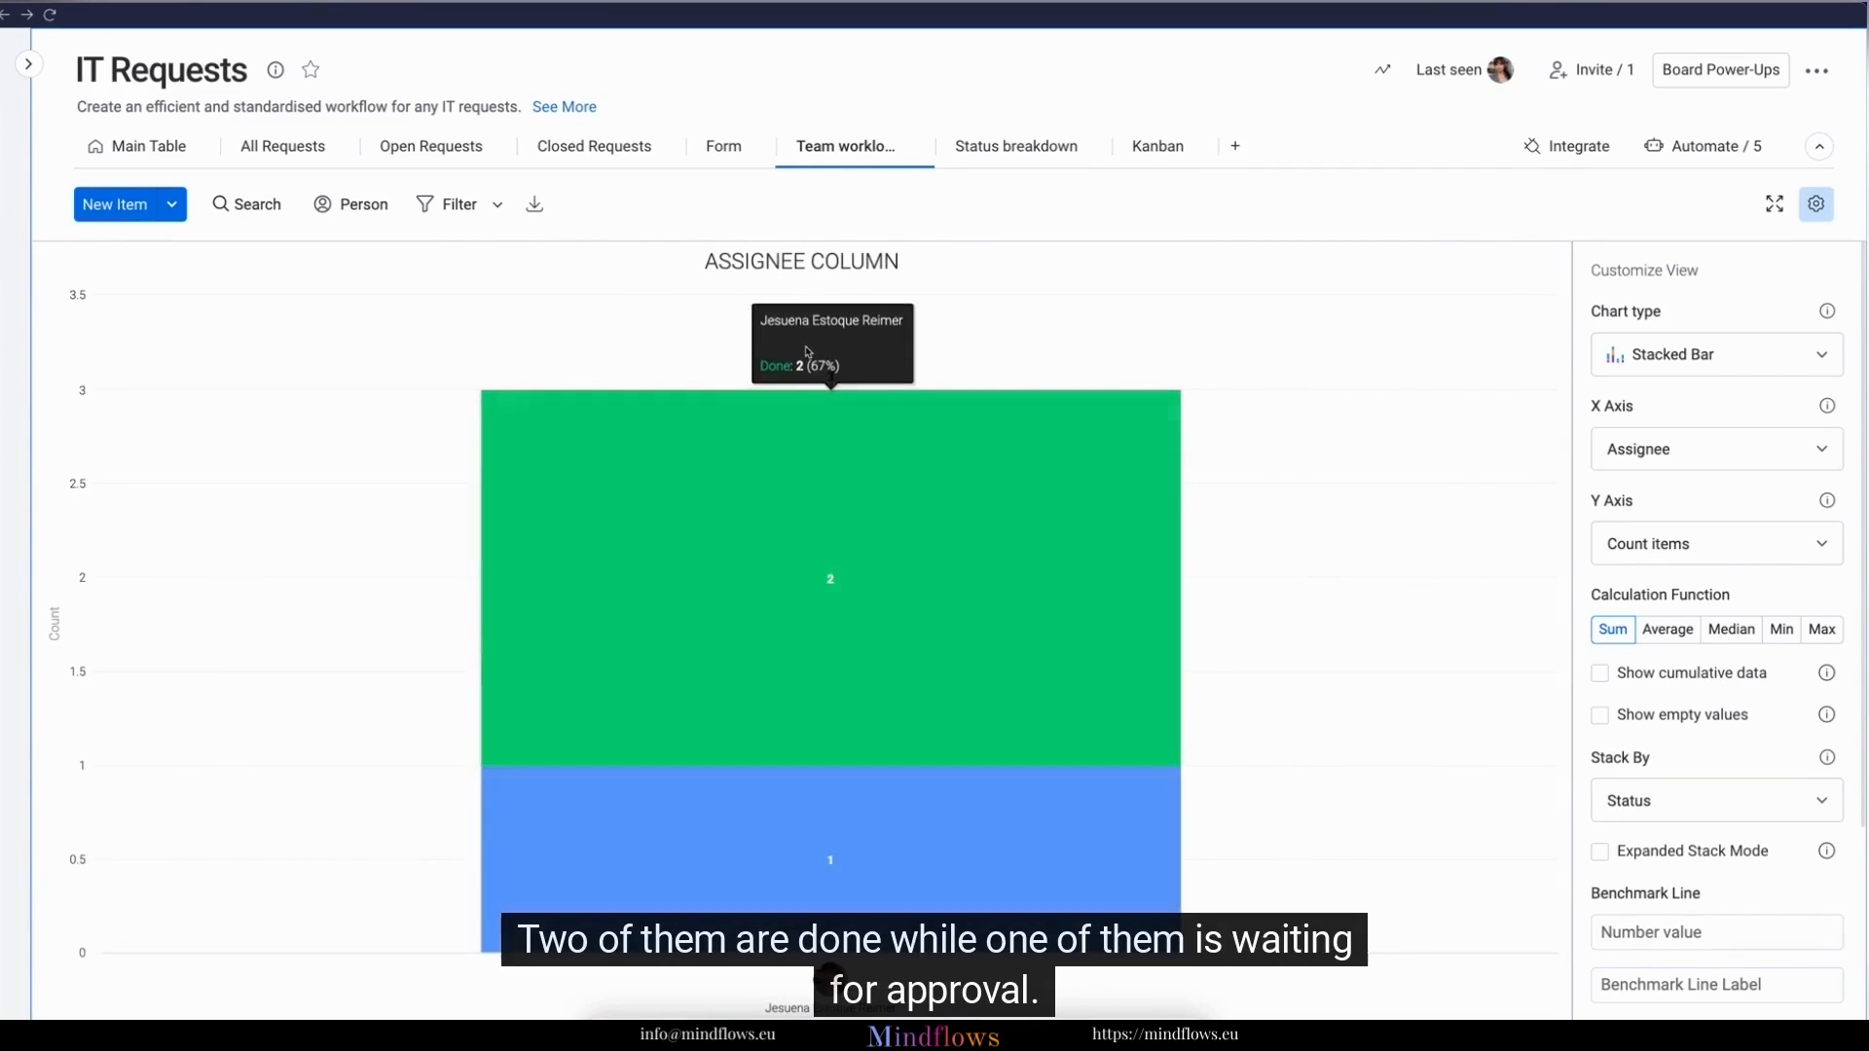
mouse_move(852, 460)
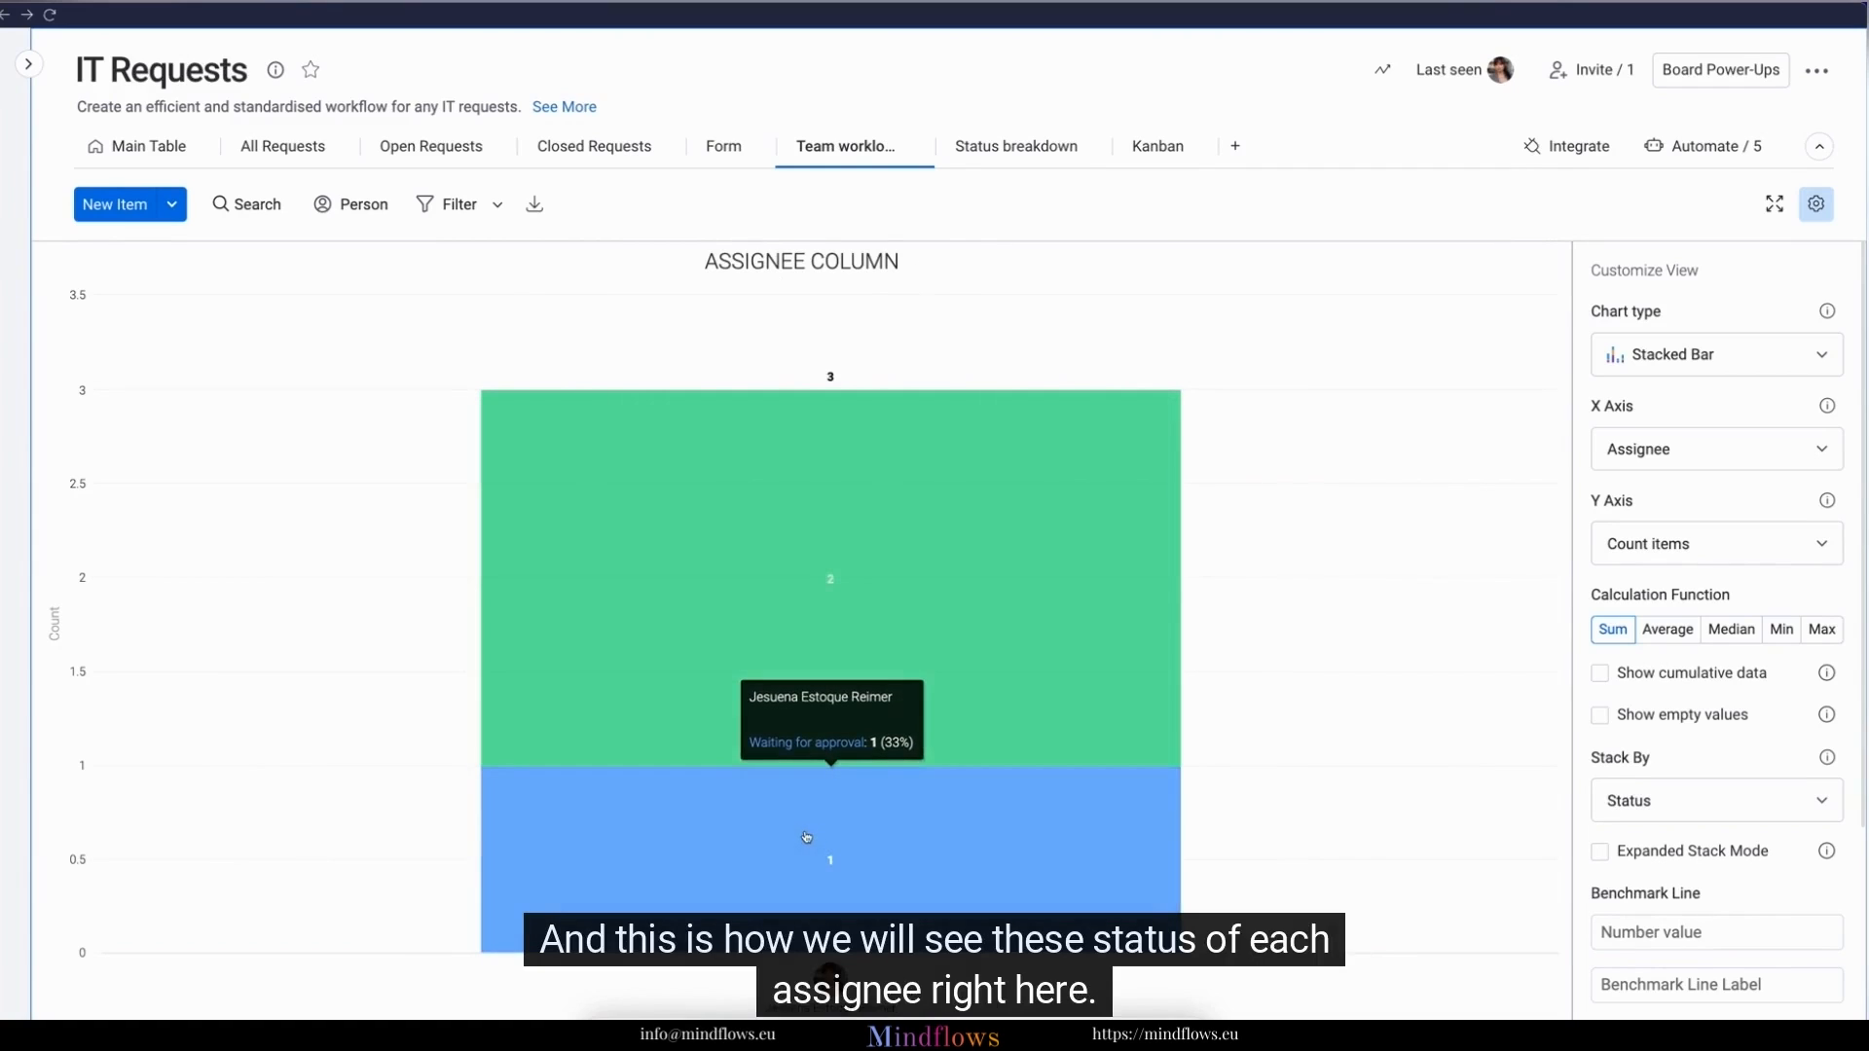
mouse_move(835, 528)
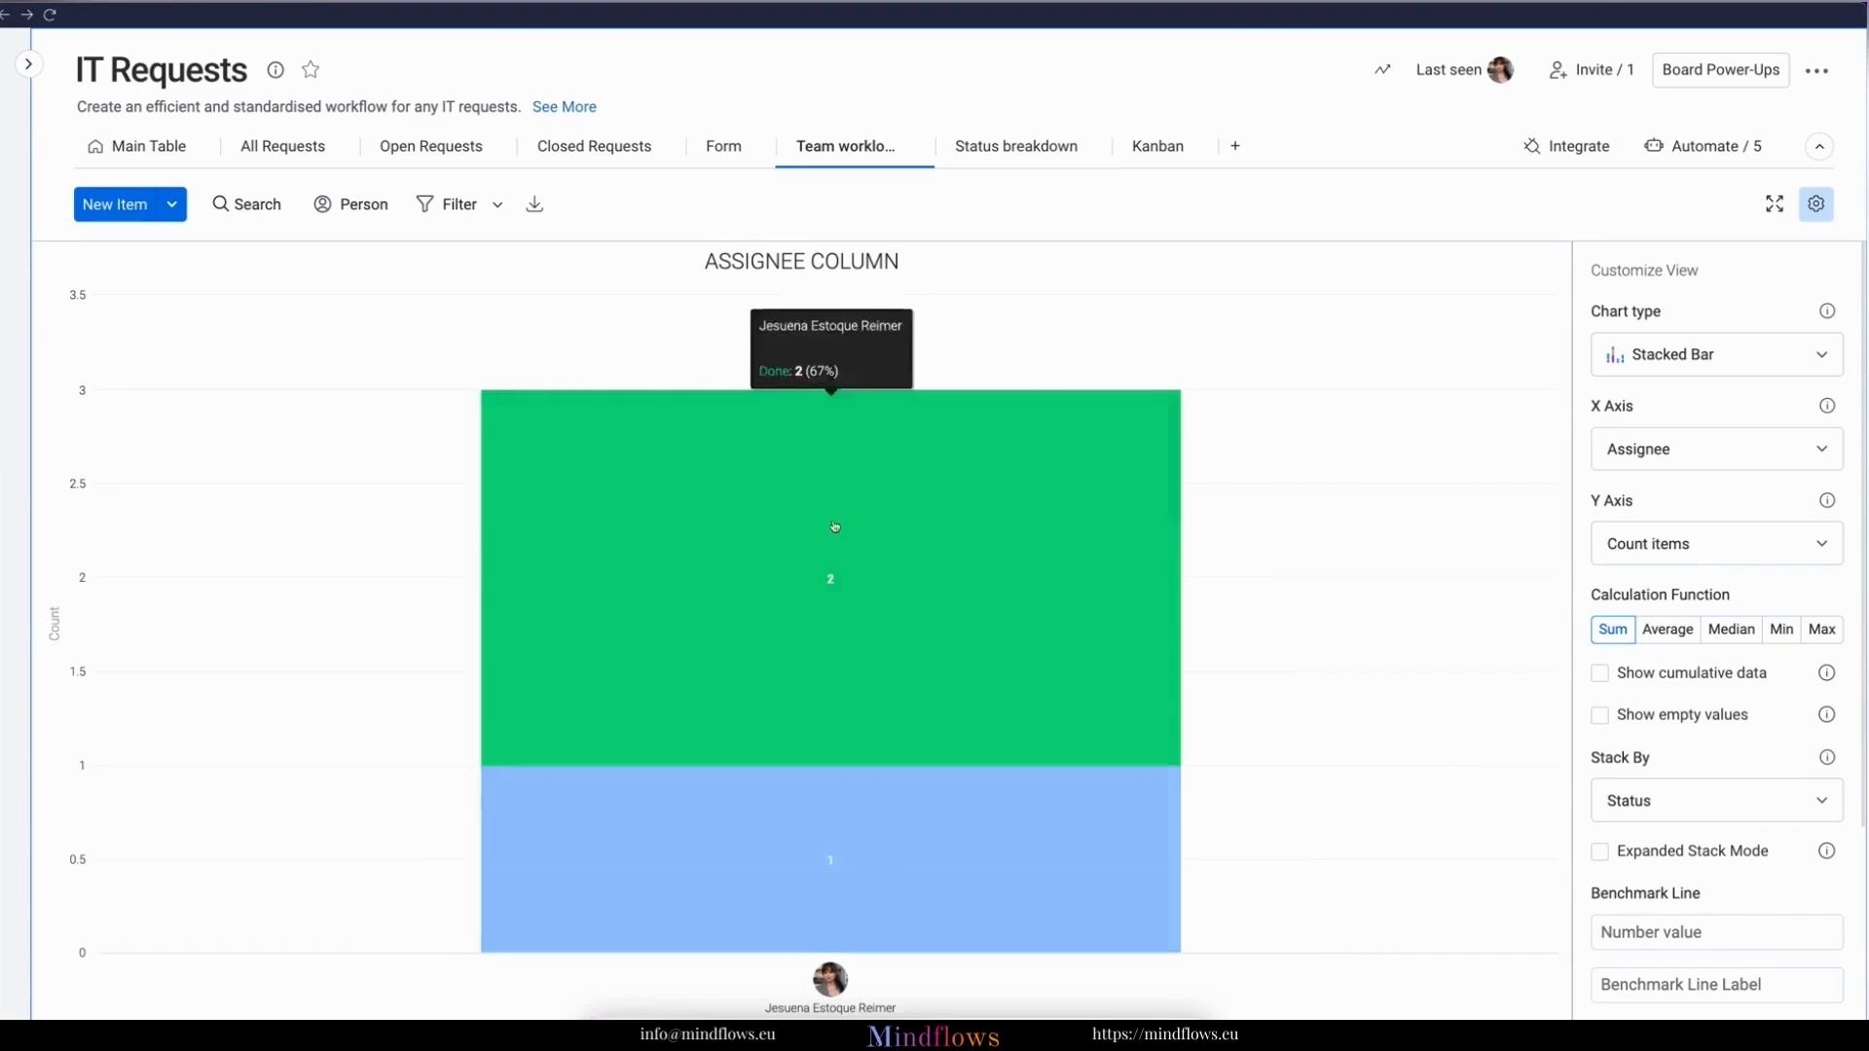
mouse_move(832, 720)
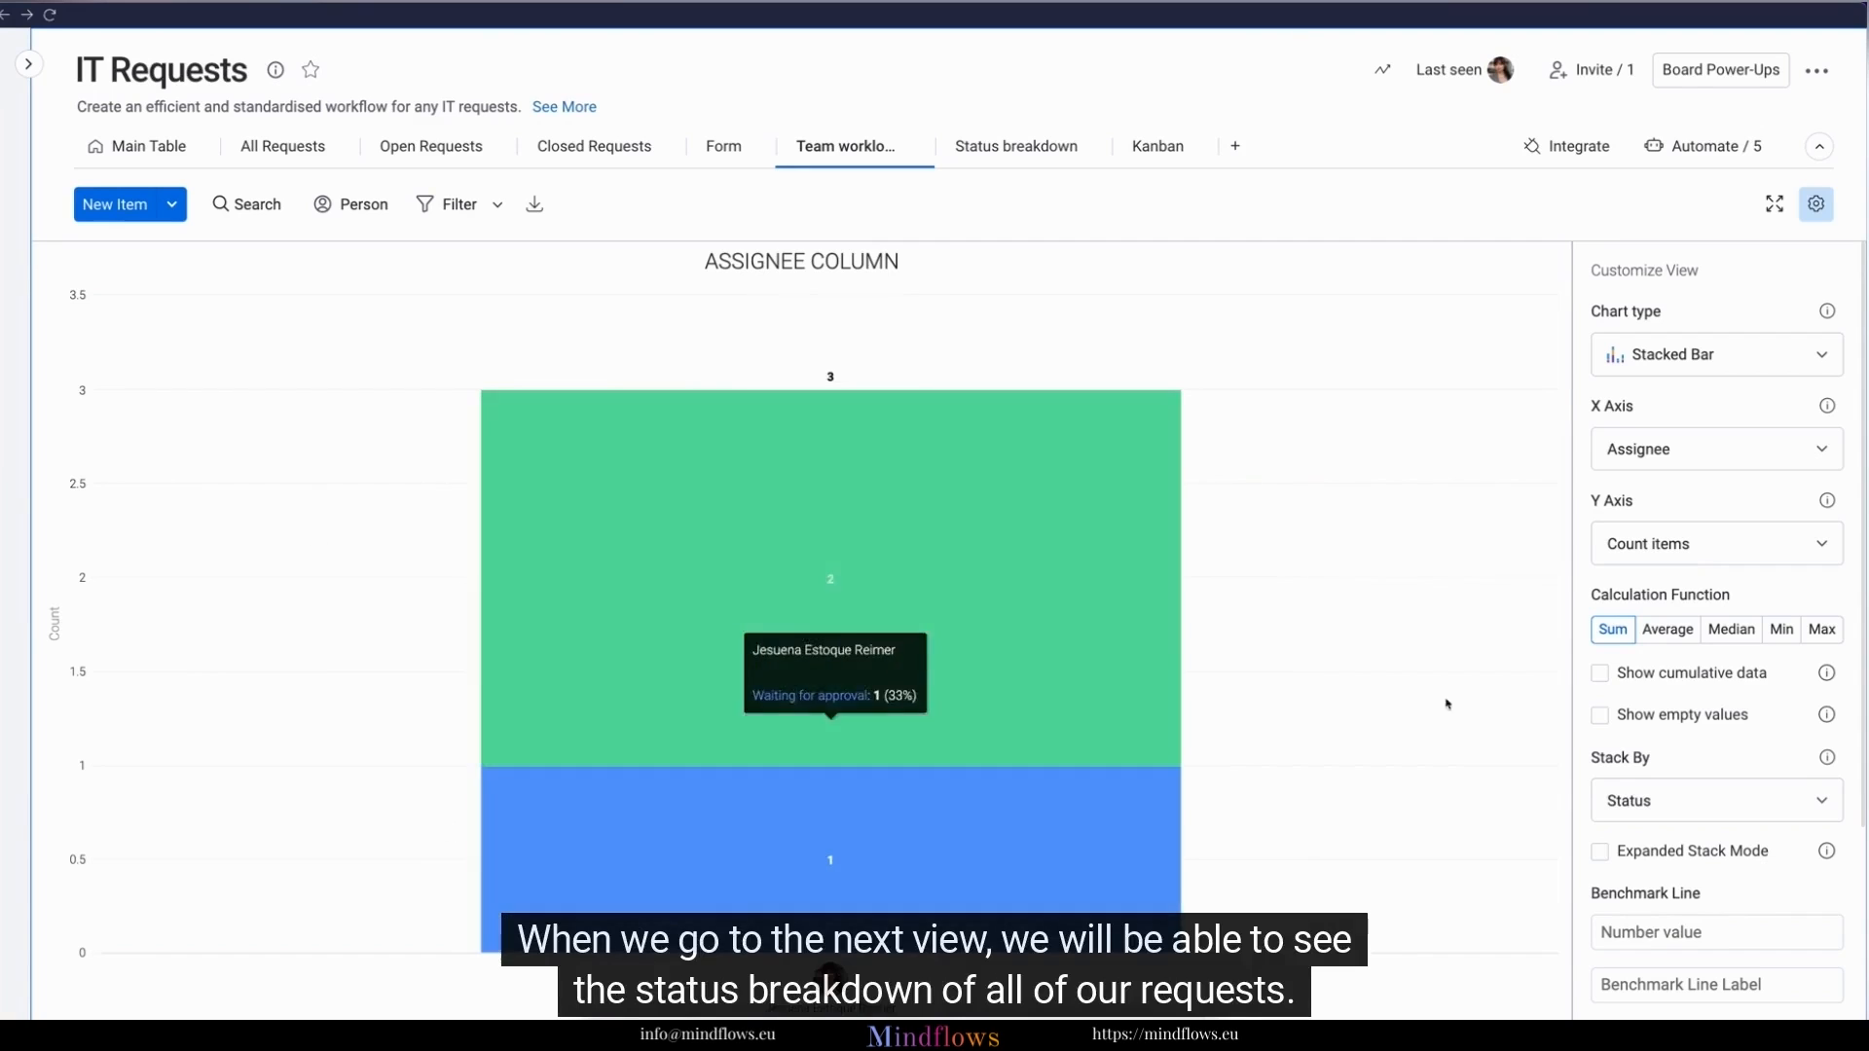
Bring up the Status breakdown pie chart of all requests.
left_click(1016, 146)
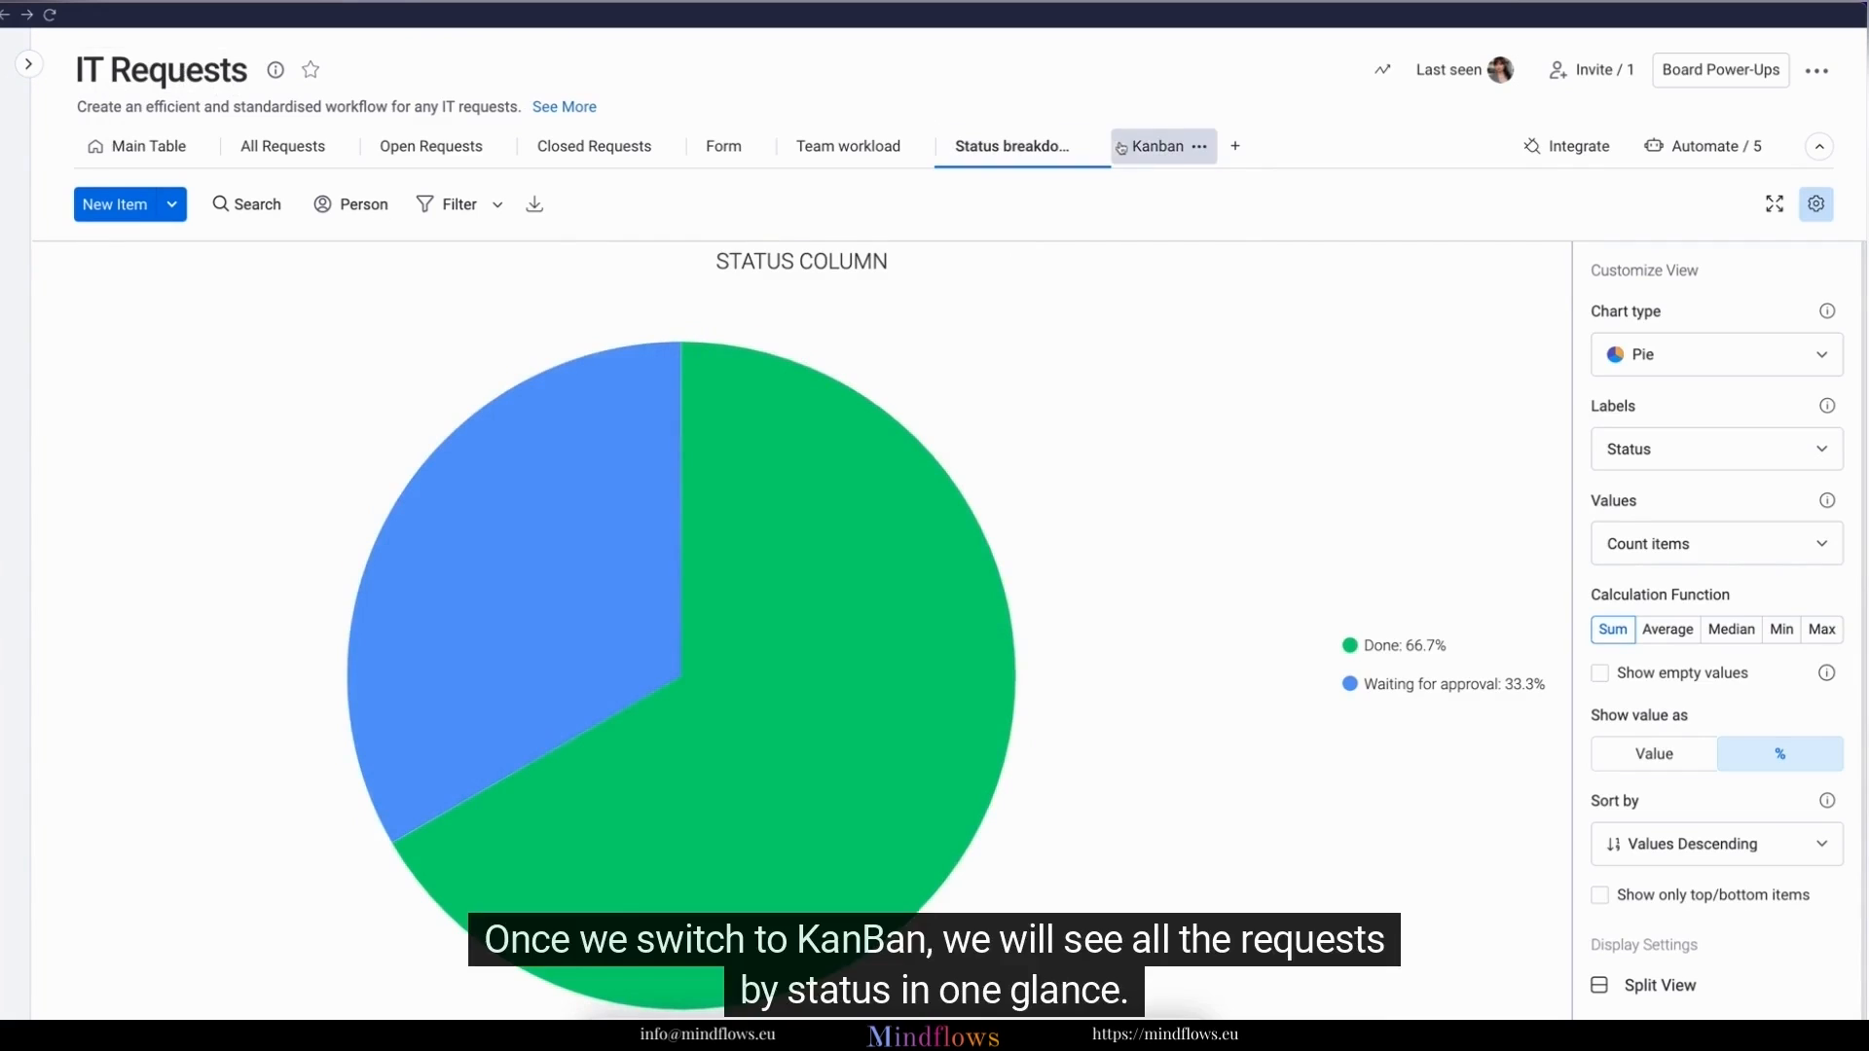
Switch to the Kanban board of requests grouped by status.
left_click(1155, 146)
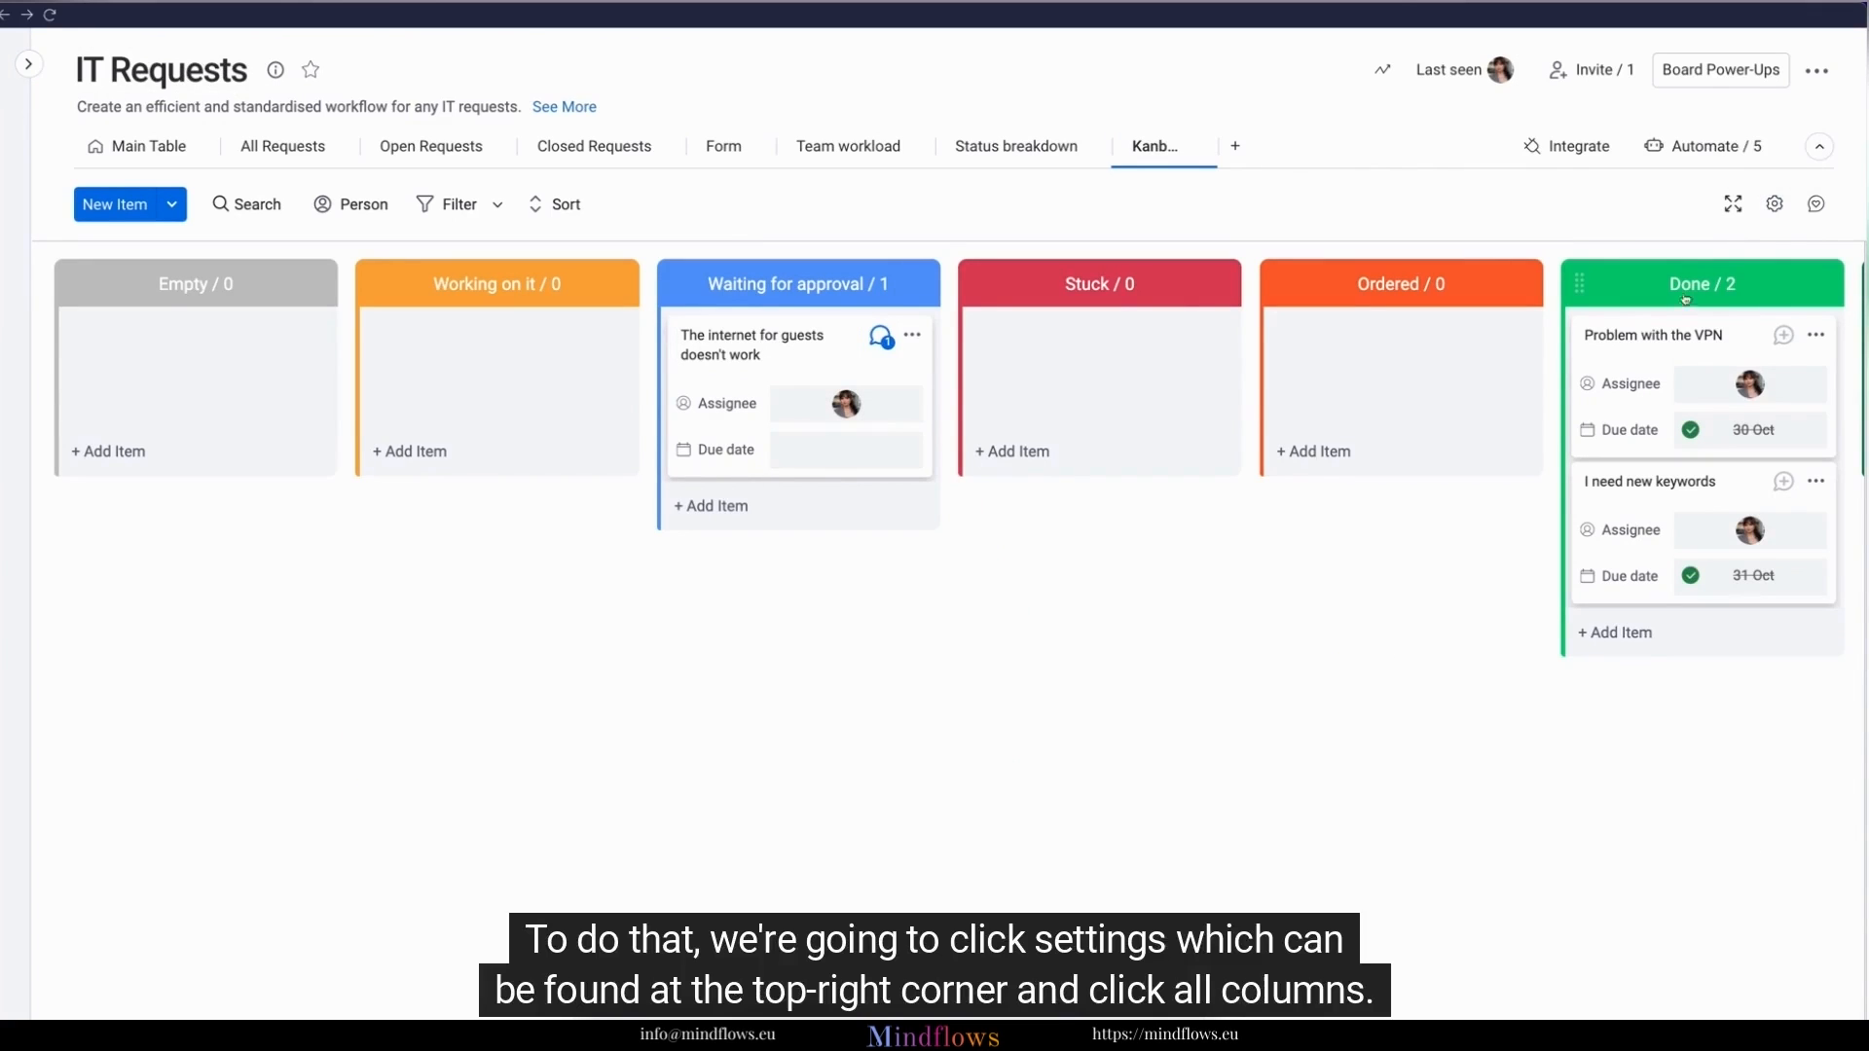
In Kanban settings, check then uncheck All Columns to clear the card fields.
left_click(1773, 203)
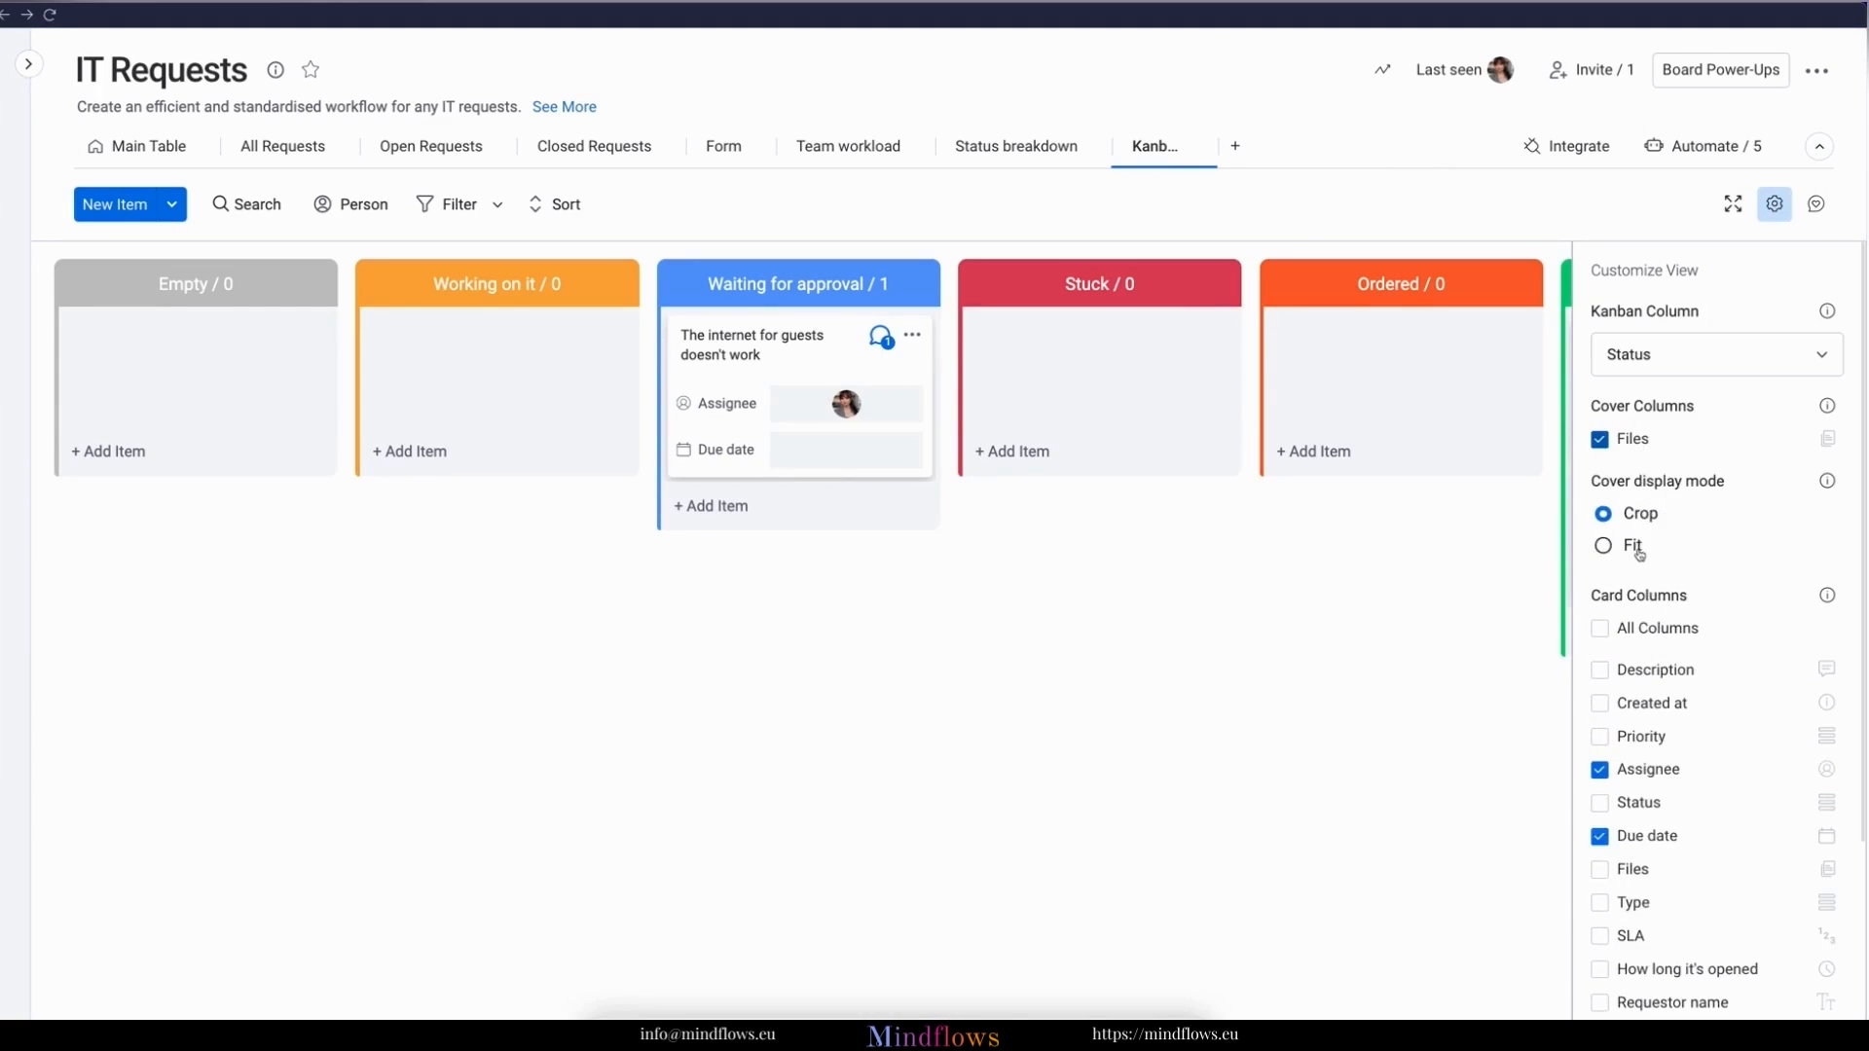
left_click(1599, 629)
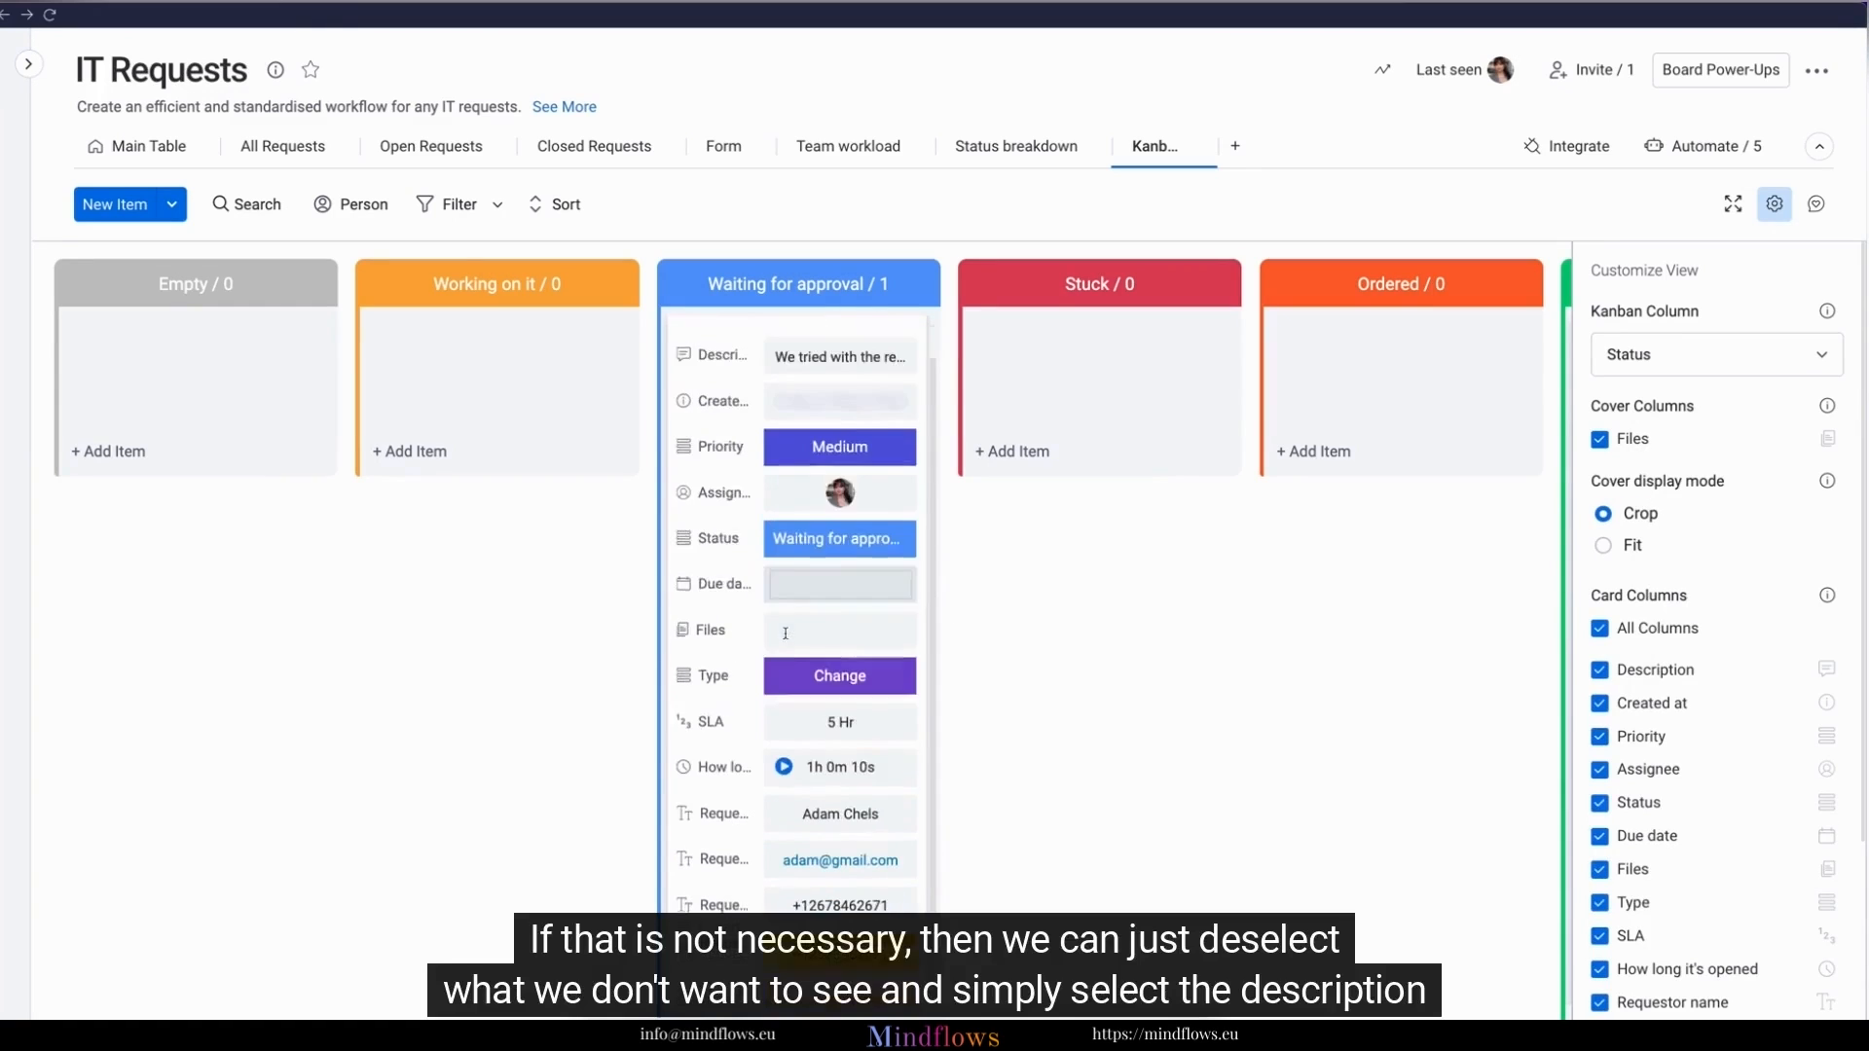
scroll("right", 3)
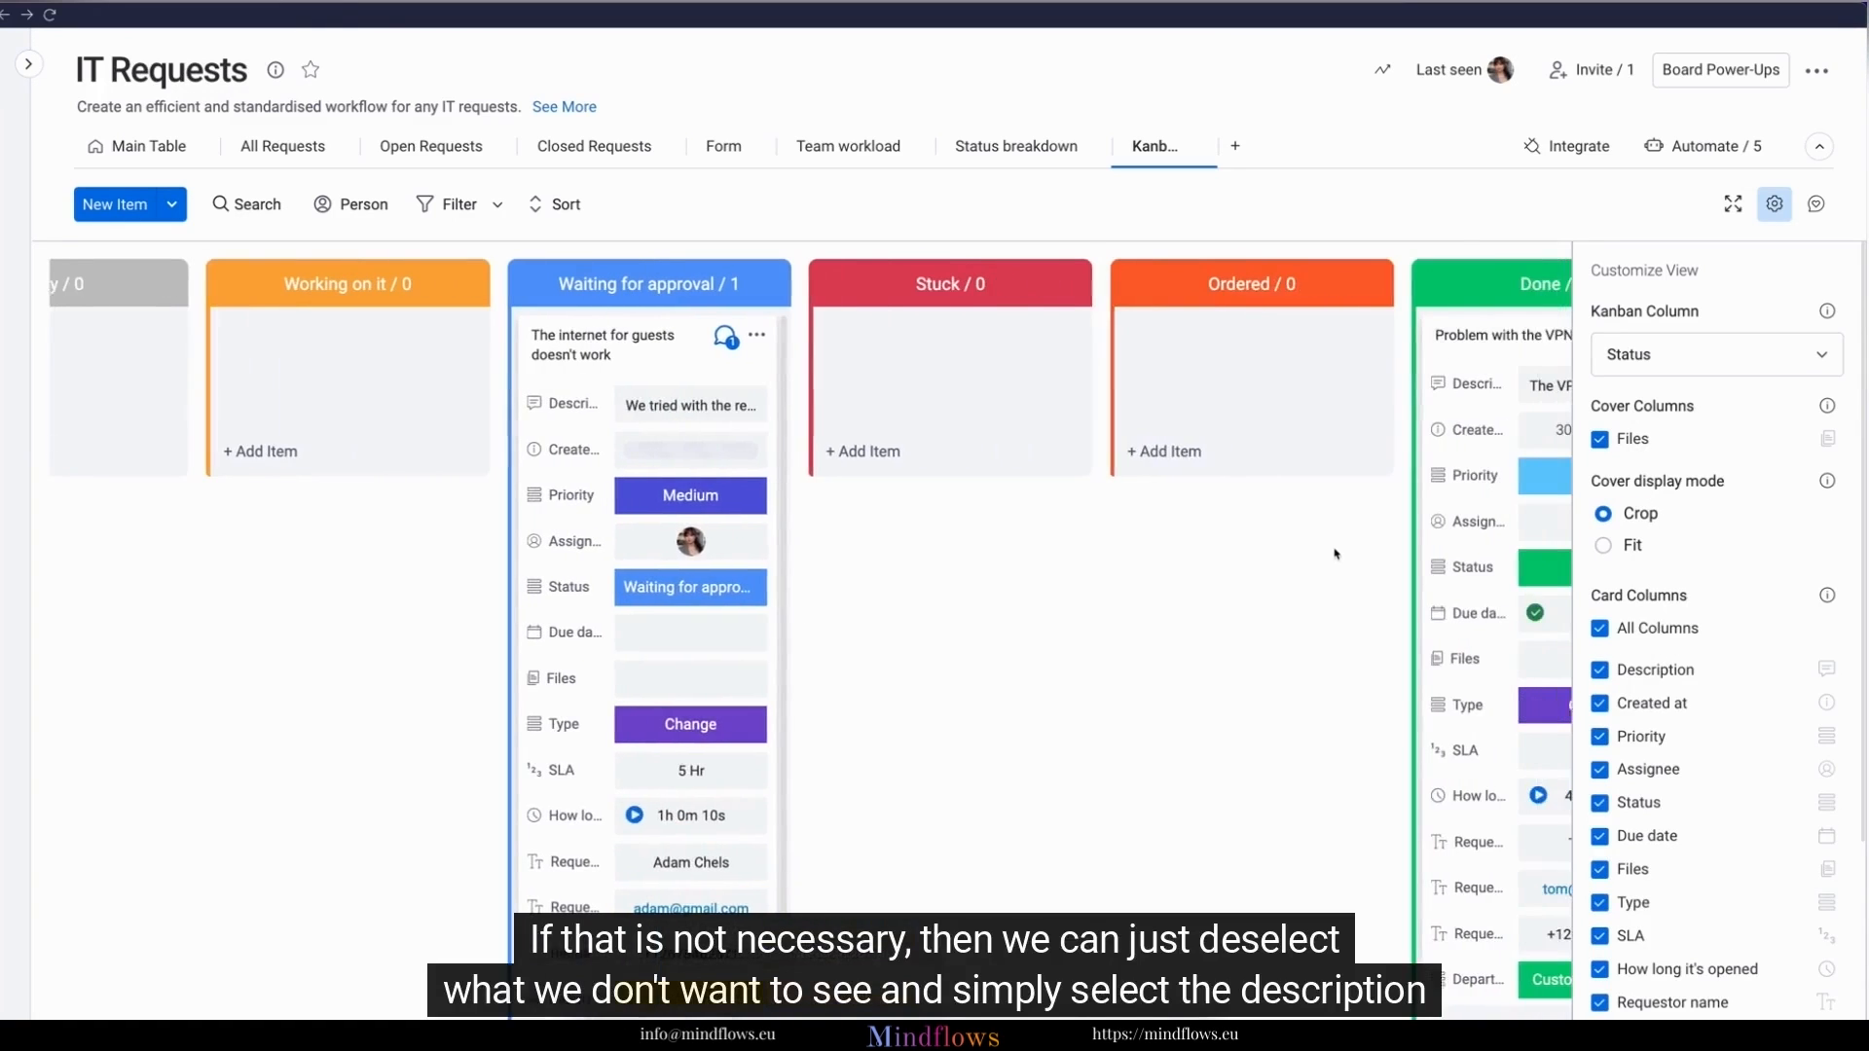
left_click(1600, 628)
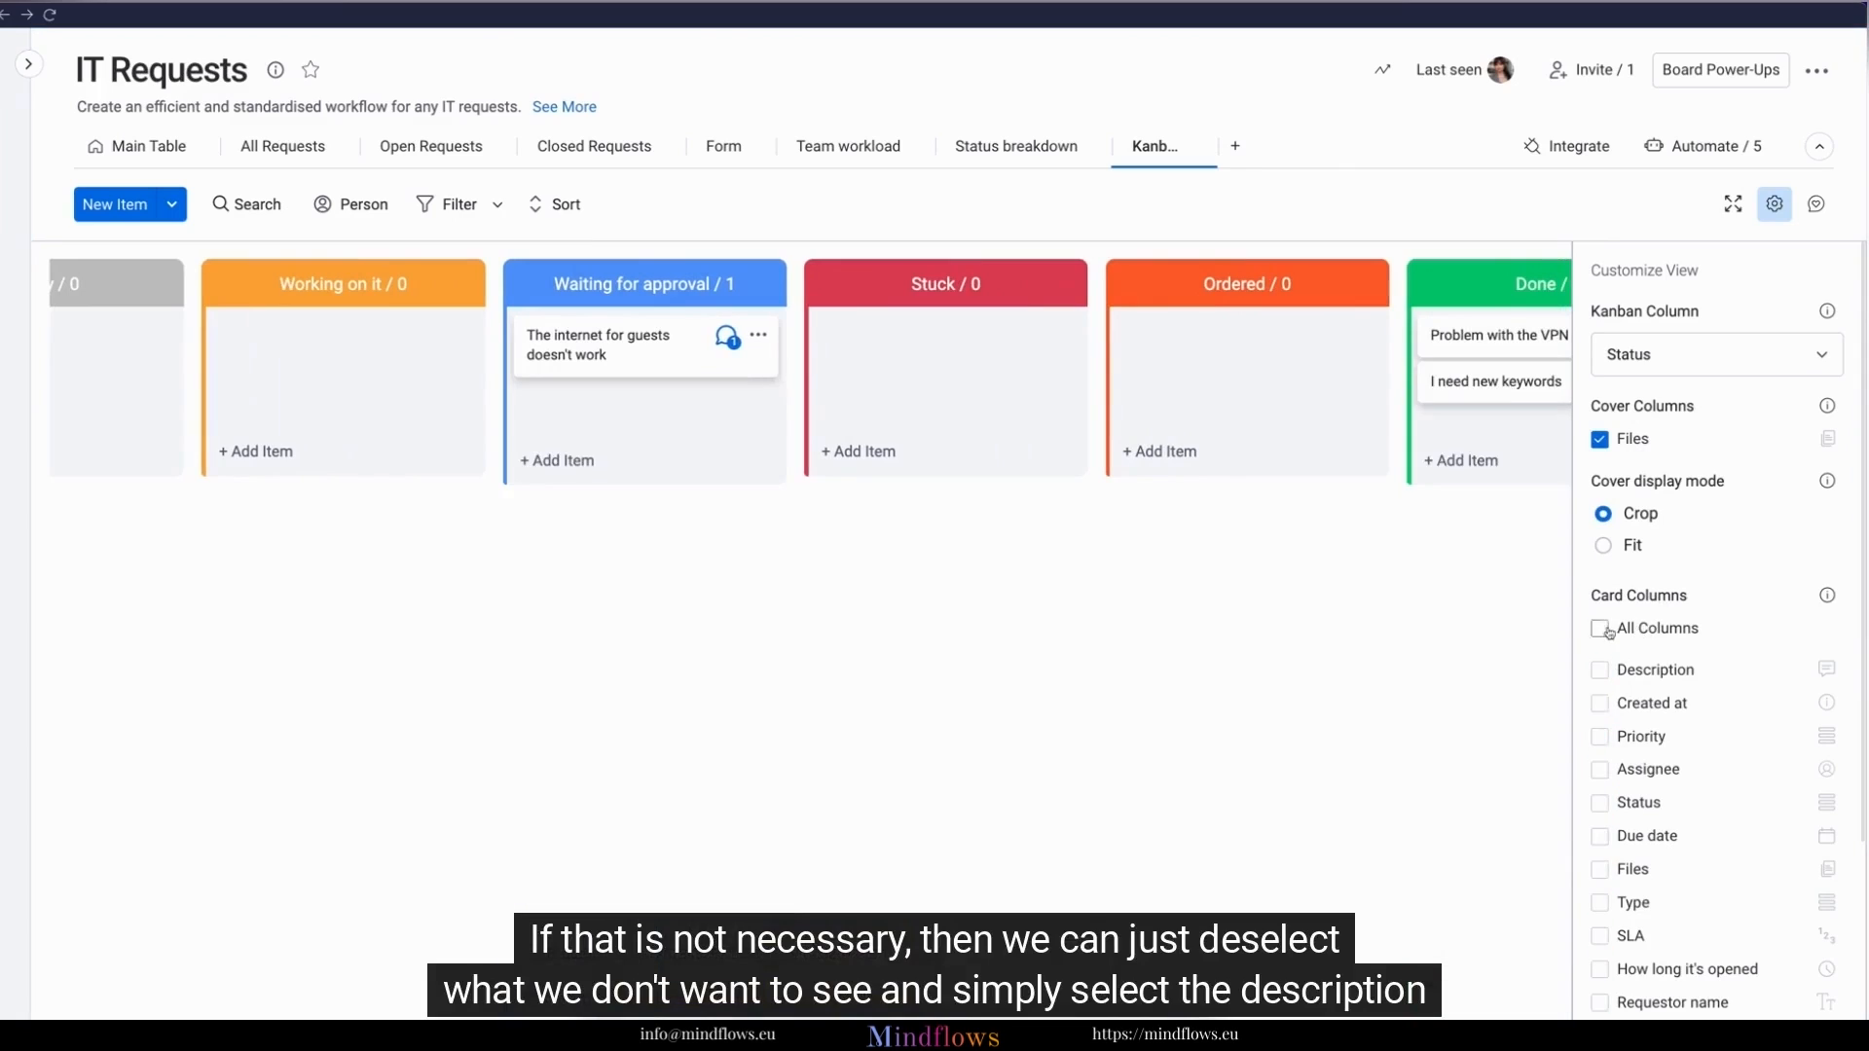
Set the cards to show only Description, Assignee and Due date.
left_click(1601, 668)
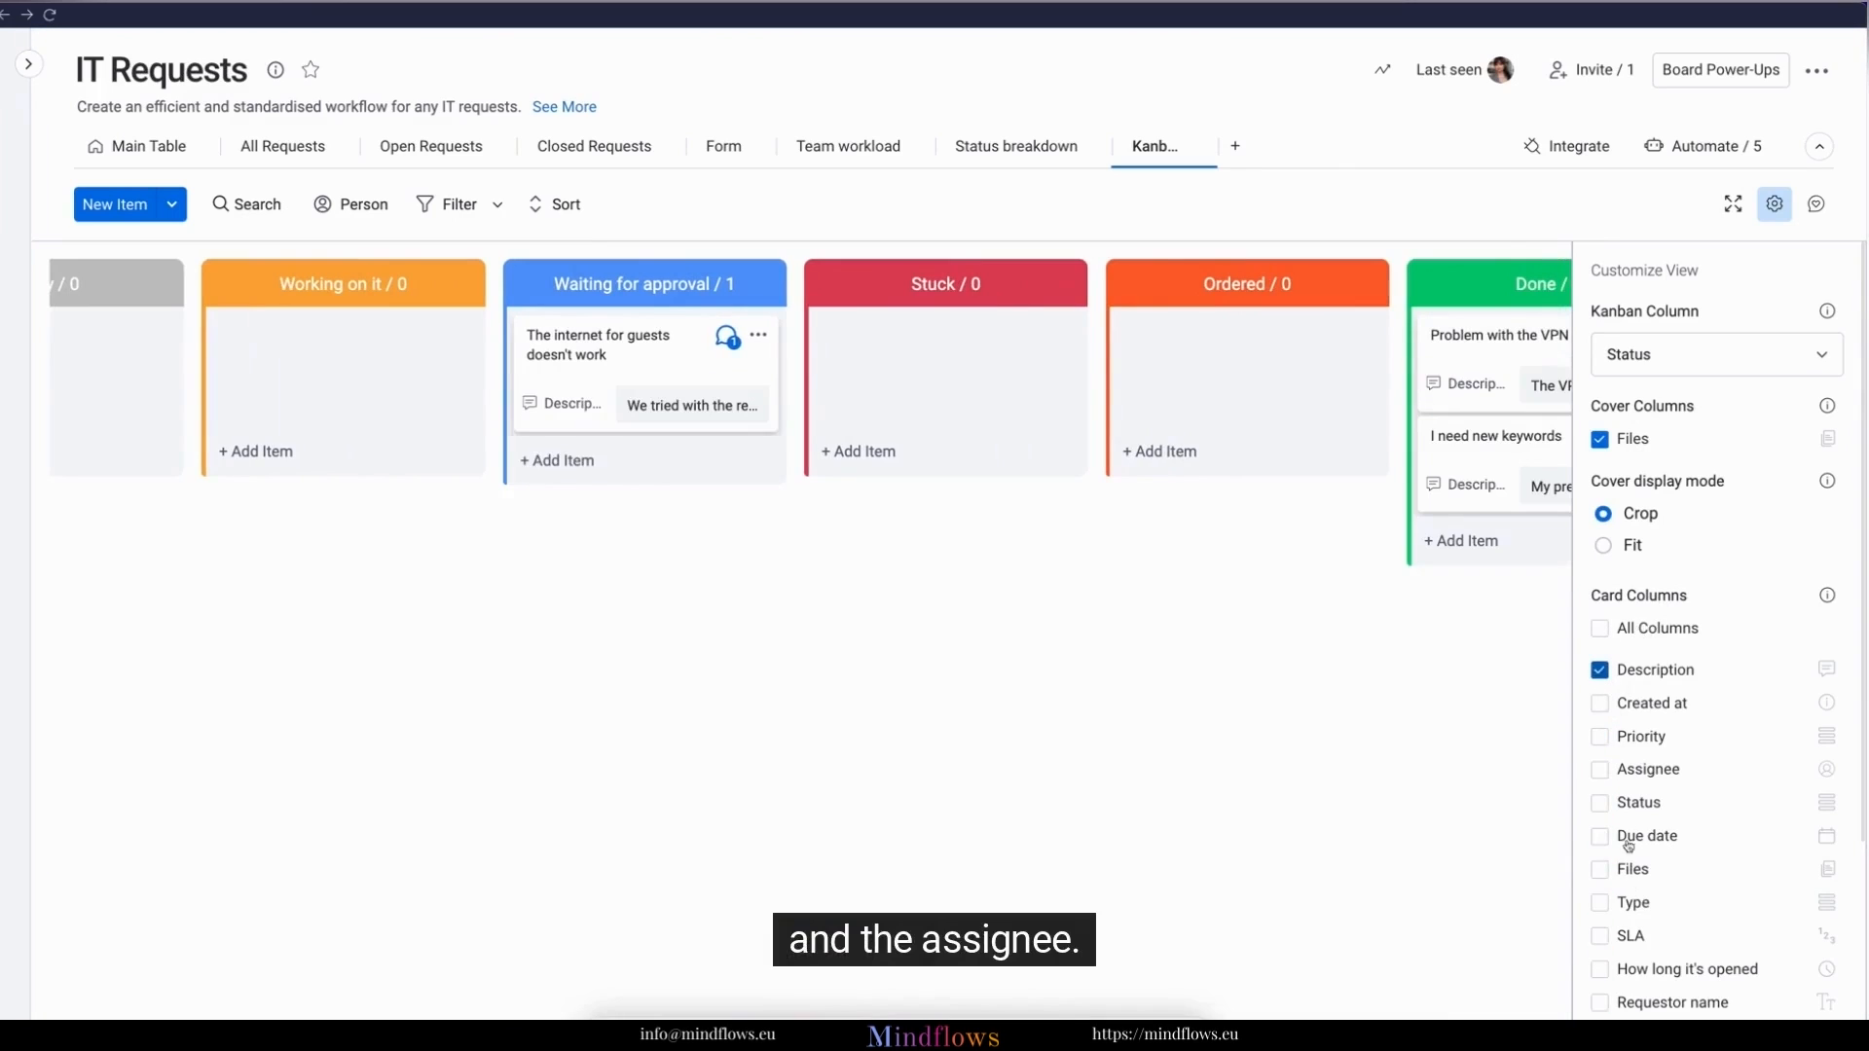
left_click(1598, 769)
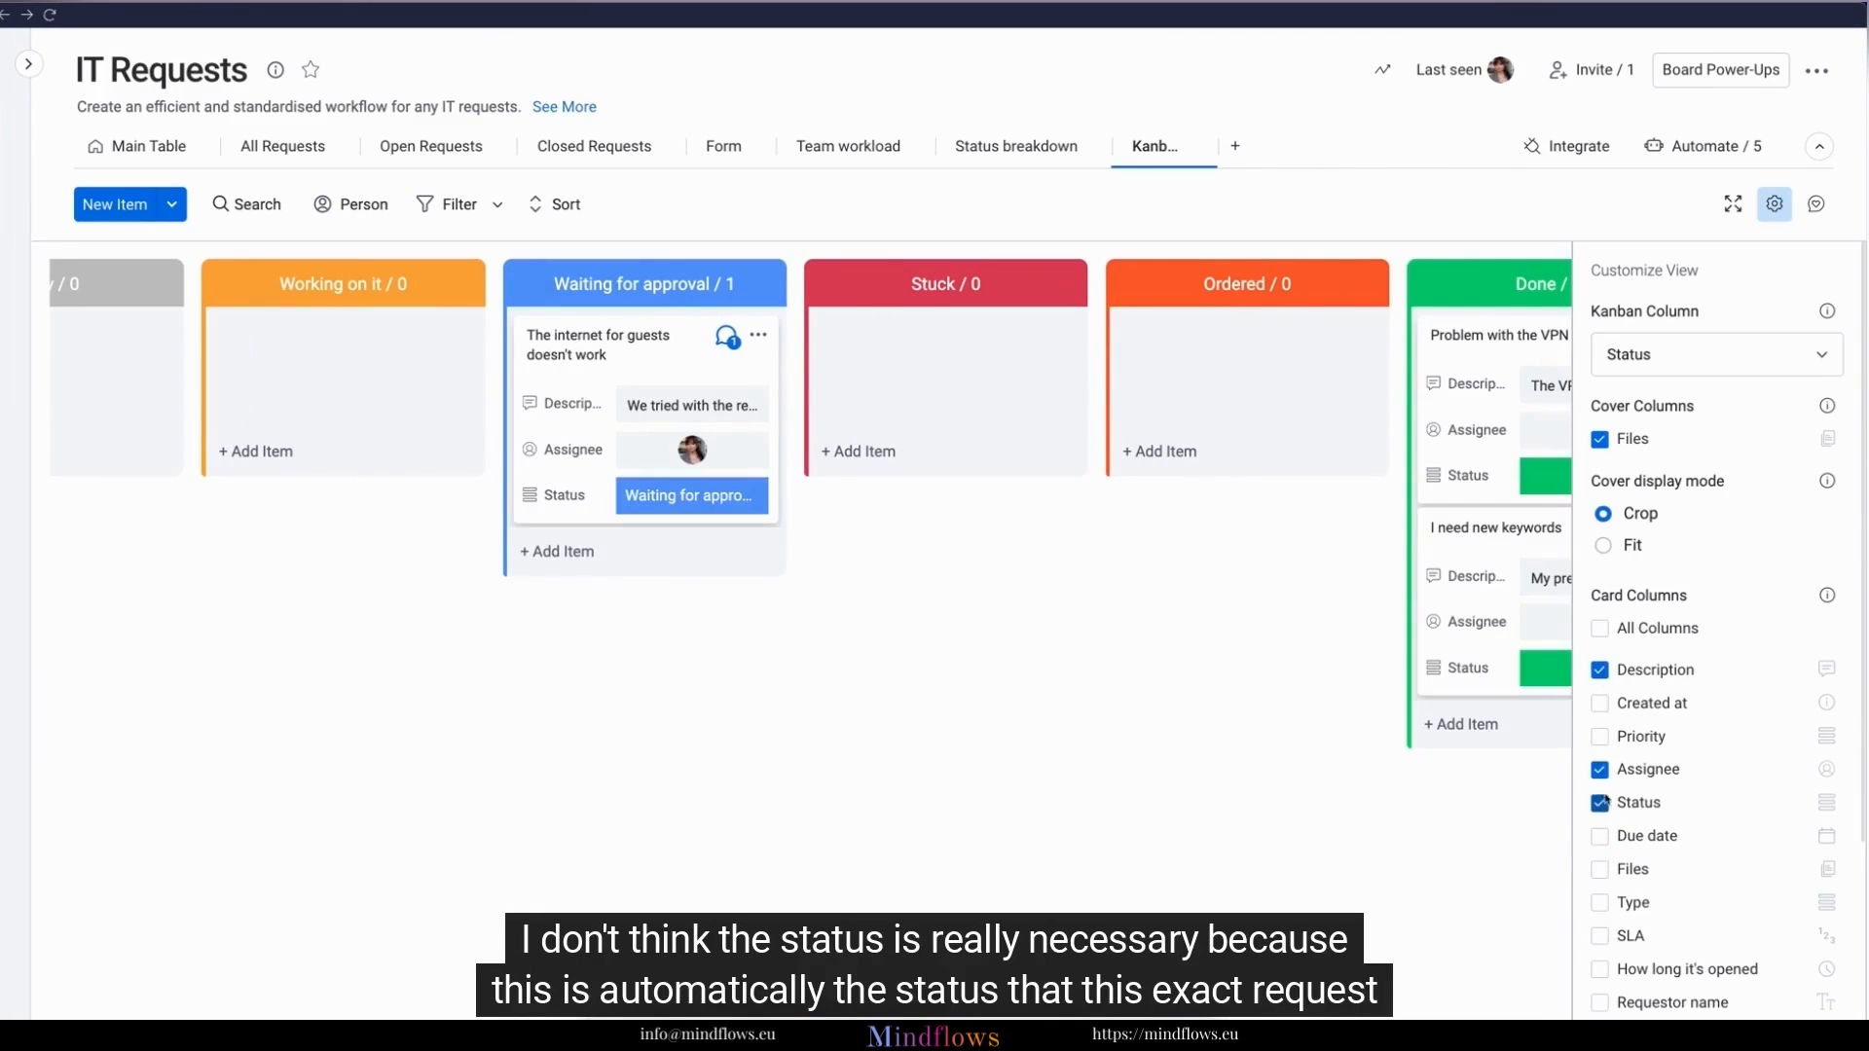
left_click(1601, 802)
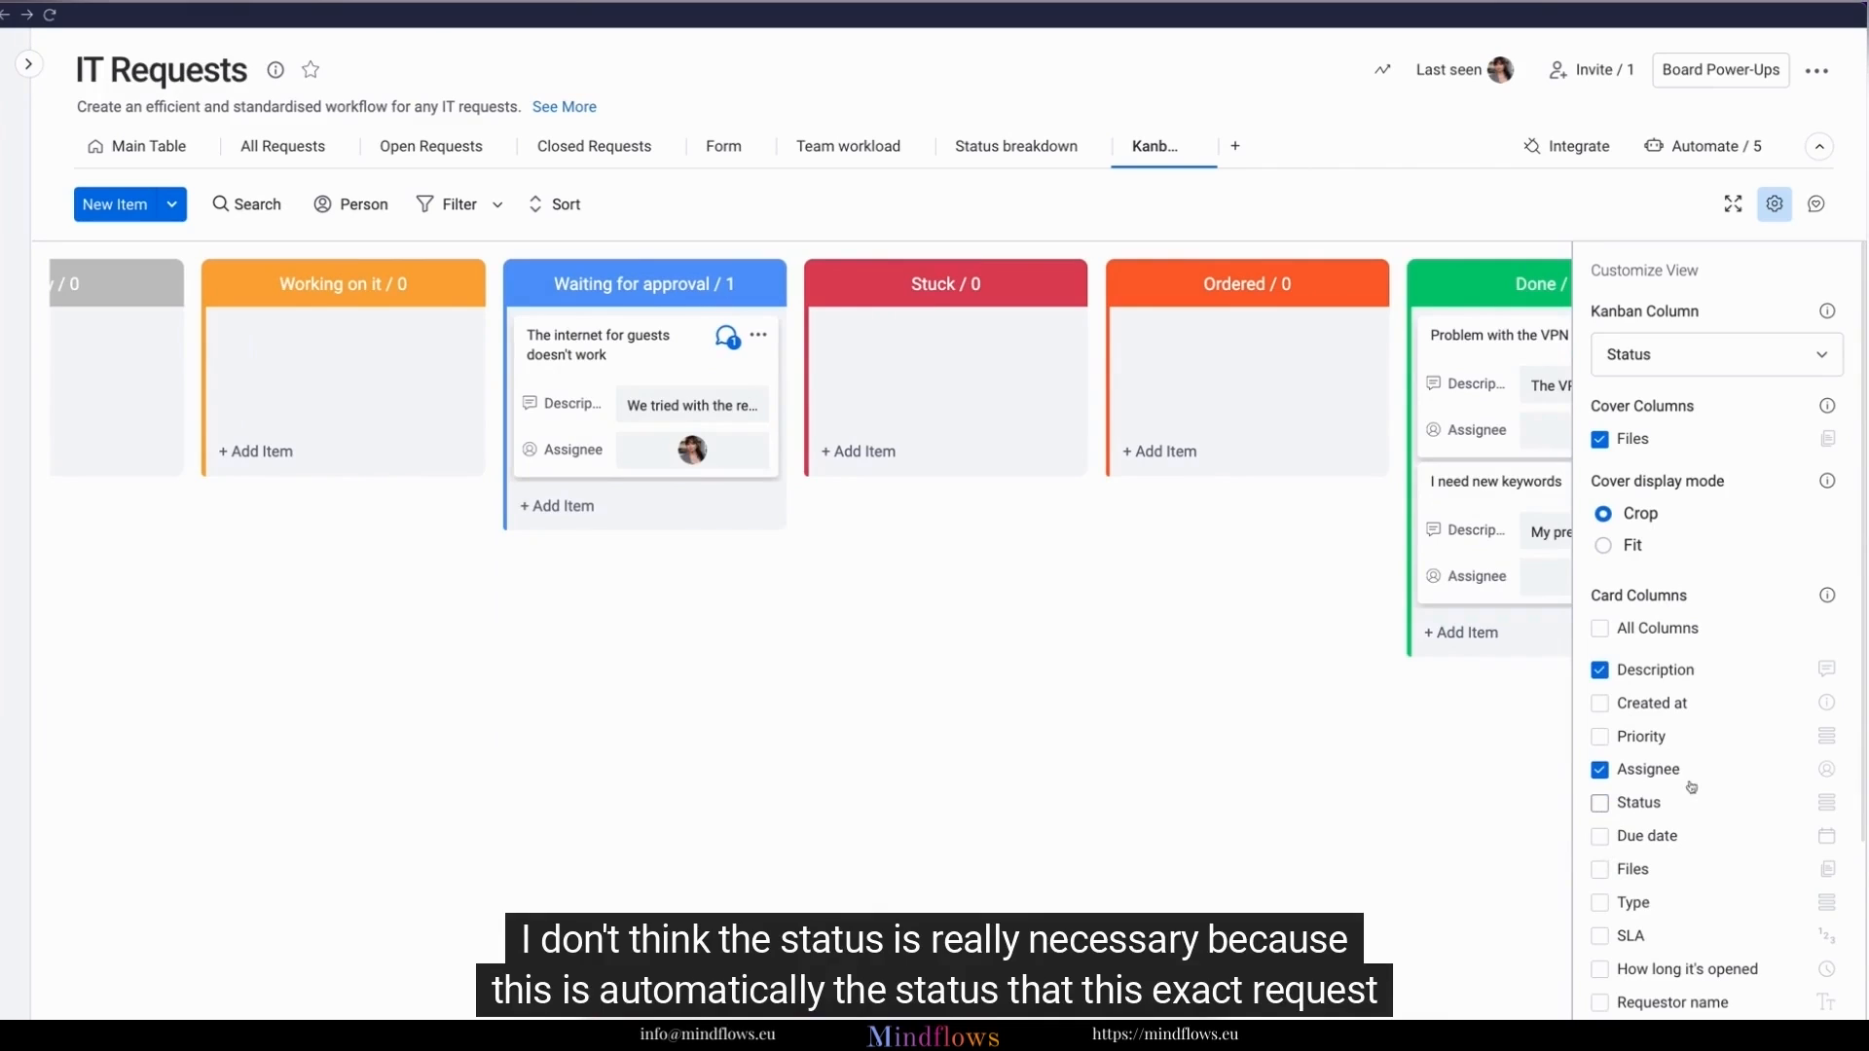
left_click(611, 345)
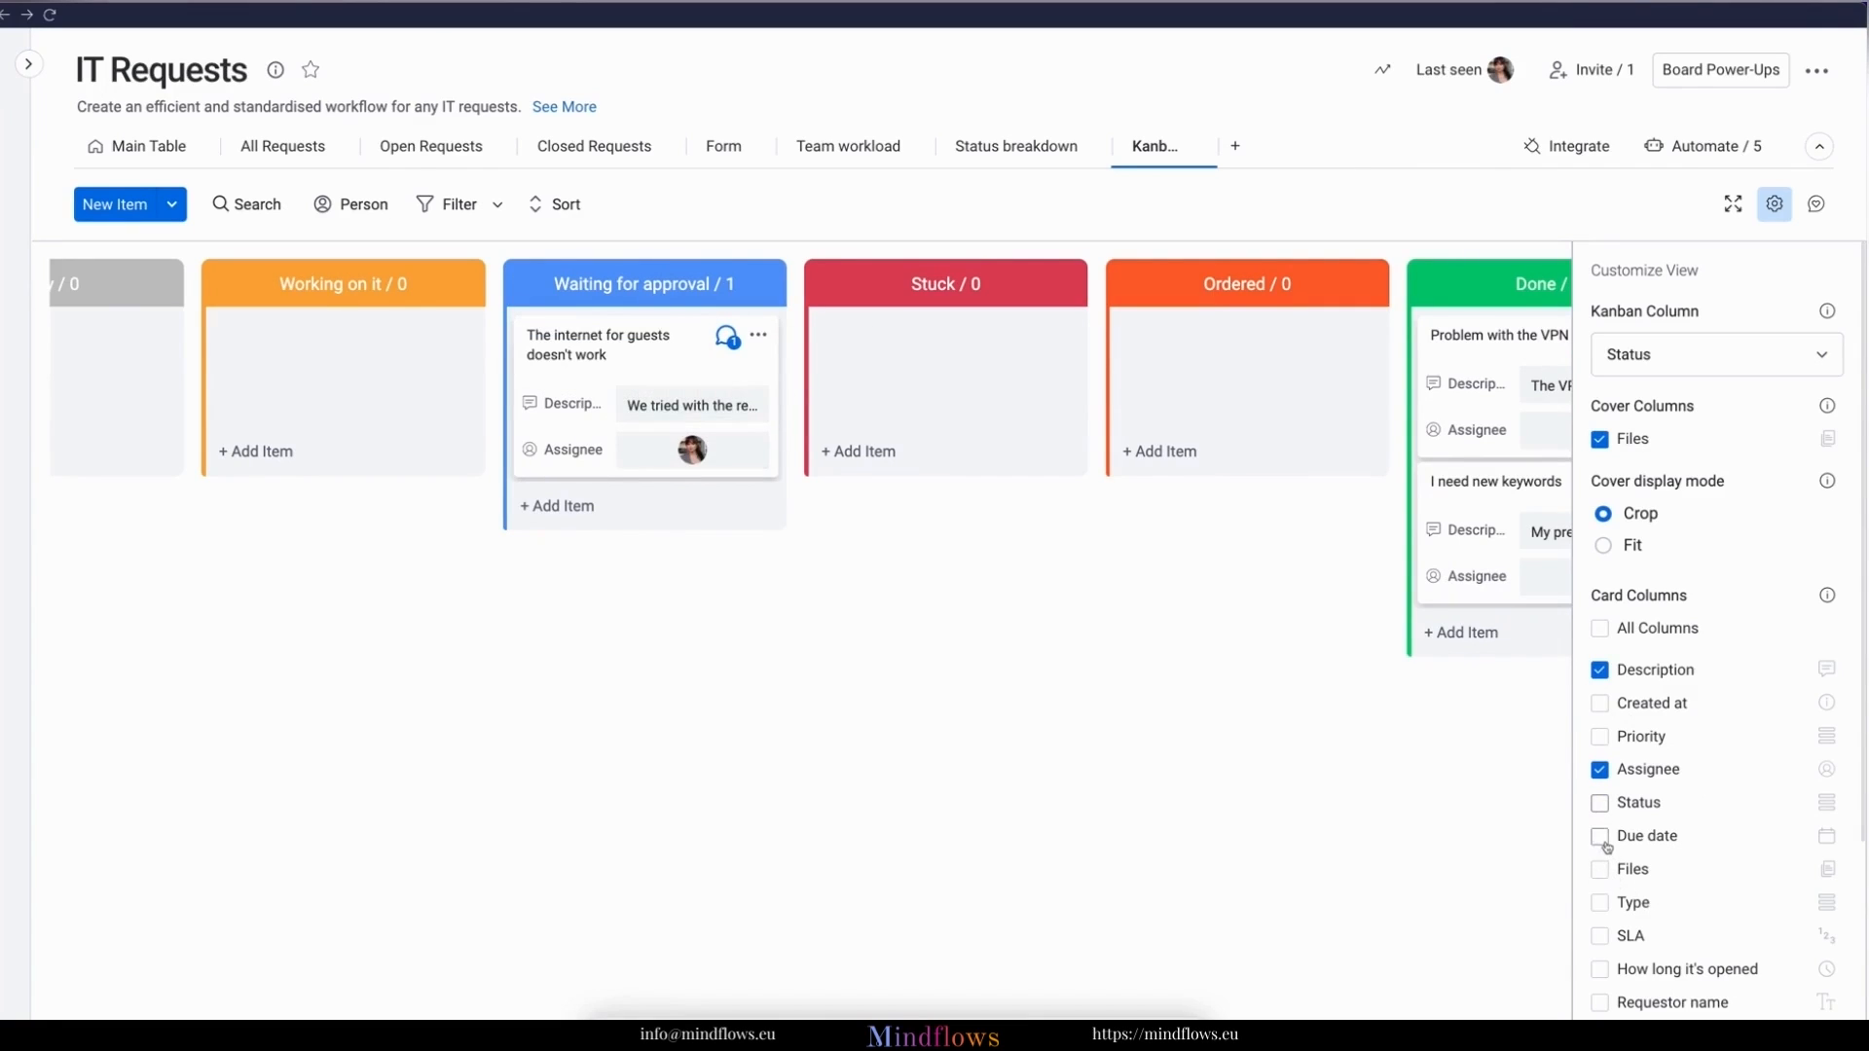
left_click(1600, 839)
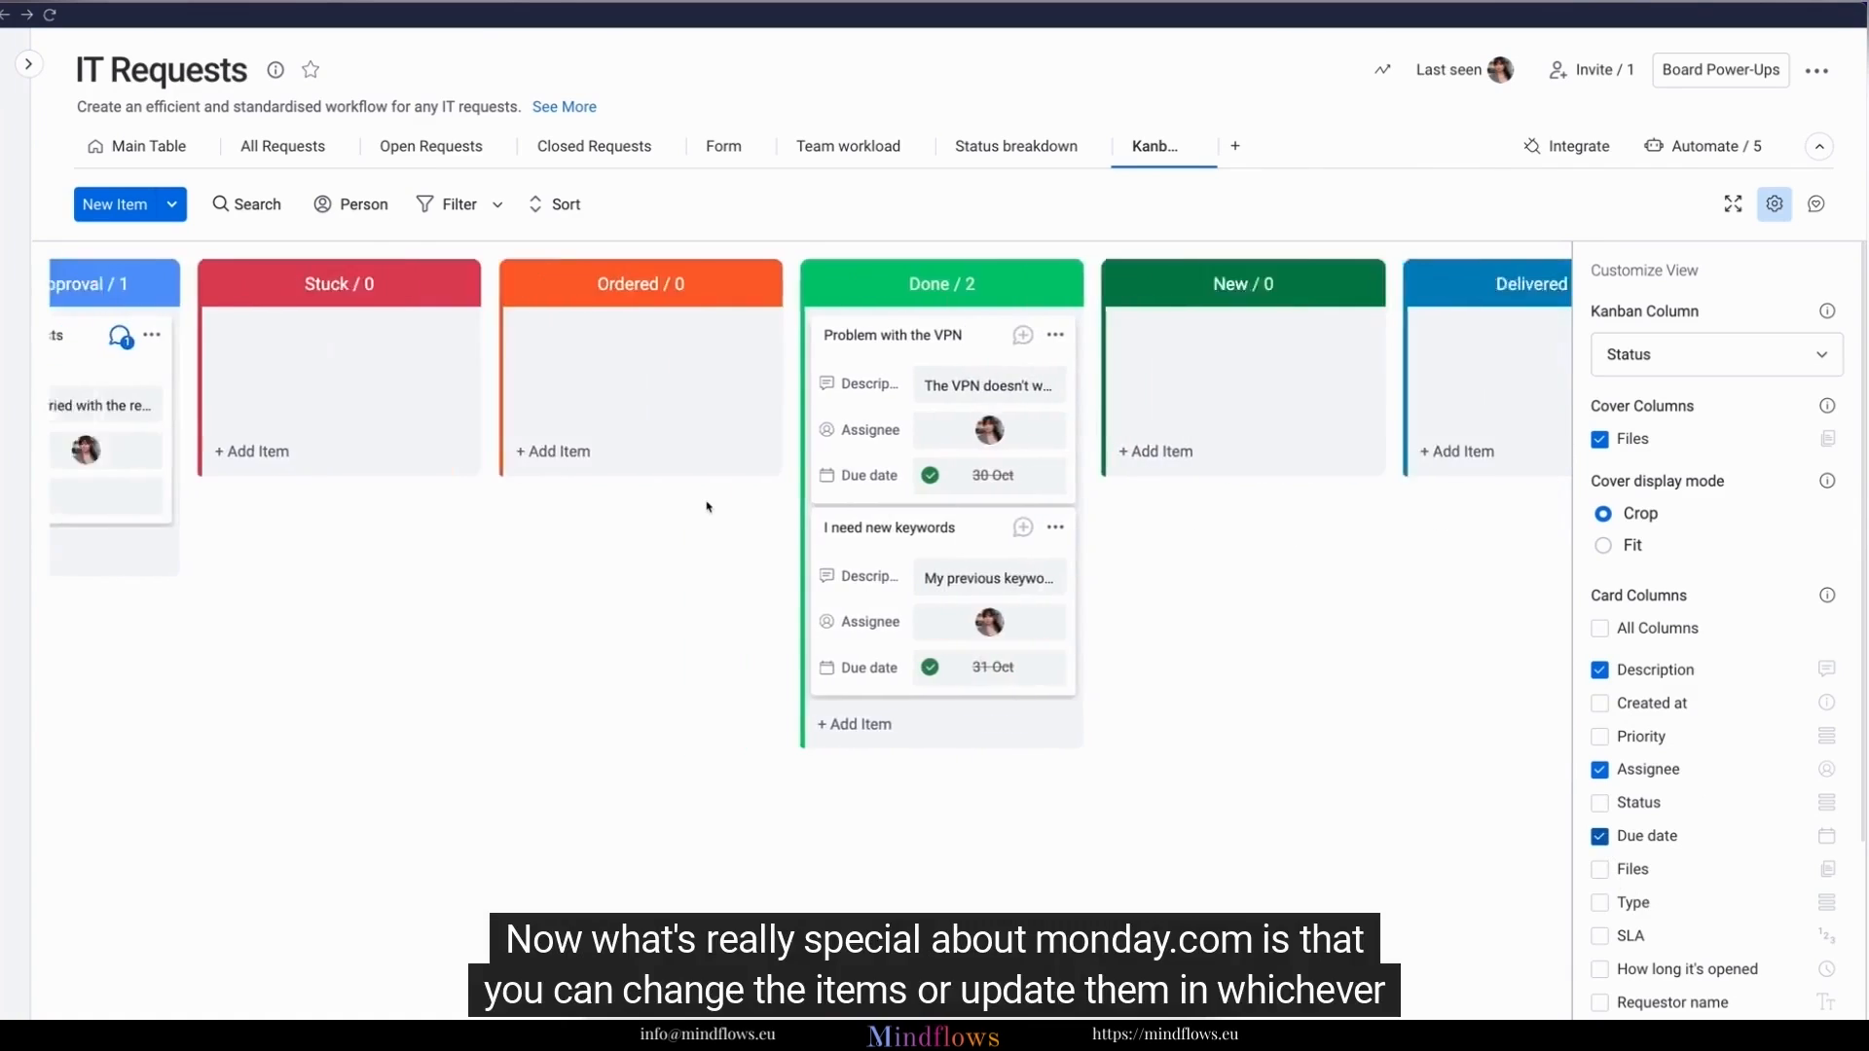
Move the 'The internet for guests doesn't work' card to Done, then go to the Main Table view.
scroll("left", 3)
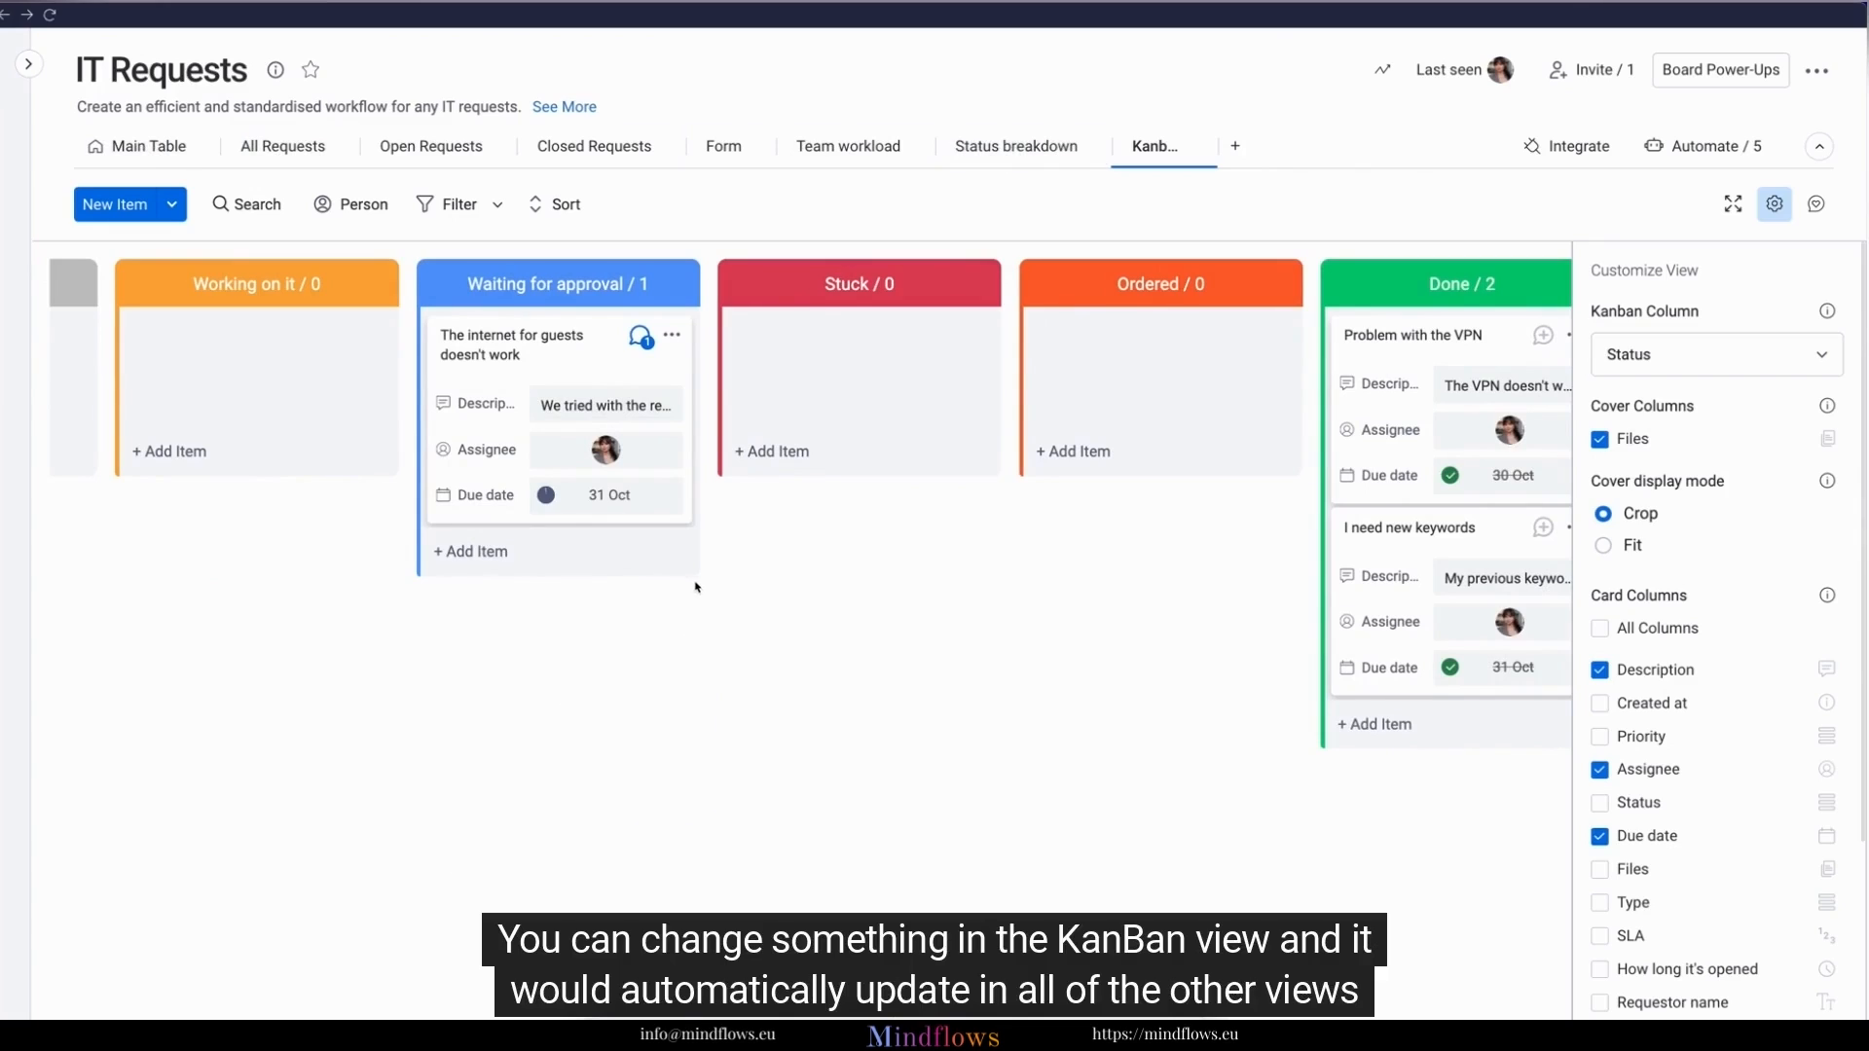
left_click(524, 347)
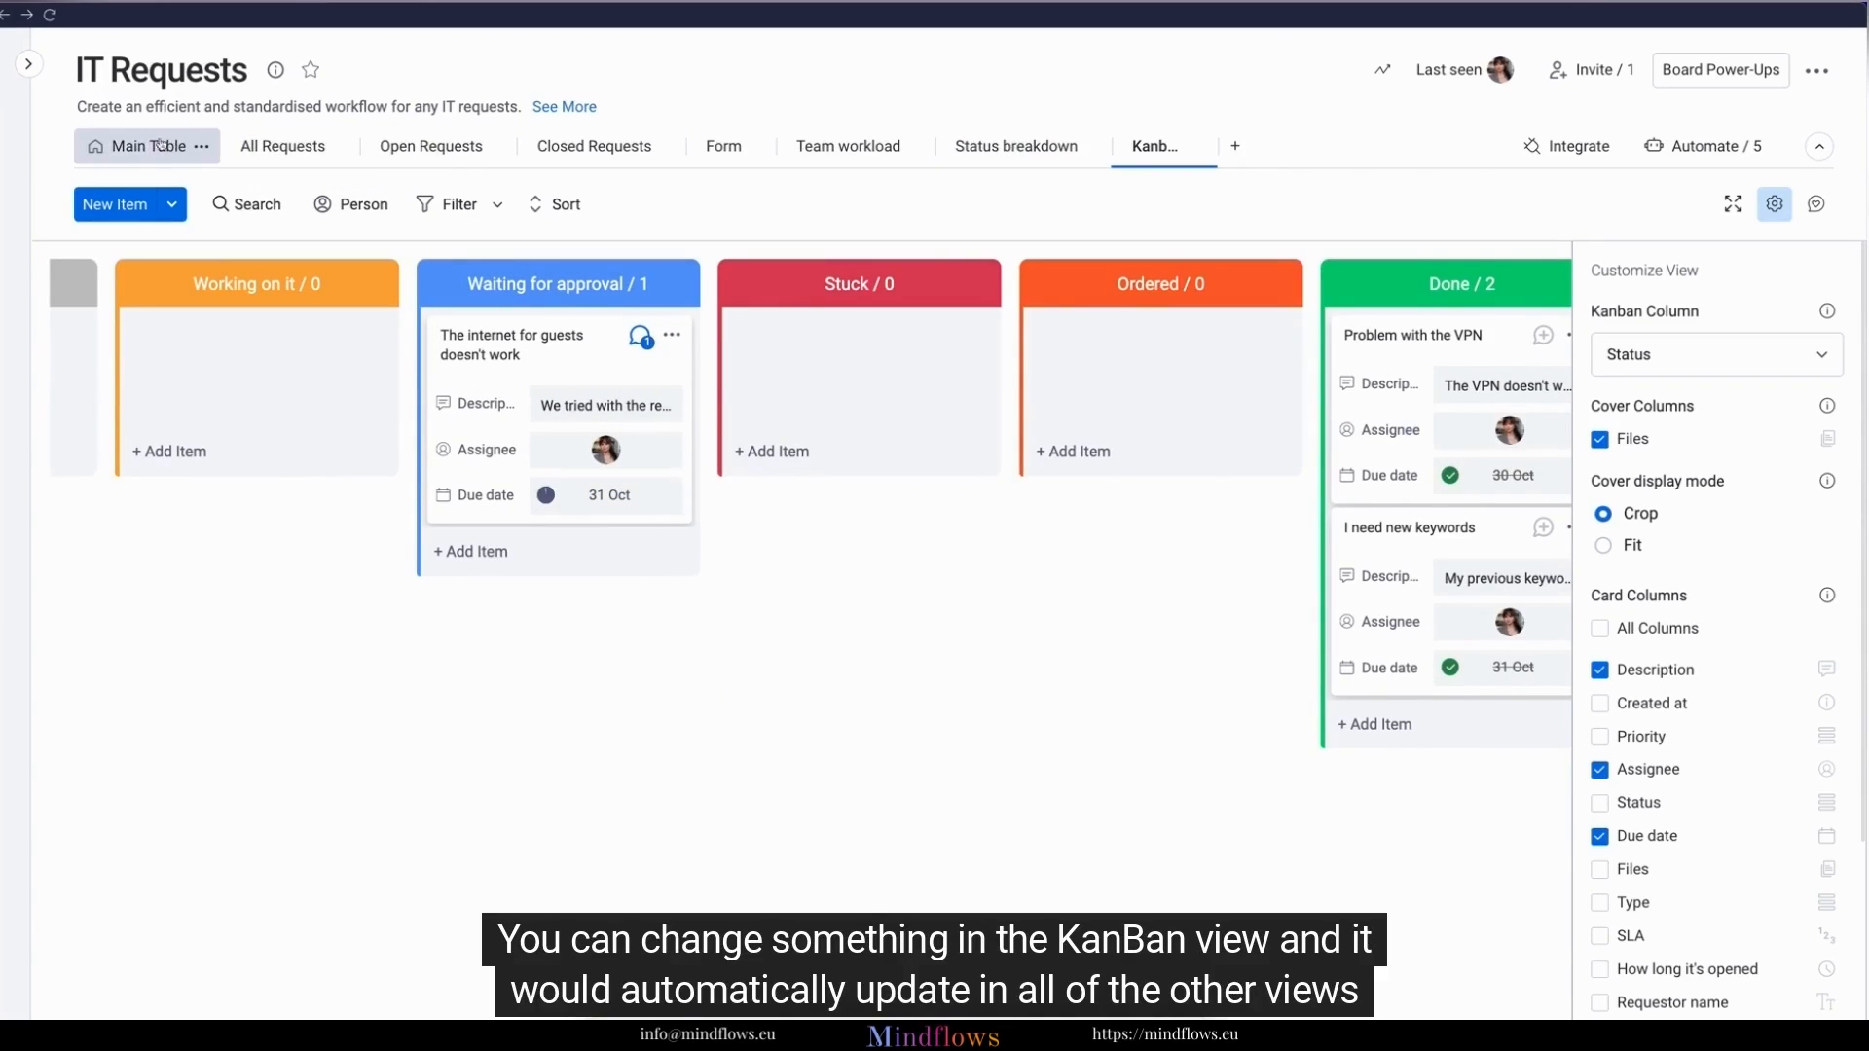
mouse_move(806, 609)
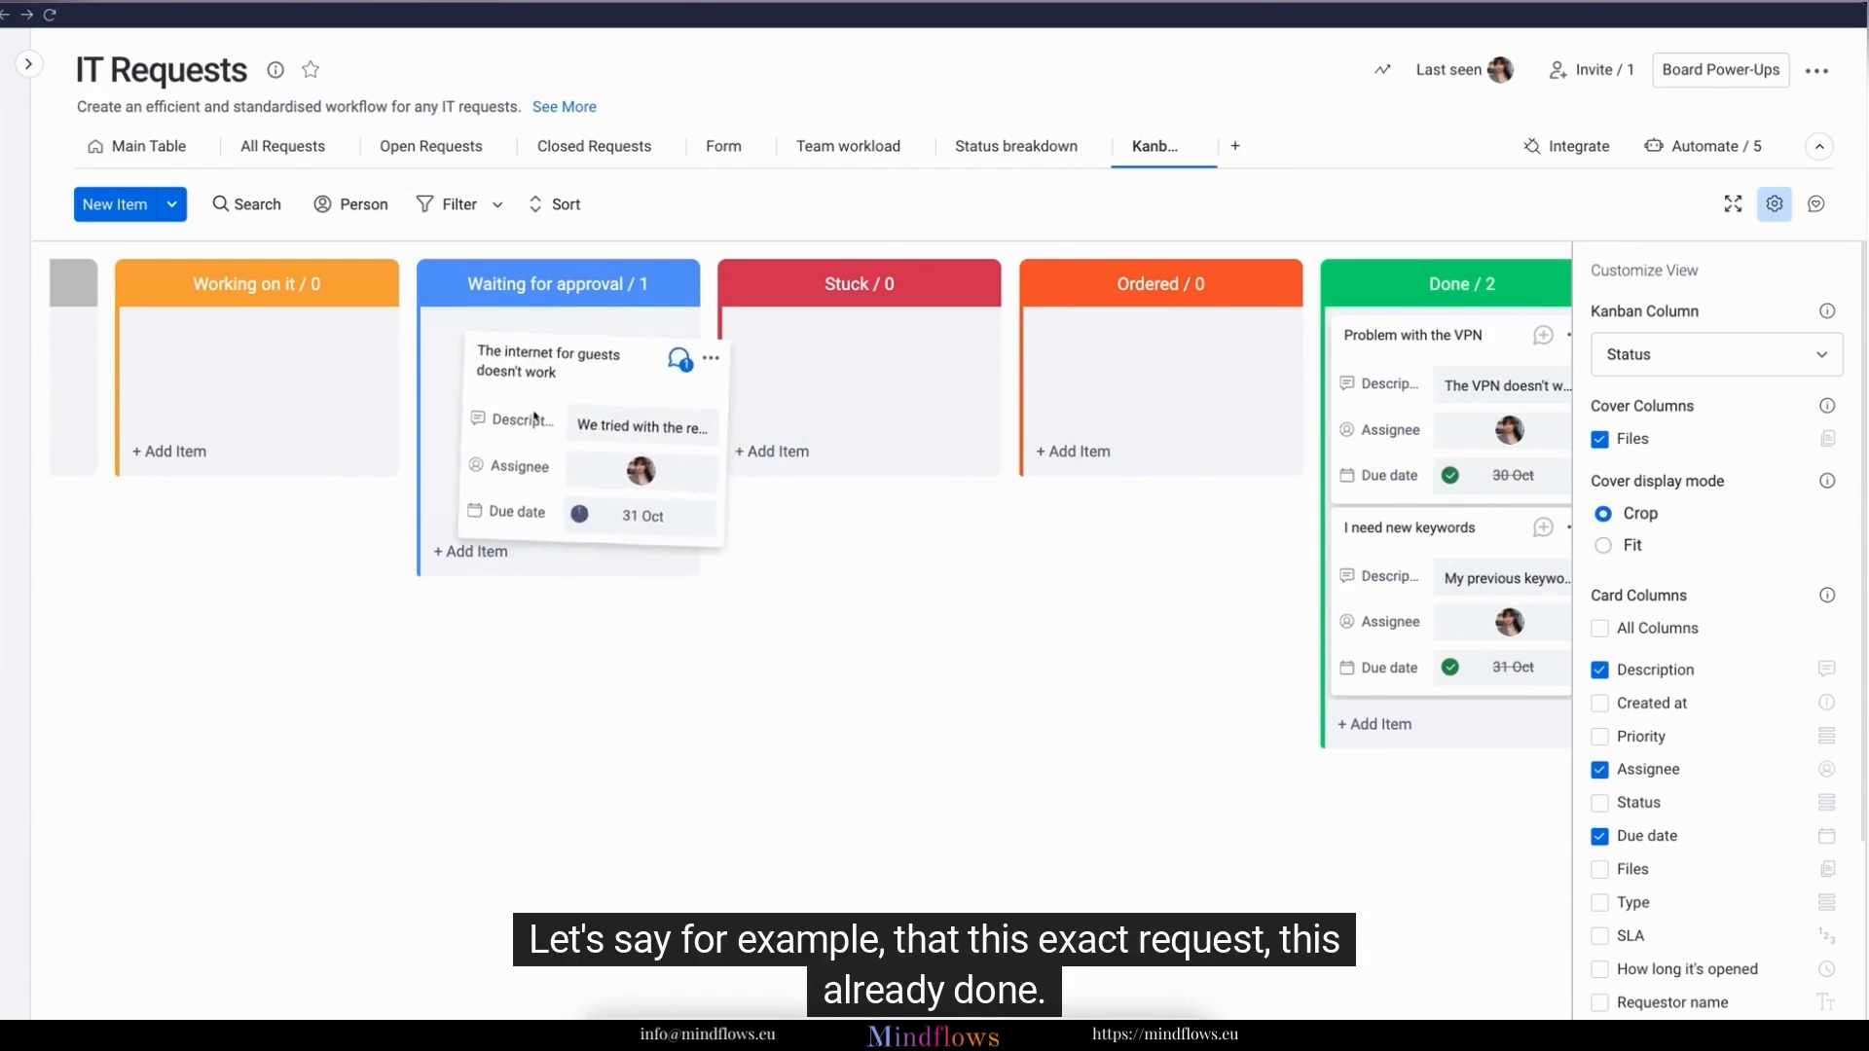
left_click_drag(572, 364, 1448, 393)
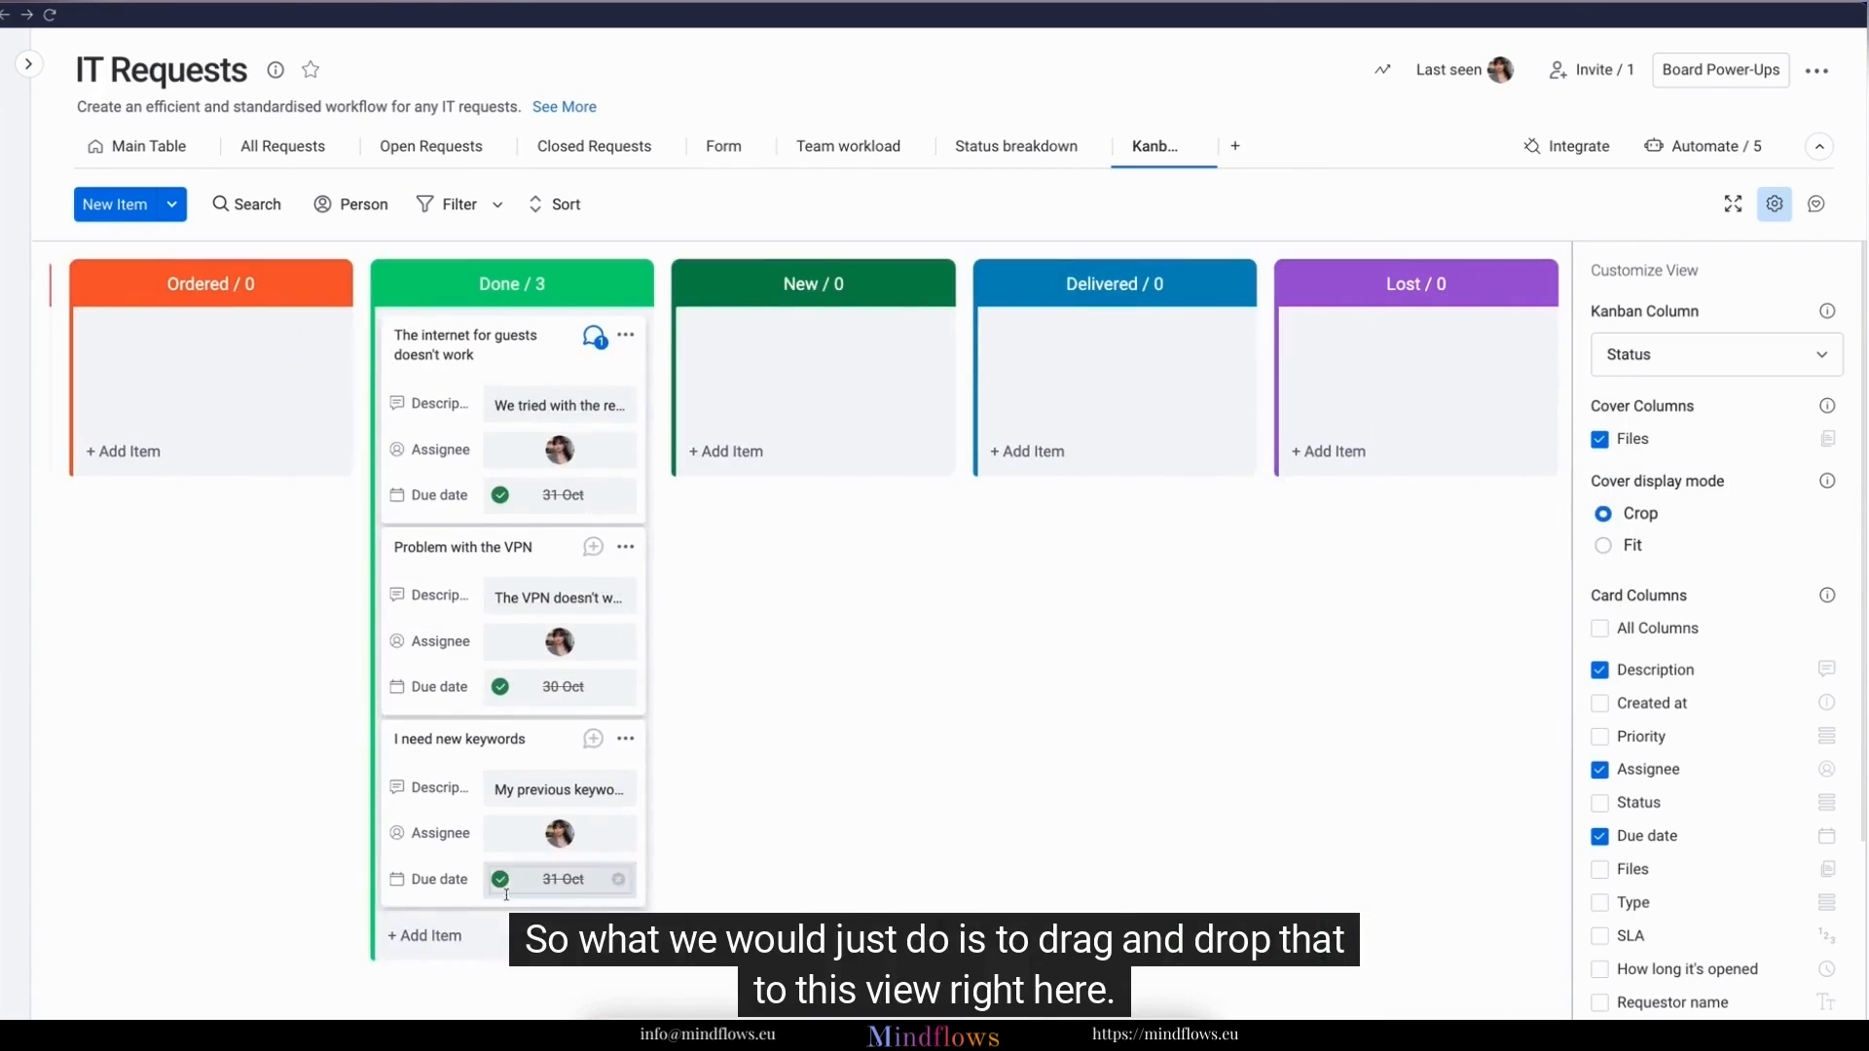
left_click(148, 146)
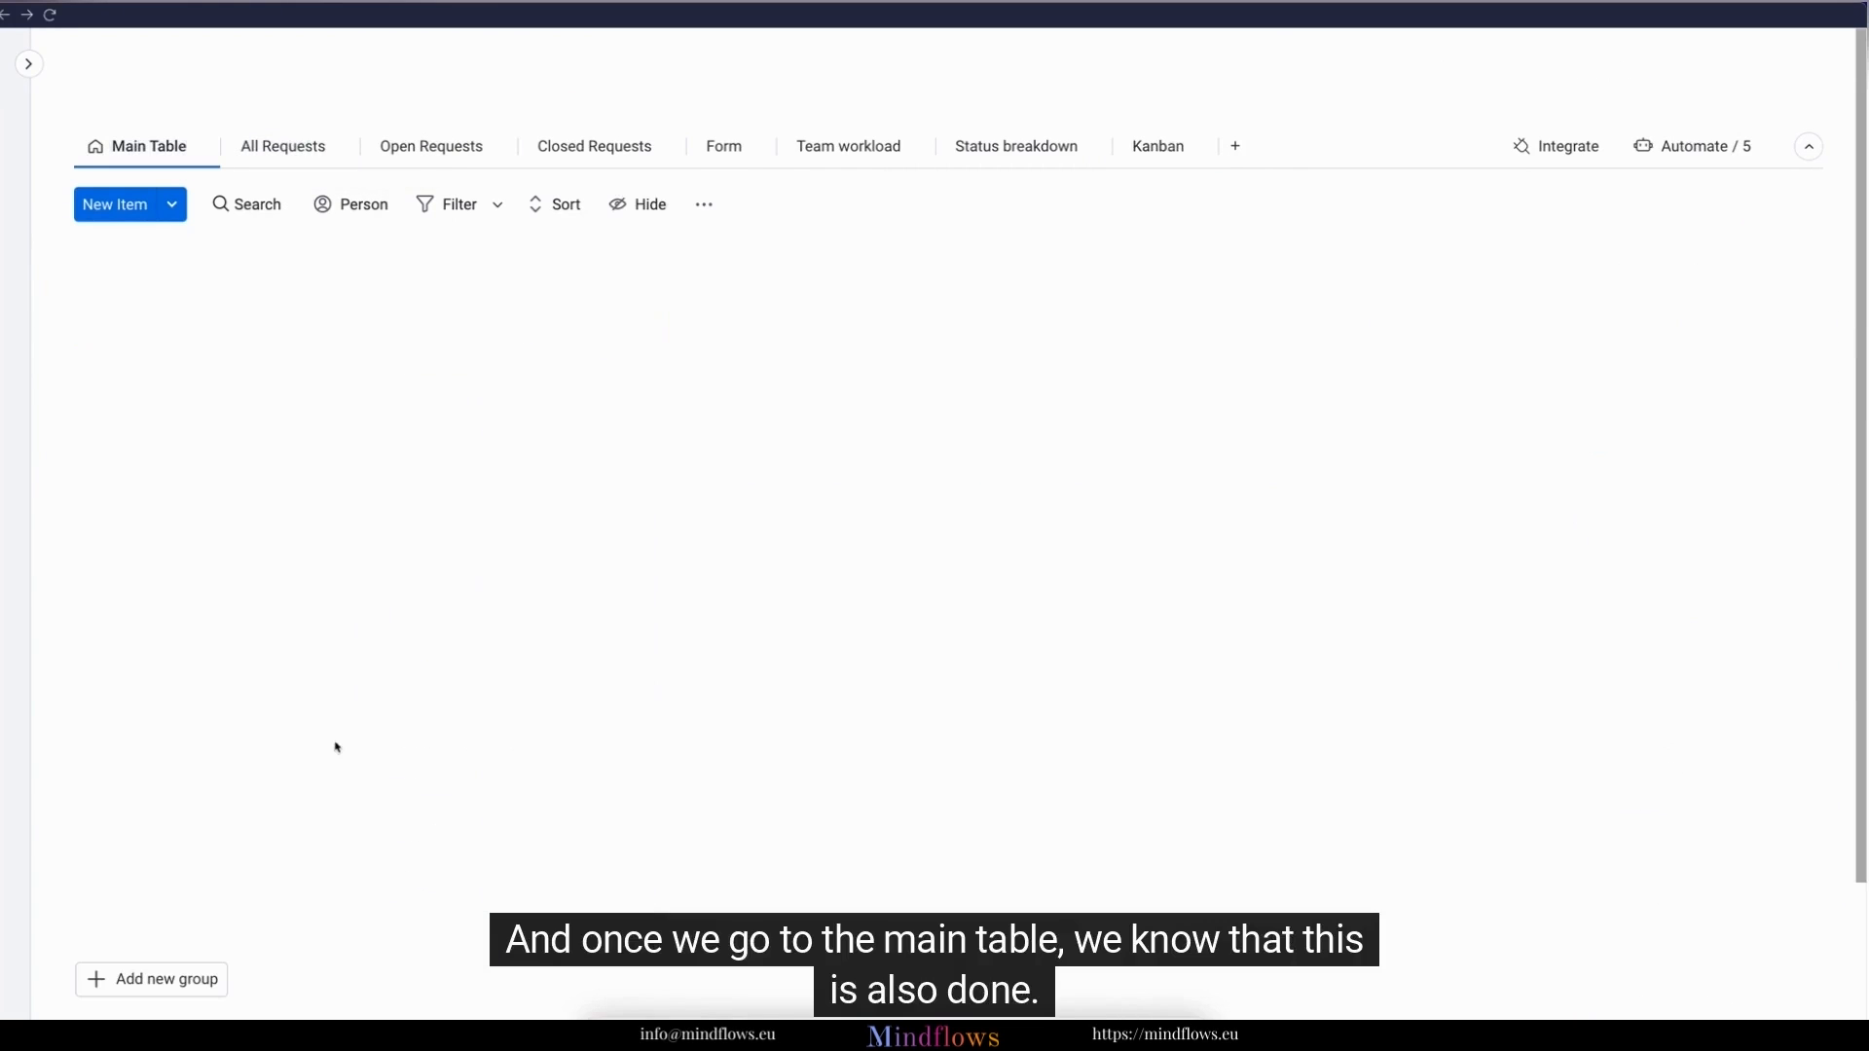
left_click(148, 146)
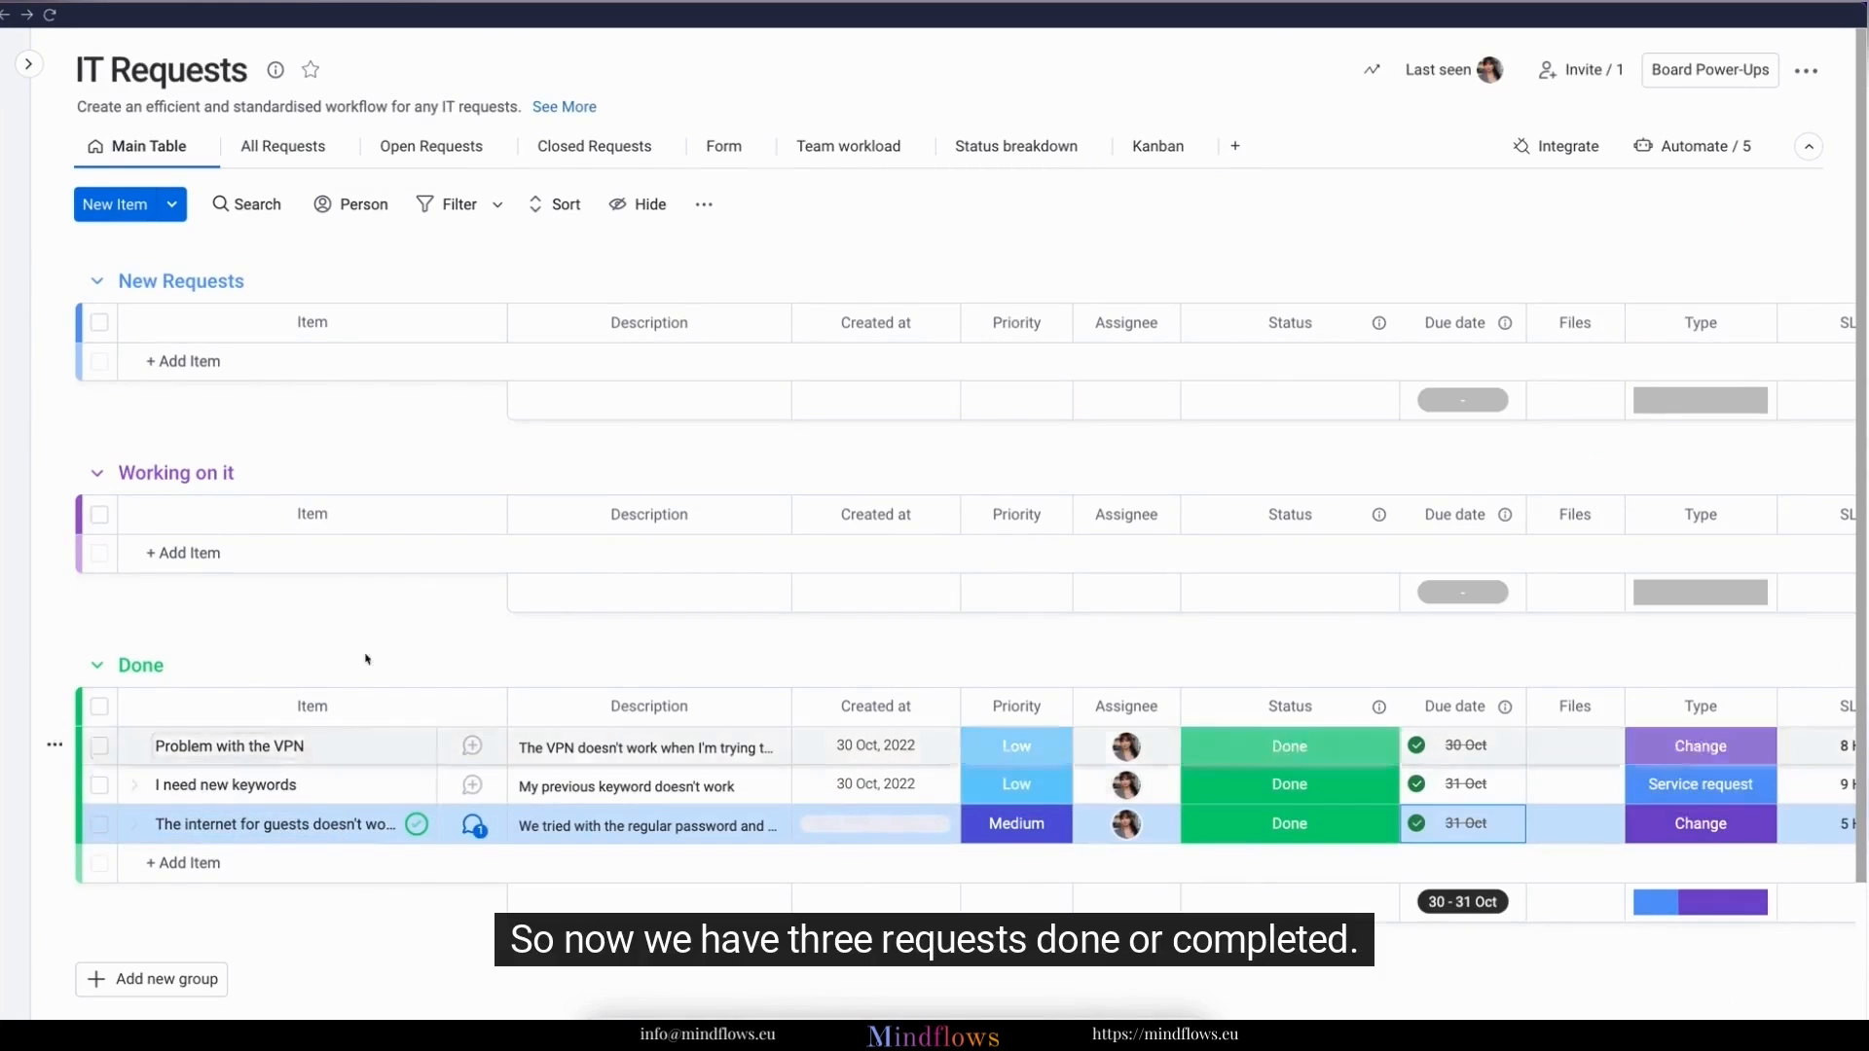
left_click(1155, 146)
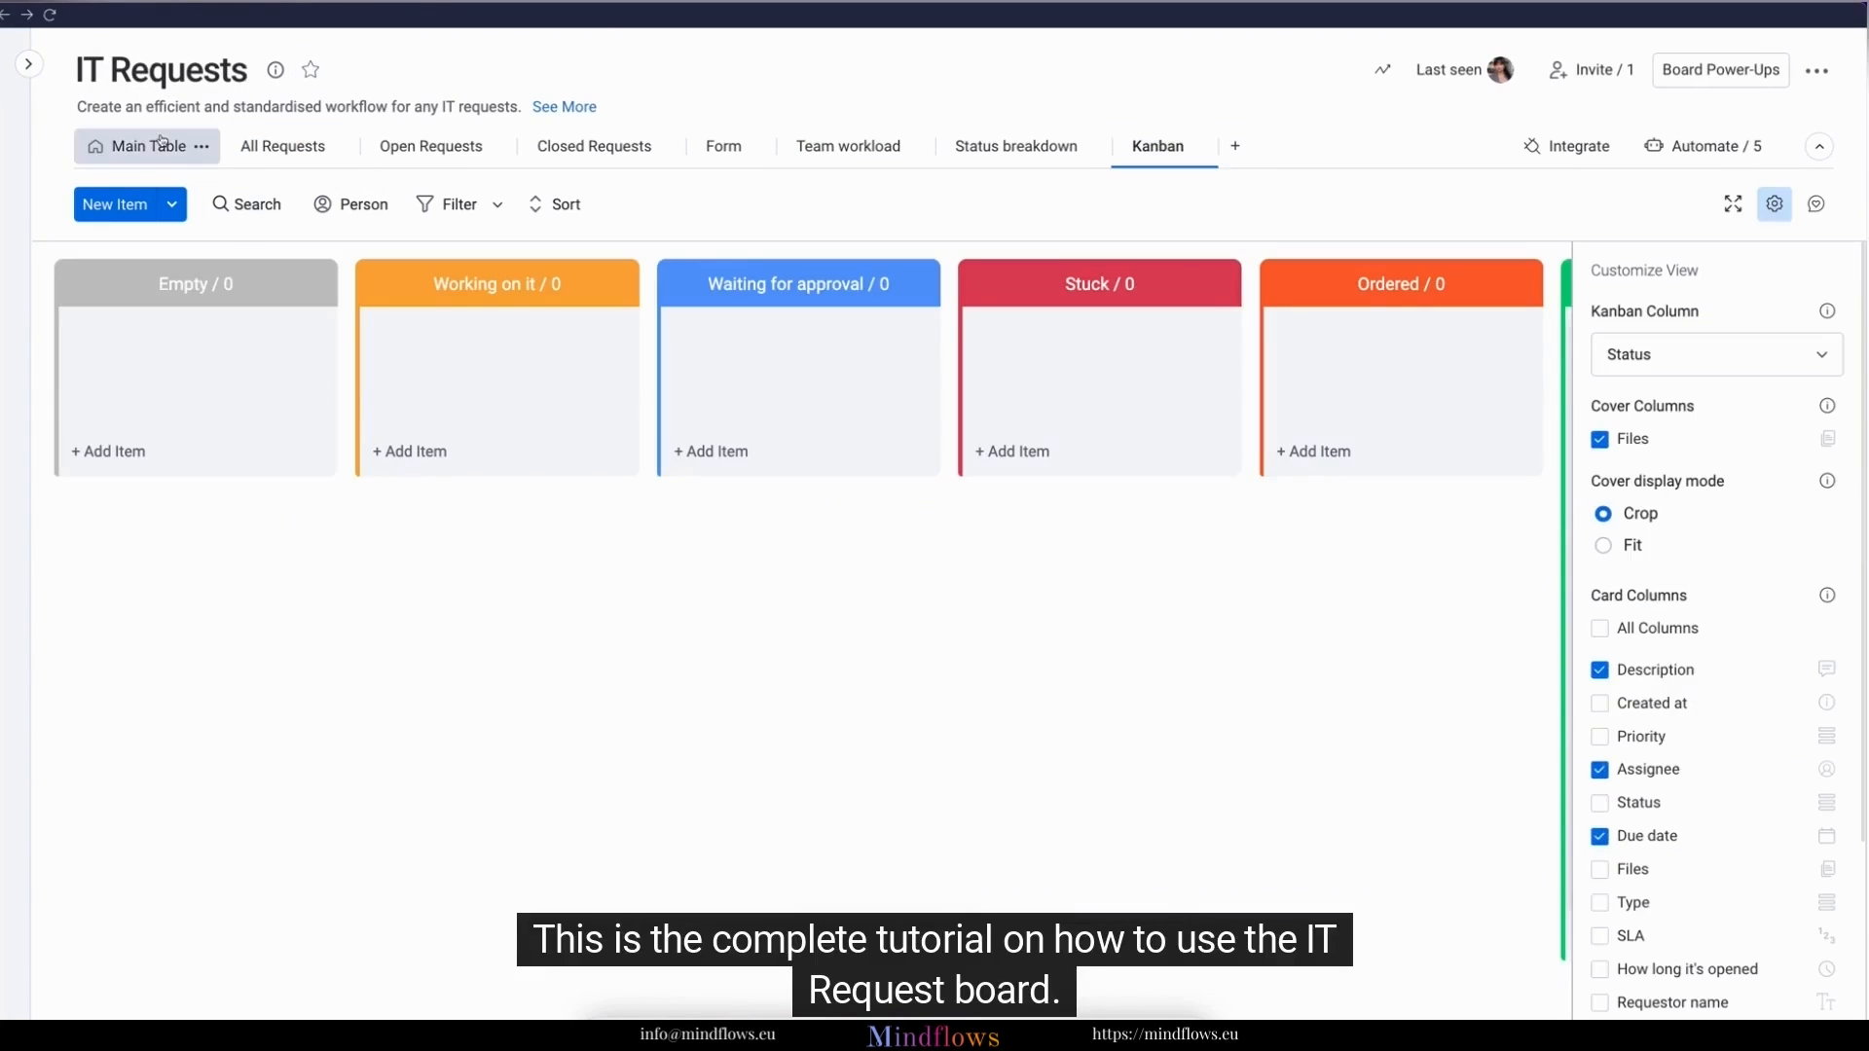
left_click(148, 146)
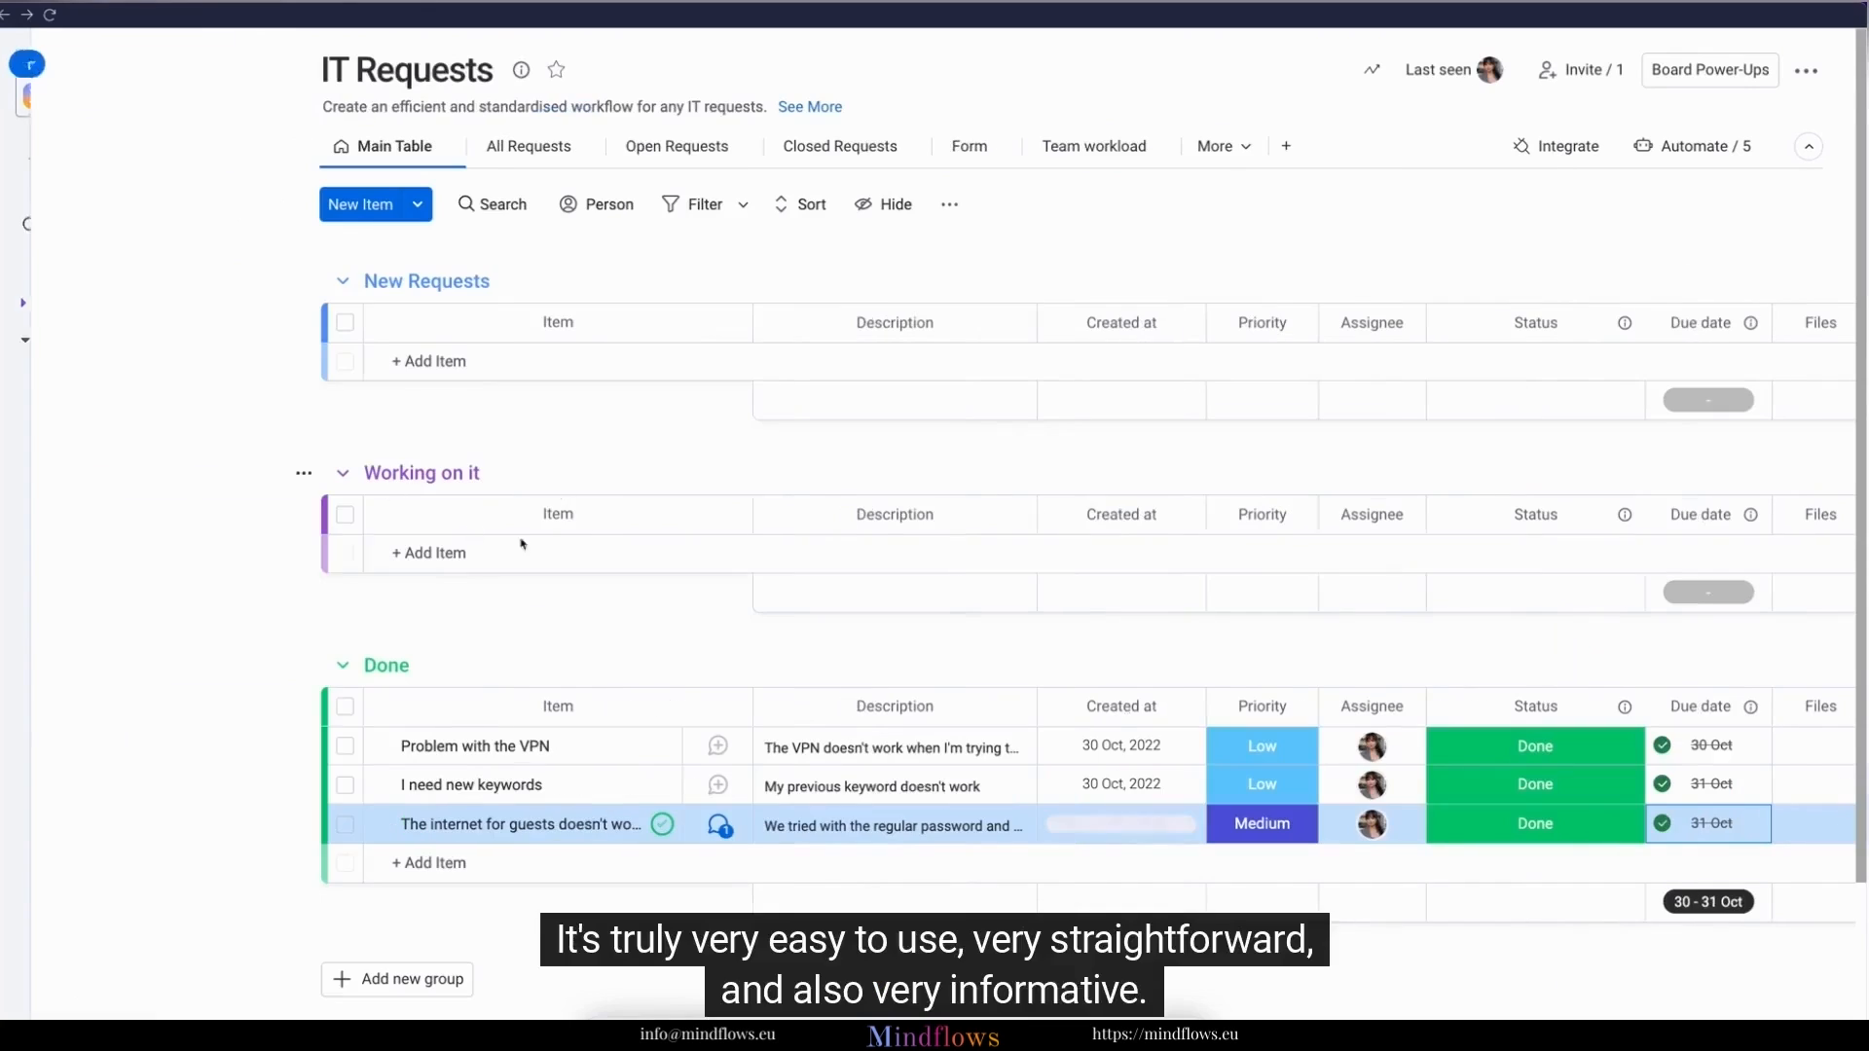